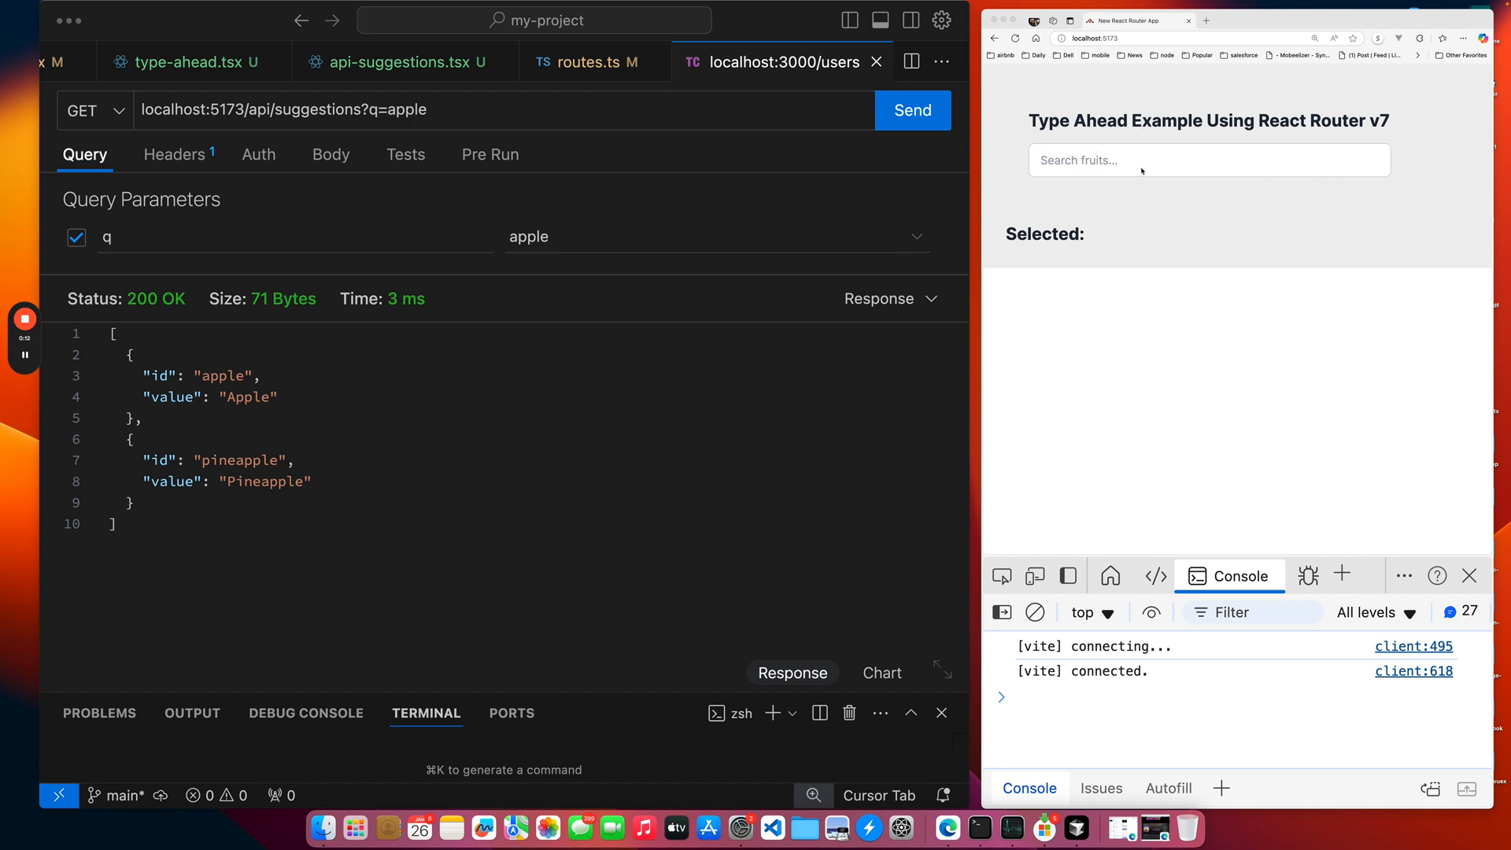
mouse_move(1155, 168)
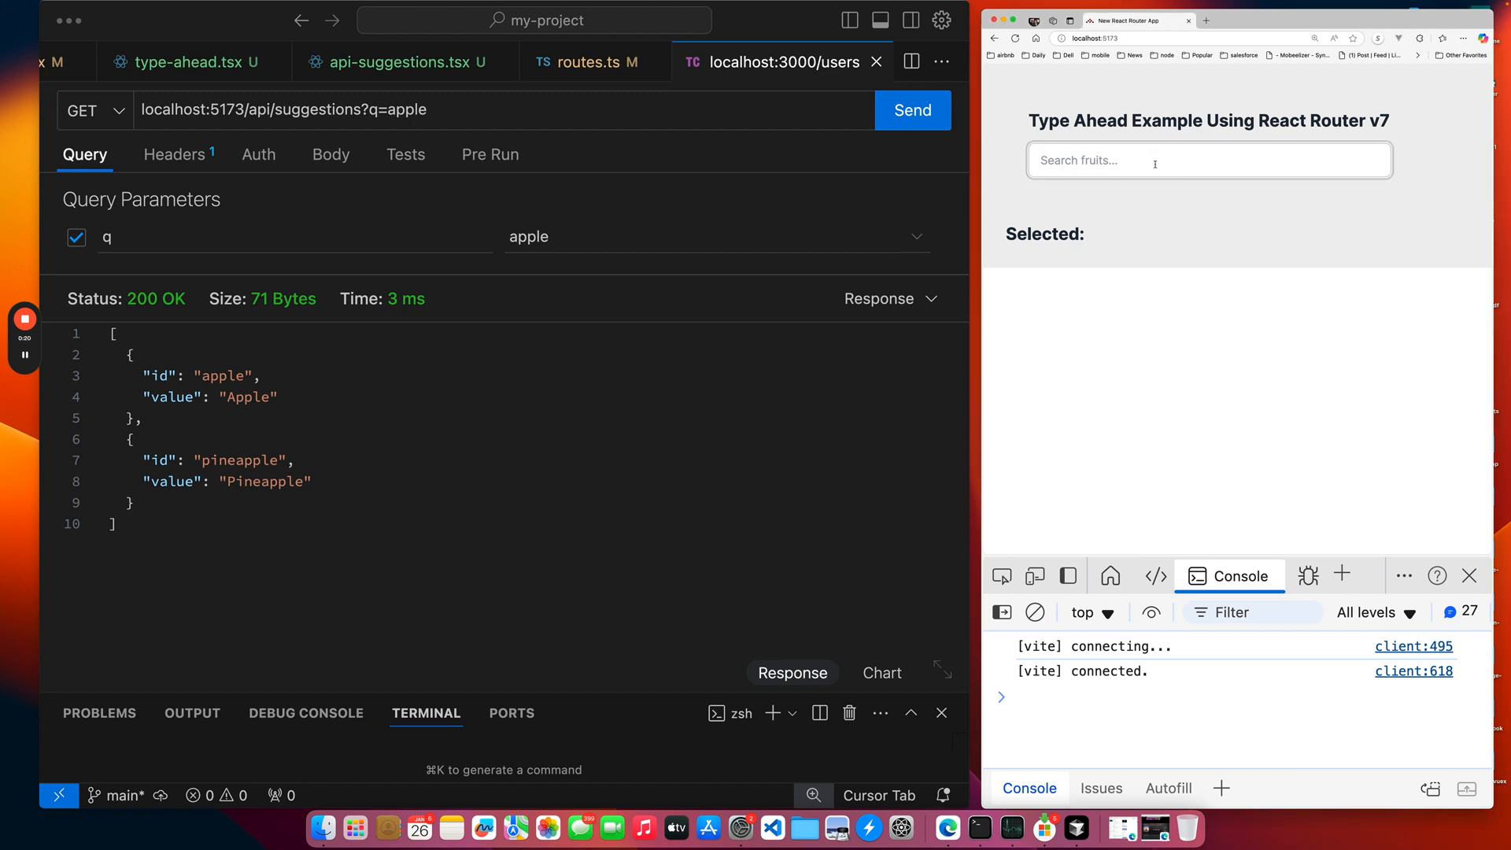
Search 'app' in the fruit type-ahead, choose Apple, and expand the logged selectedValue object in the Console.
type("or")
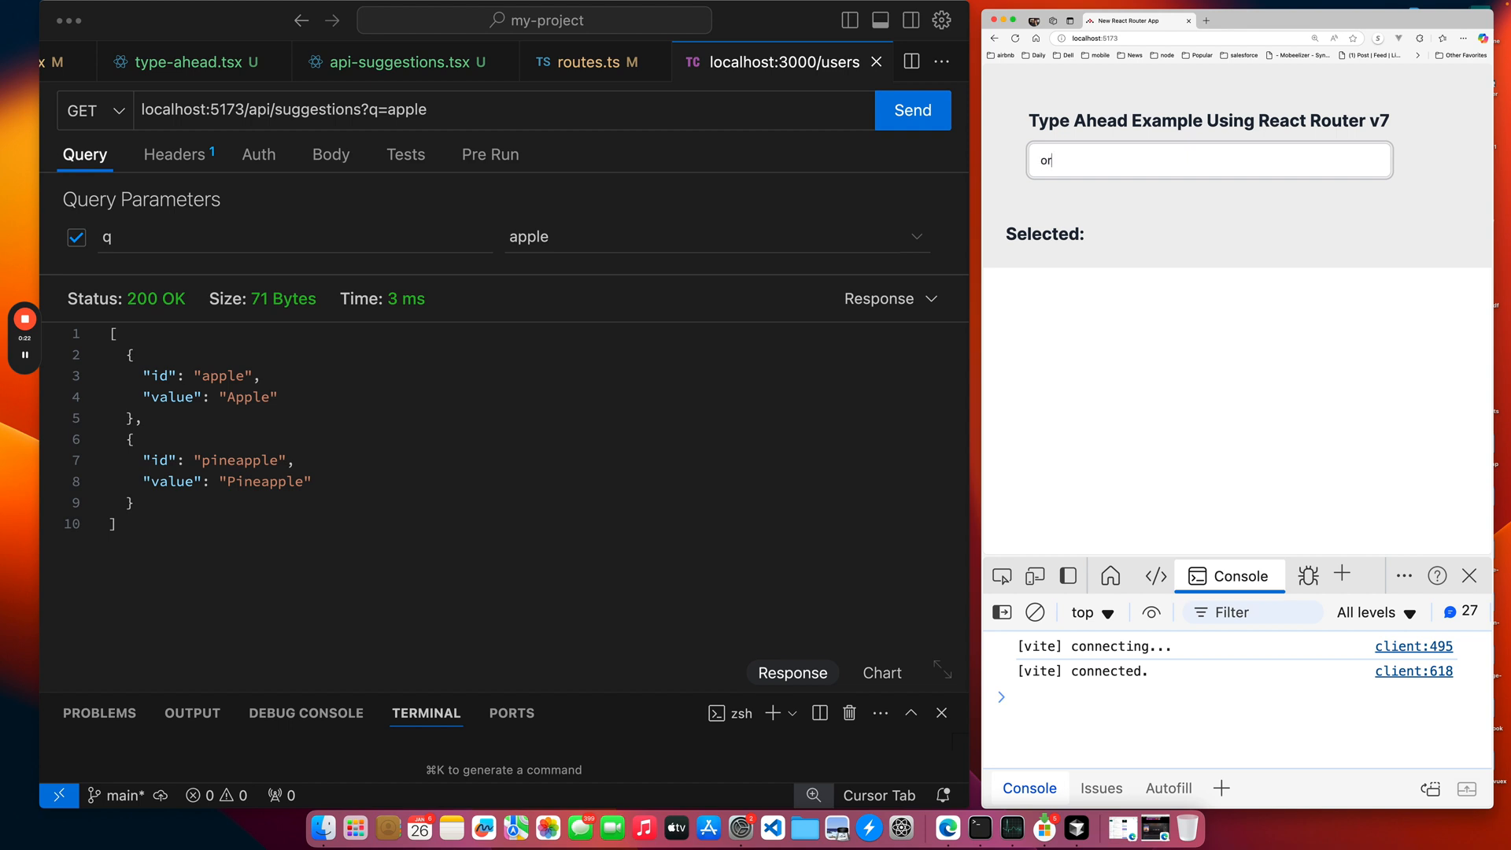
type("an")
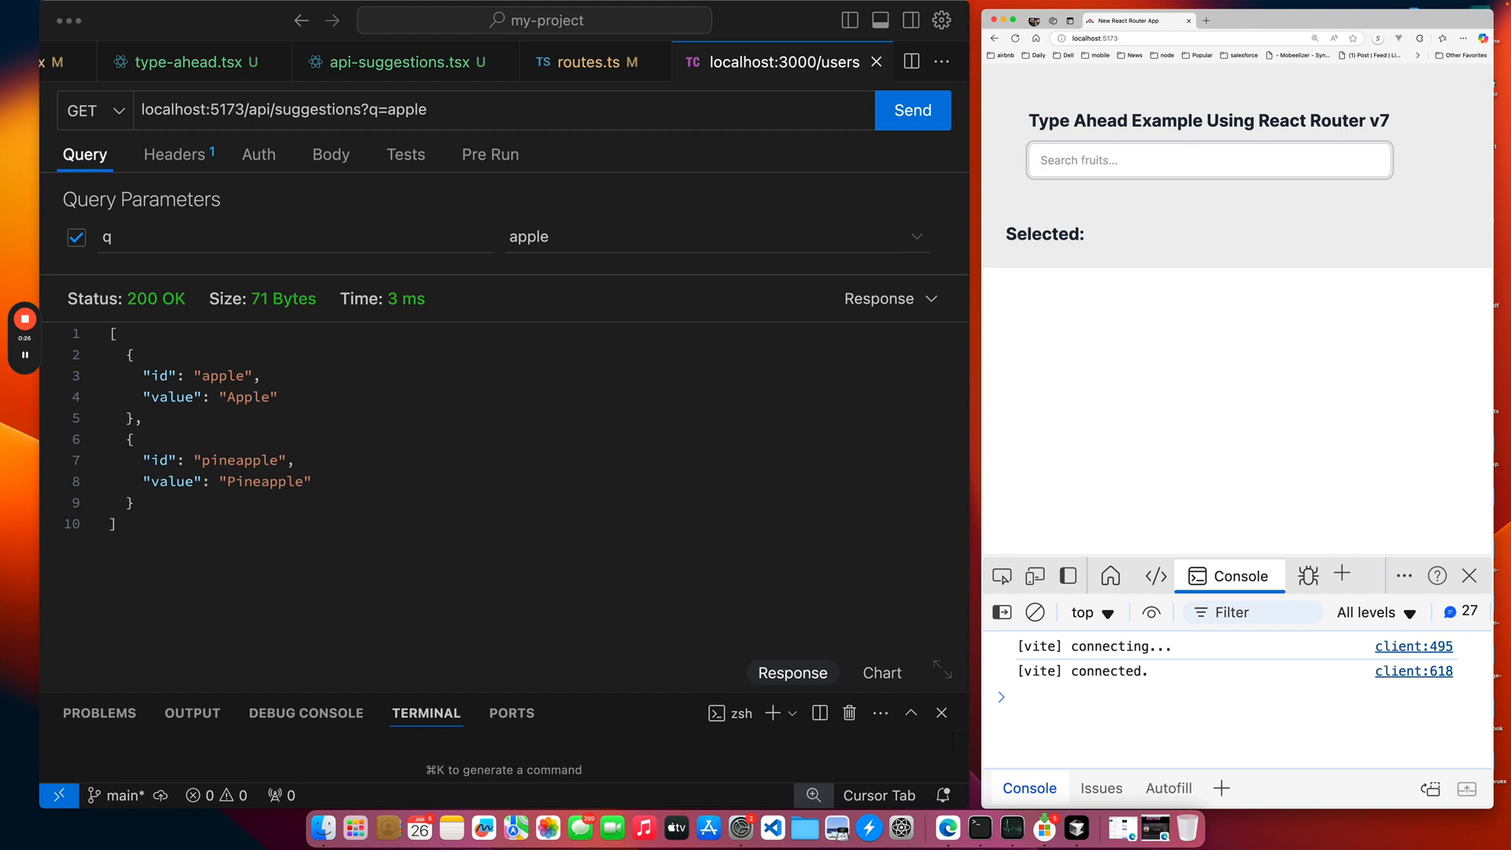
type("app")
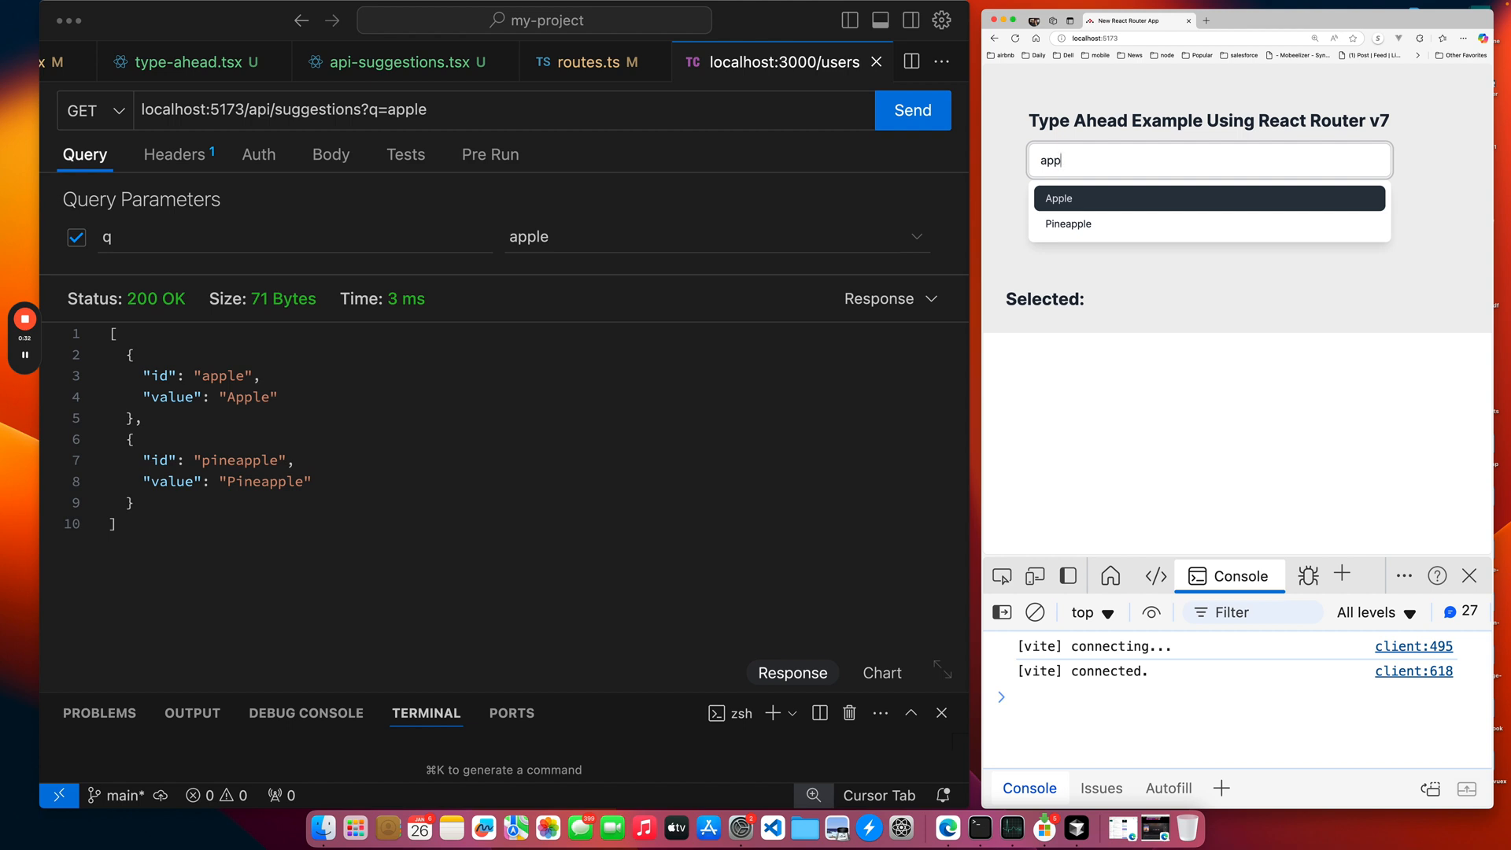
mouse_move(1068, 223)
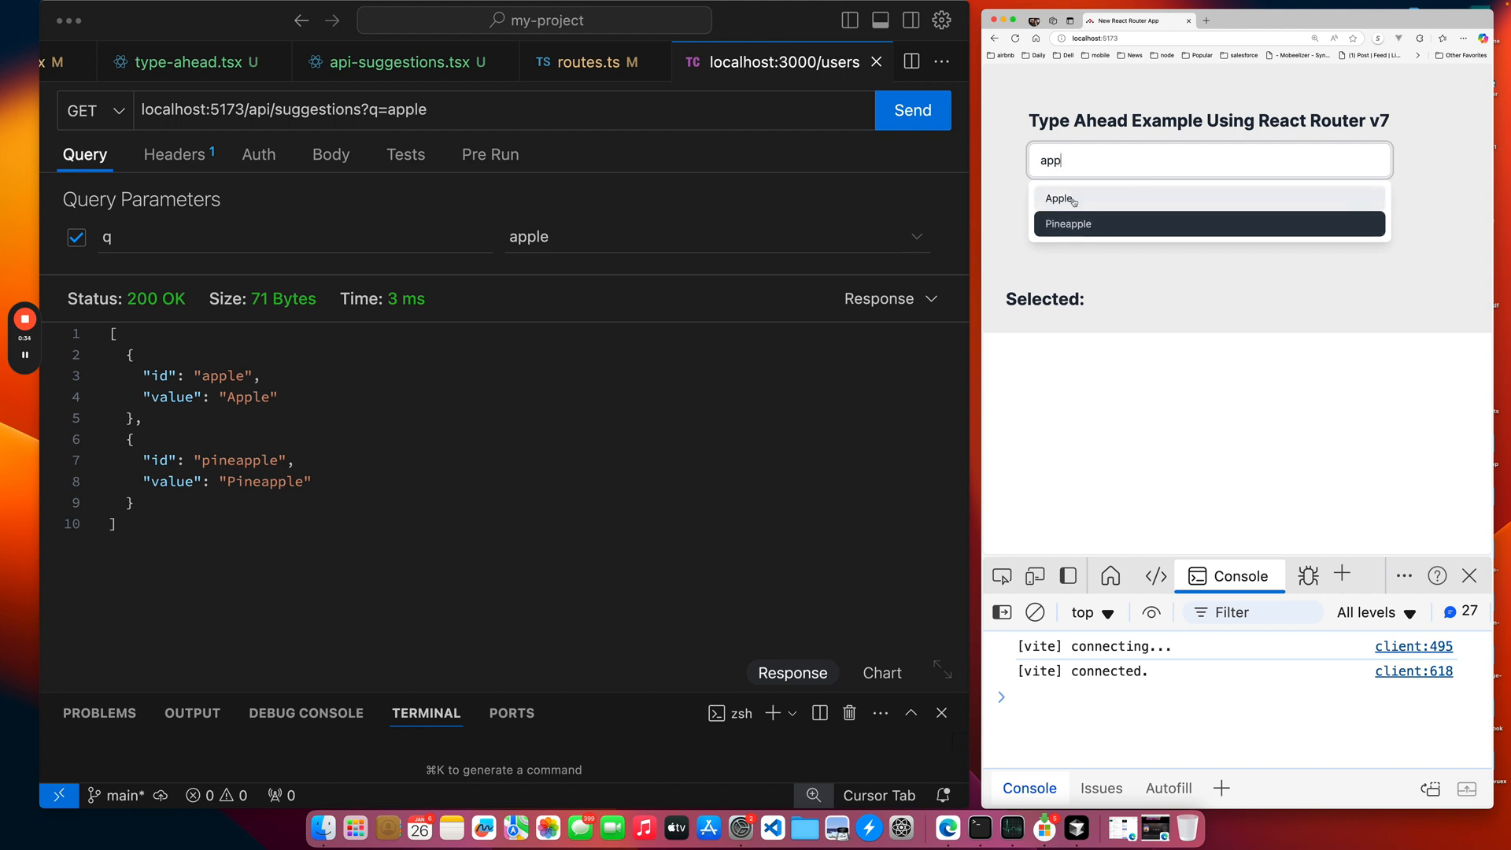
left_click(1059, 198)
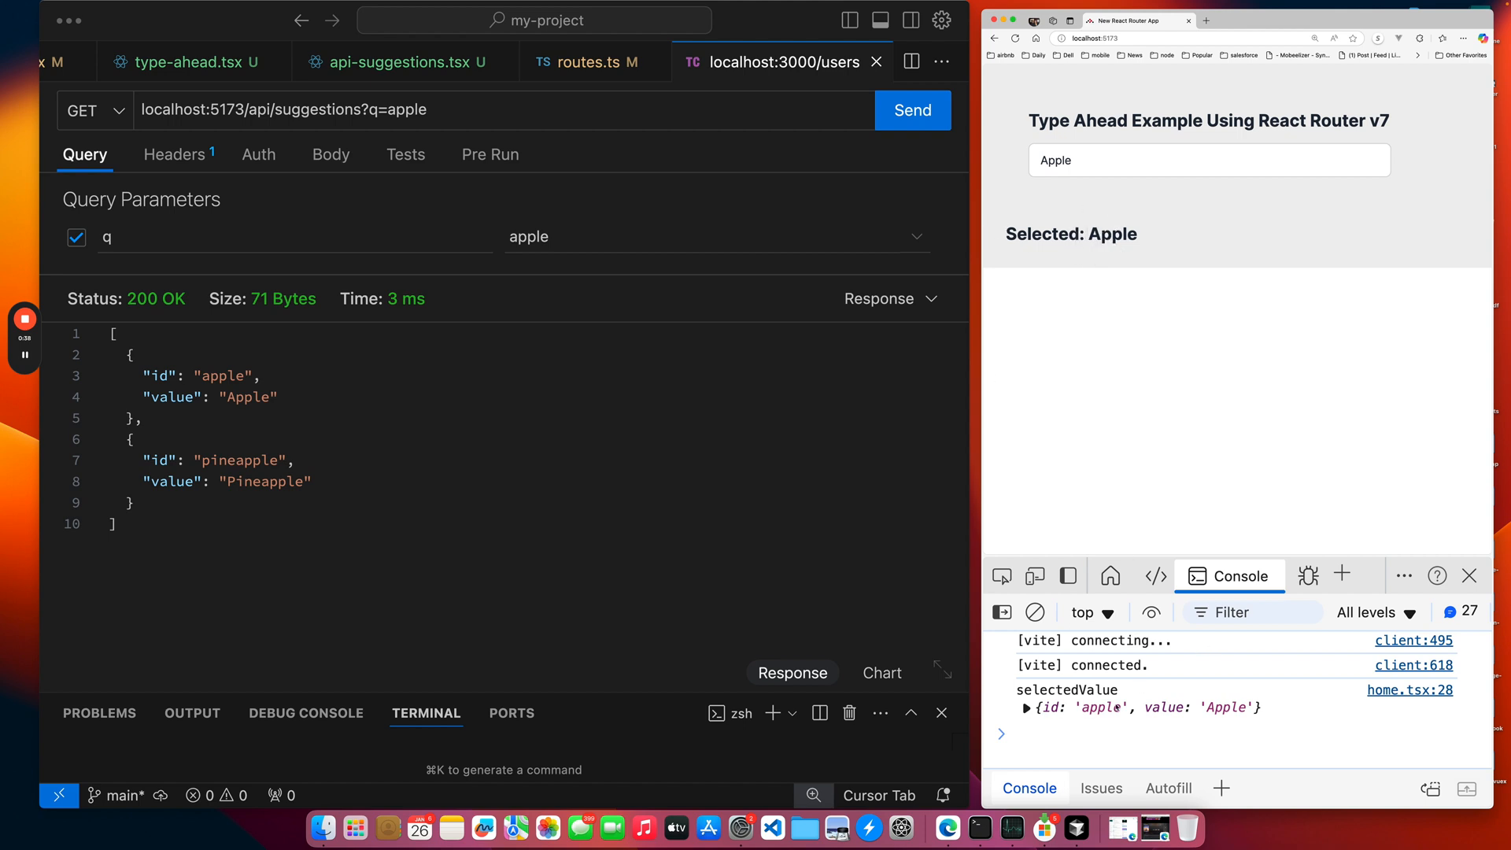
left_click(1029, 707)
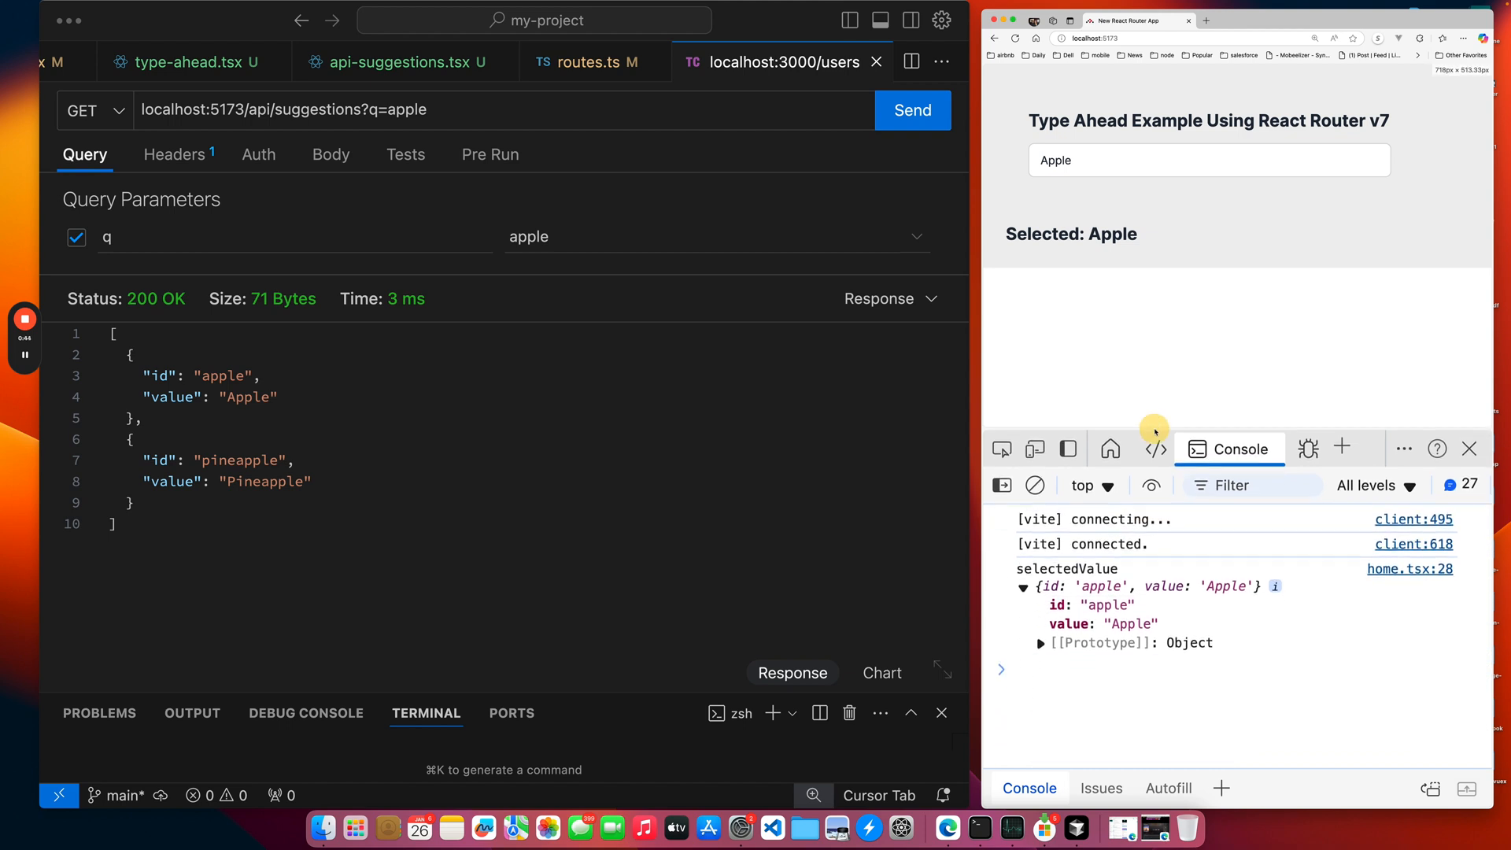
mouse_move(1086, 205)
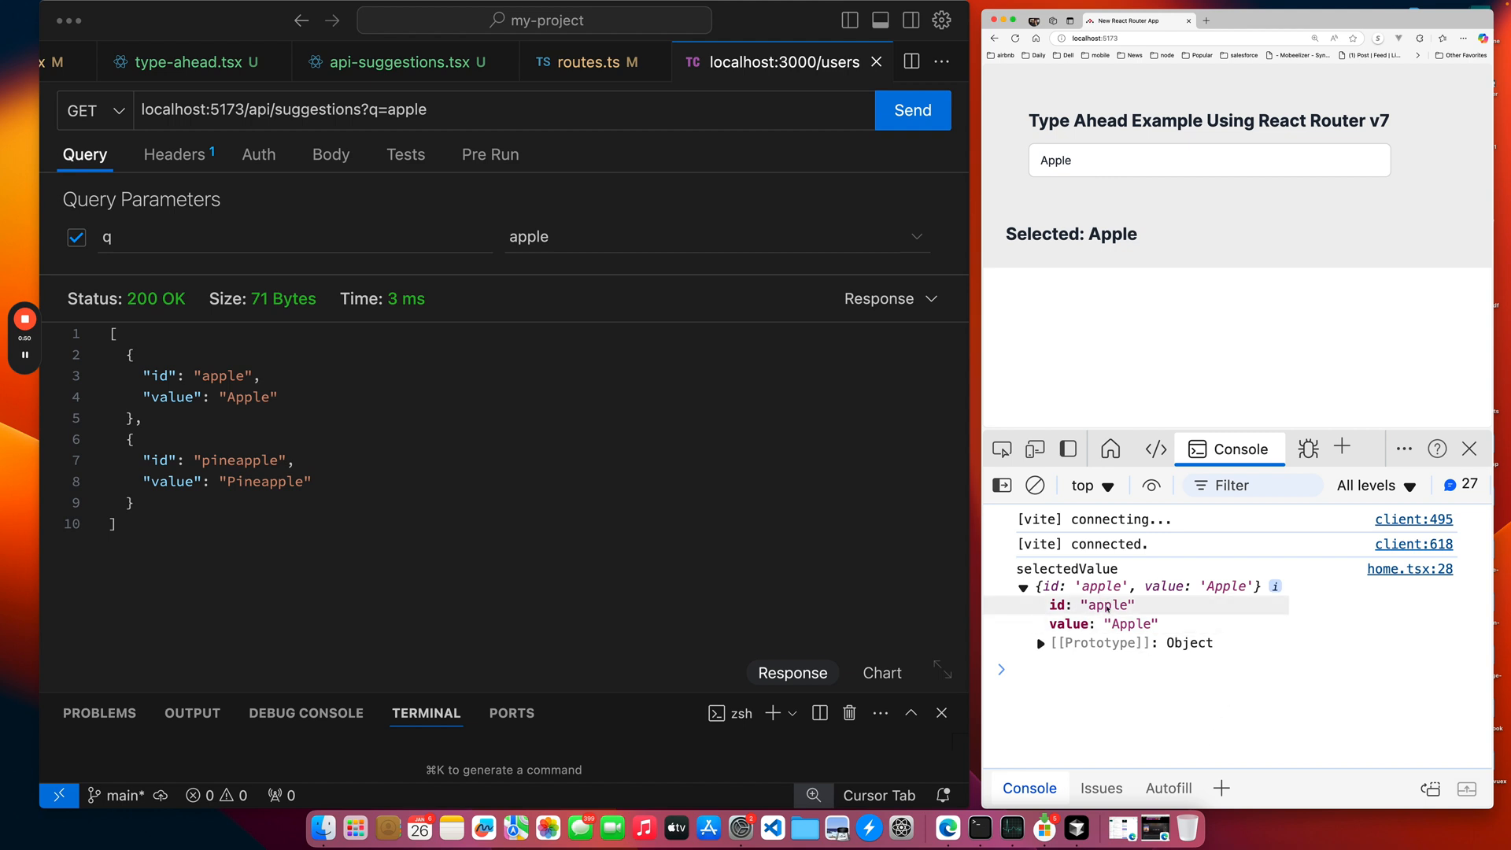
mouse_move(1203, 403)
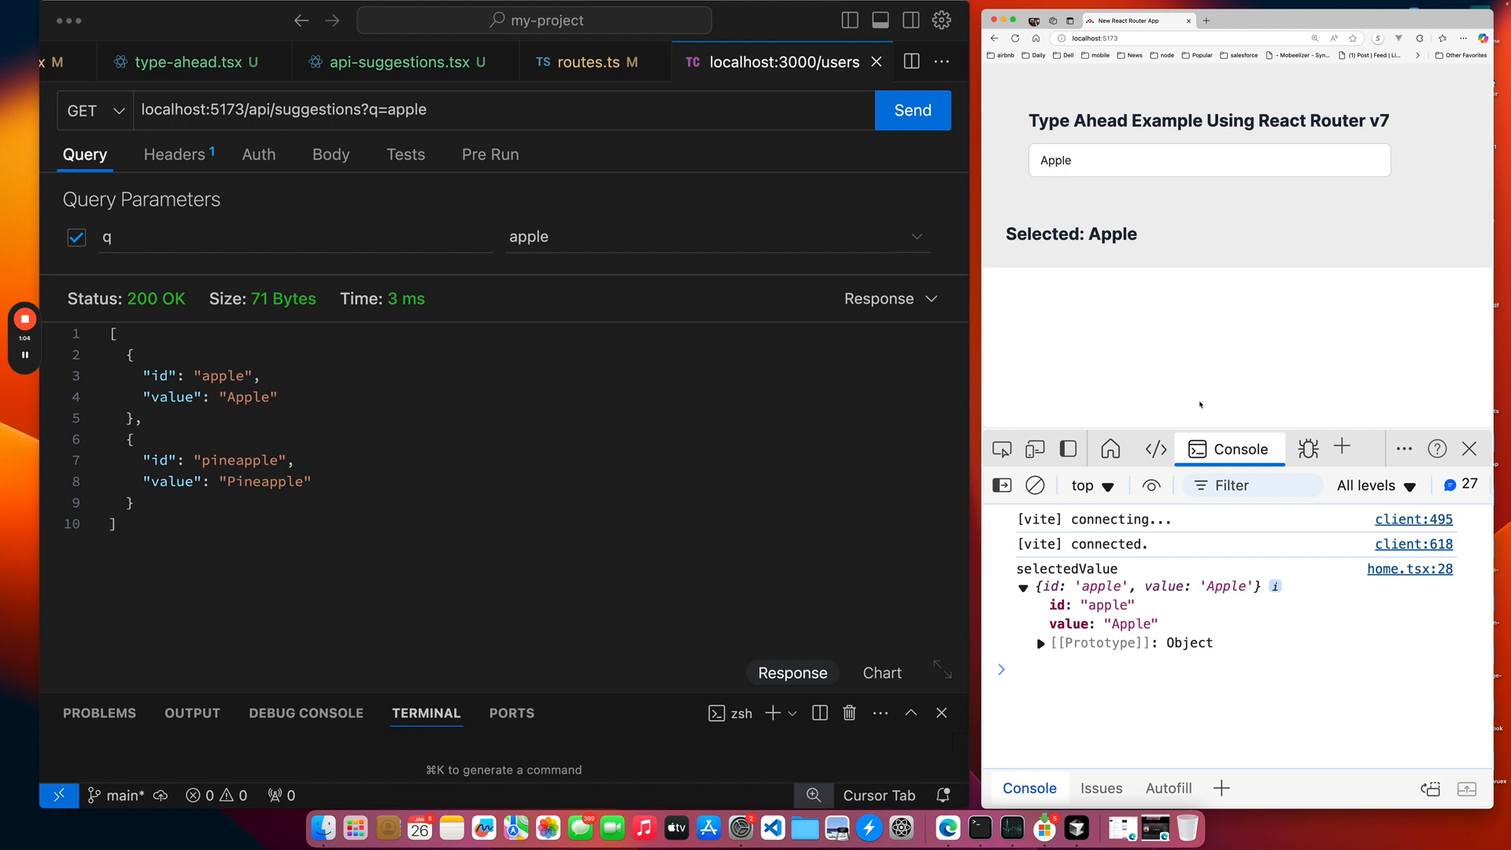
mouse_move(845, 432)
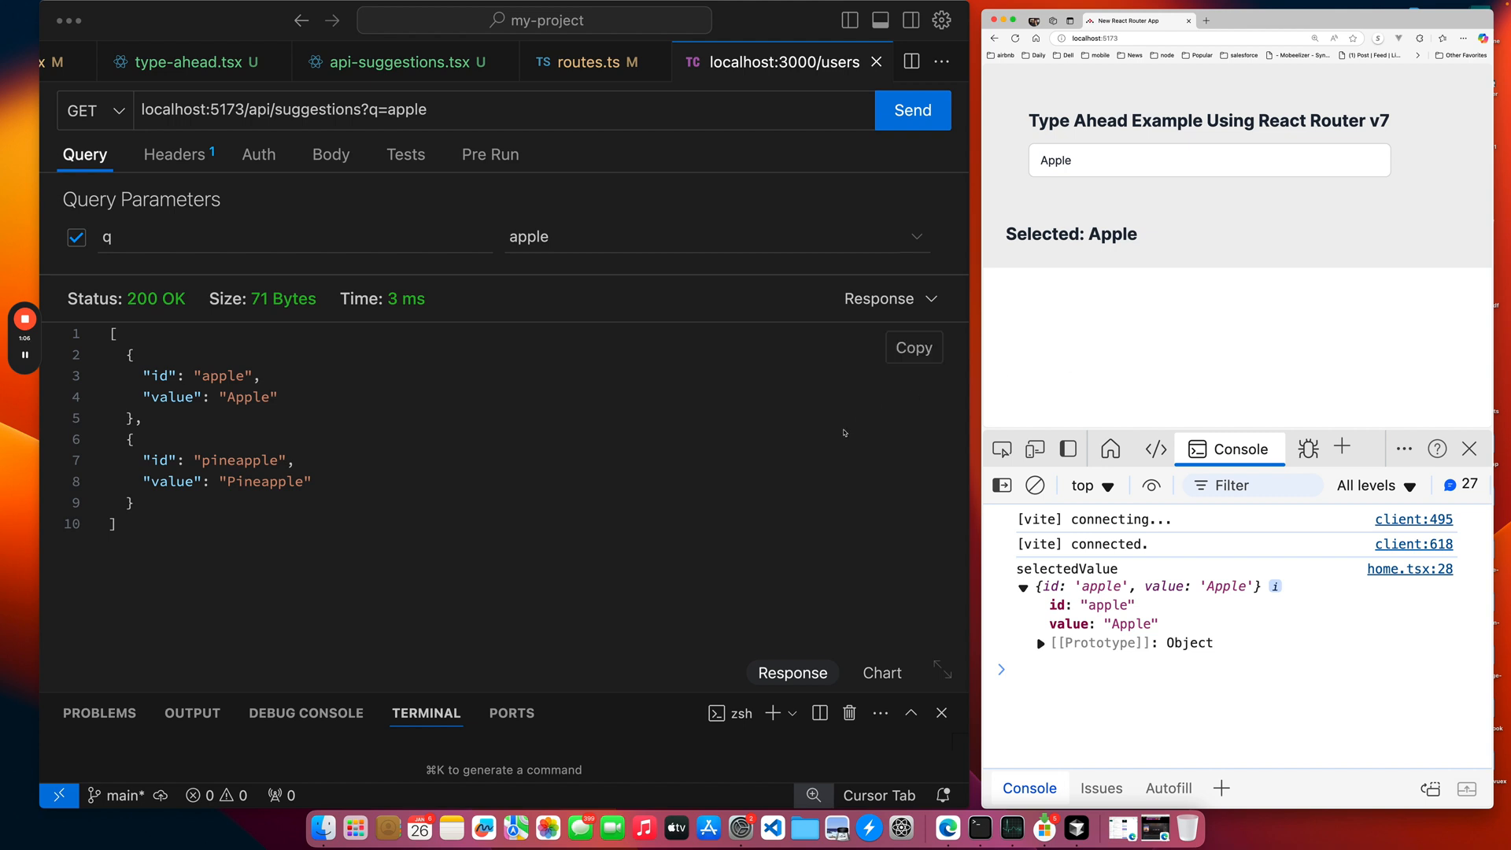
mouse_move(683, 393)
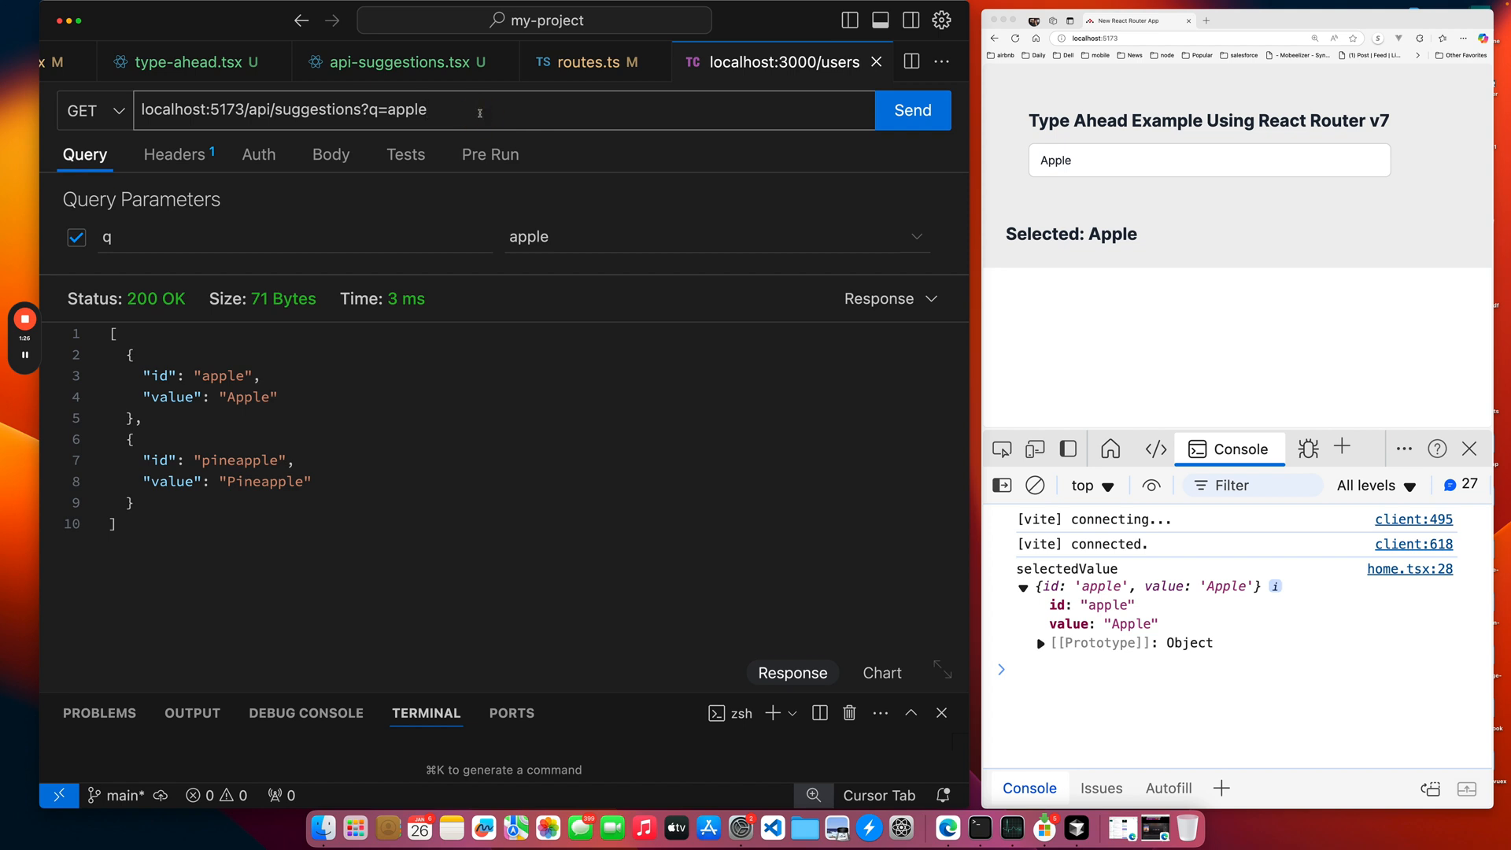
Send the suggestions request with no query, then with ?q=a to get Apple, Banana, Blackberry and more.
left_click(75, 238)
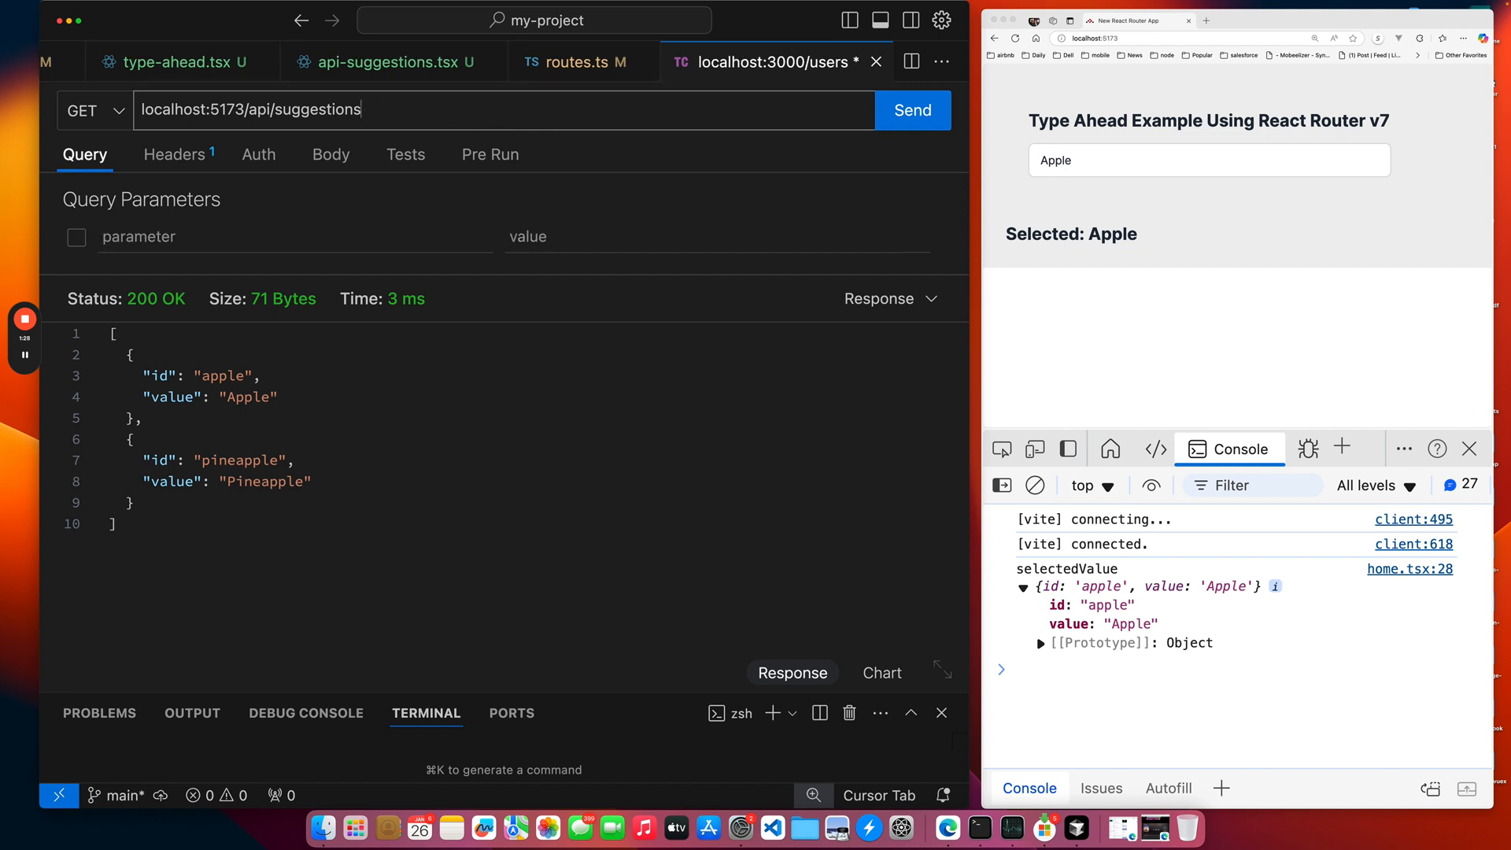
left_click(911, 111)
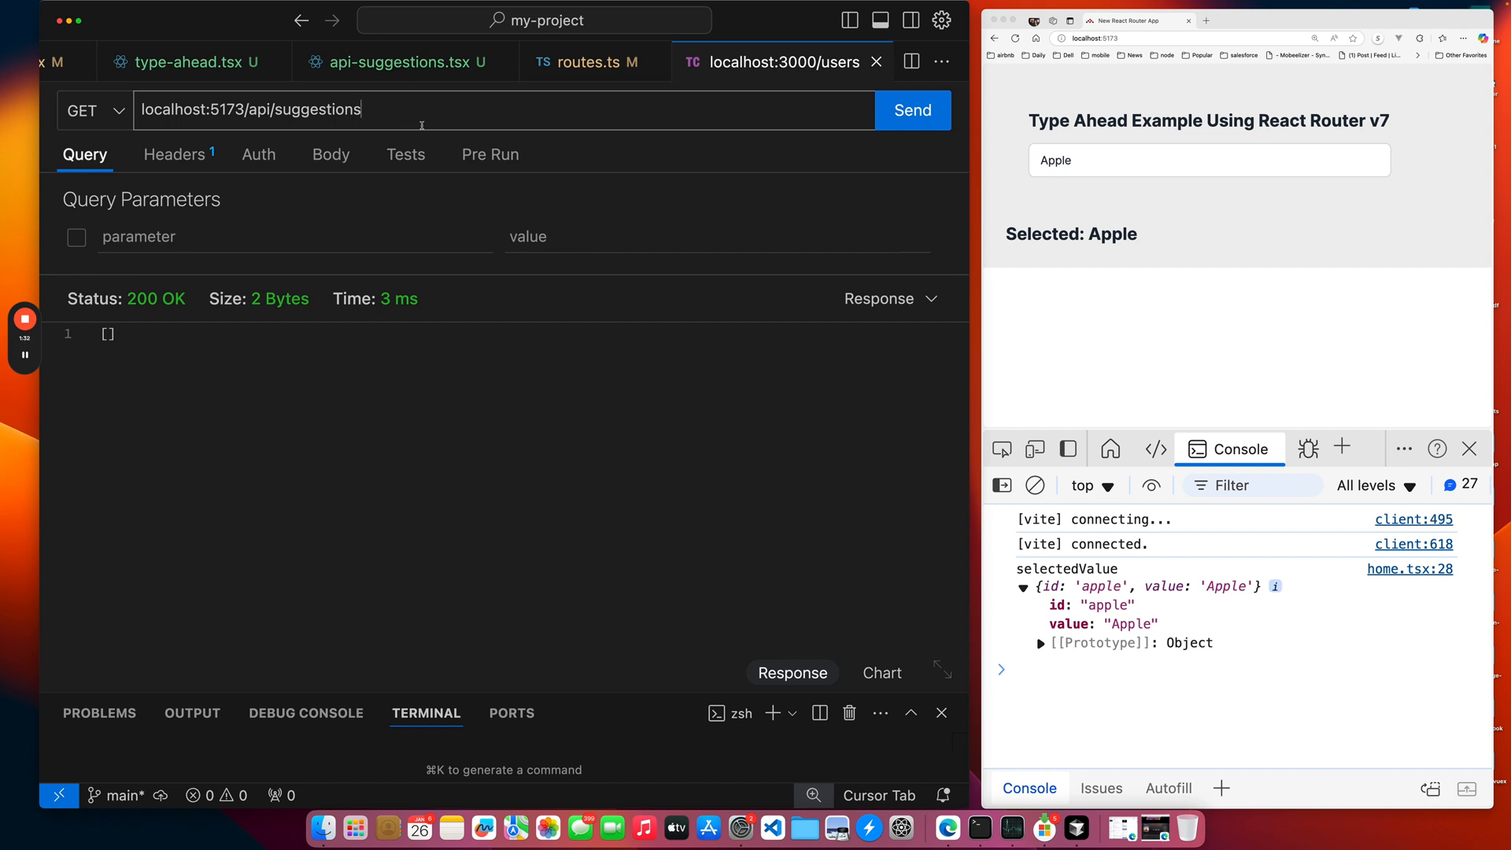
type("?q=a")
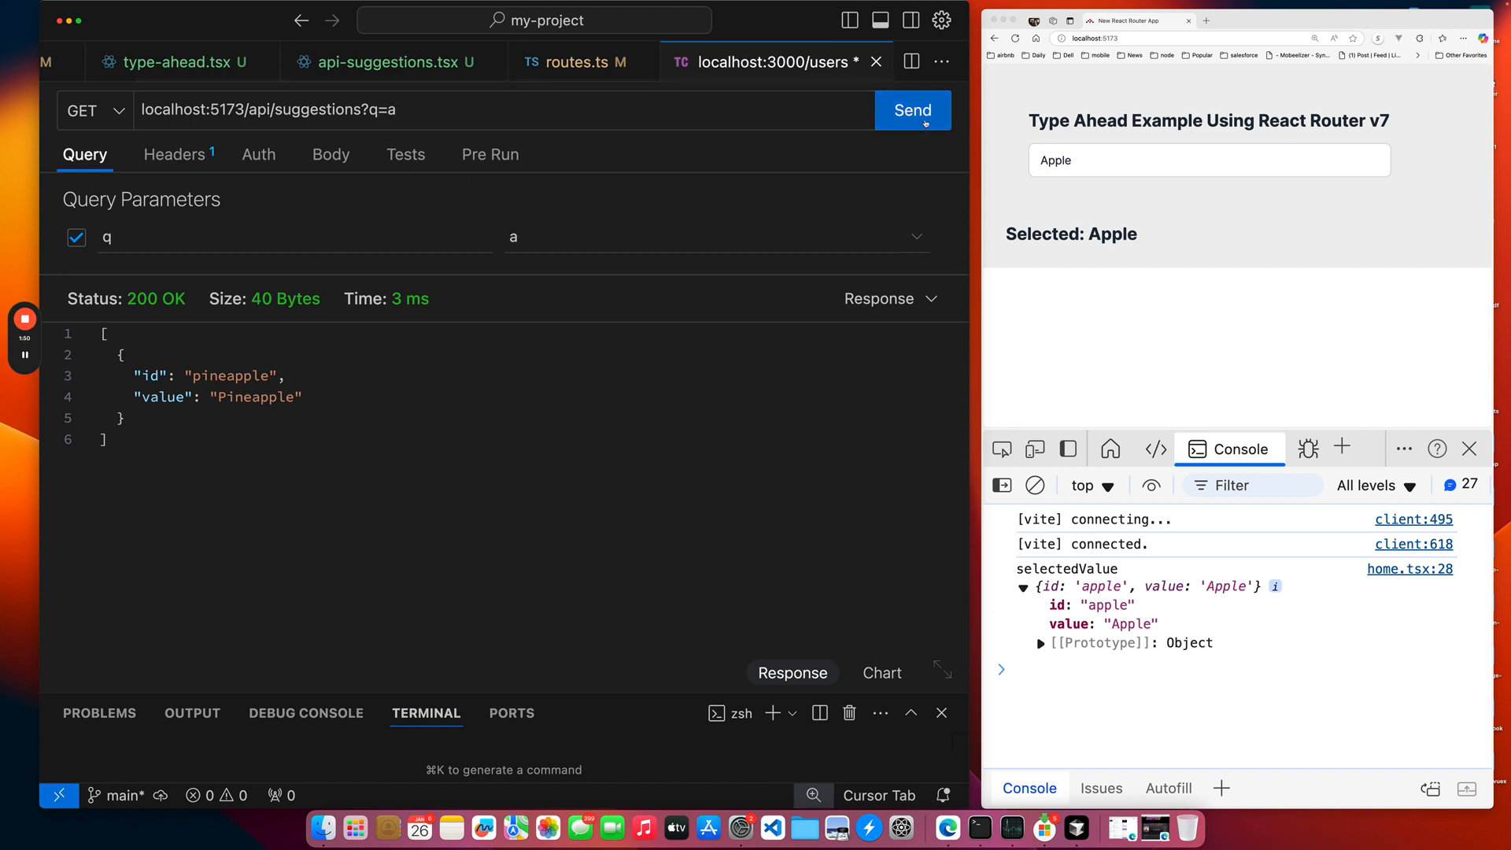
left_click(911, 110)
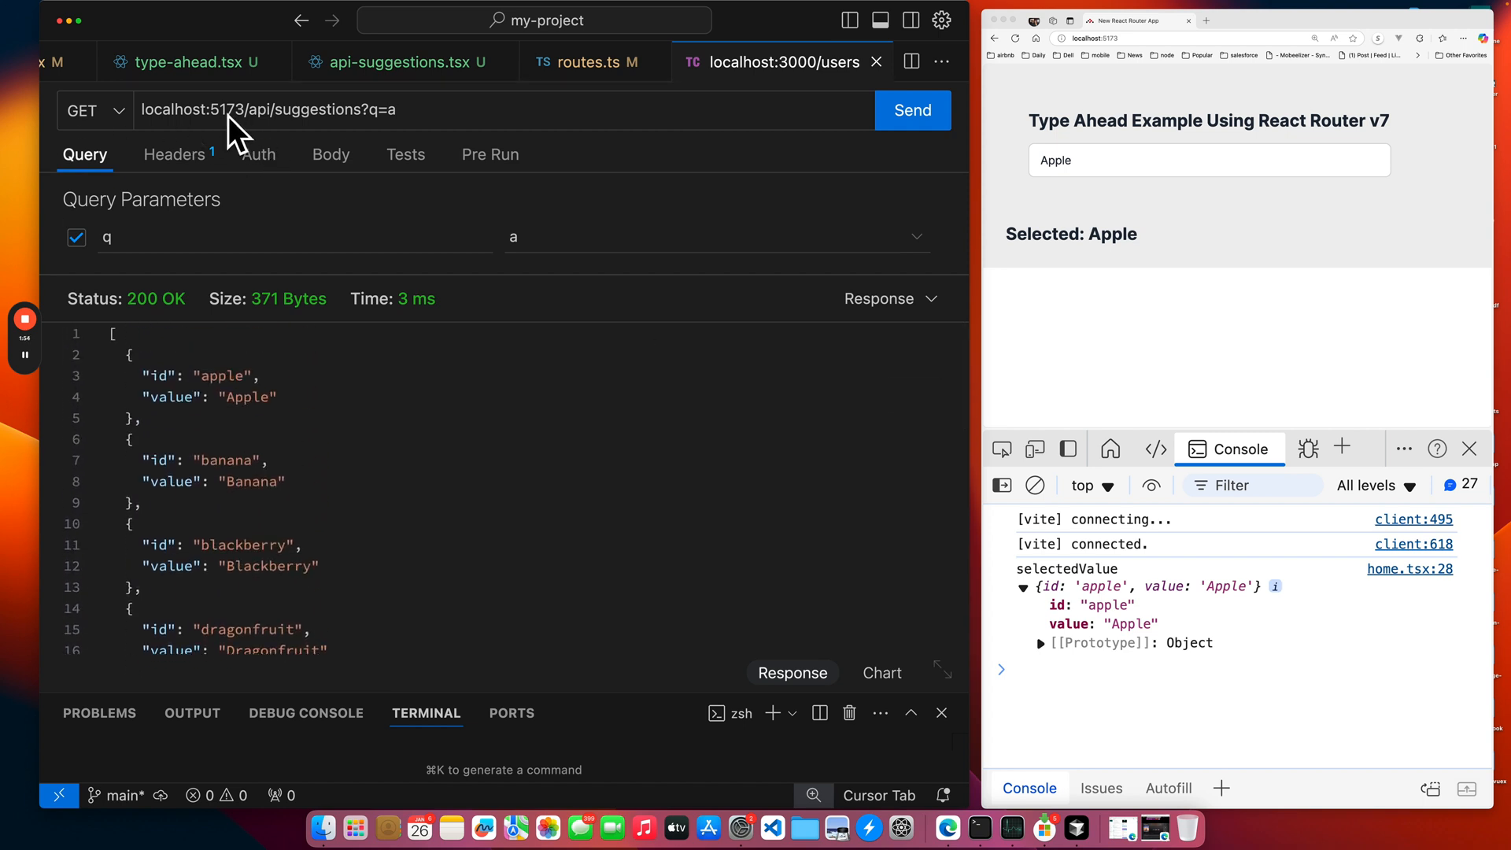
mouse_move(640, 150)
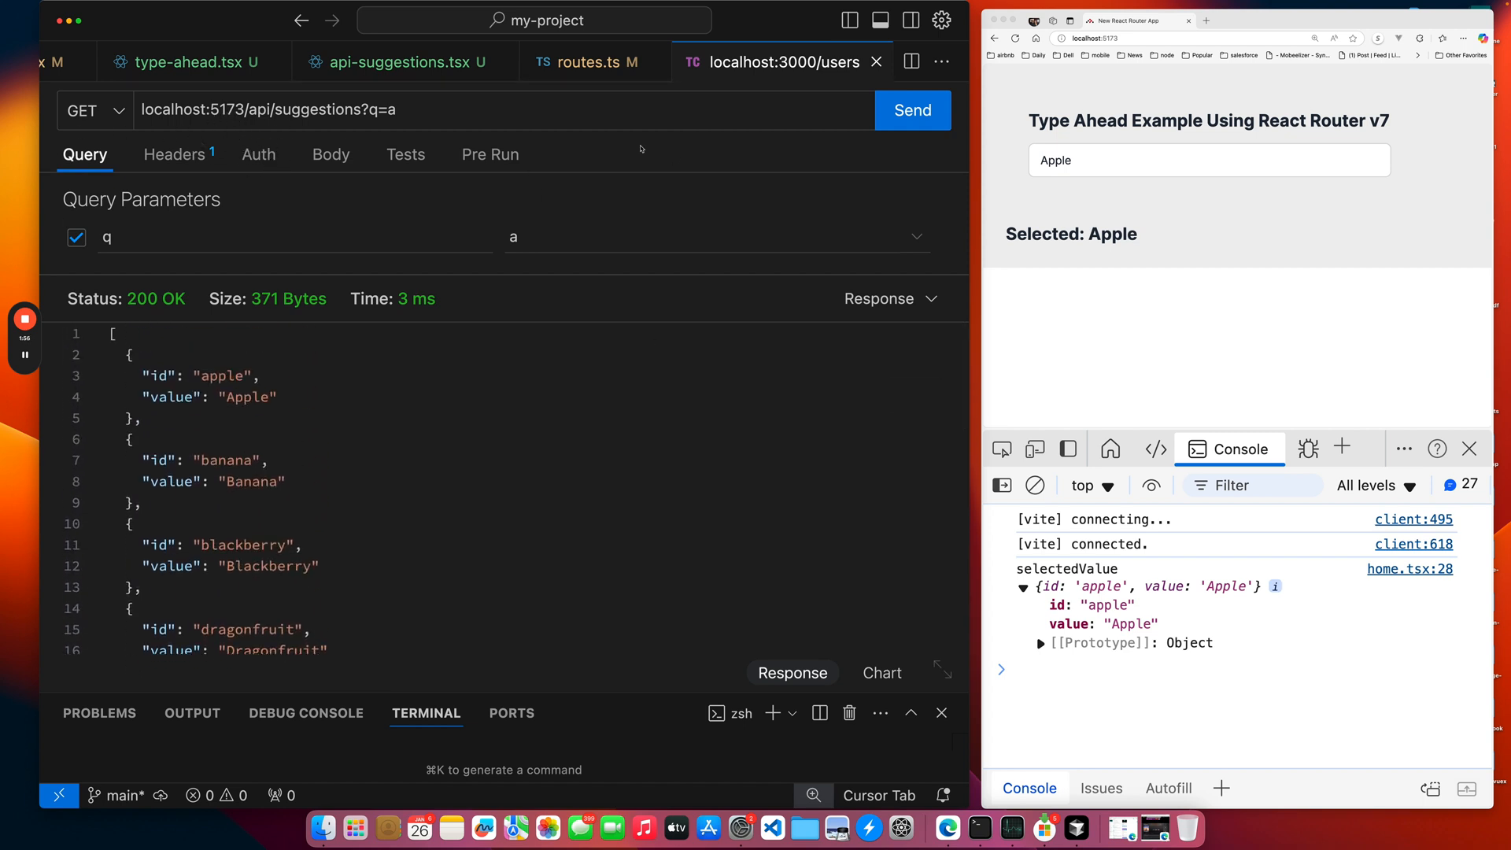
mouse_move(574, 148)
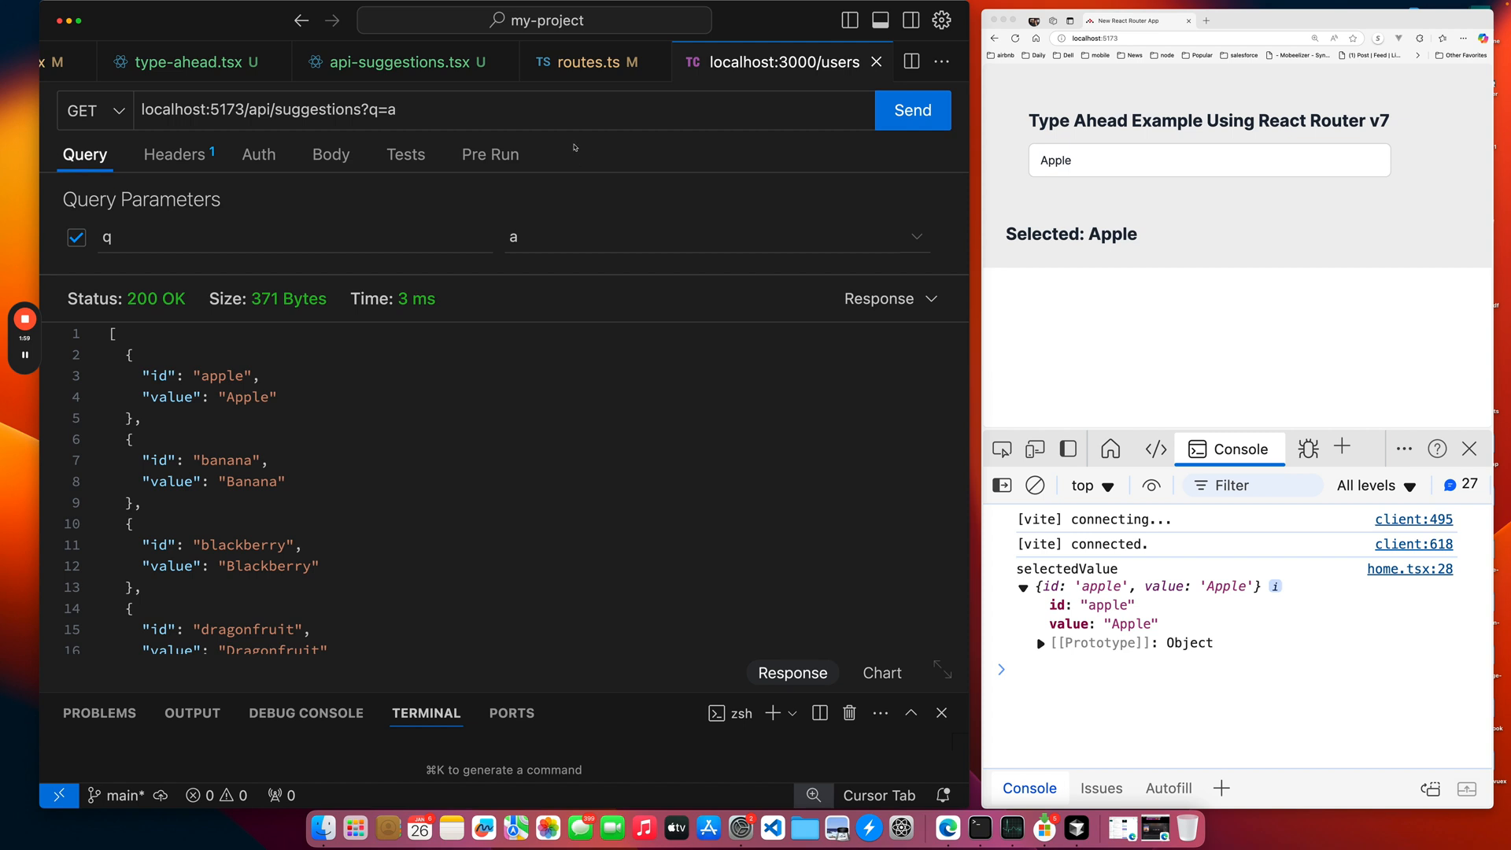
mouse_move(543, 110)
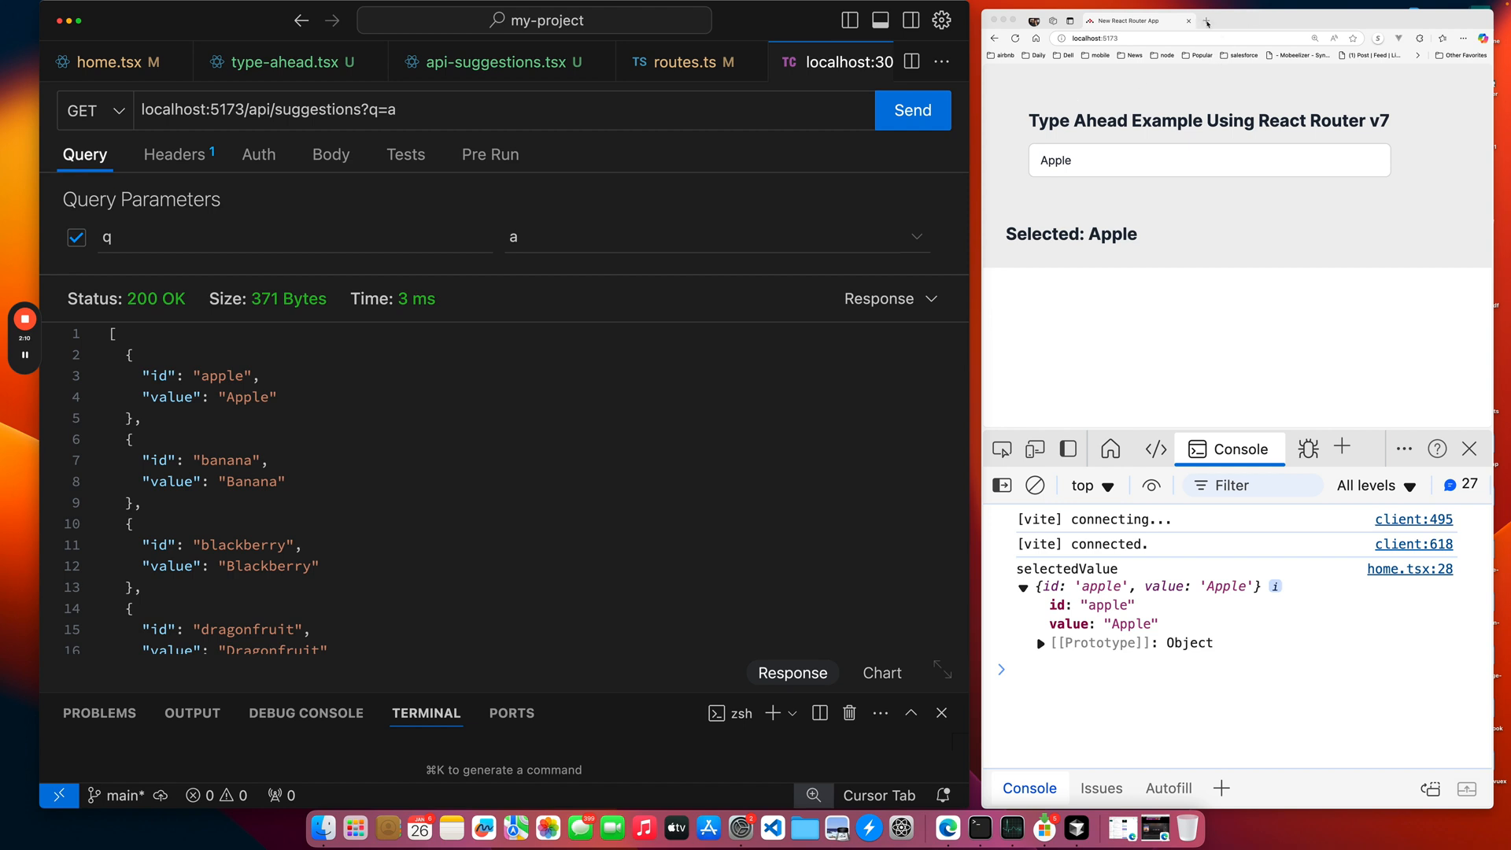
View the React Router Installation docs tab, then switch back to the New React Router App demo tab.
left_click(1206, 20)
type("https://reactrouter.com/start/framework/installation")
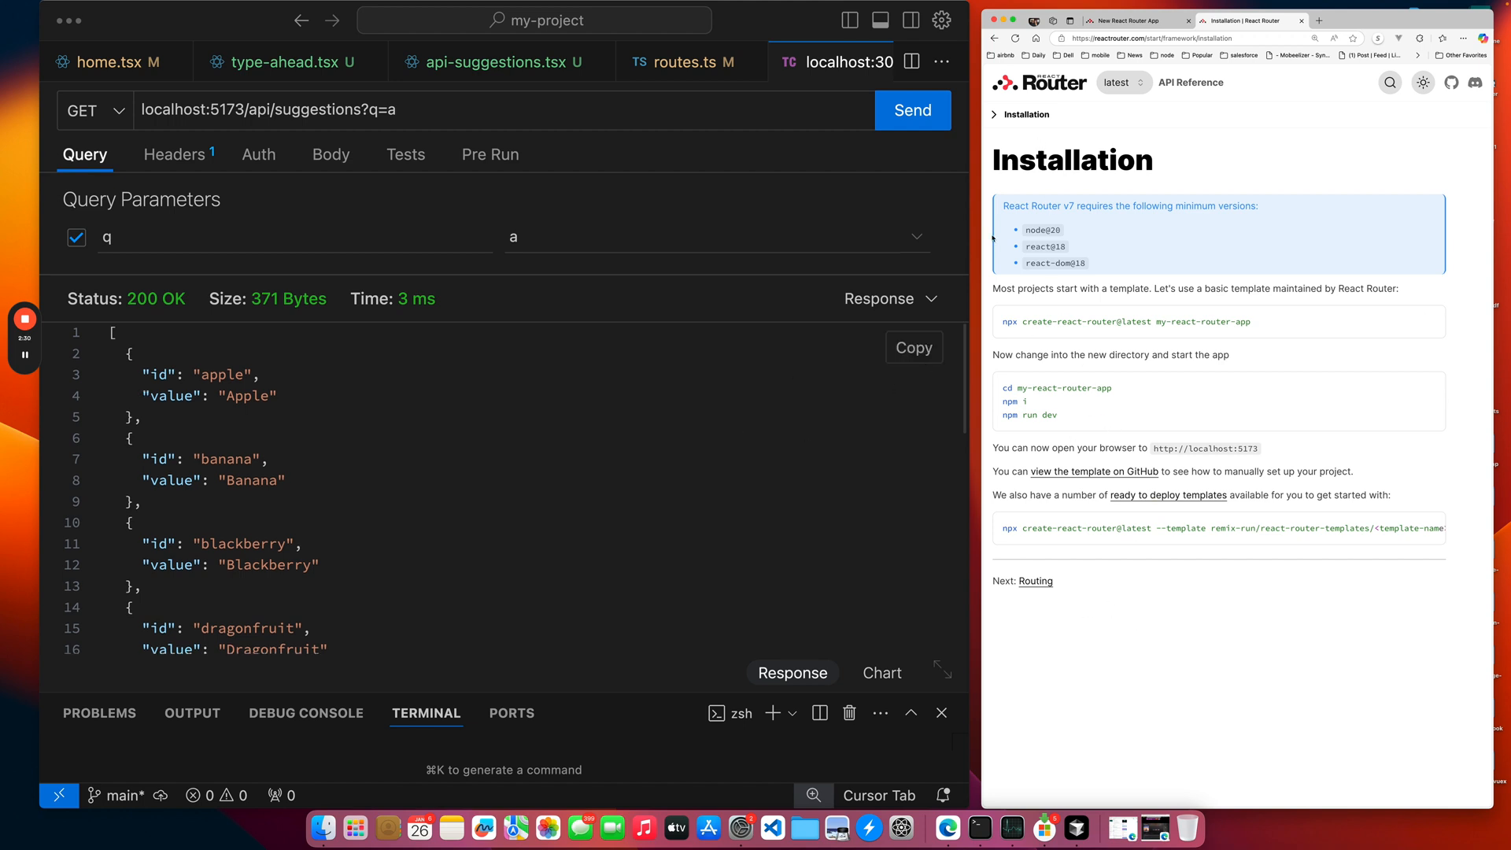
left_click(1123, 21)
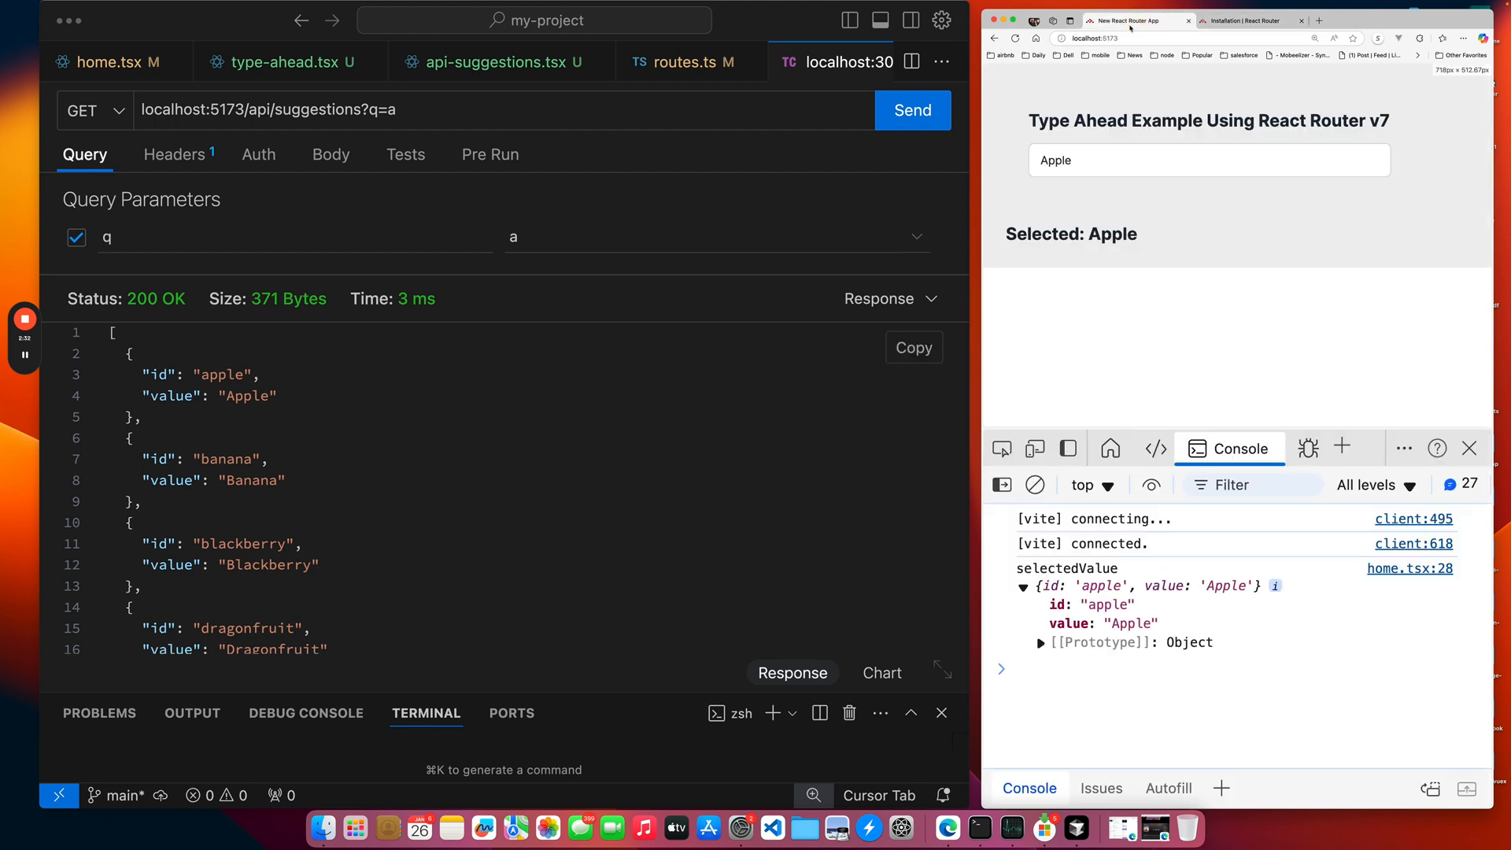
mouse_move(1130, 219)
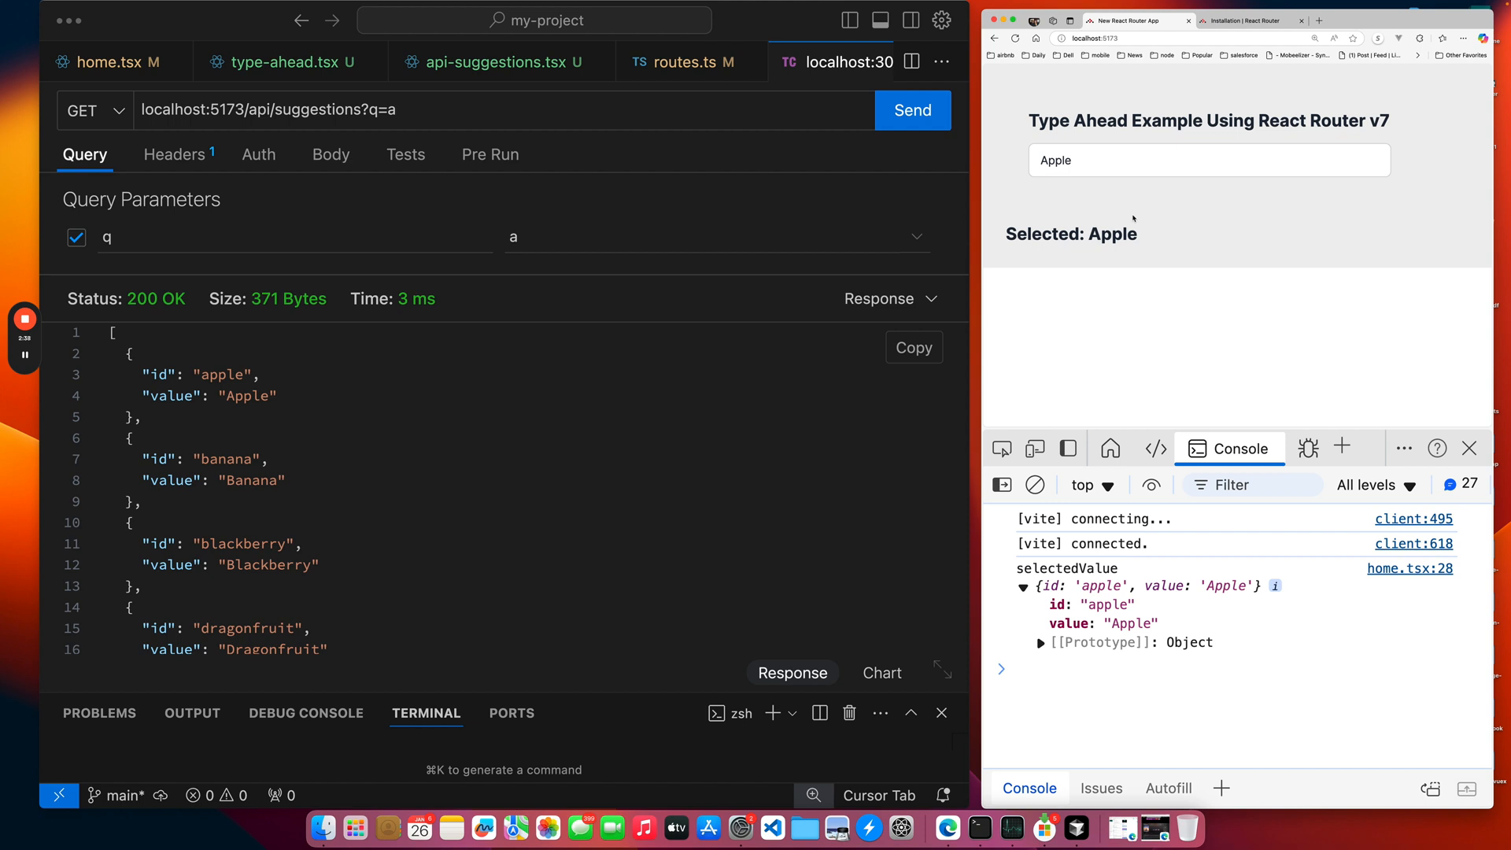
mouse_move(1161, 234)
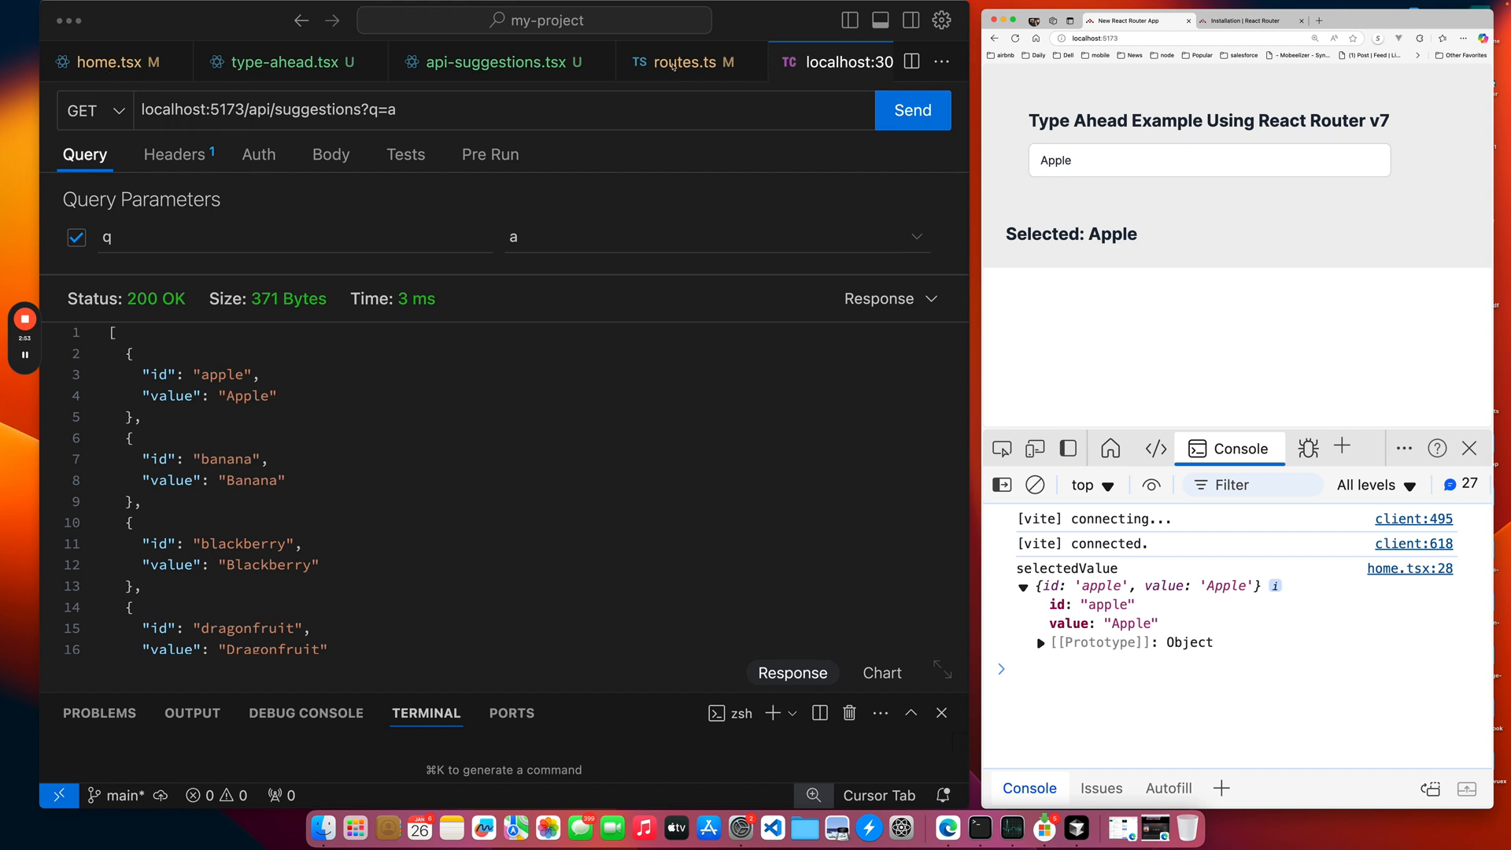
Show routes.ts with the home index and api/suggestions routes alongside the my-project file tree.
left_click(680, 62)
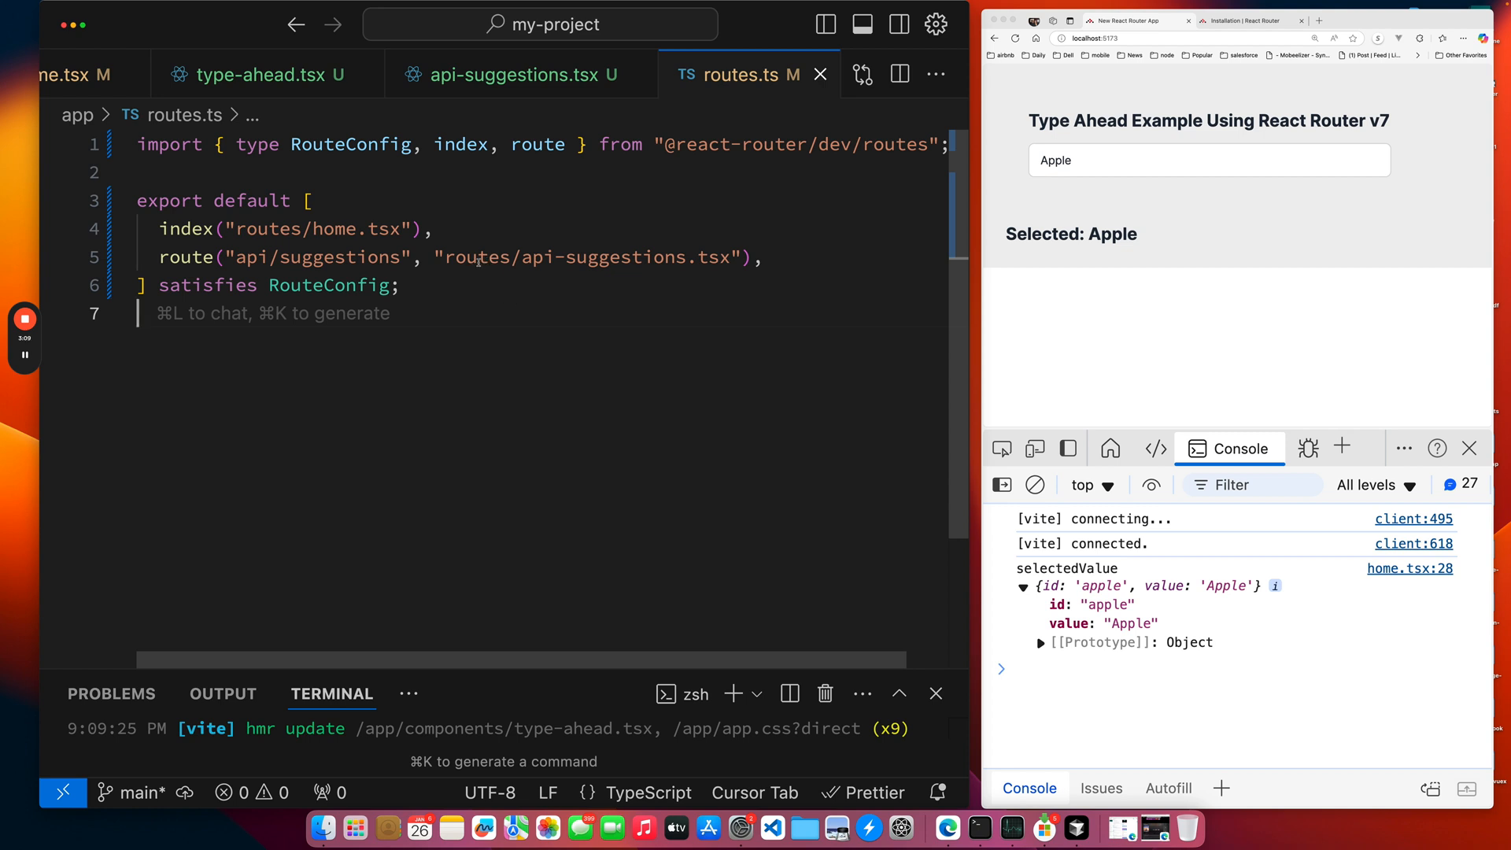
mouse_move(521, 277)
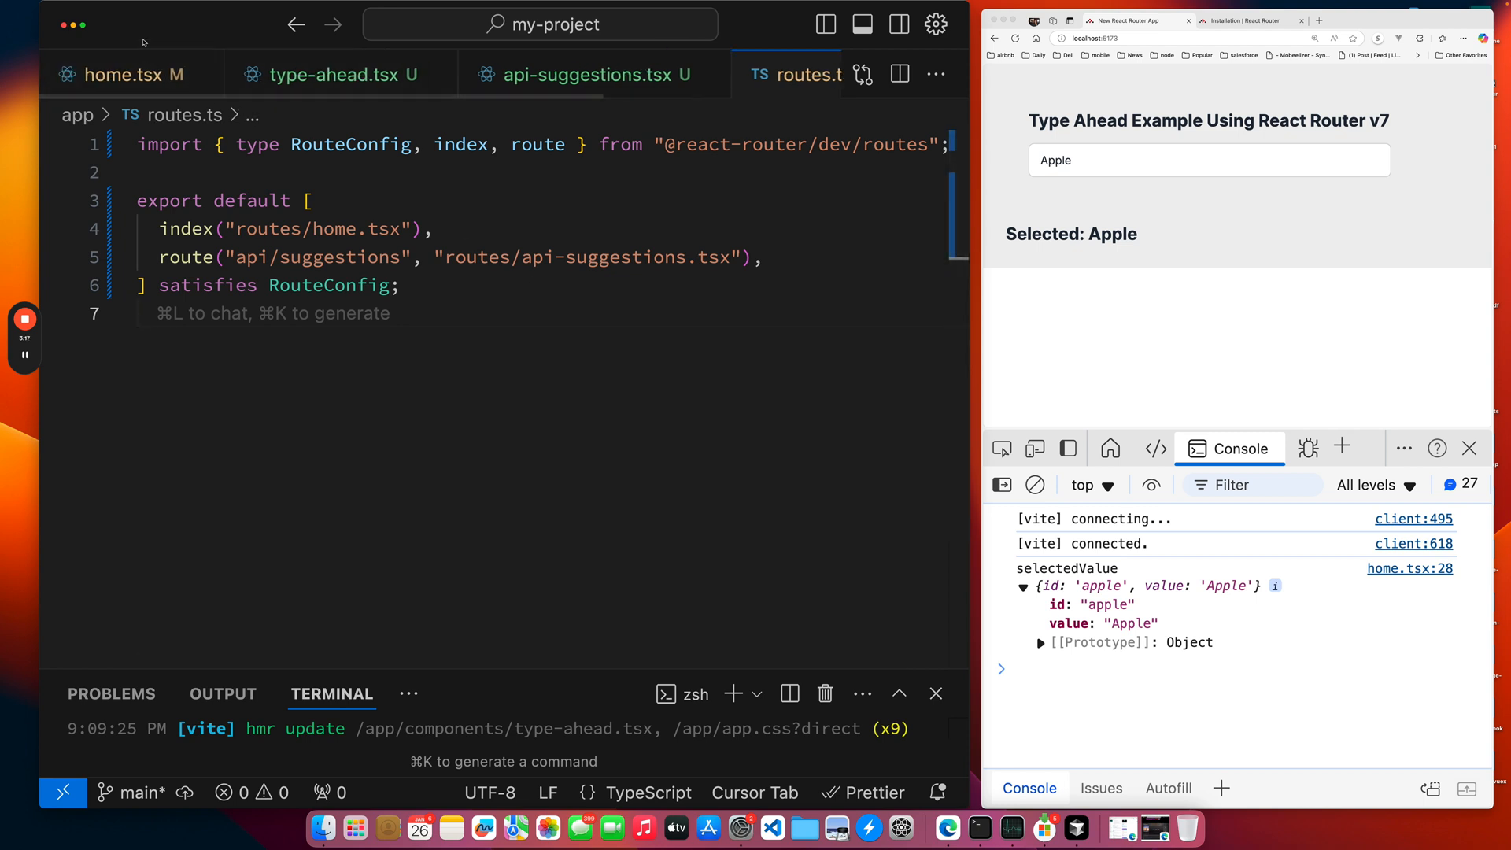
left_click(85, 74)
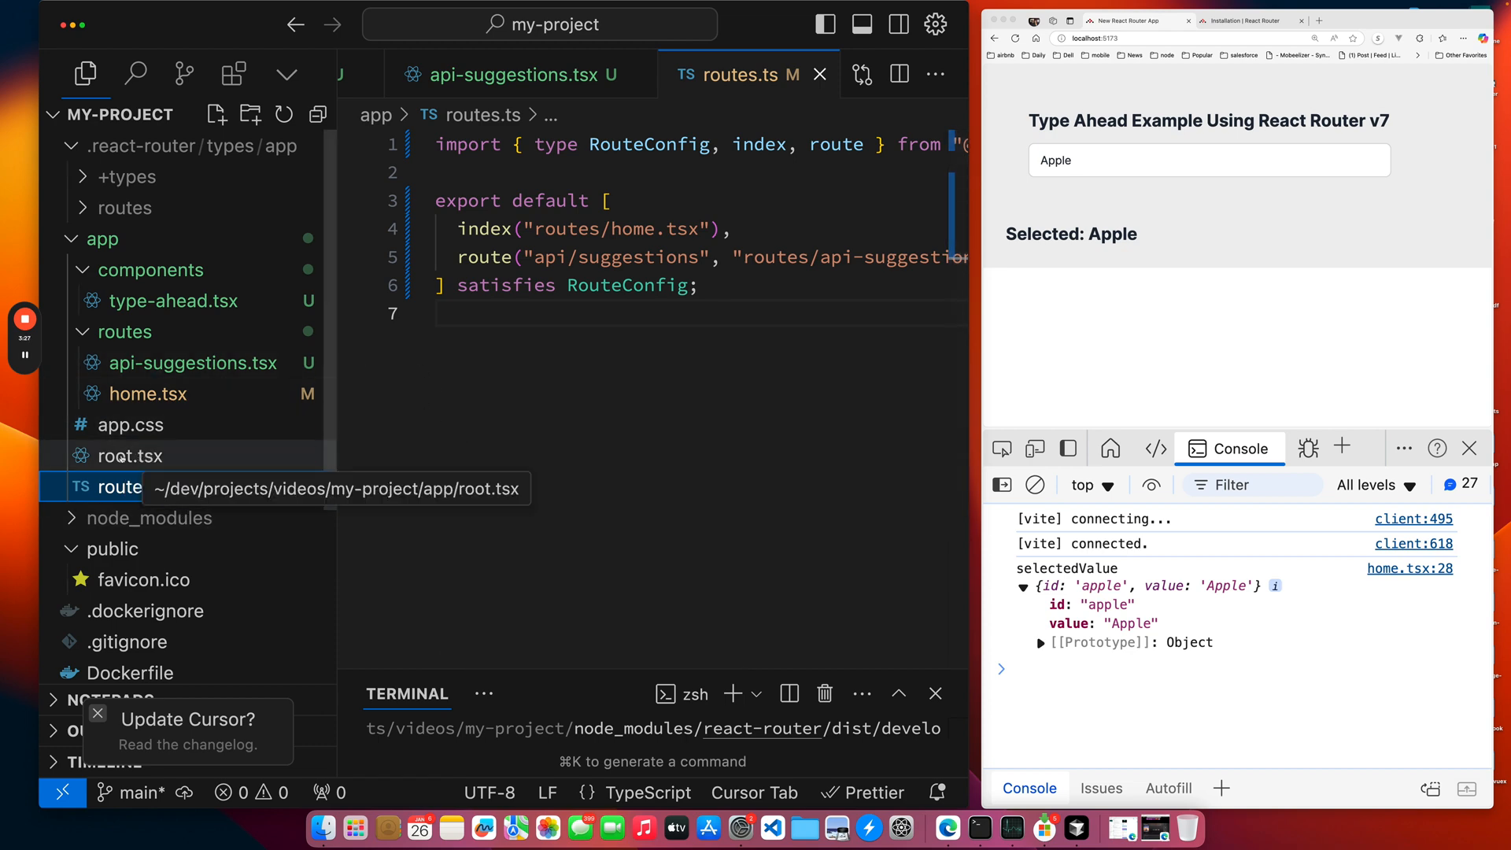
Review home.tsx's handleSelect and TypeAhead JSX, then show the demo suggesting Apple and Pineapple.
left_click(148, 393)
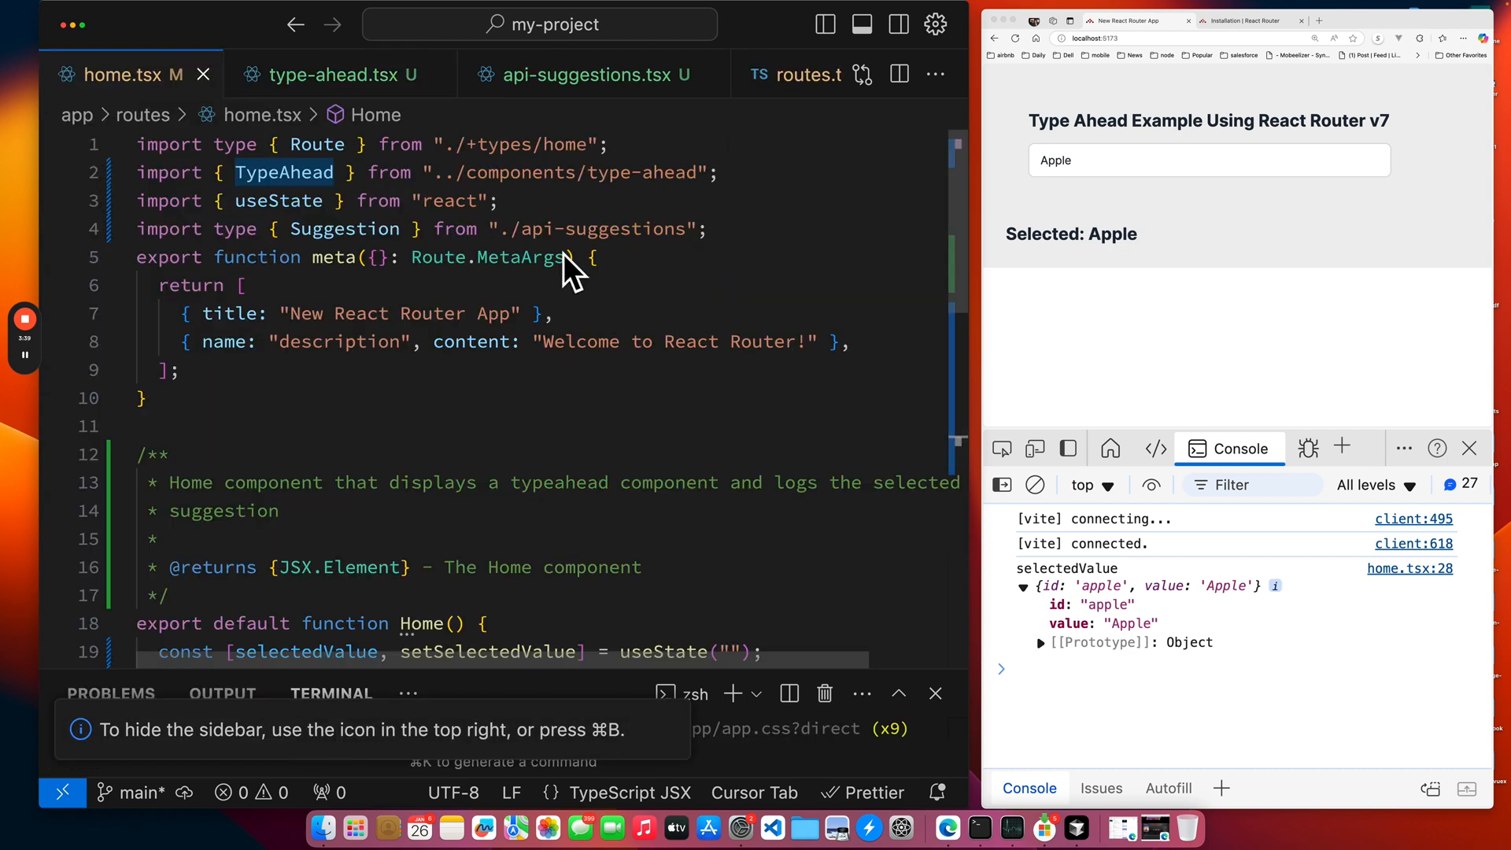
scroll("down", 3)
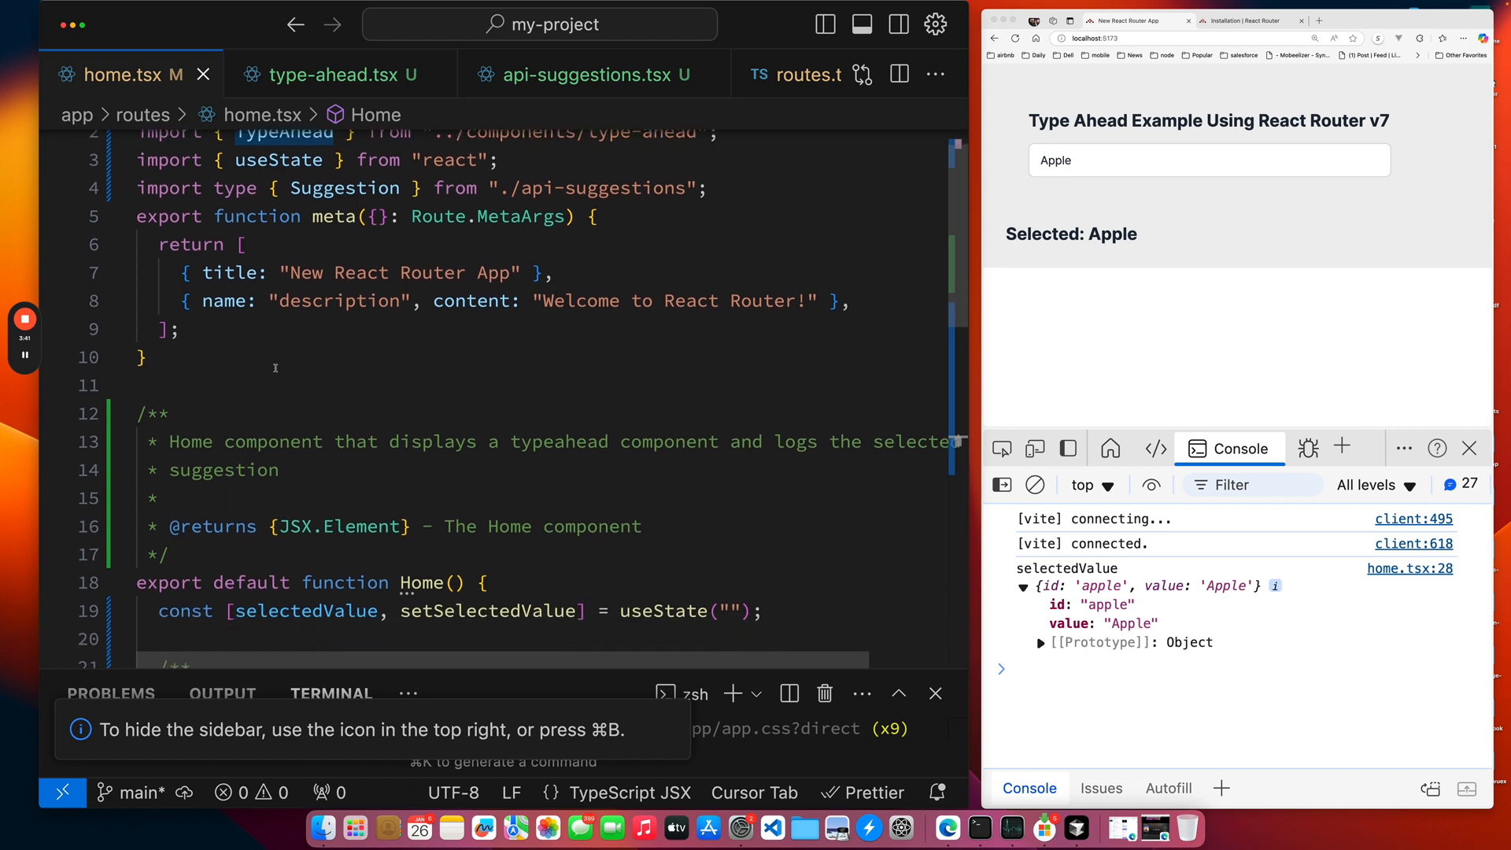
scroll("down", 3)
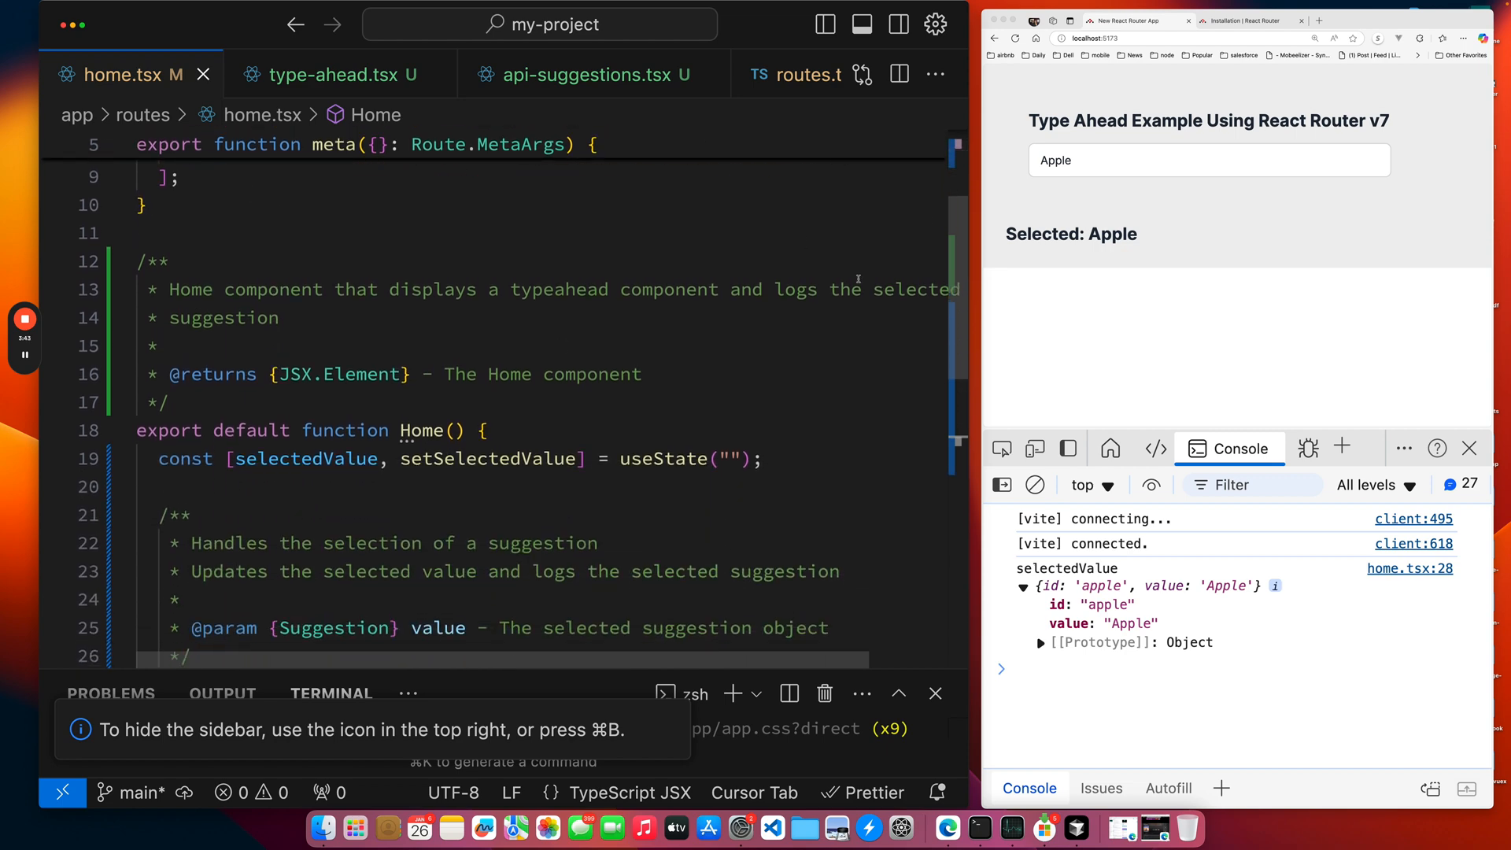
mouse_move(681, 428)
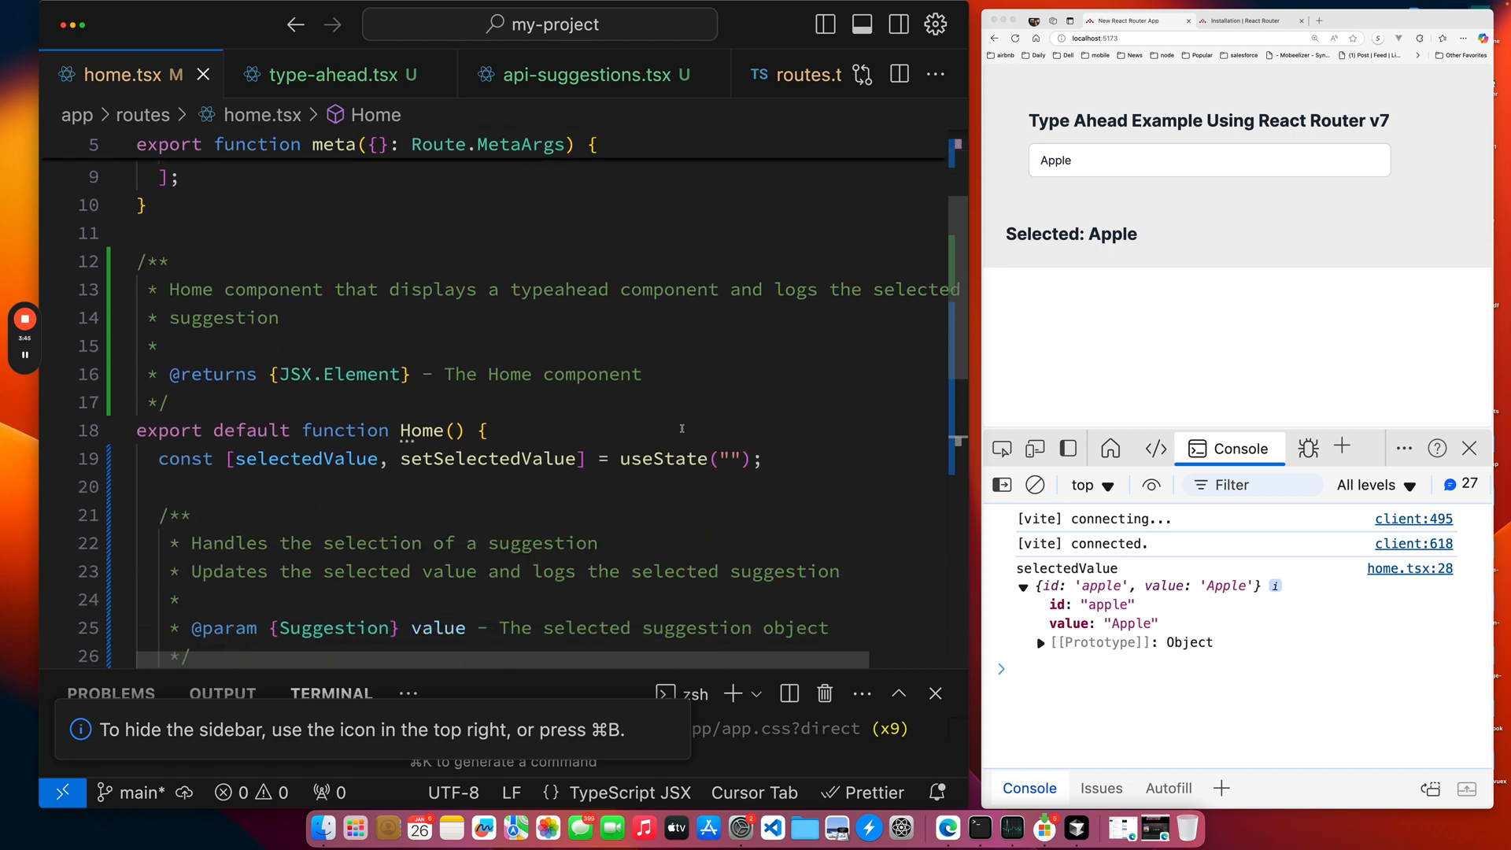
scroll("down", 3)
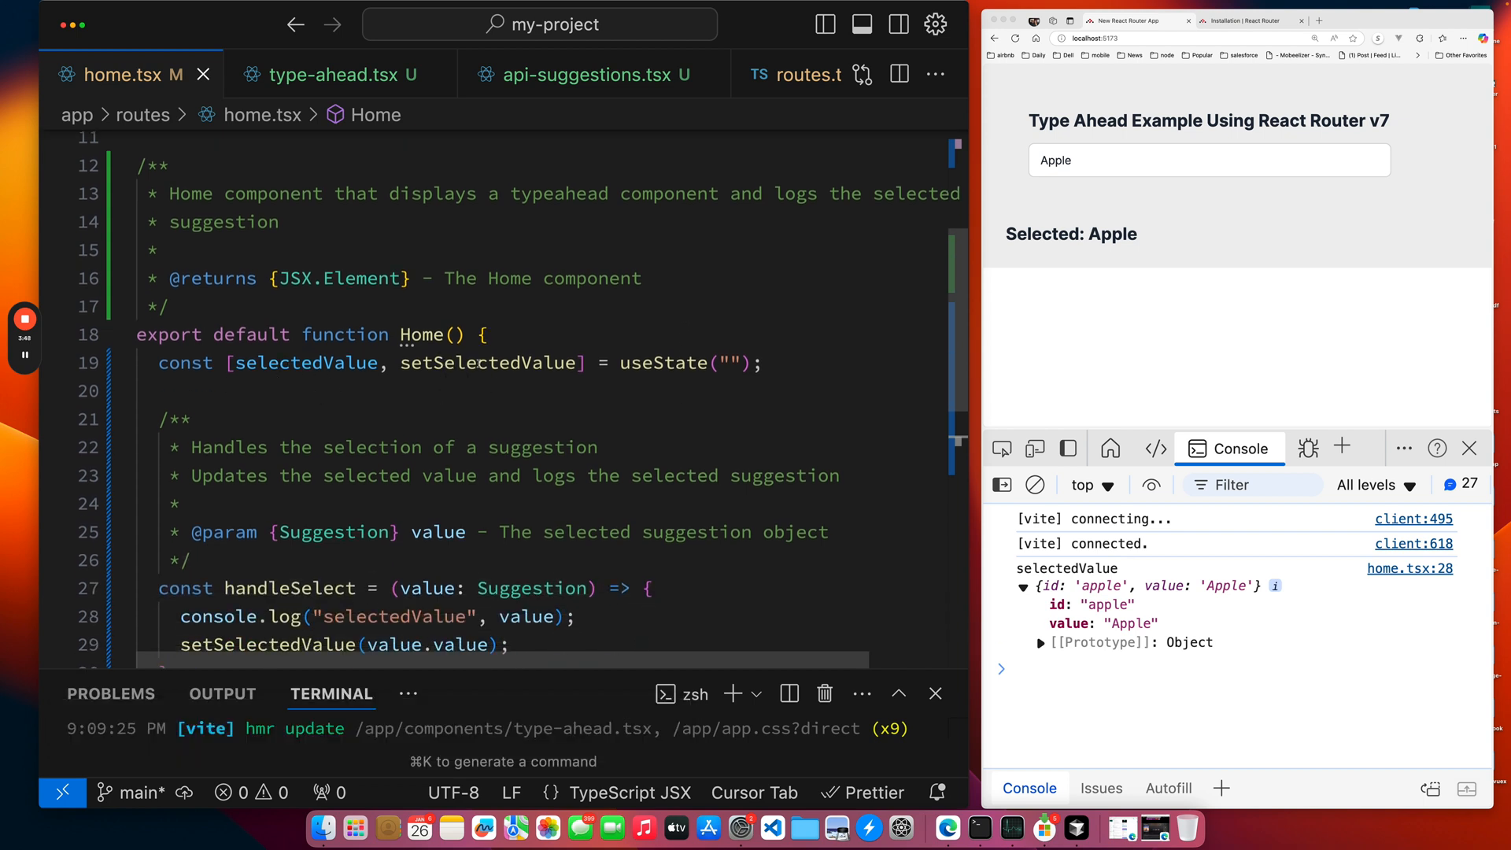
scroll("down", 3)
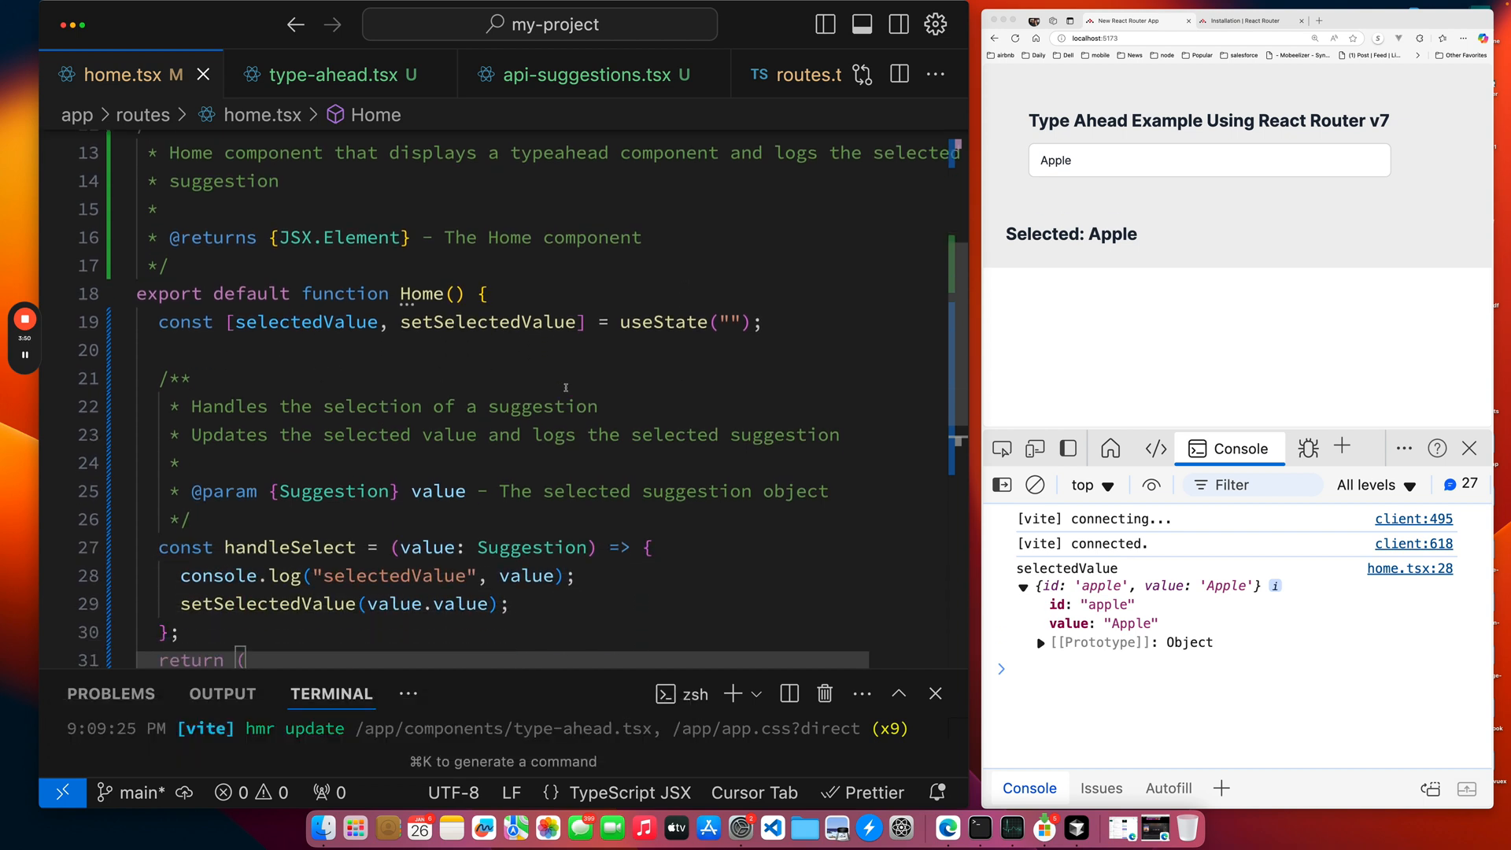
scroll("down", 3)
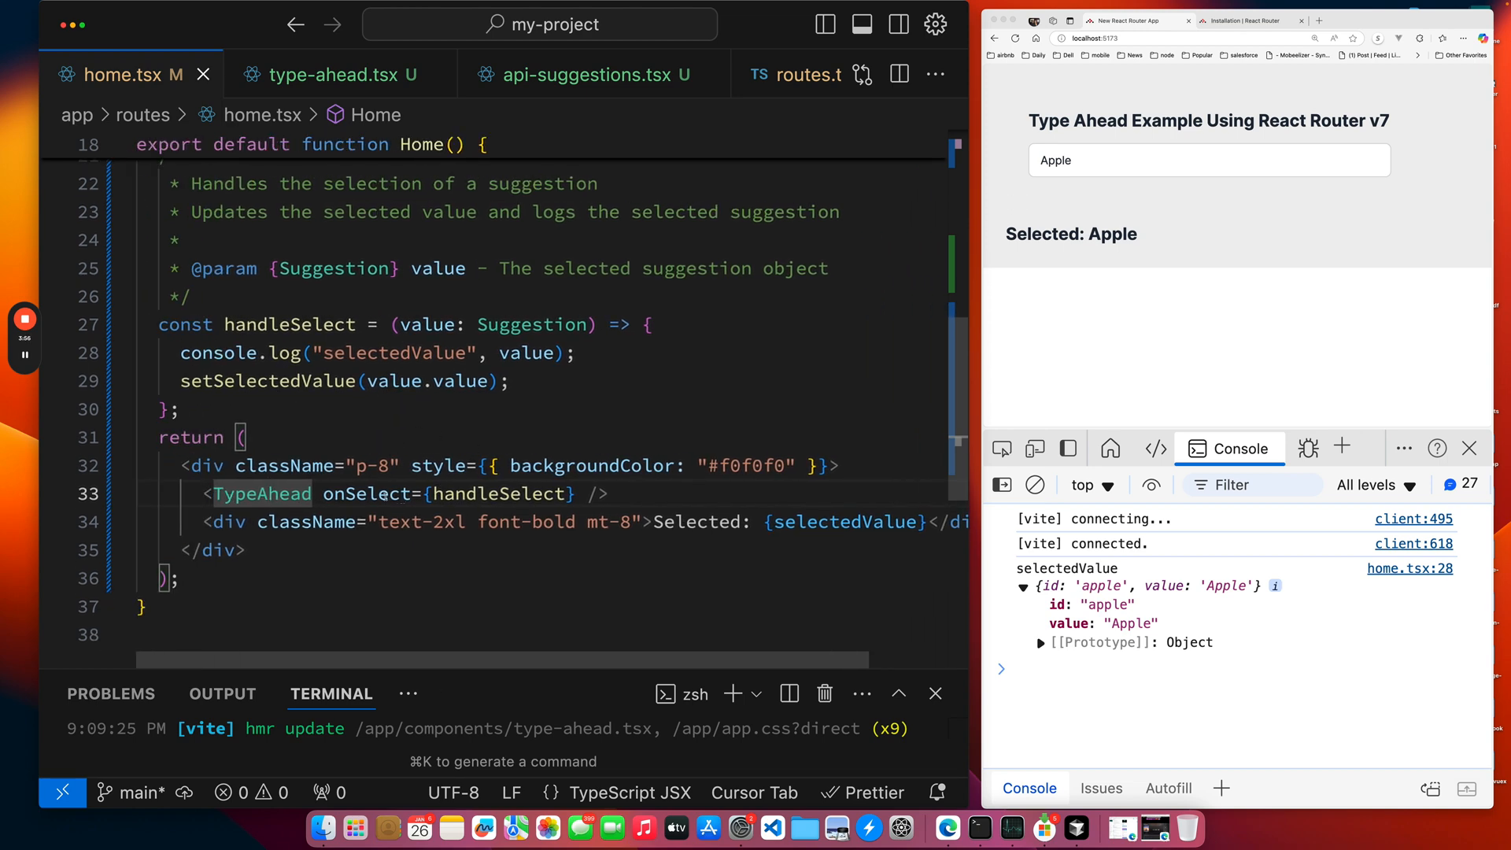
mouse_move(882, 368)
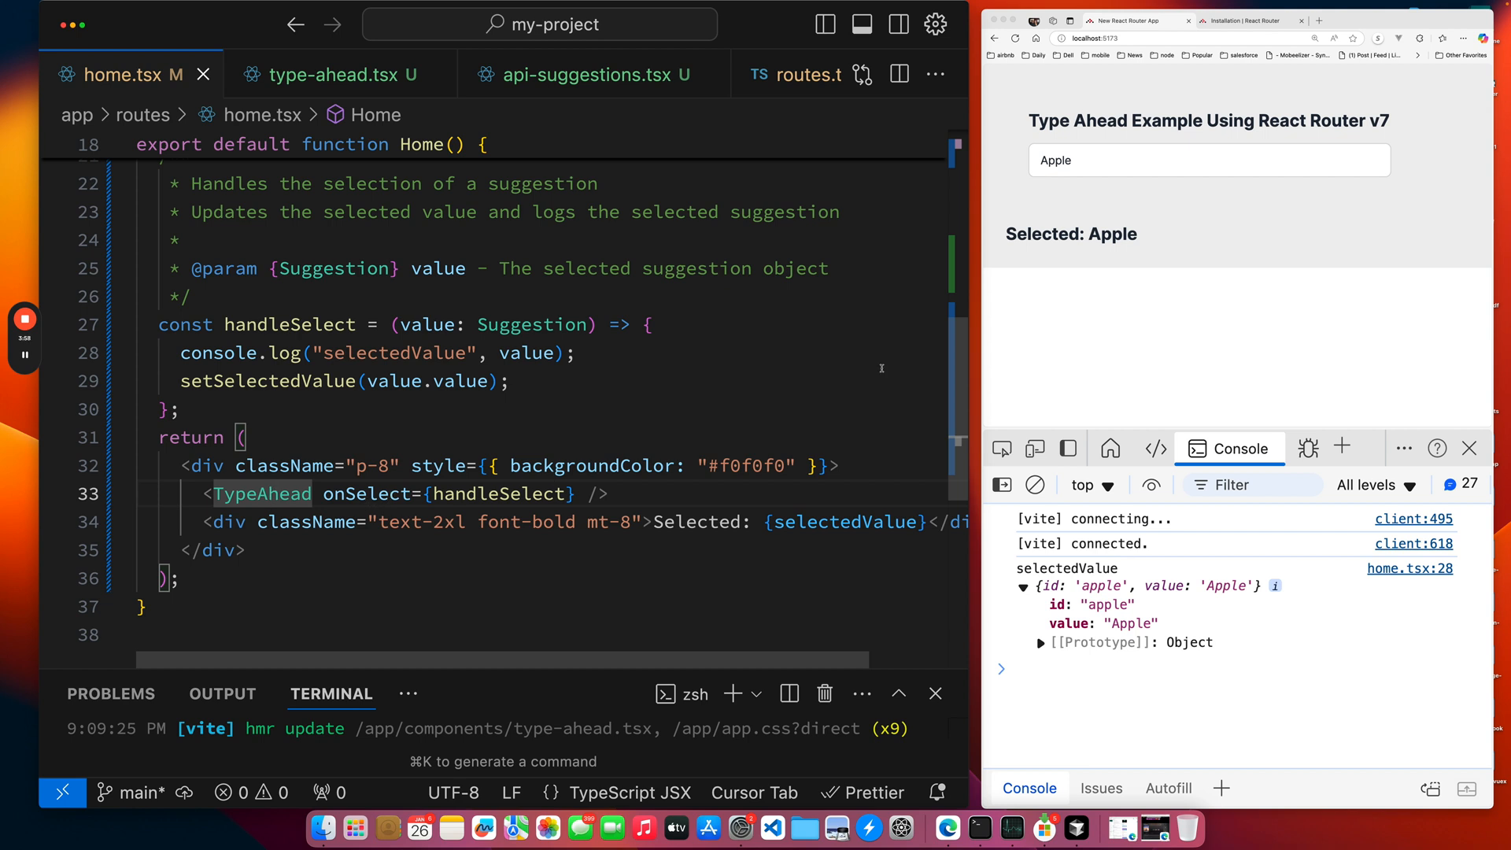
mouse_move(1143, 144)
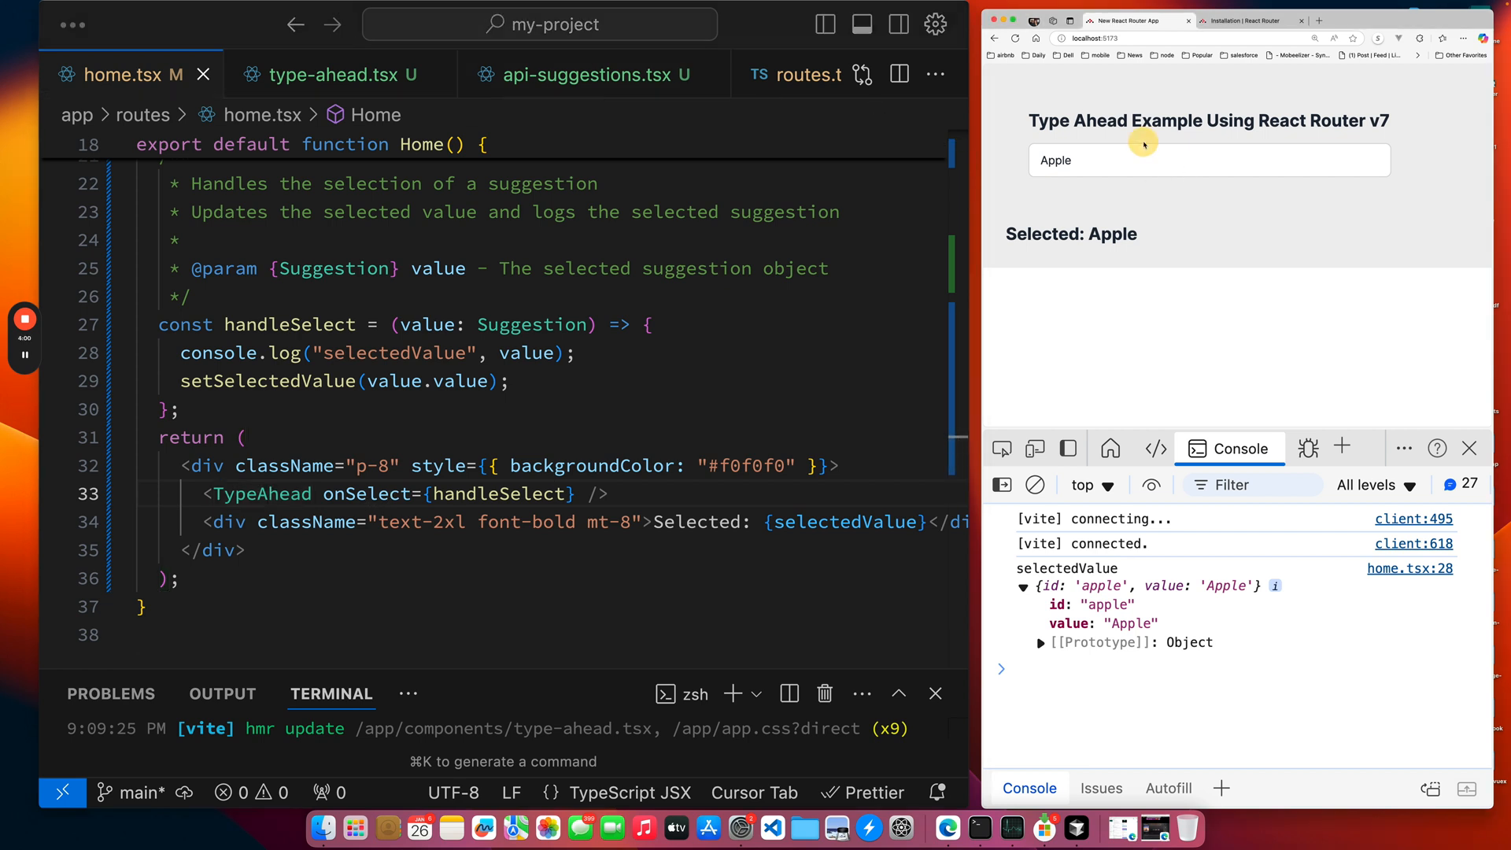
left_click(1209, 160)
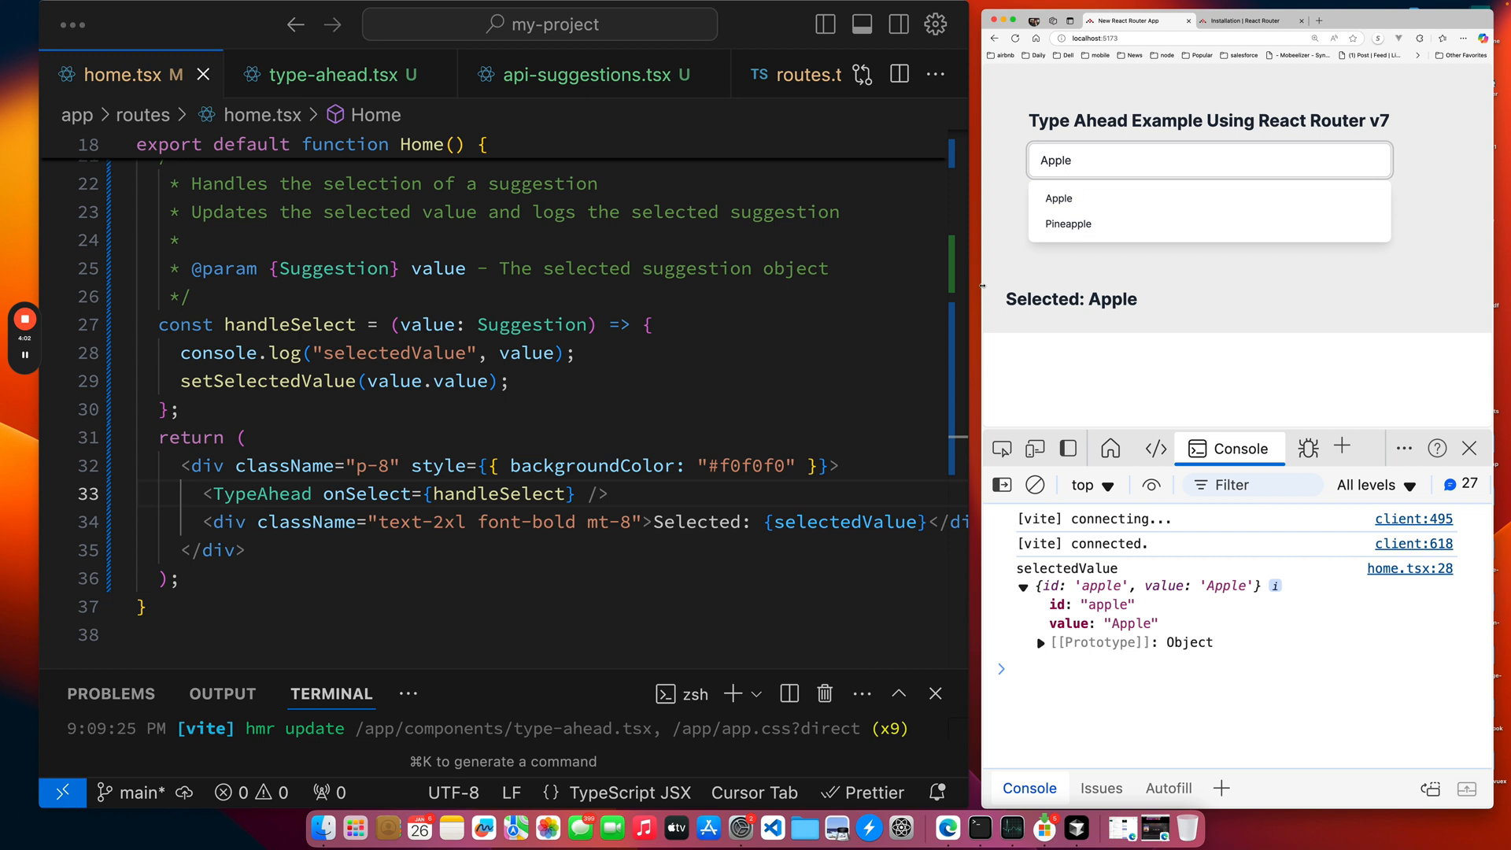
mouse_move(329, 505)
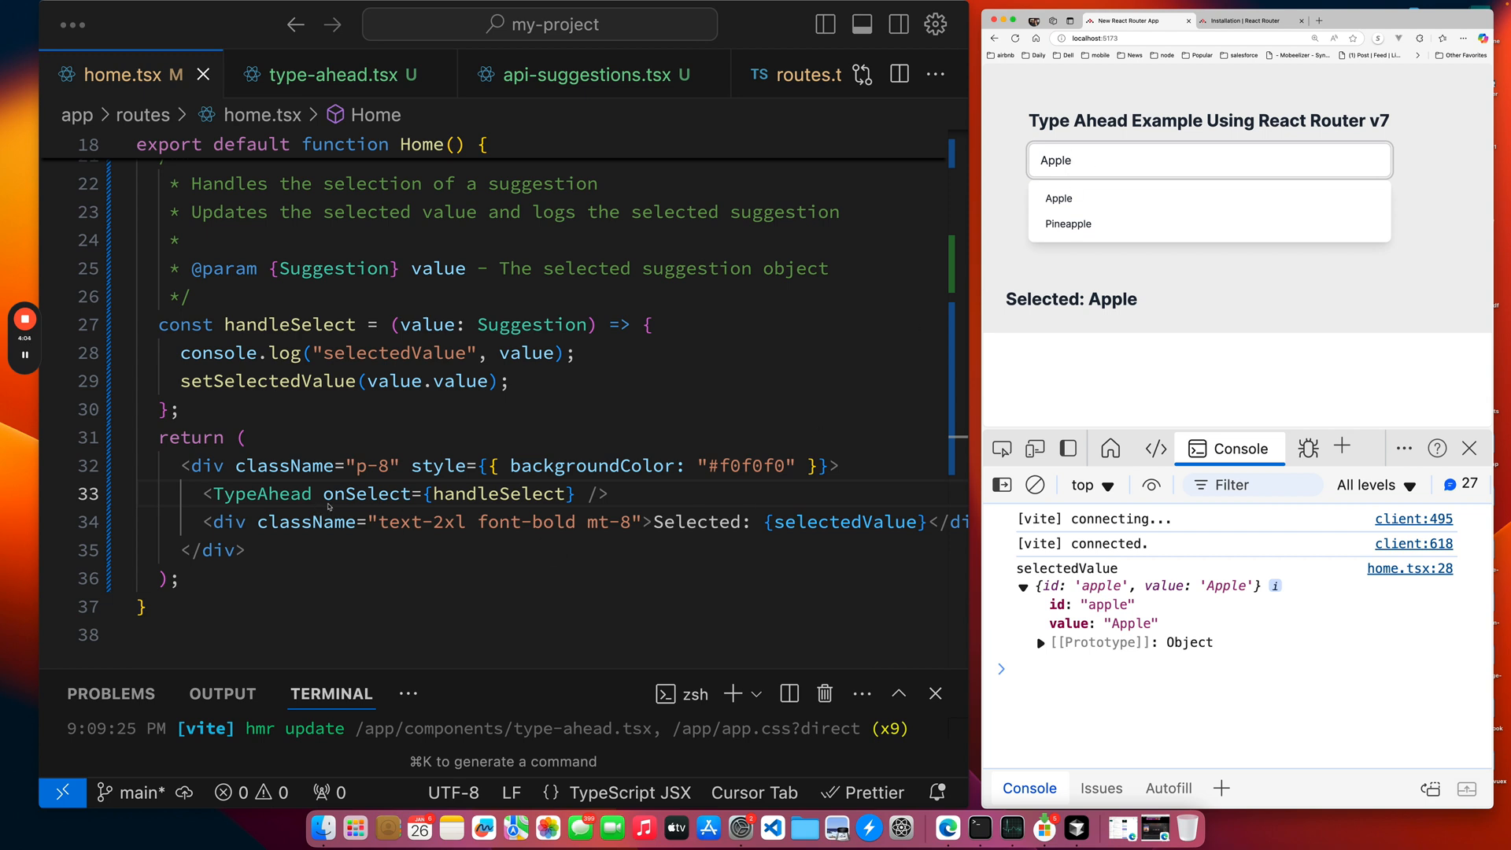
mouse_move(265, 397)
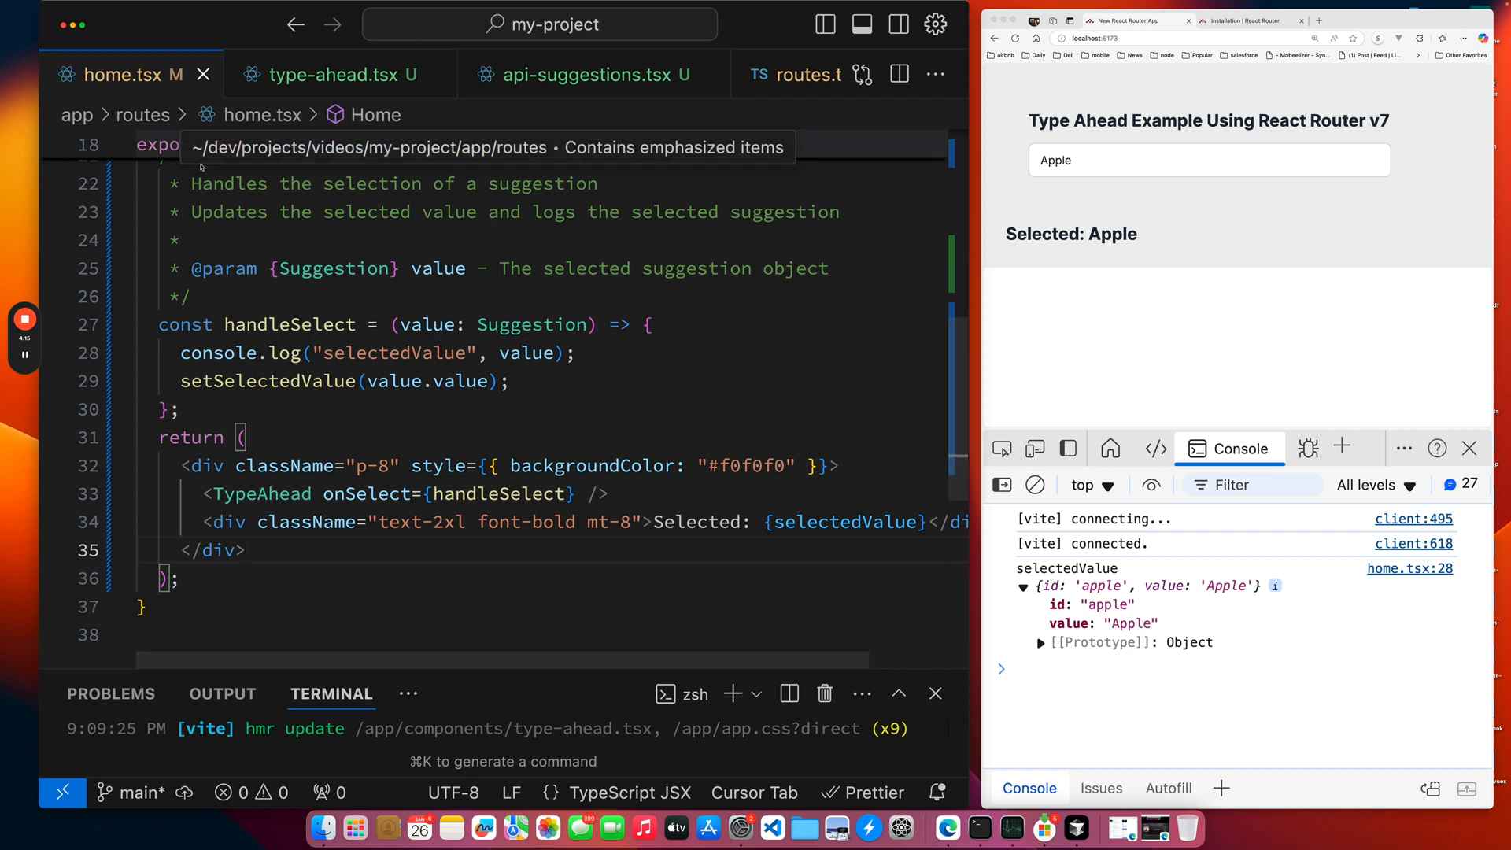
mouse_move(203, 74)
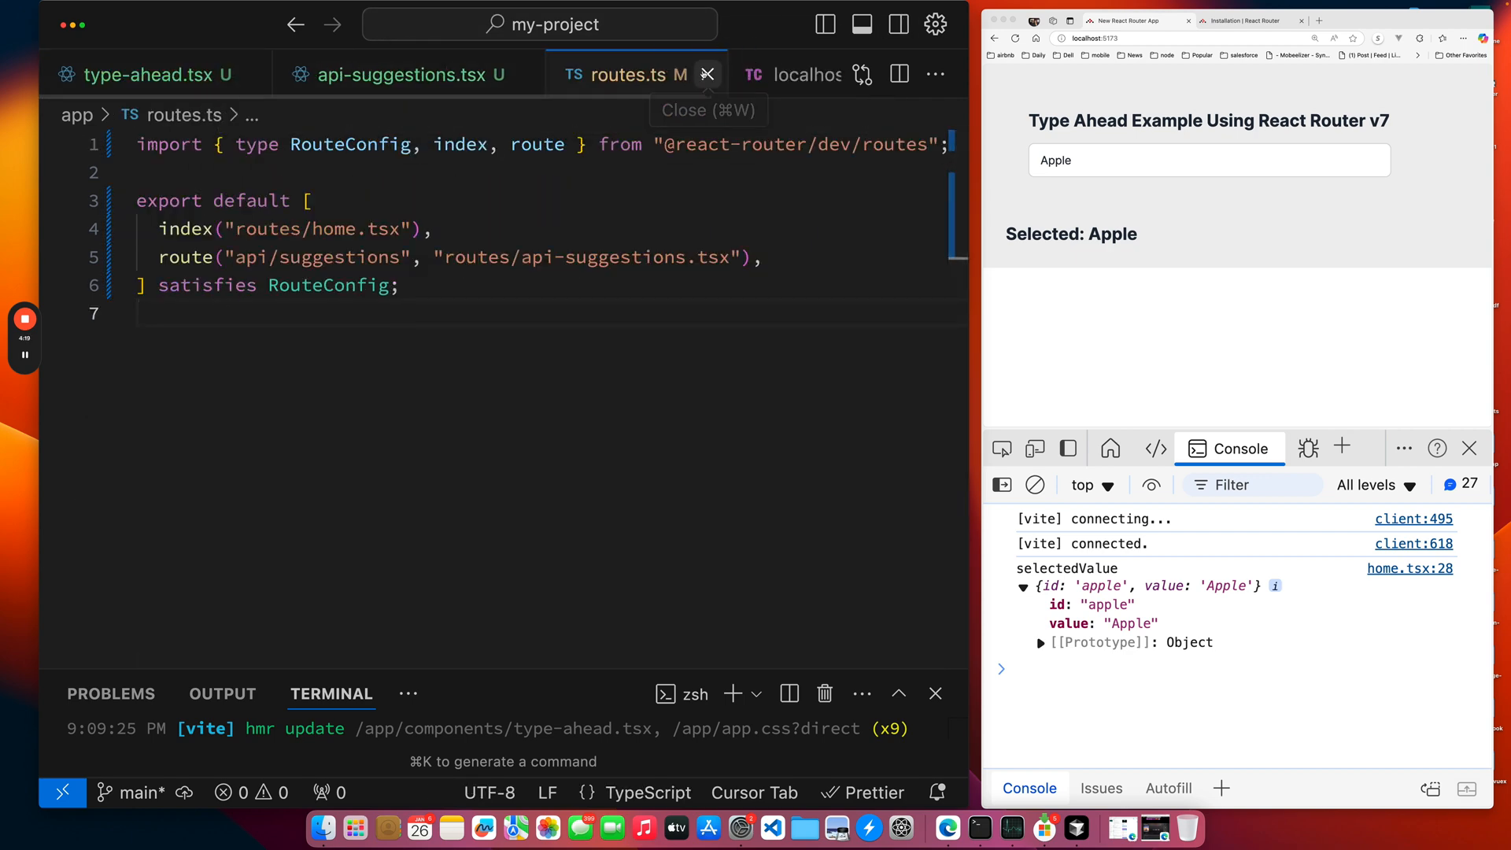
Close the routes.ts editor tab so type-ahead.tsx is showing.
left_click(708, 74)
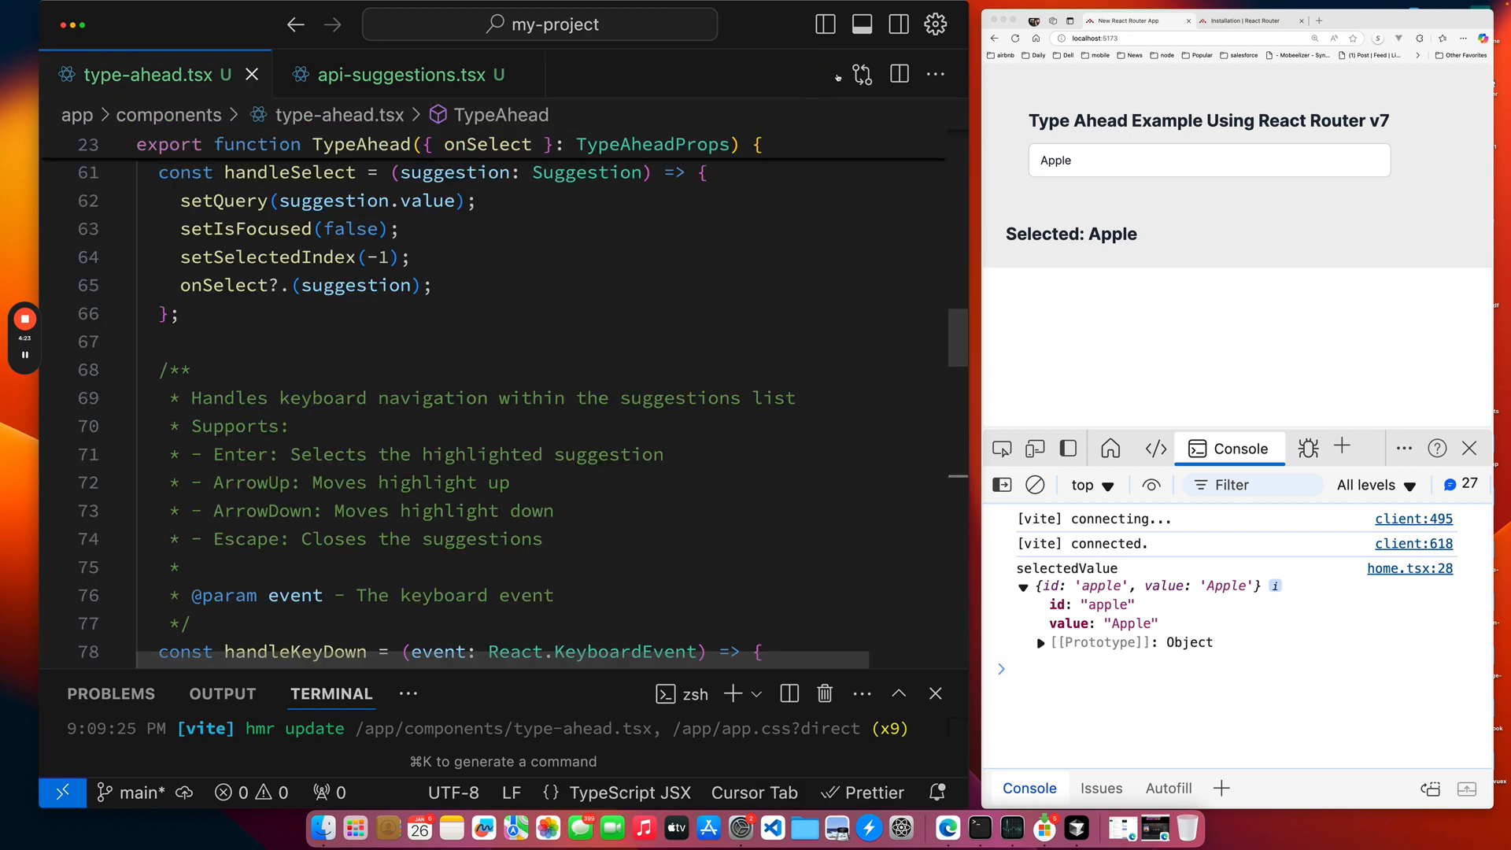
mouse_move(404, 74)
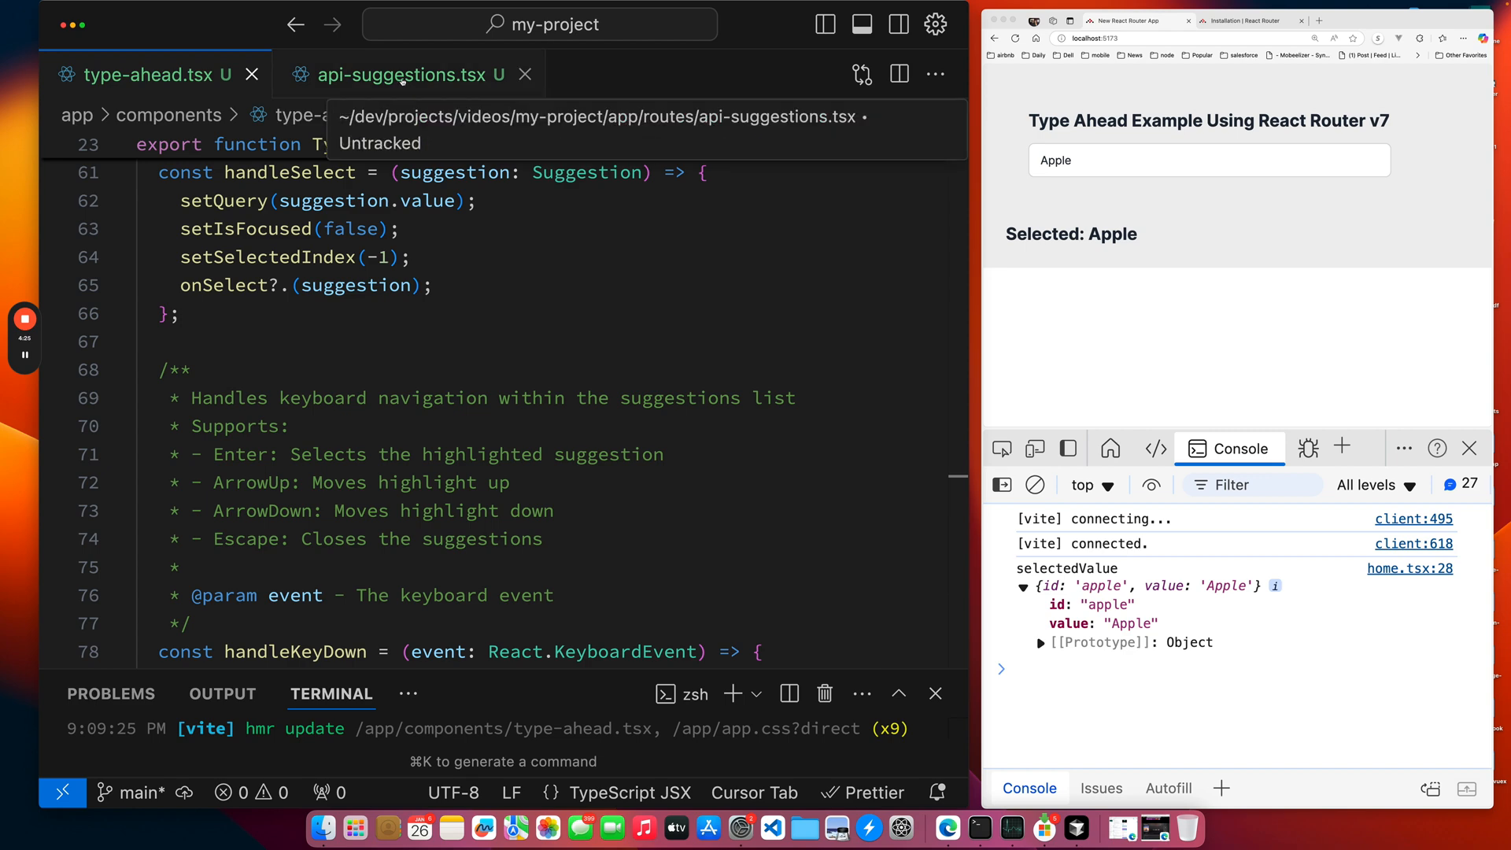
Scroll through the api-suggestions.tsx loader from the fruits list down to the Response.json return.
left_click(400, 74)
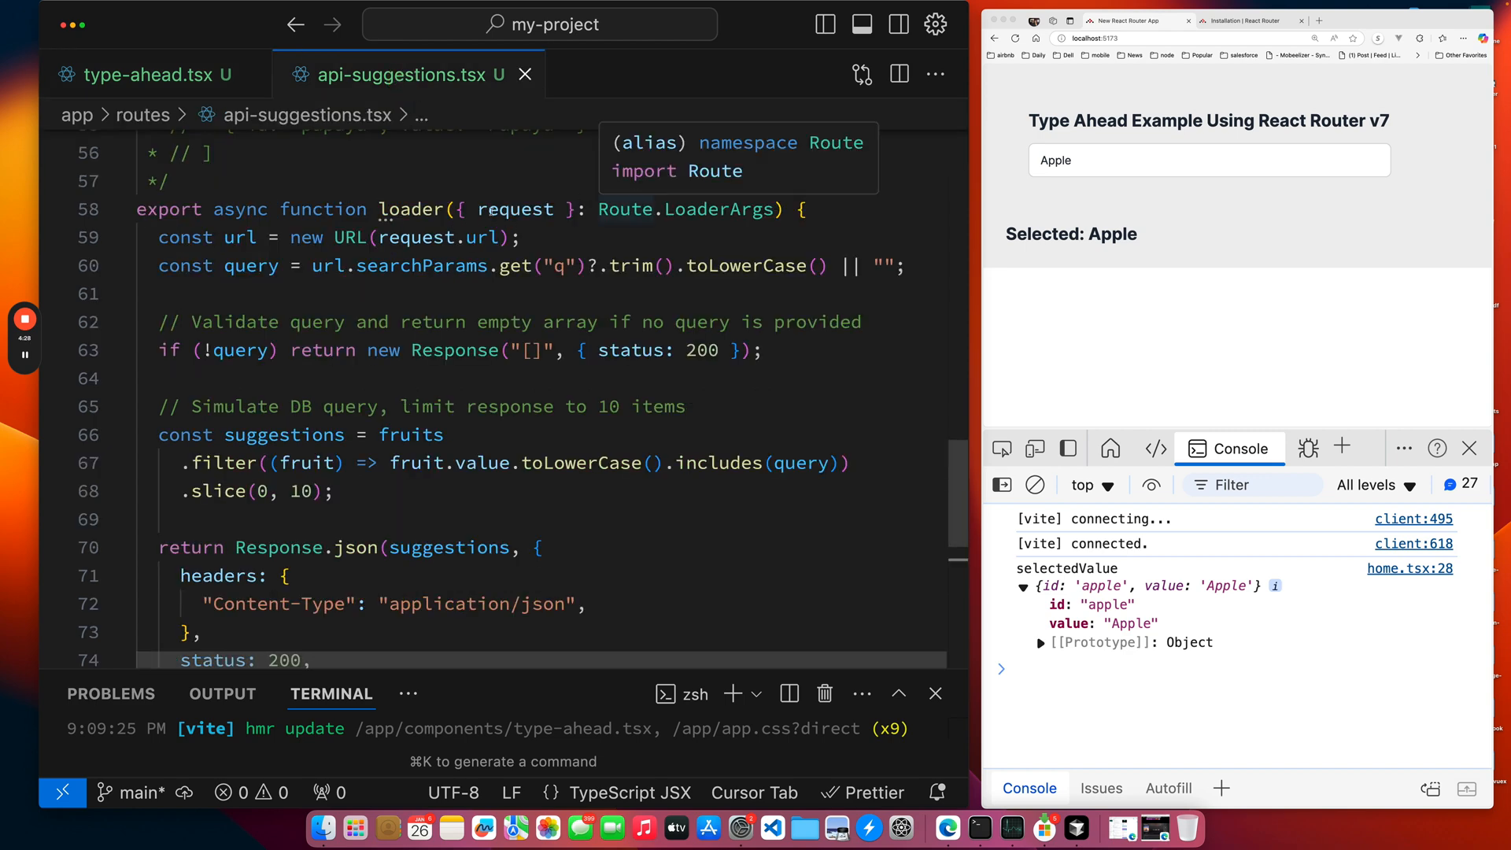
scroll("up", 3)
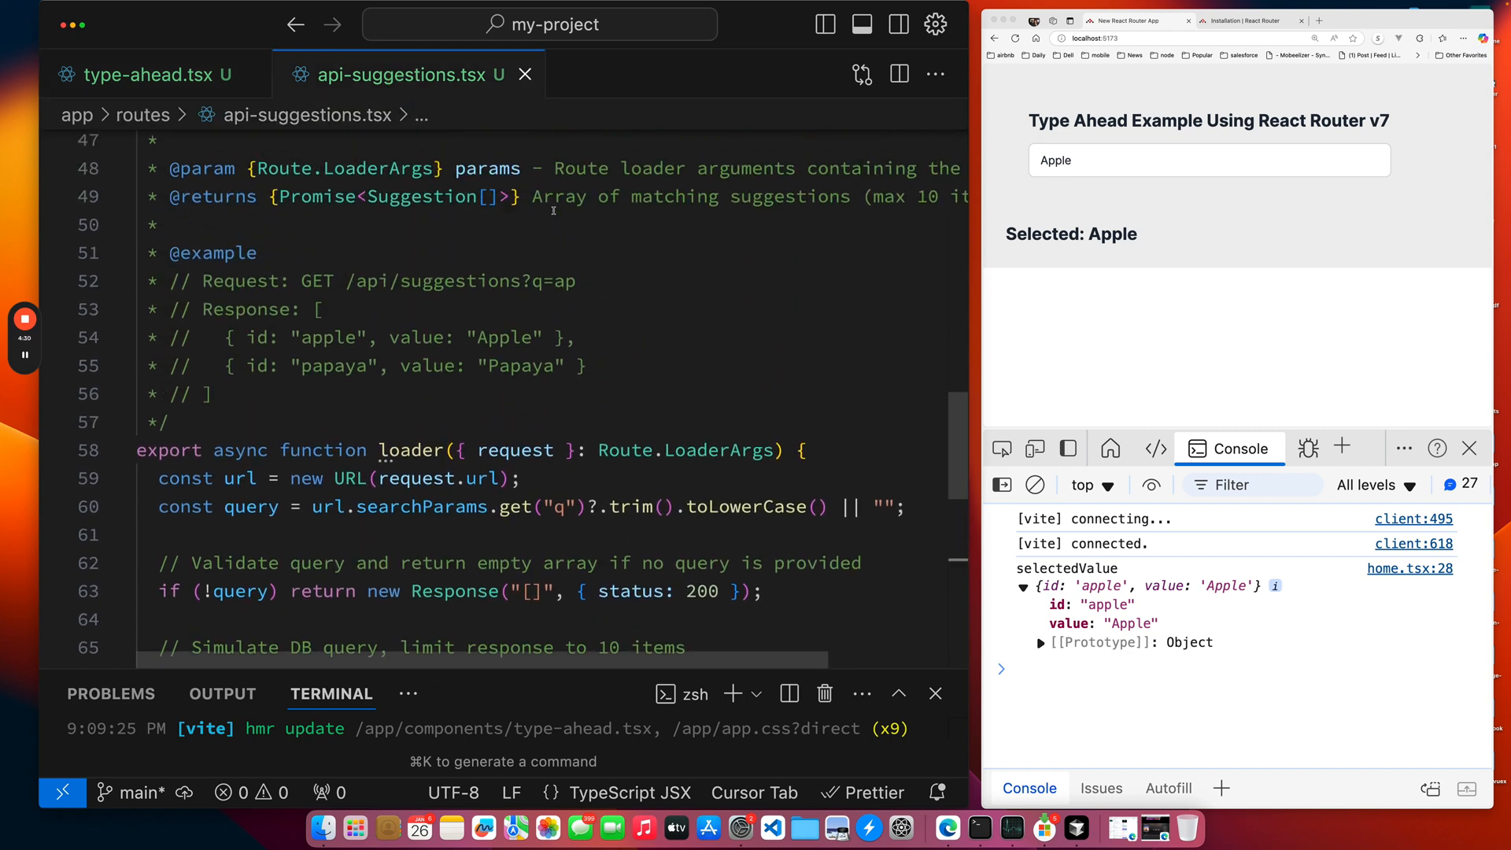
scroll("up", 3)
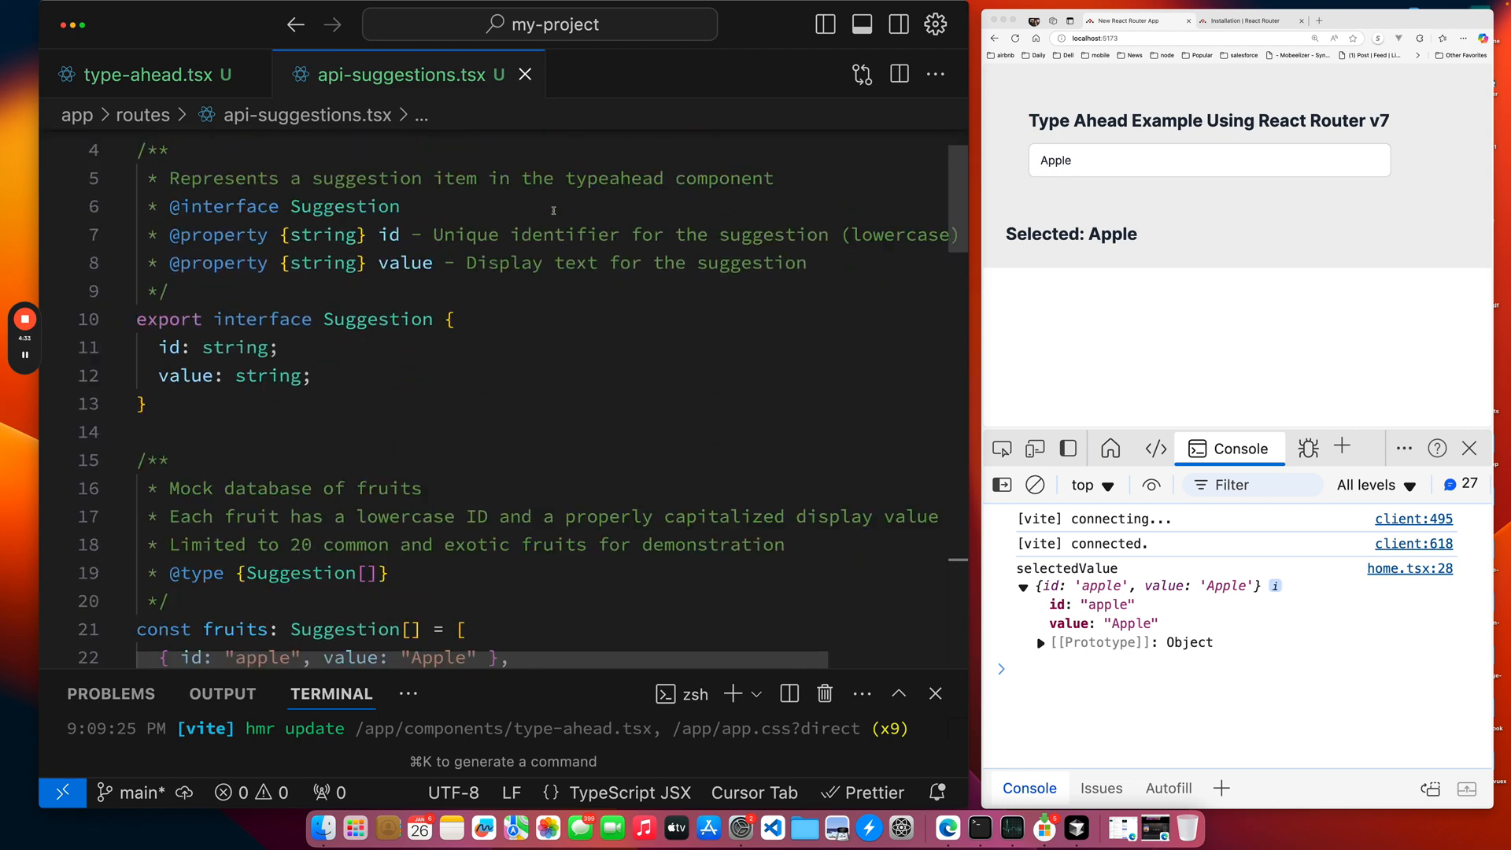
scroll("up", 3)
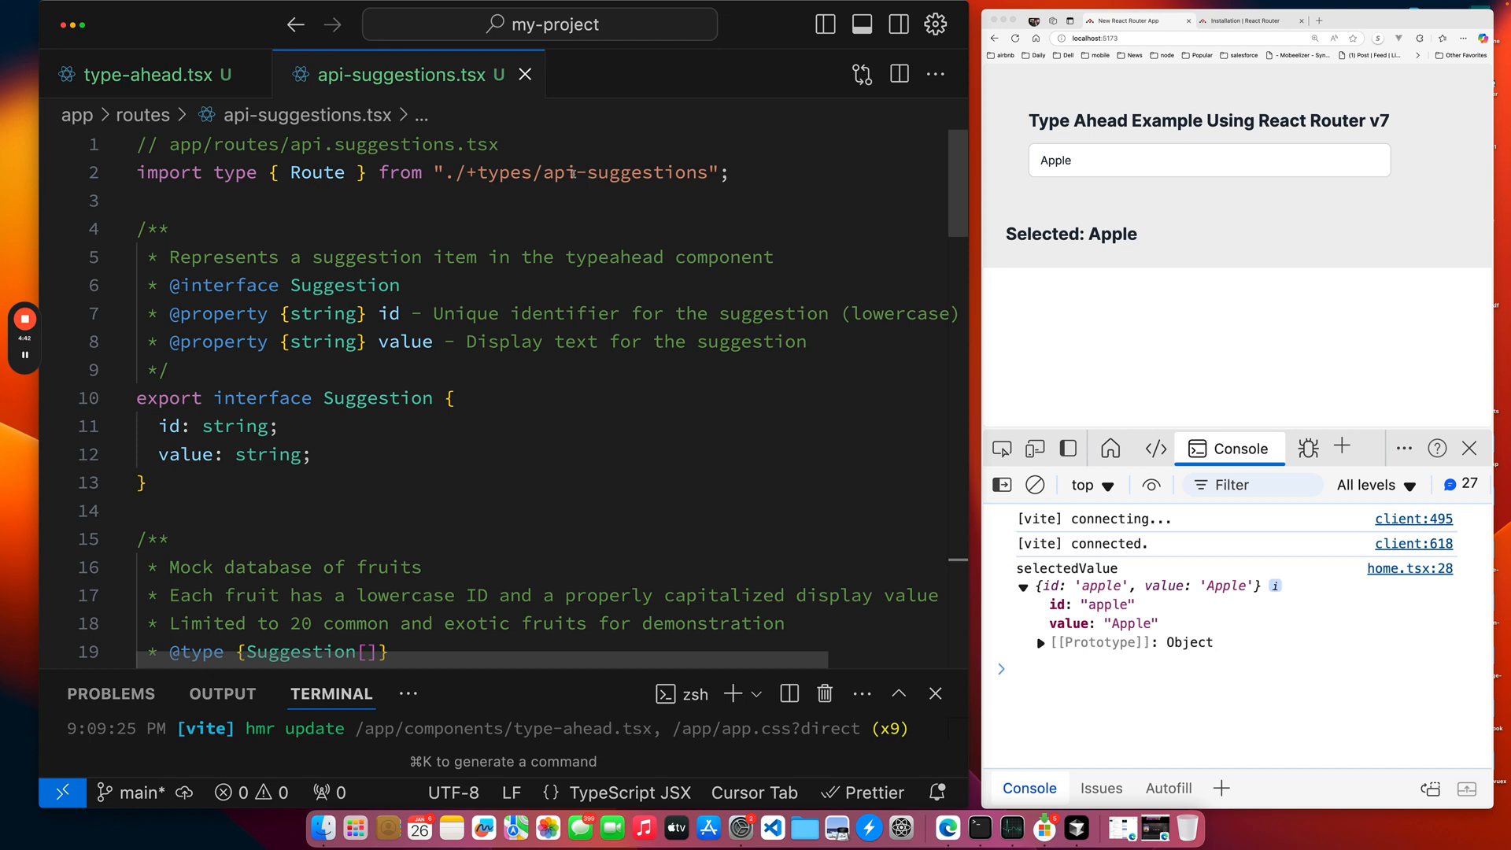
scroll("down", 3)
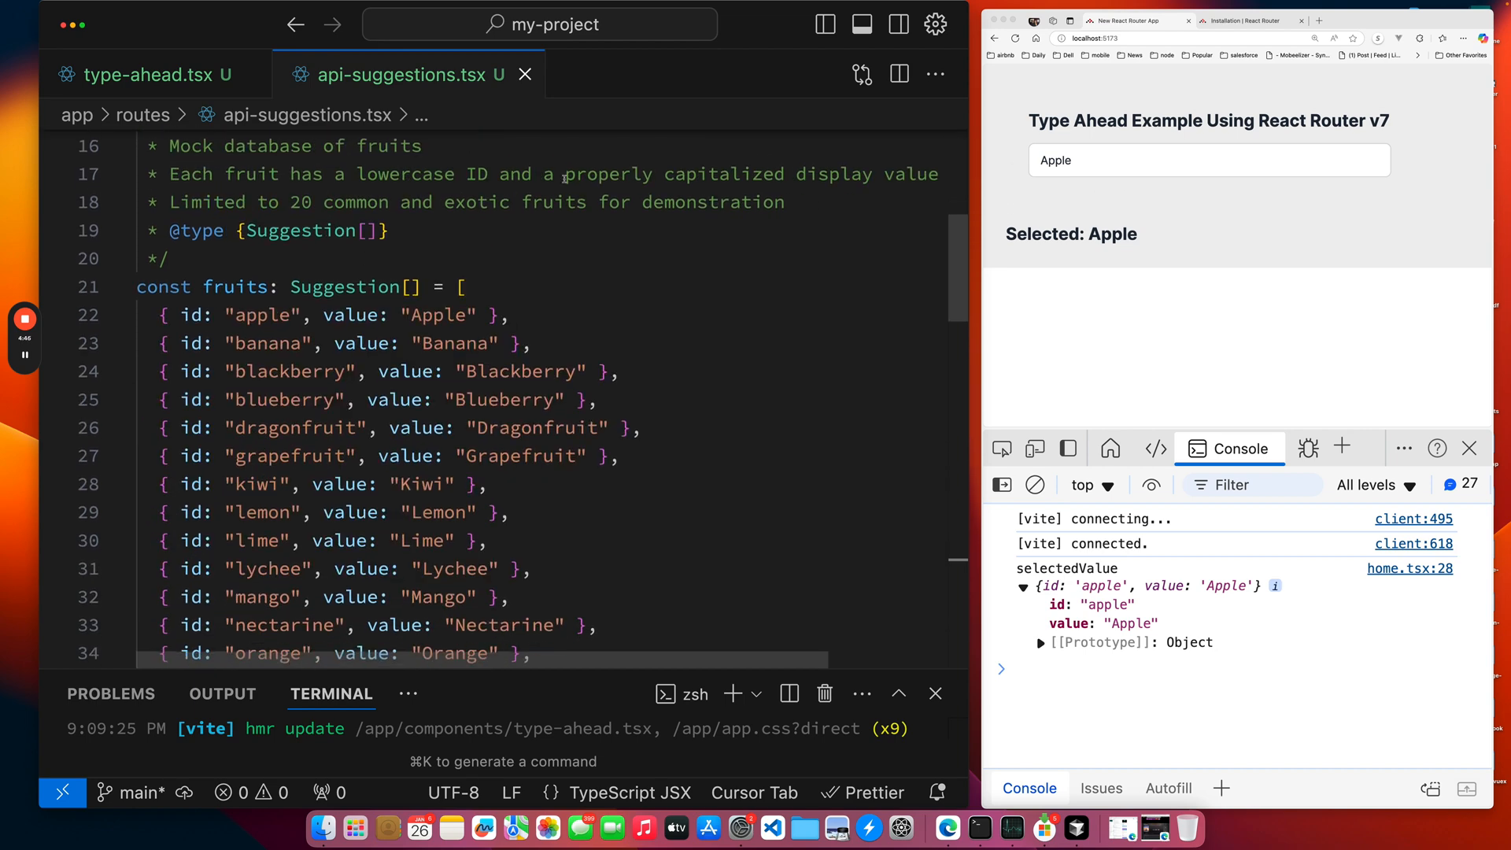
scroll("down", 3)
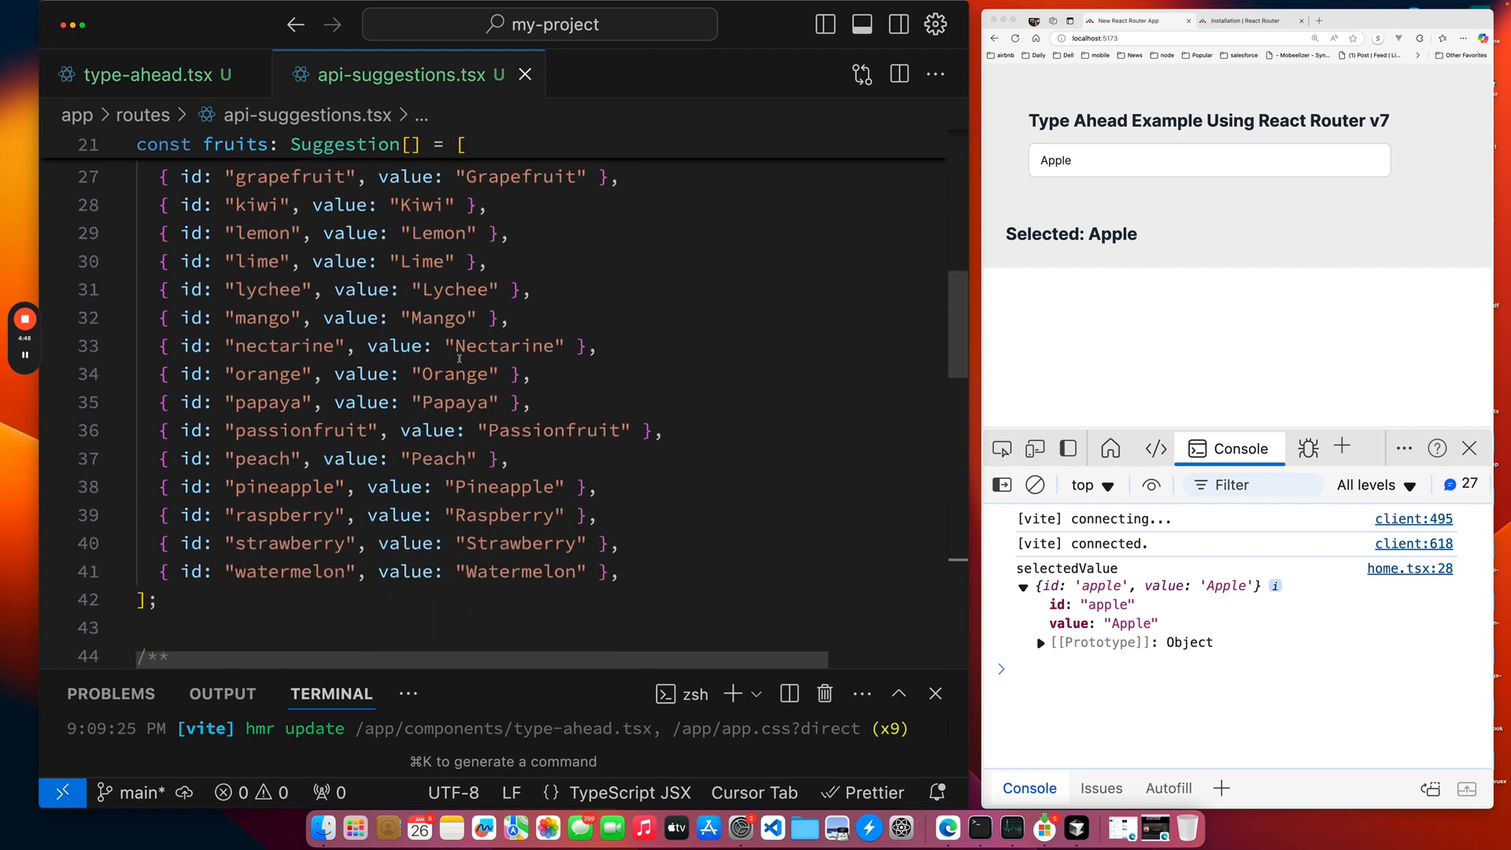
scroll("down", 3)
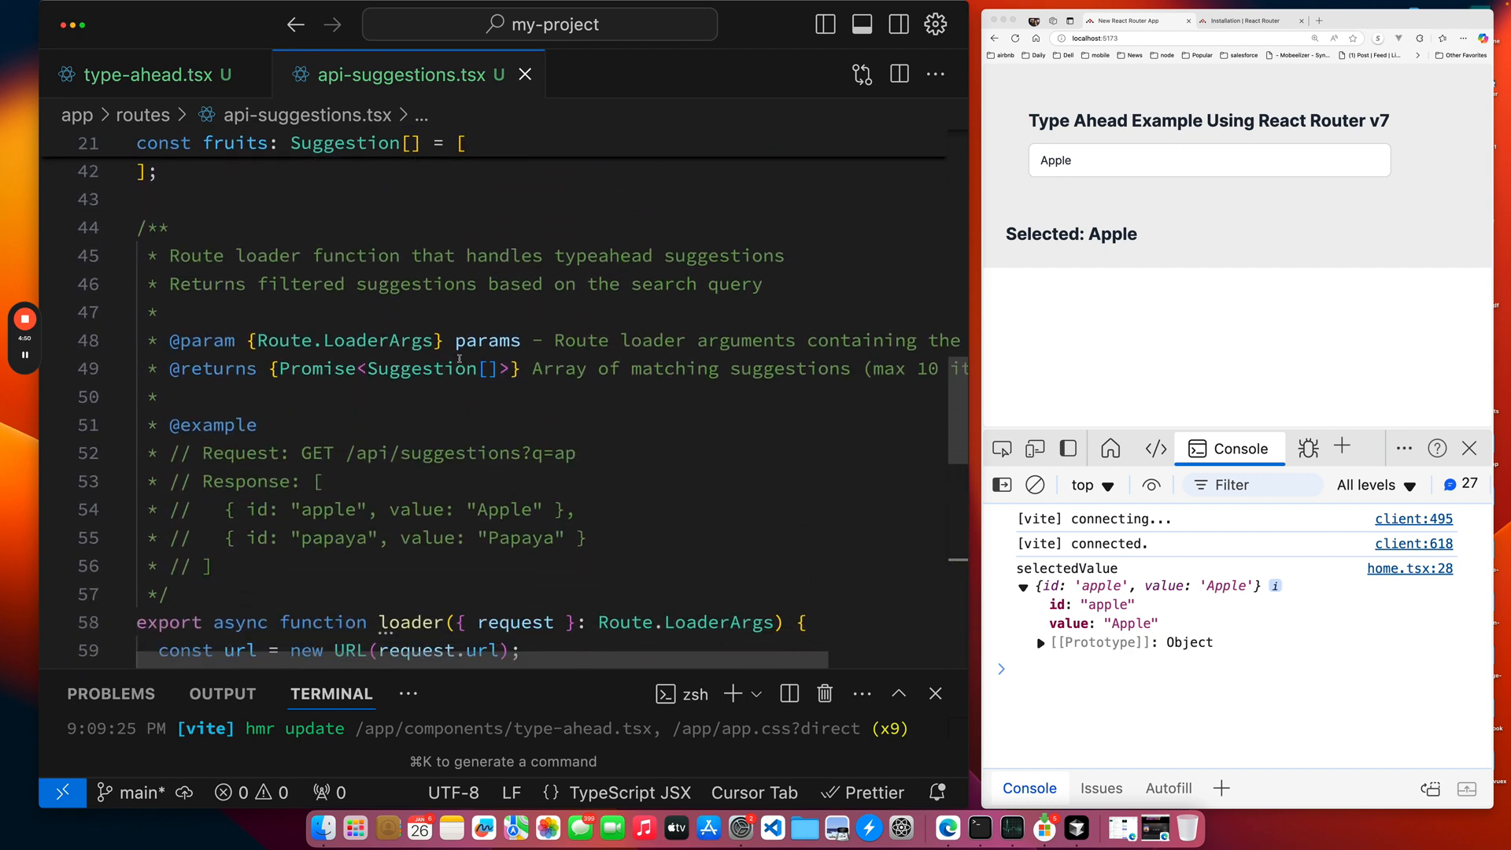
scroll("down", 3)
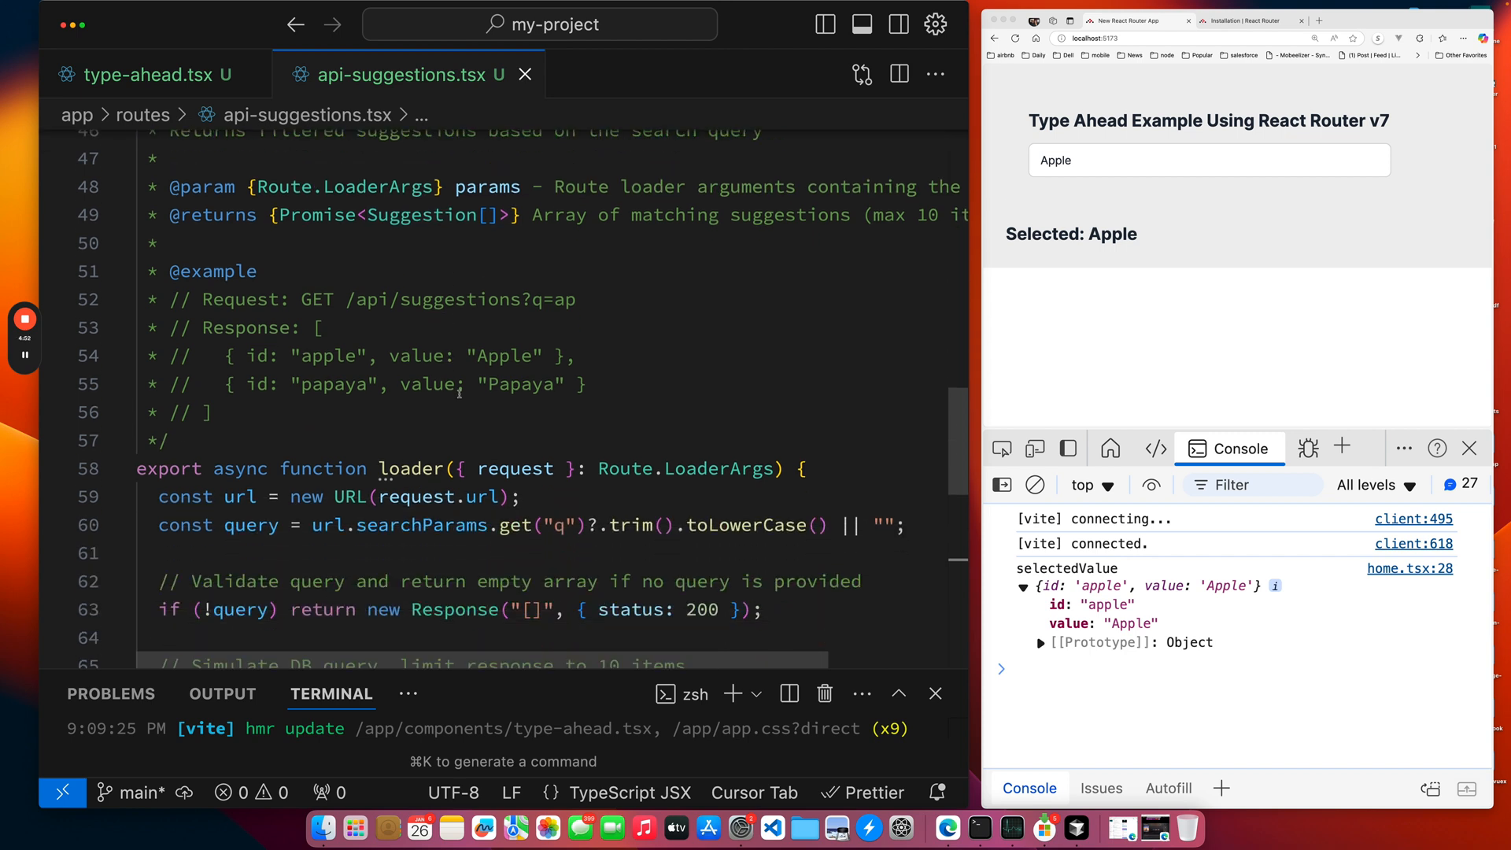
scroll("up", 3)
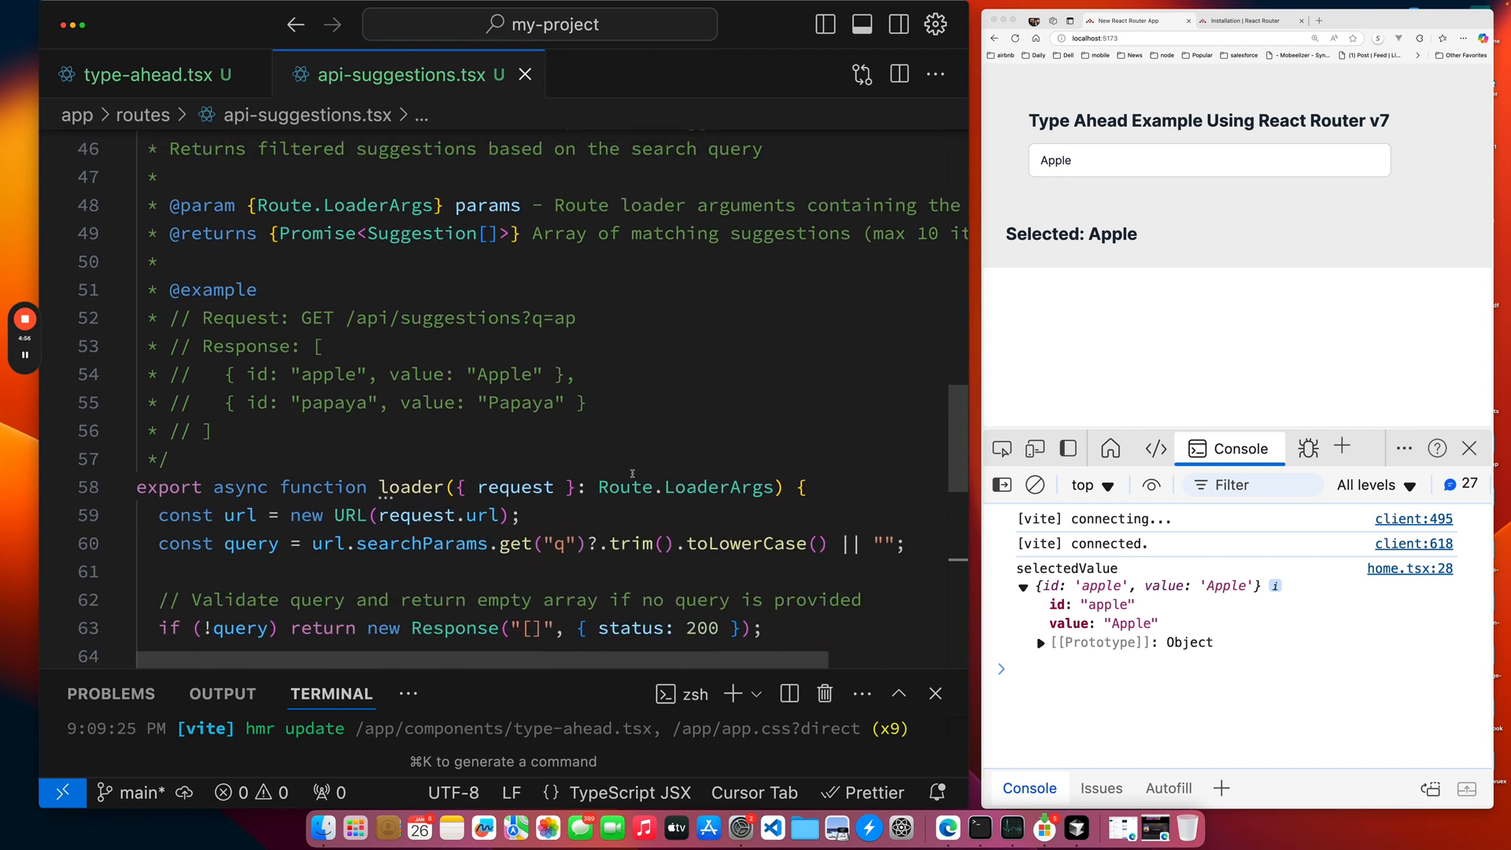
scroll("down", 3)
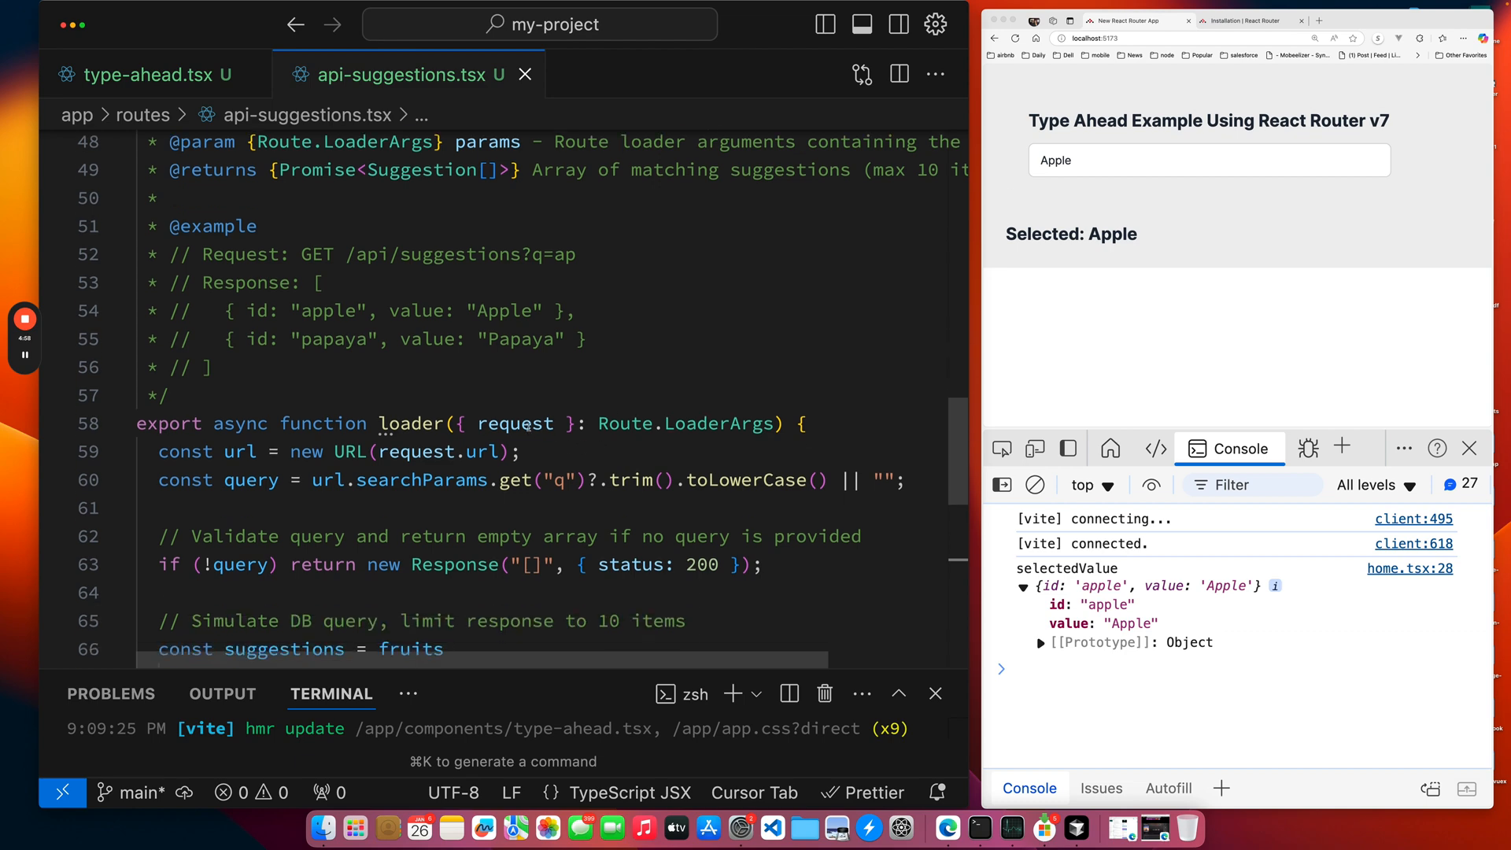
mouse_move(514, 424)
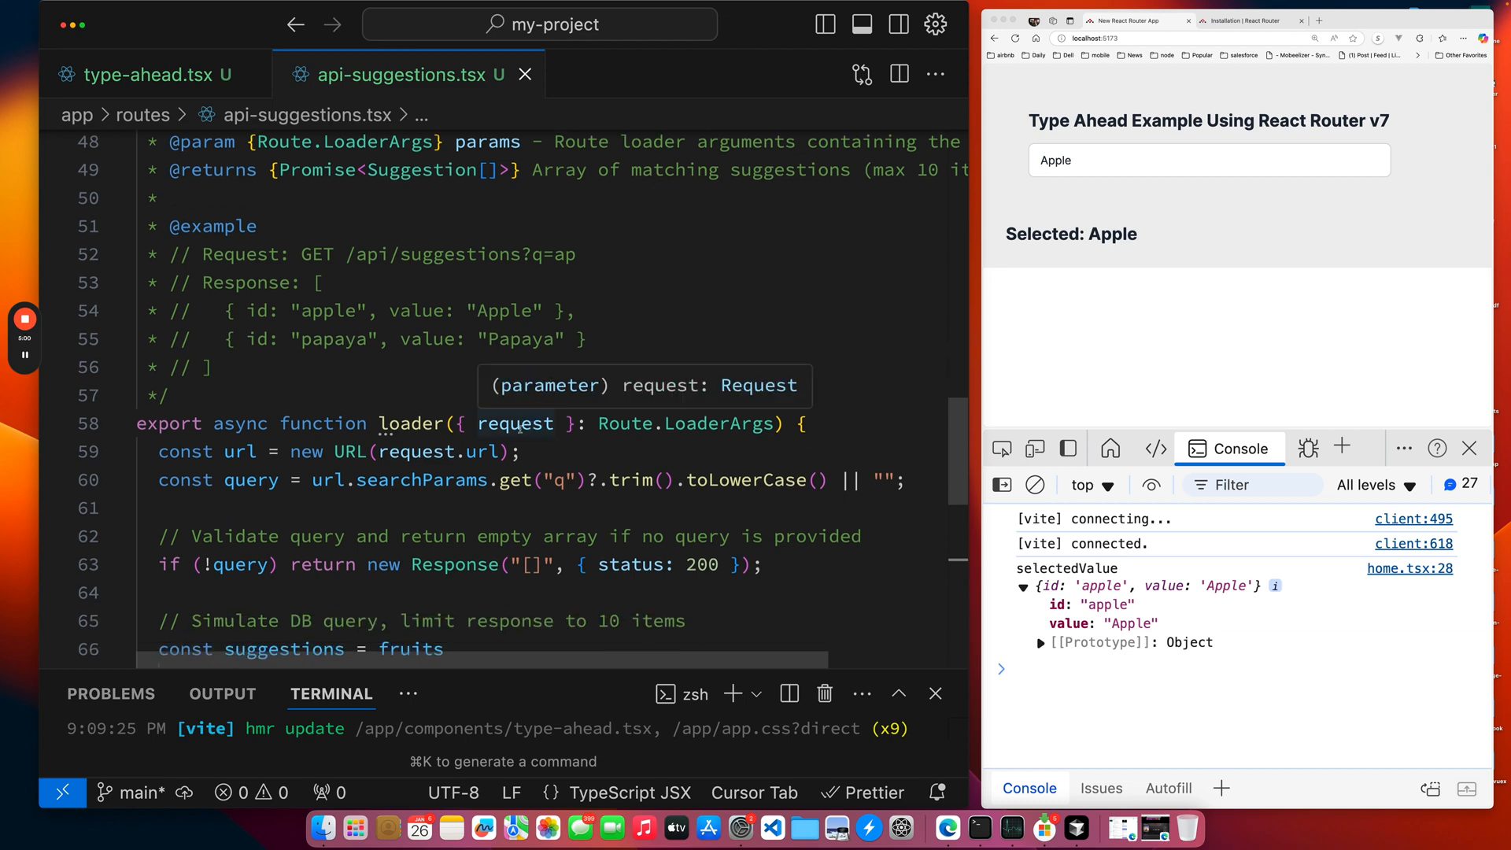
mouse_move(432, 409)
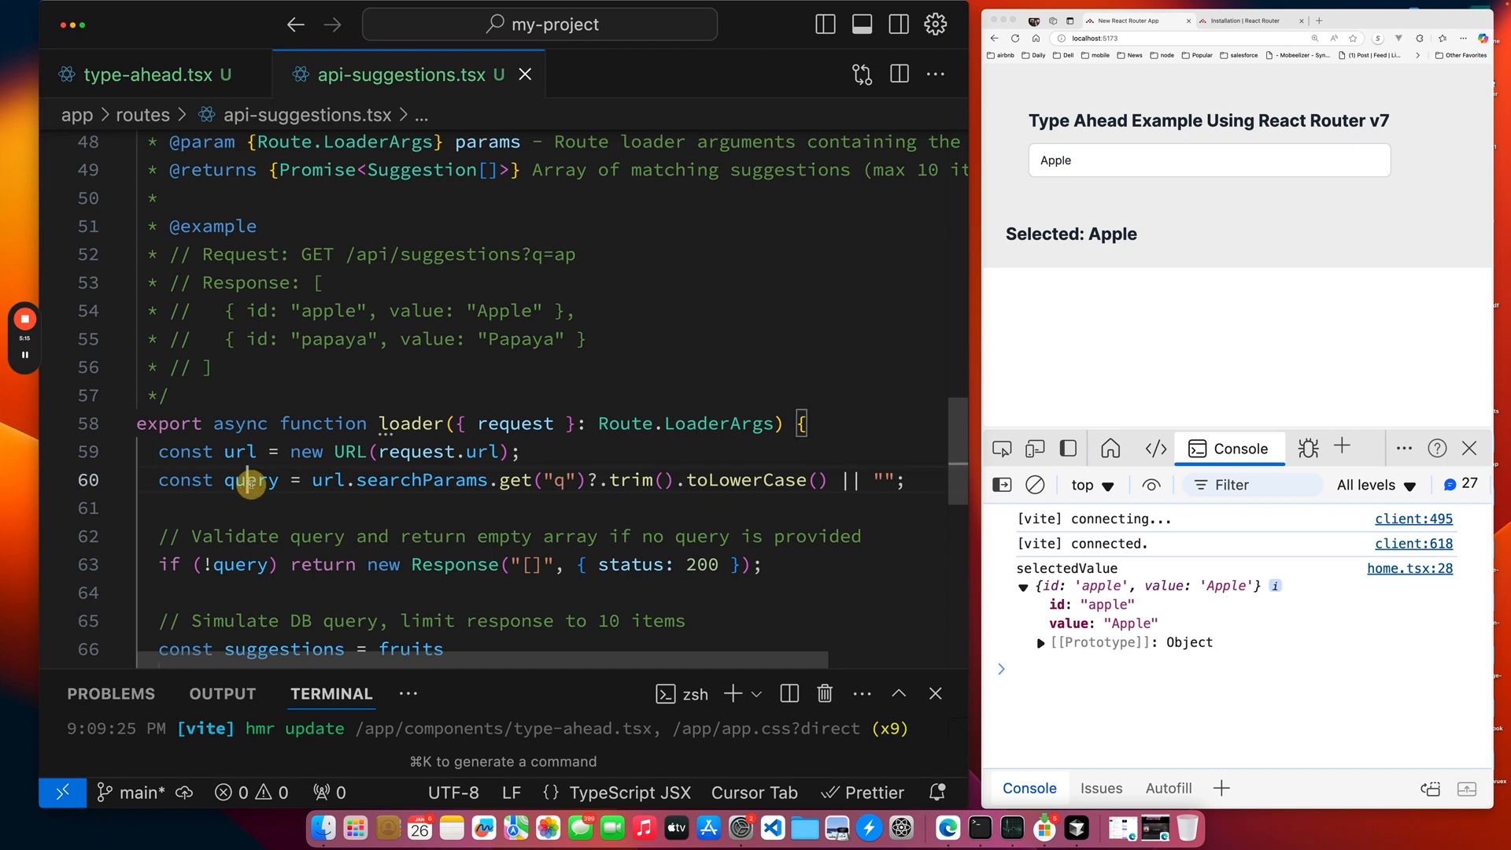
Highlight every use of the query variable and review the filter, 10-result cap and JSON return.
double_click(251, 480)
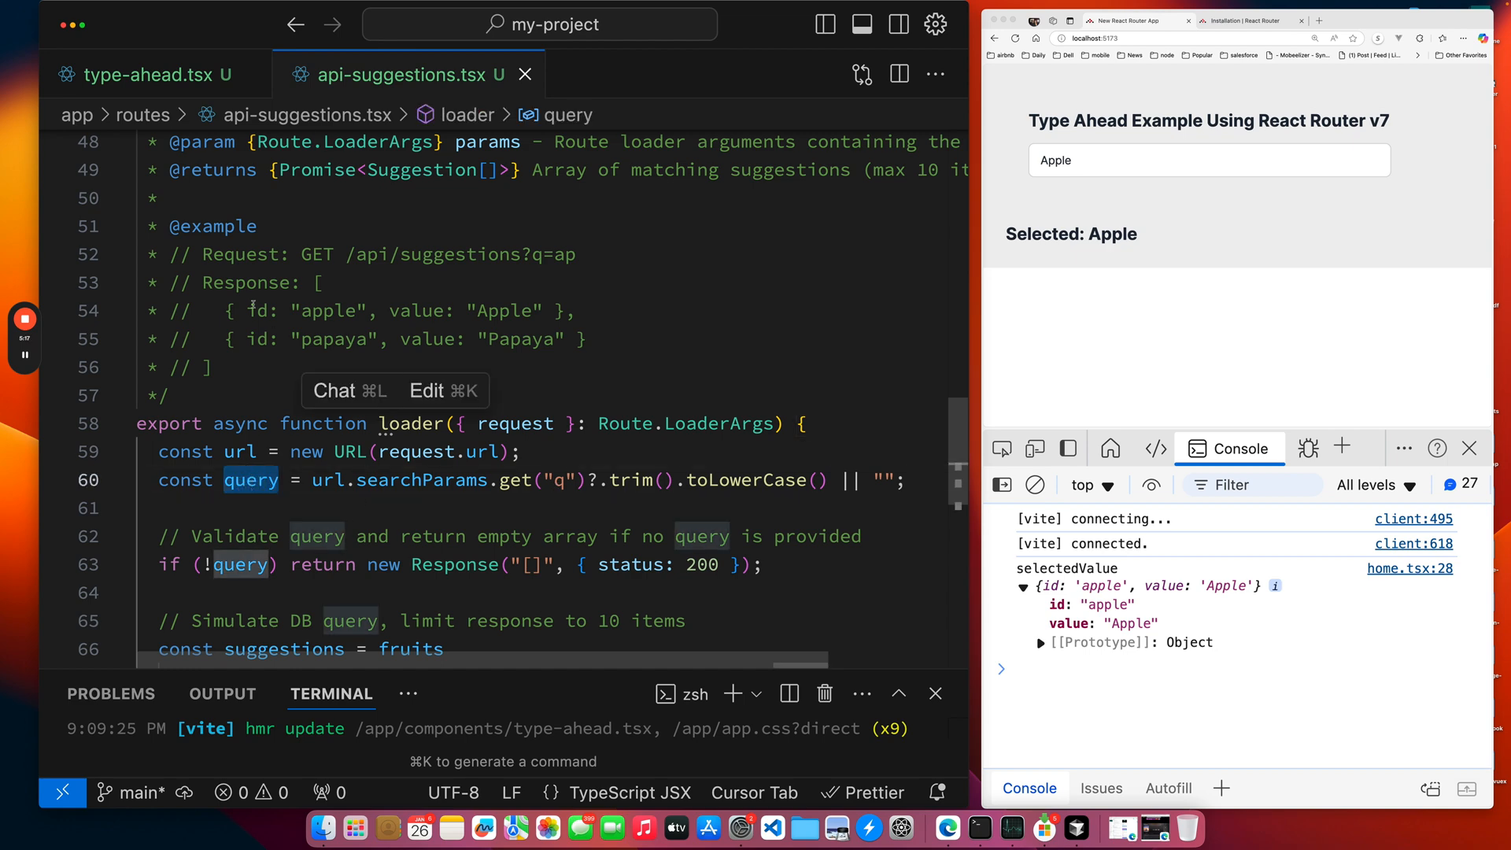
scroll("up", 3)
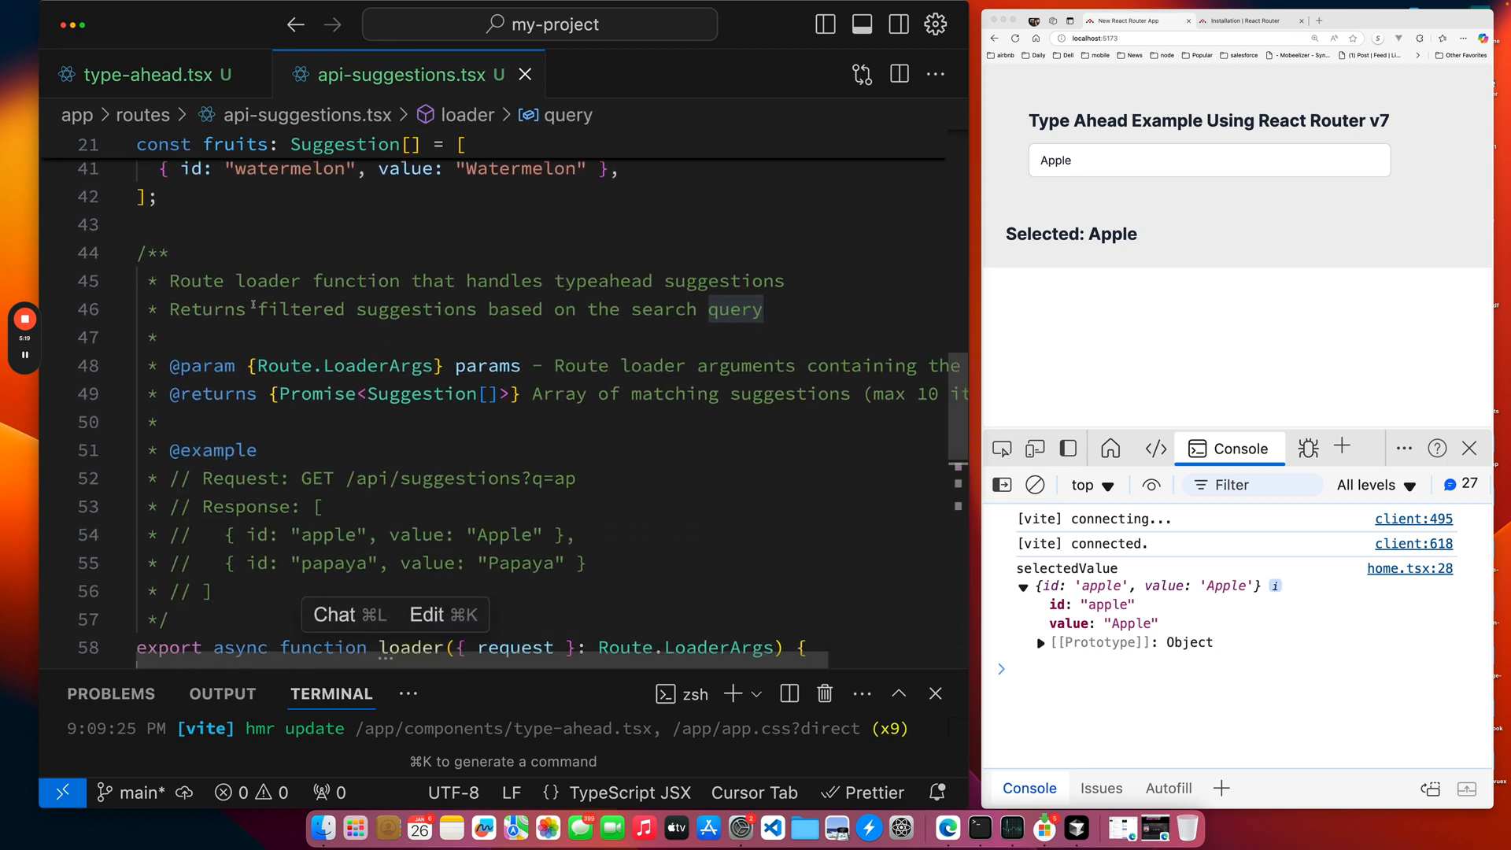
scroll("down", 3)
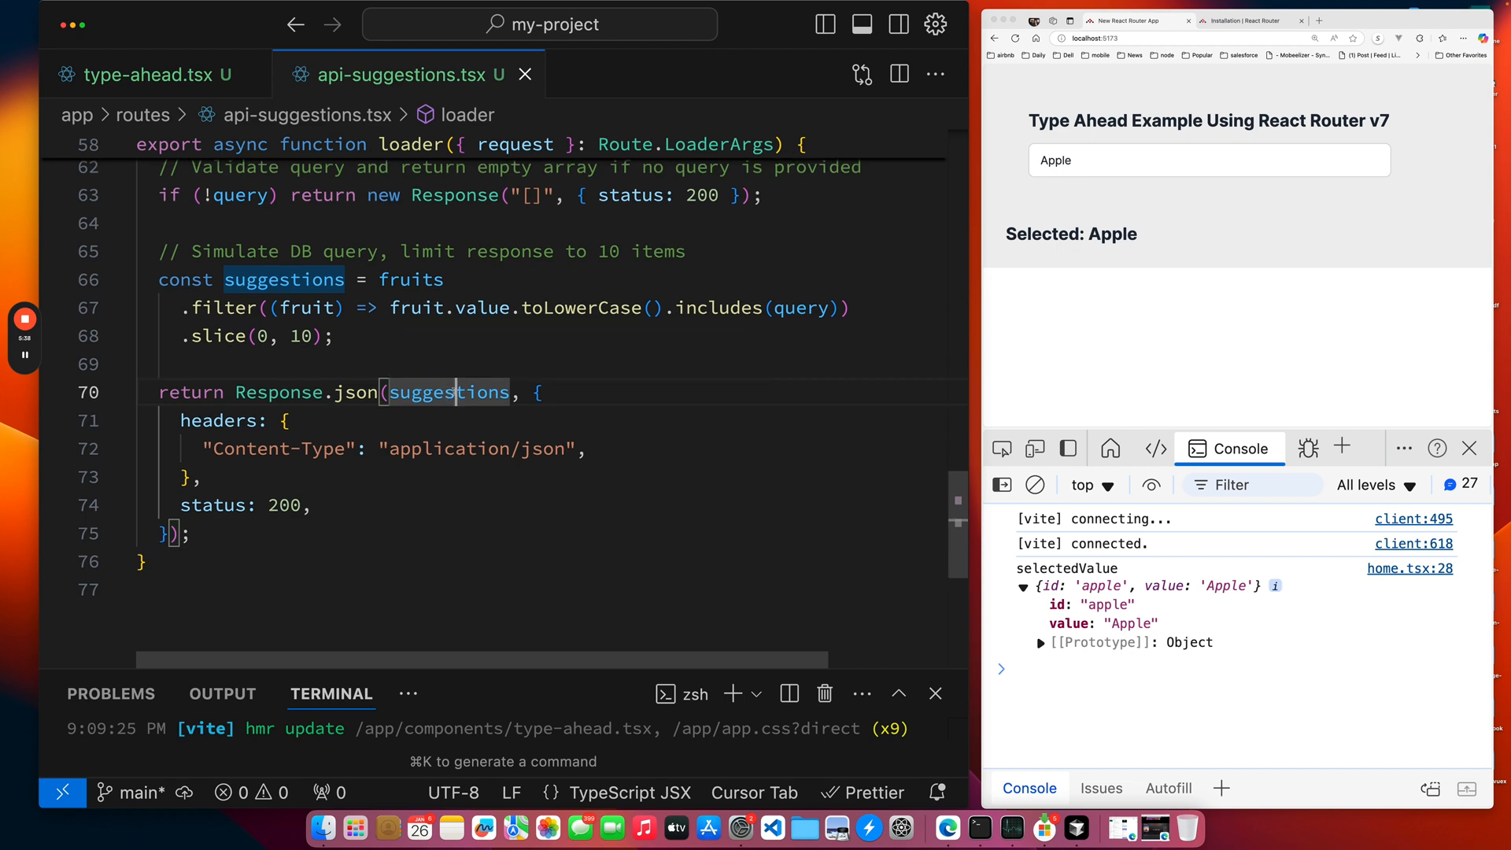
scroll("up", 3)
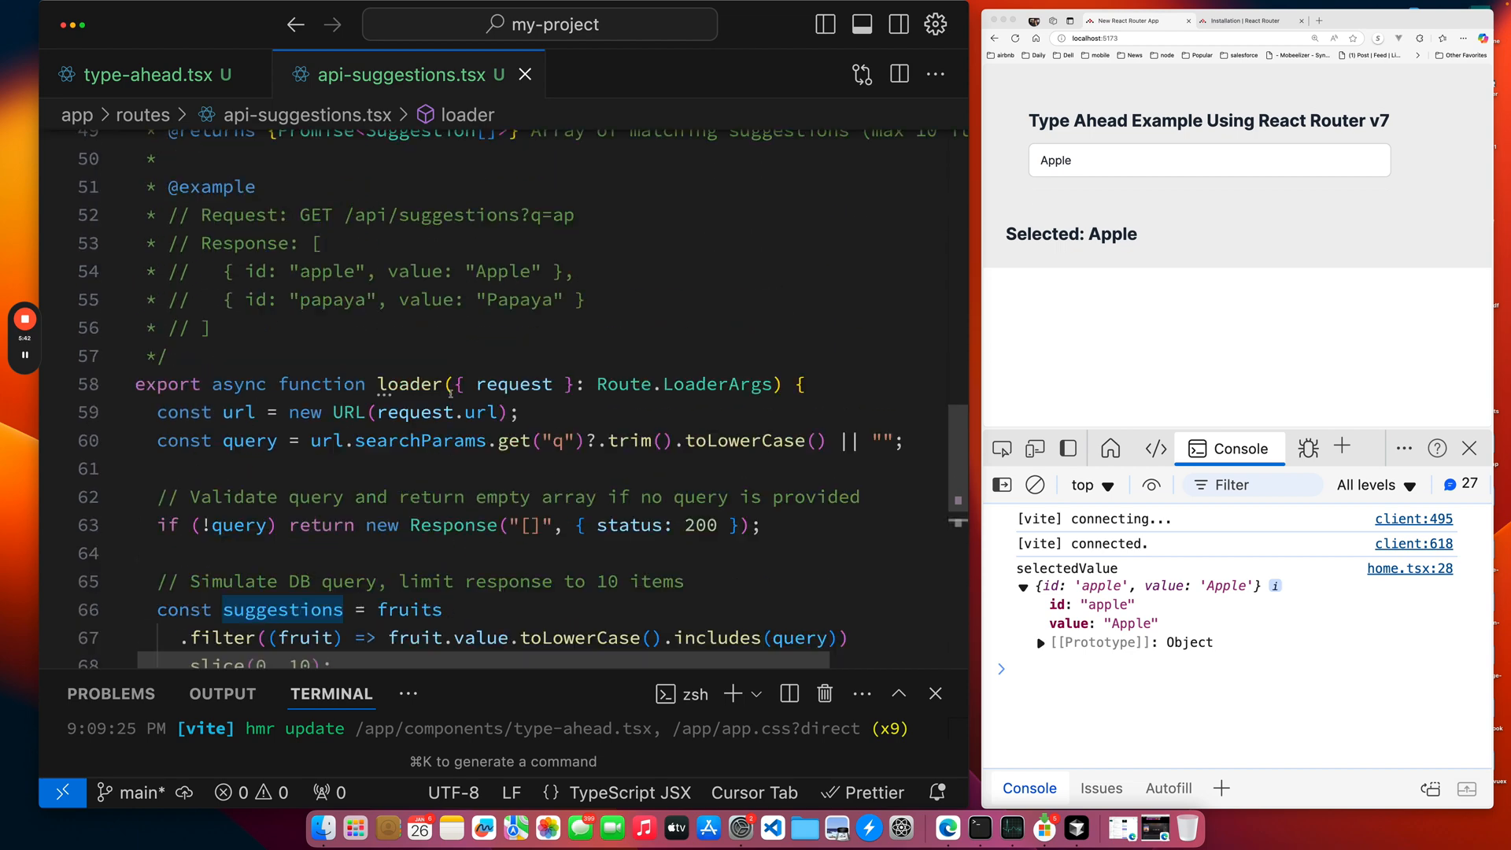
scroll("up", 3)
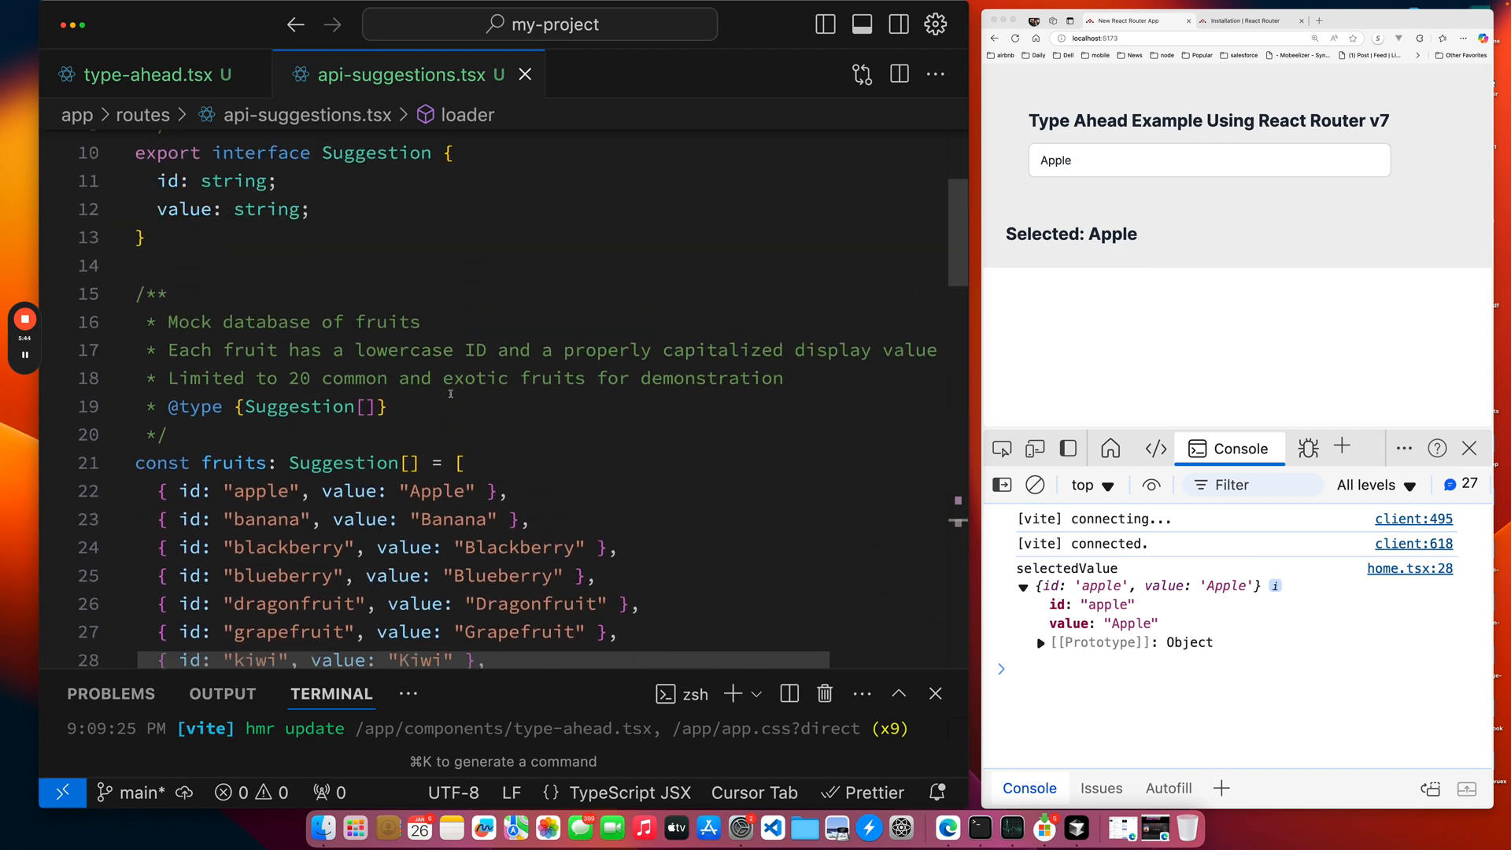
scroll("up", 3)
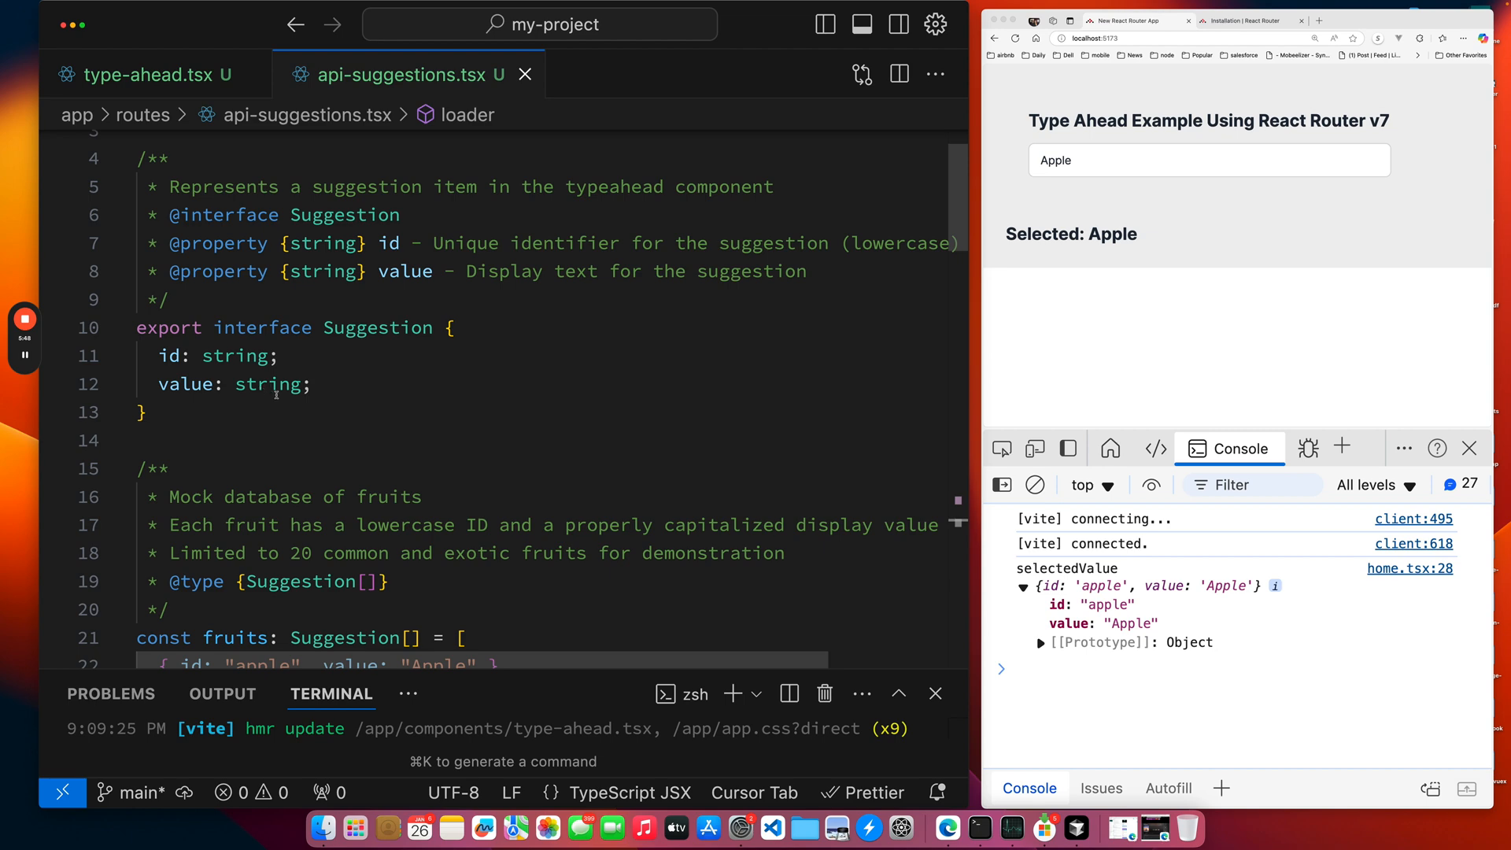
scroll("down", 3)
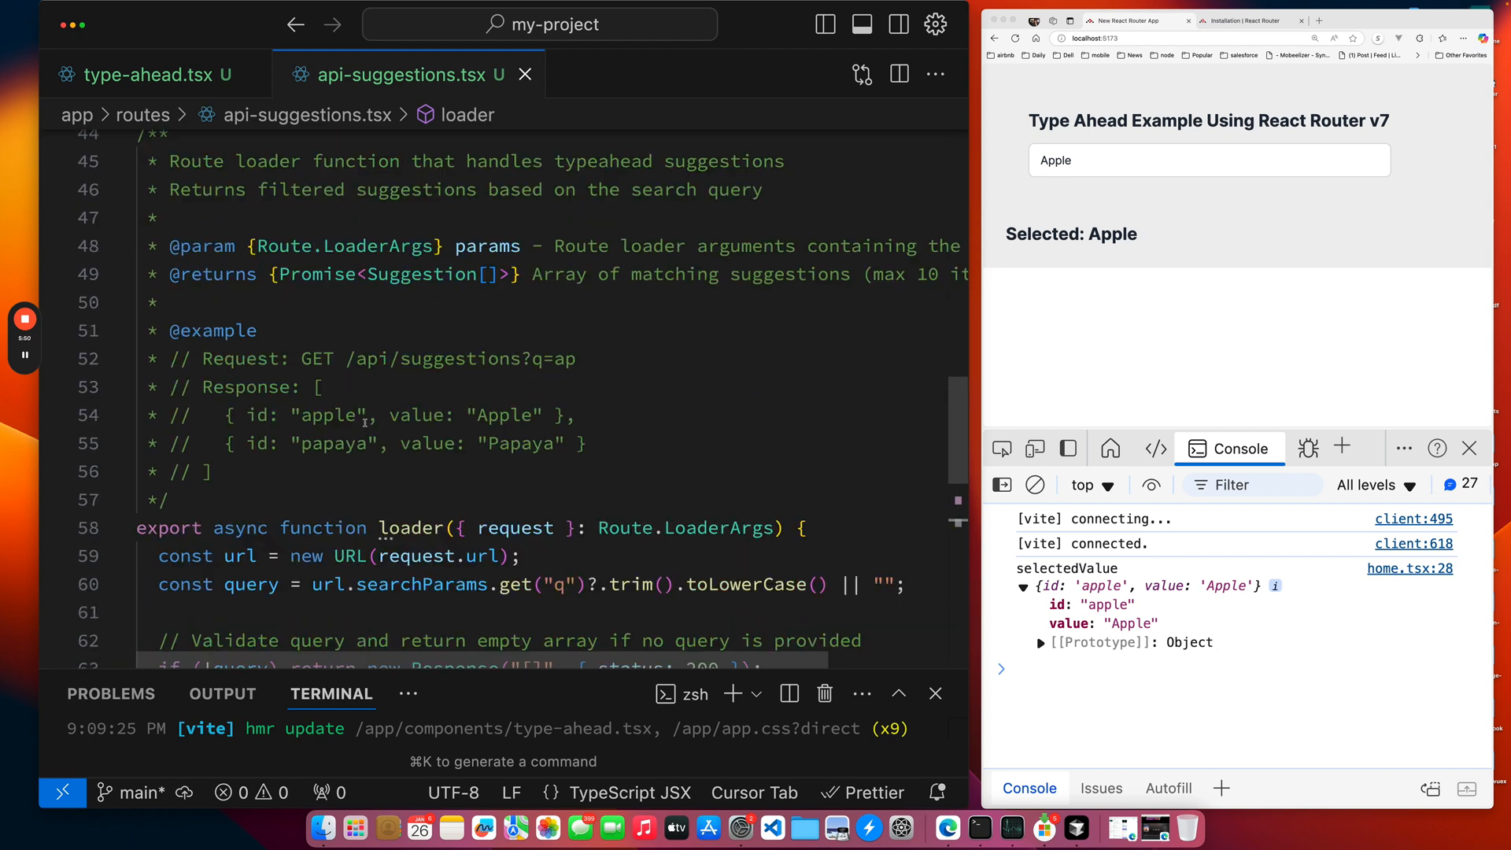
scroll("down", 3)
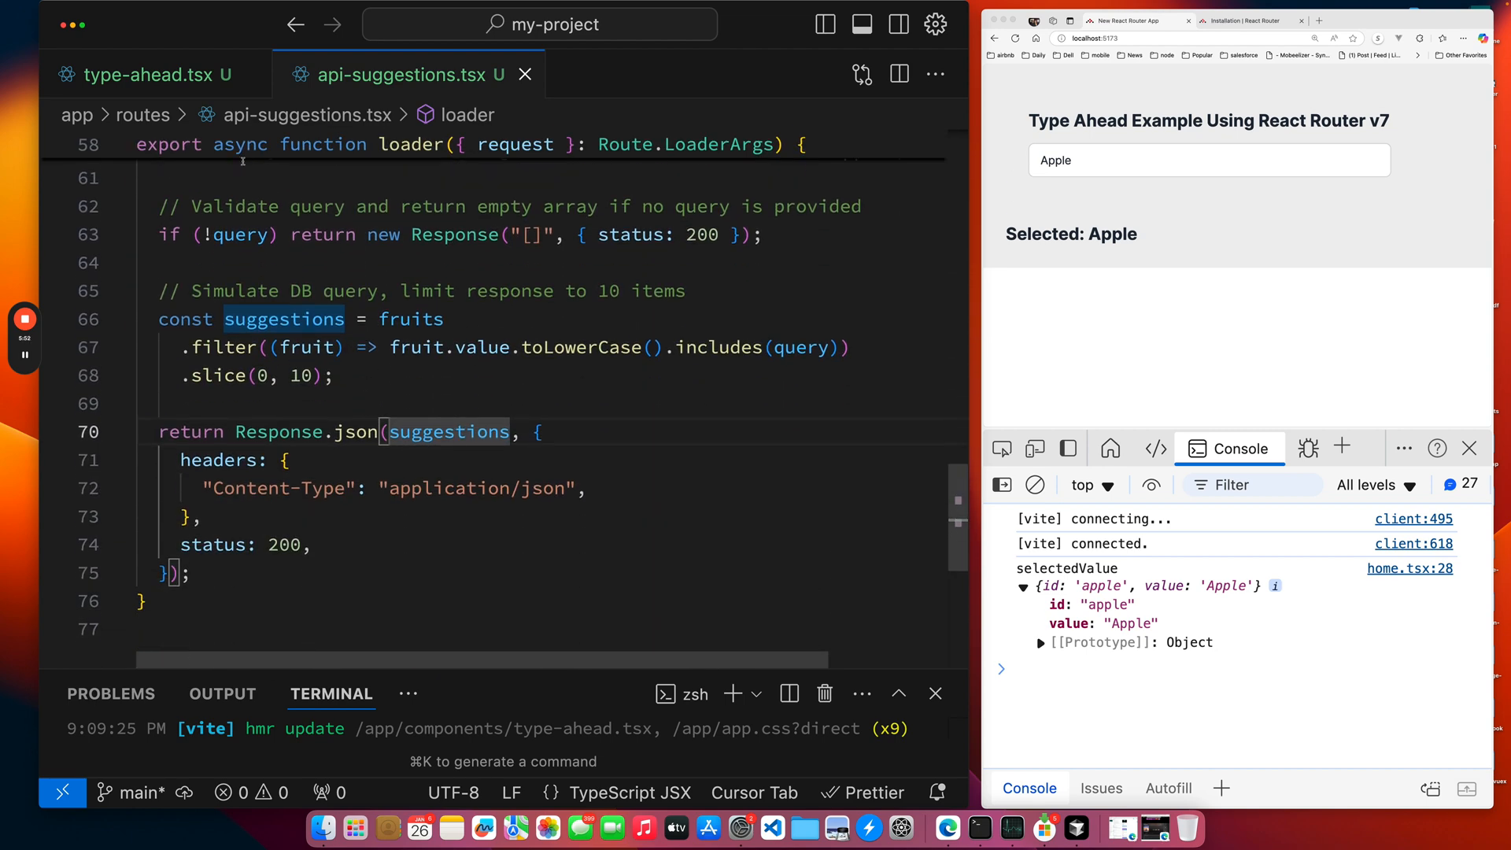
Review TypeAhead's props interface, fetcher, useState and useRef declarations, then focus the demo input.
left_click(136, 74)
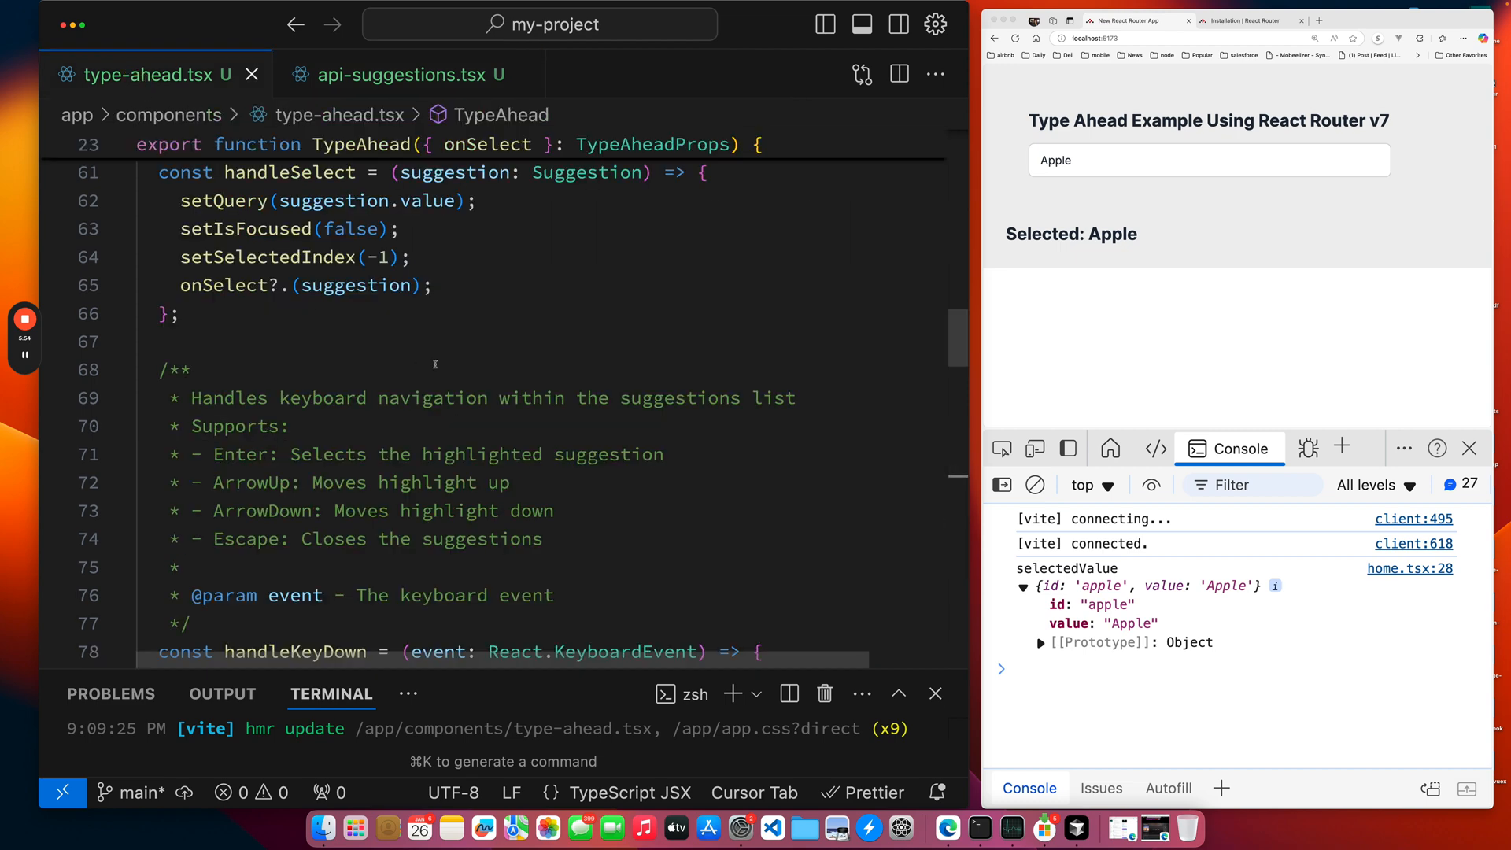
scroll("up", 3)
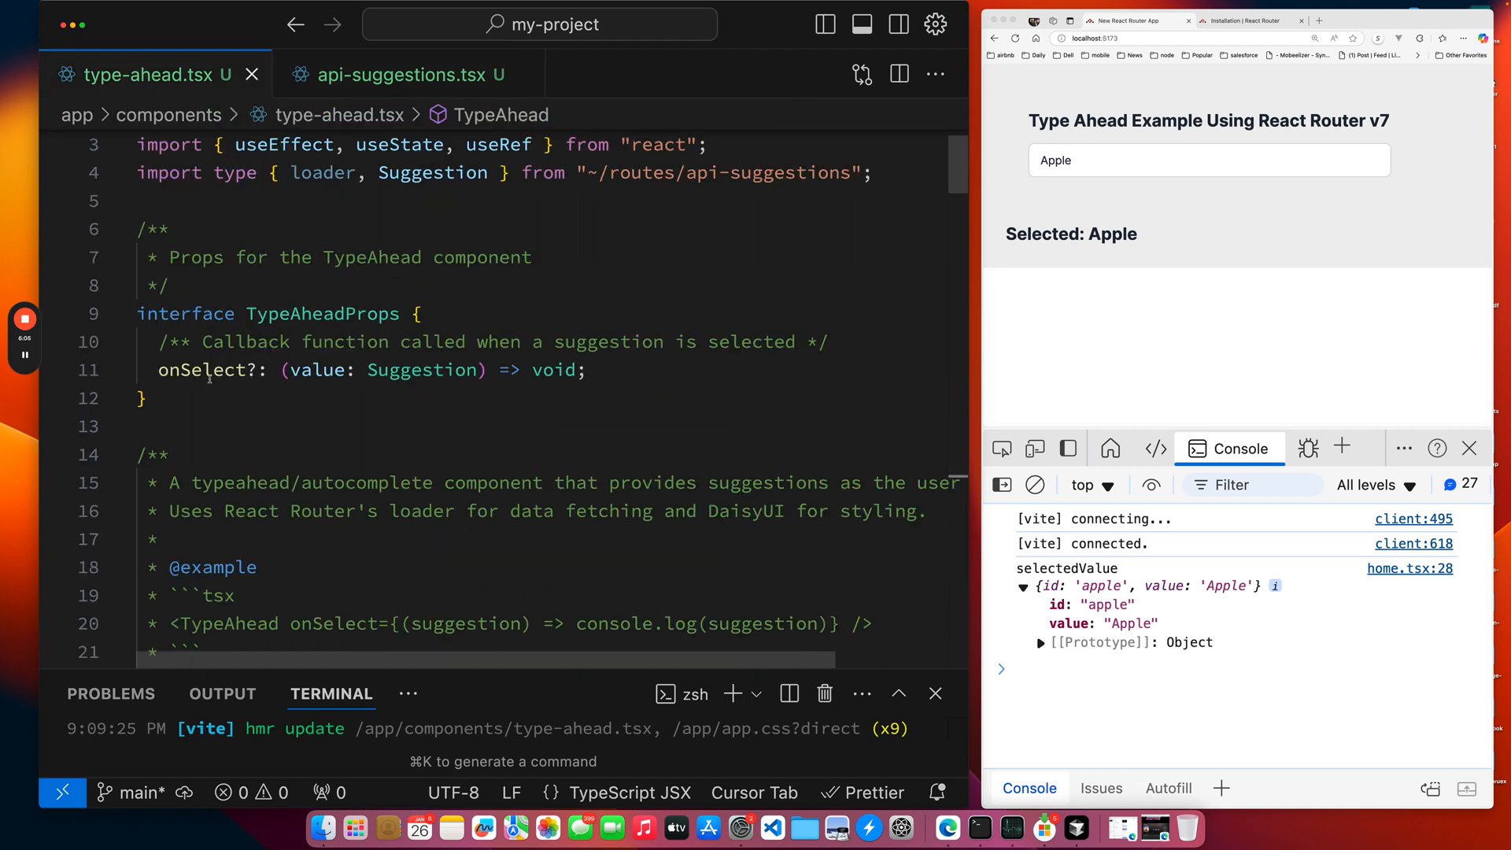
scroll("down", 3)
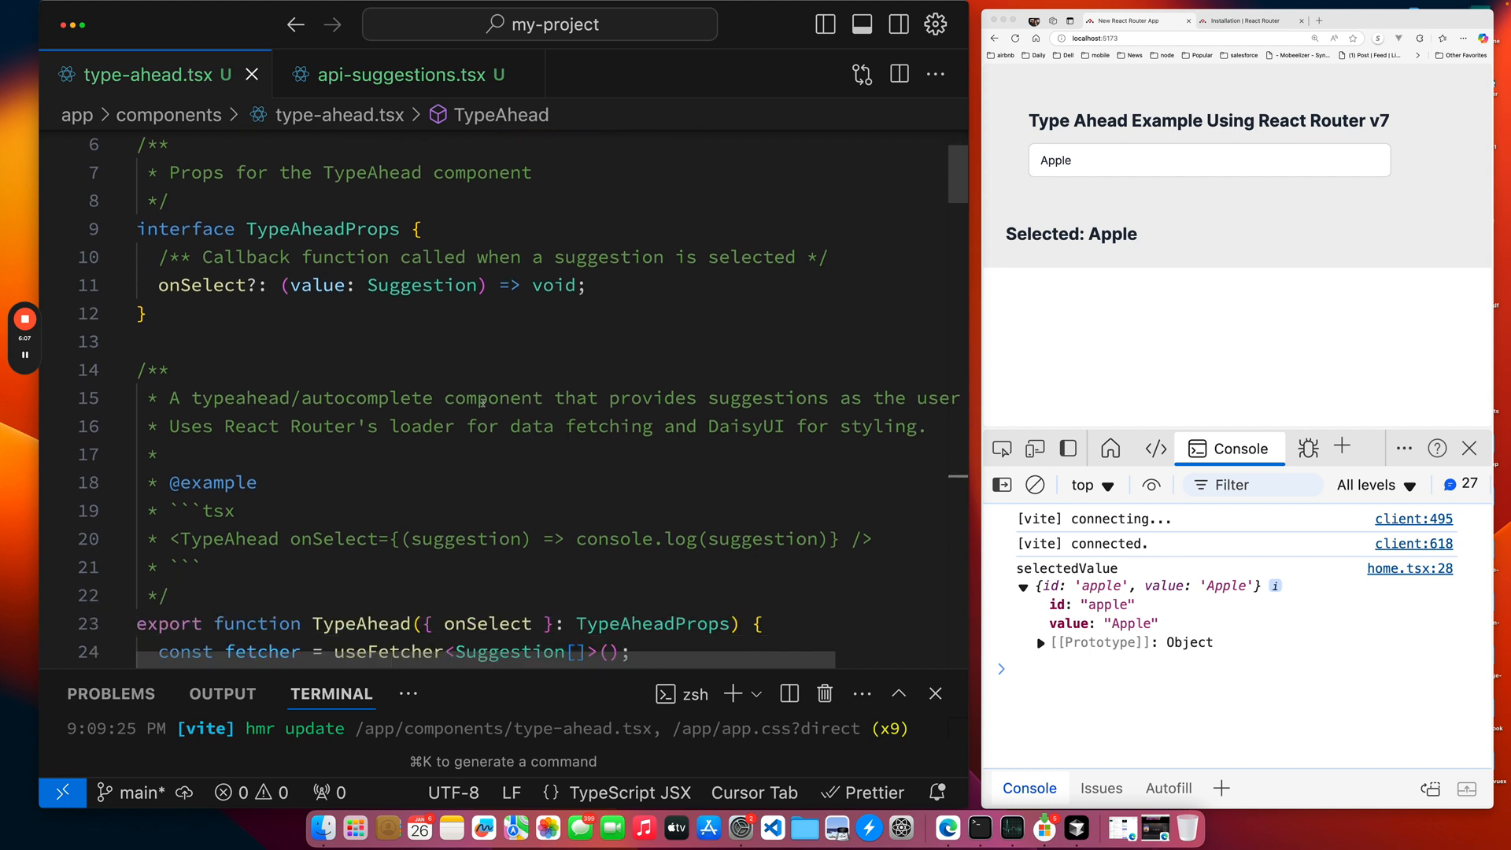
scroll("down", 3)
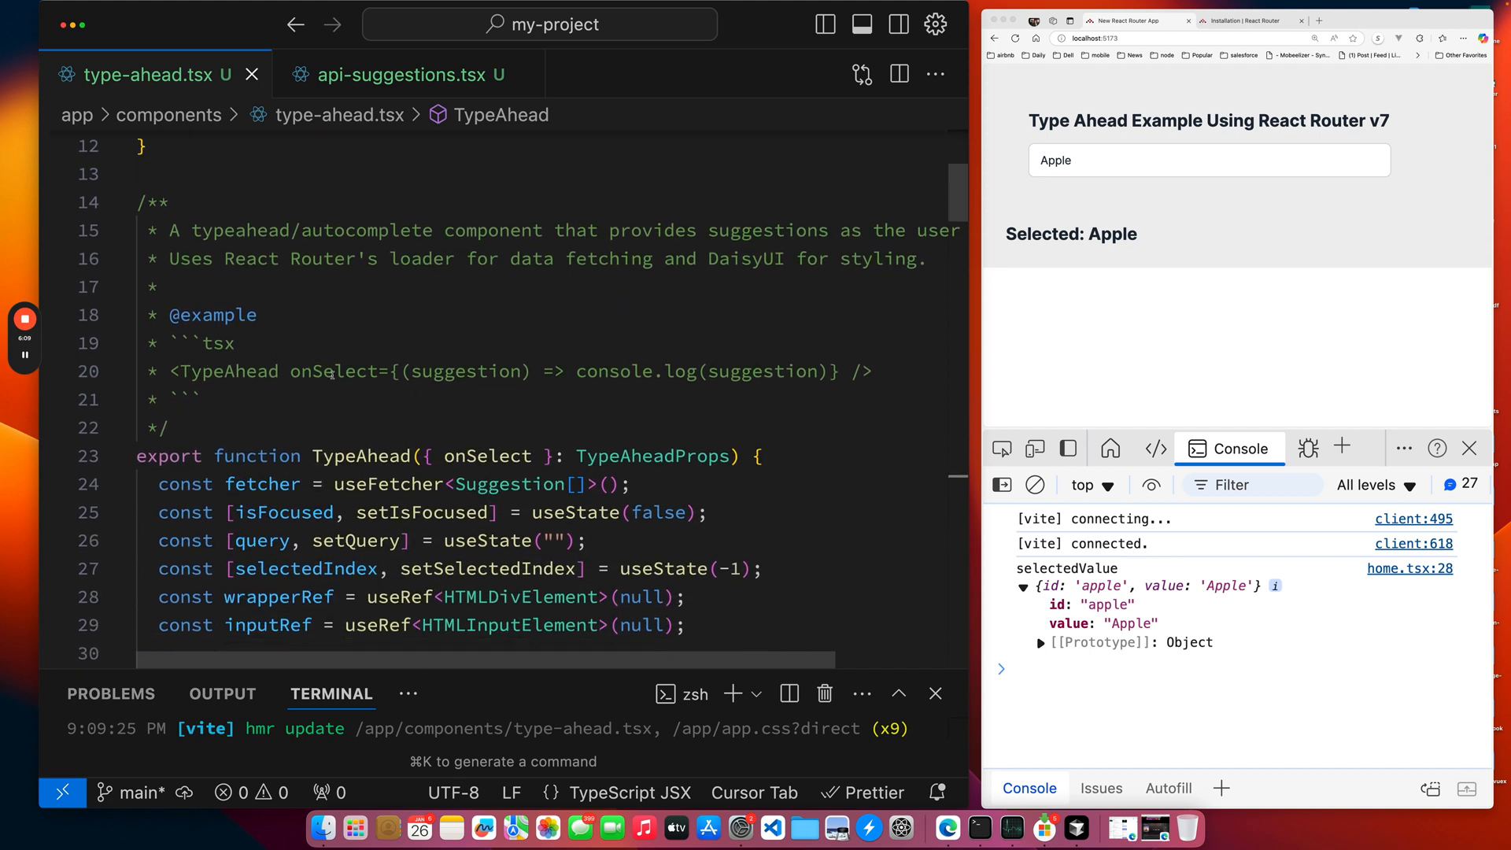
scroll("down", 3)
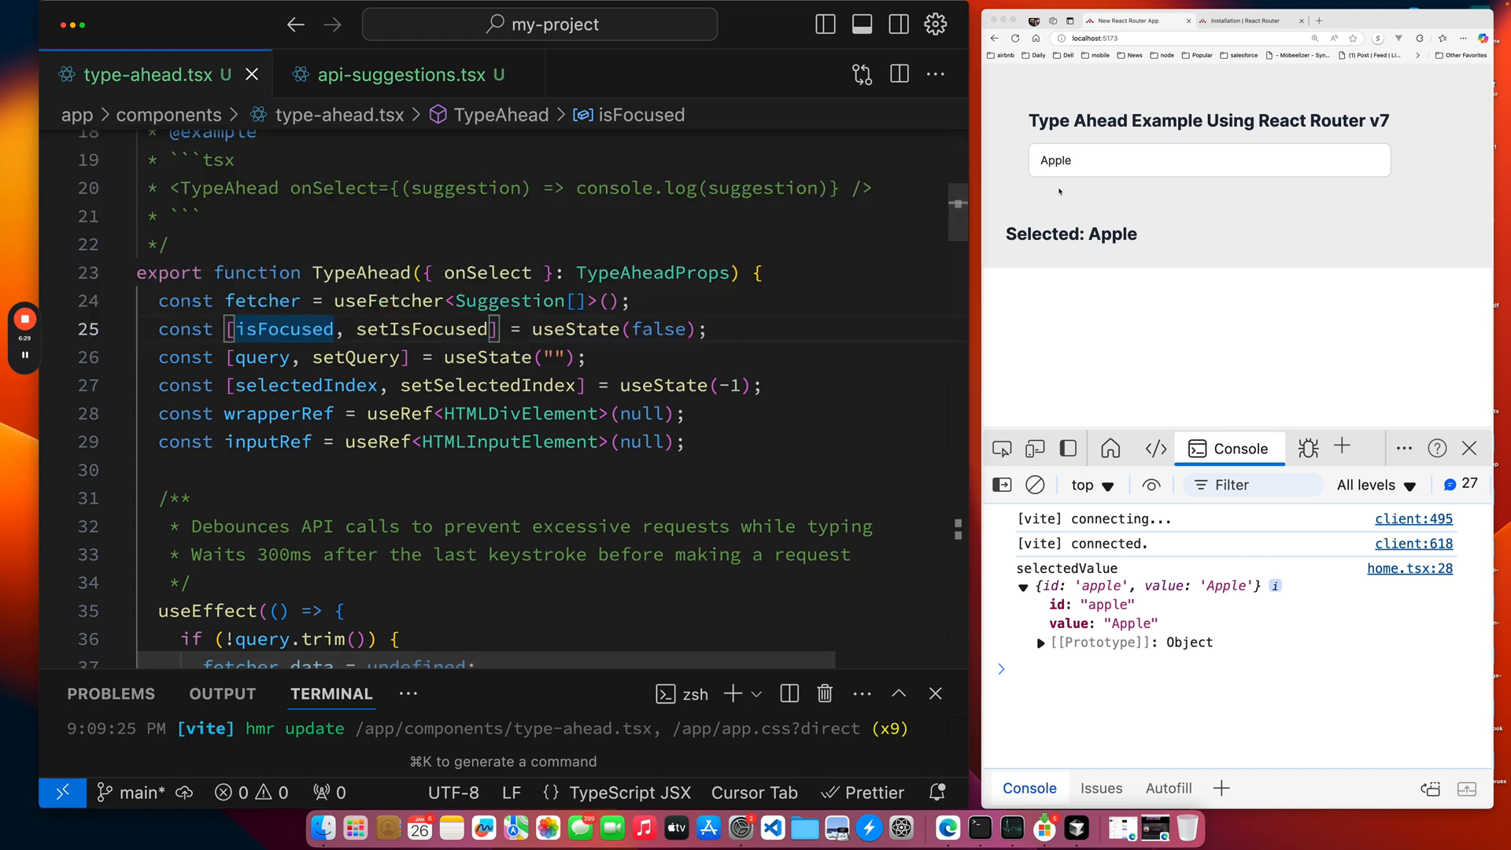
left_click(1209, 161)
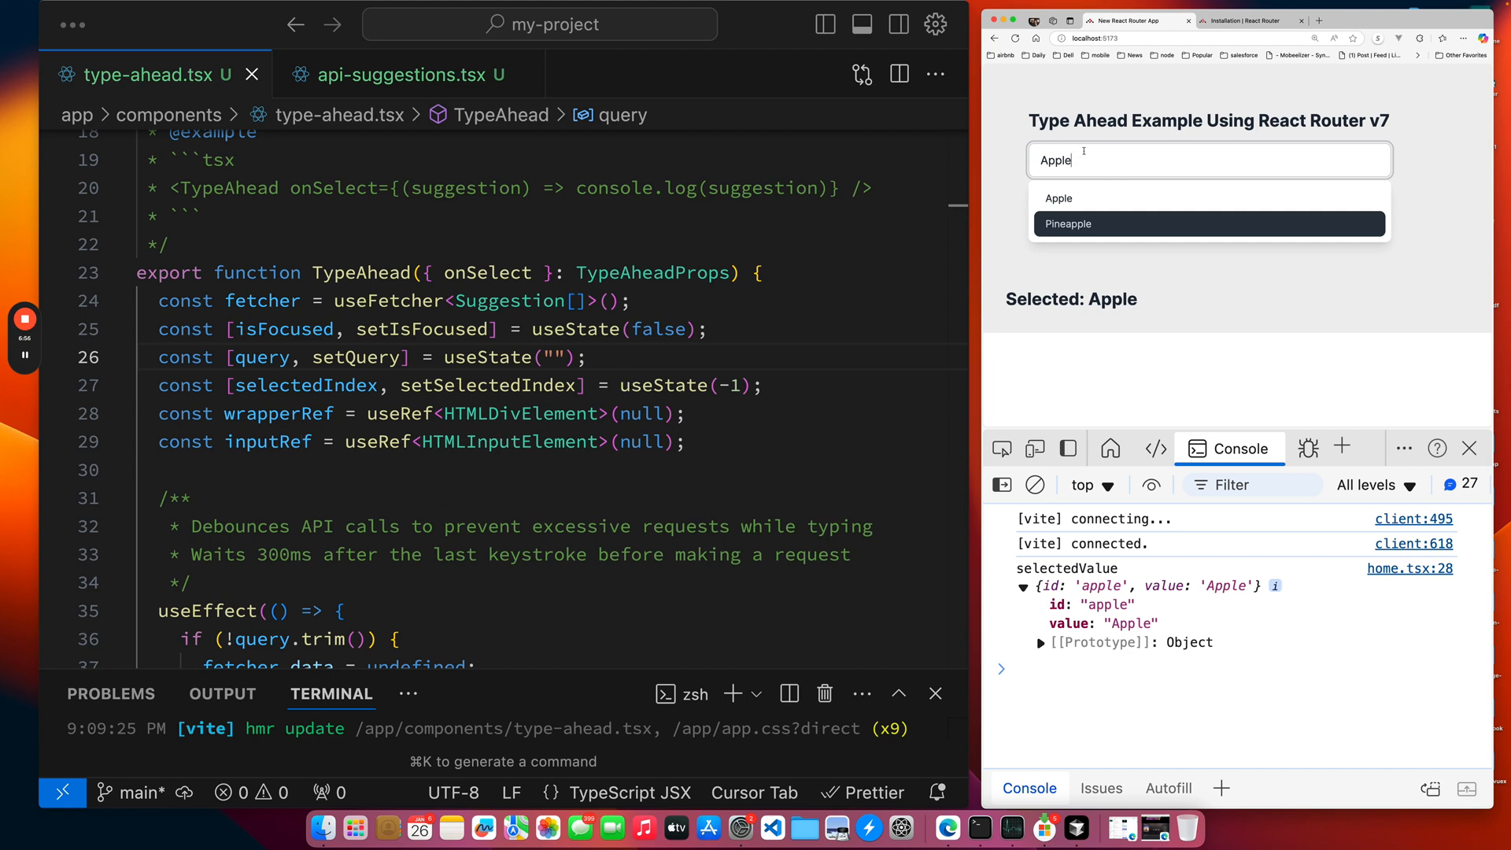
mouse_move(1094, 181)
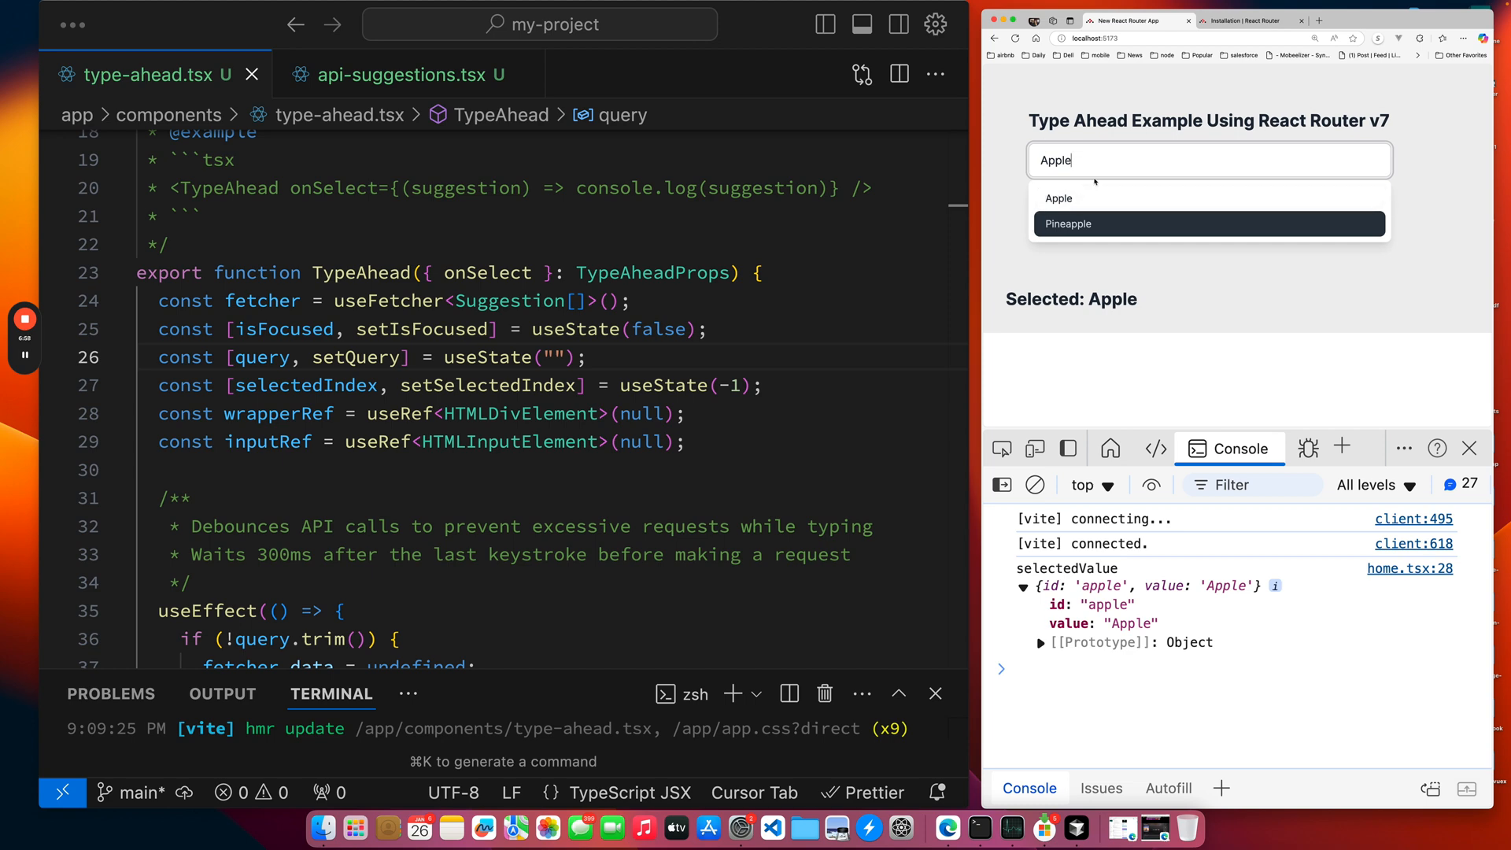
Scroll through the debounce useEffect to the selected-index reset effect and the start of handleSelect.
scroll("down", 3)
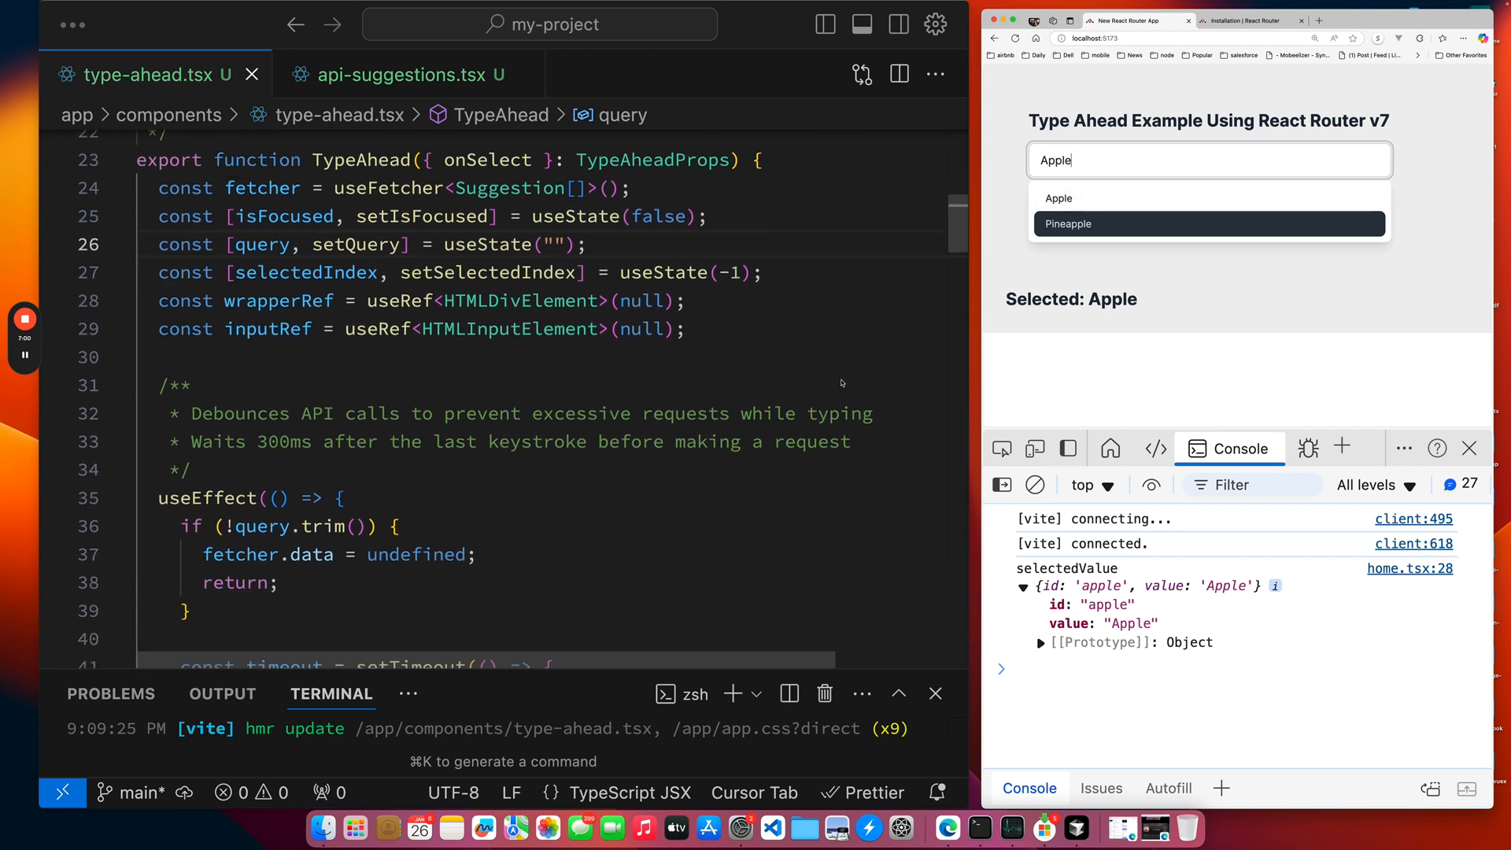
scroll("down", 3)
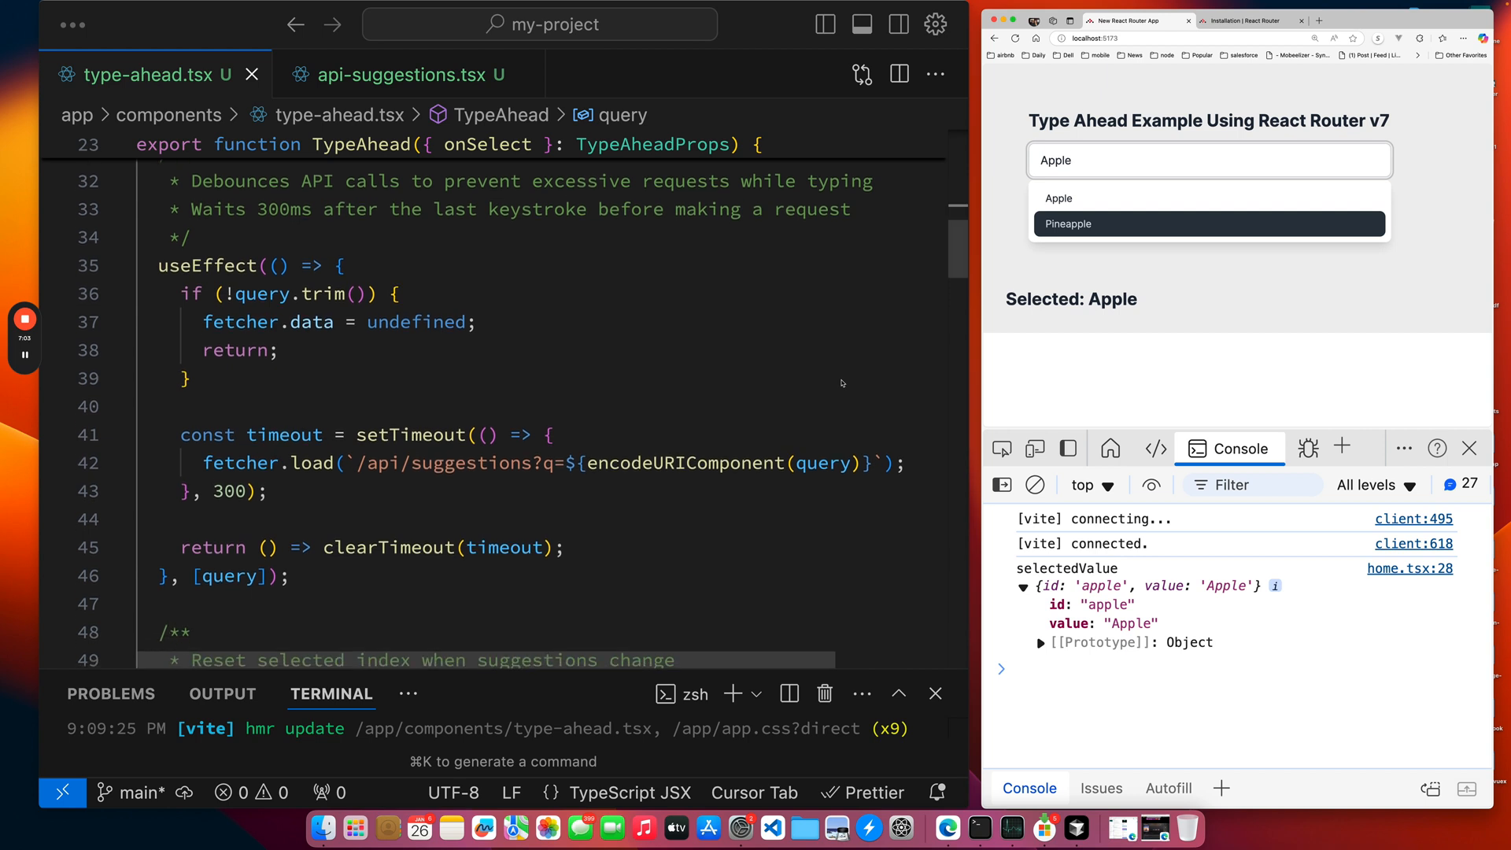
scroll("down", 3)
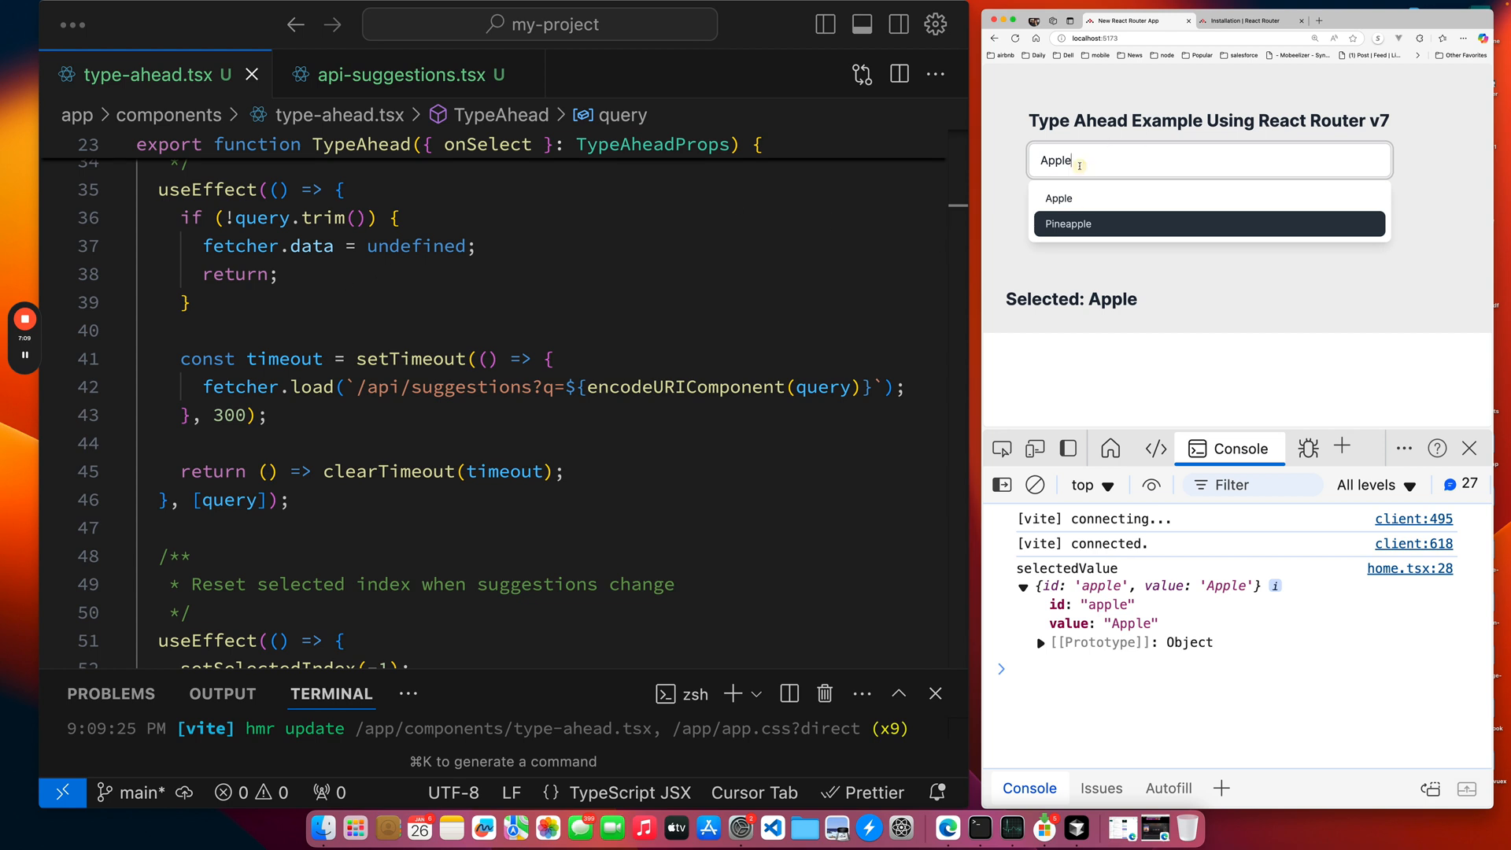
mouse_move(485, 301)
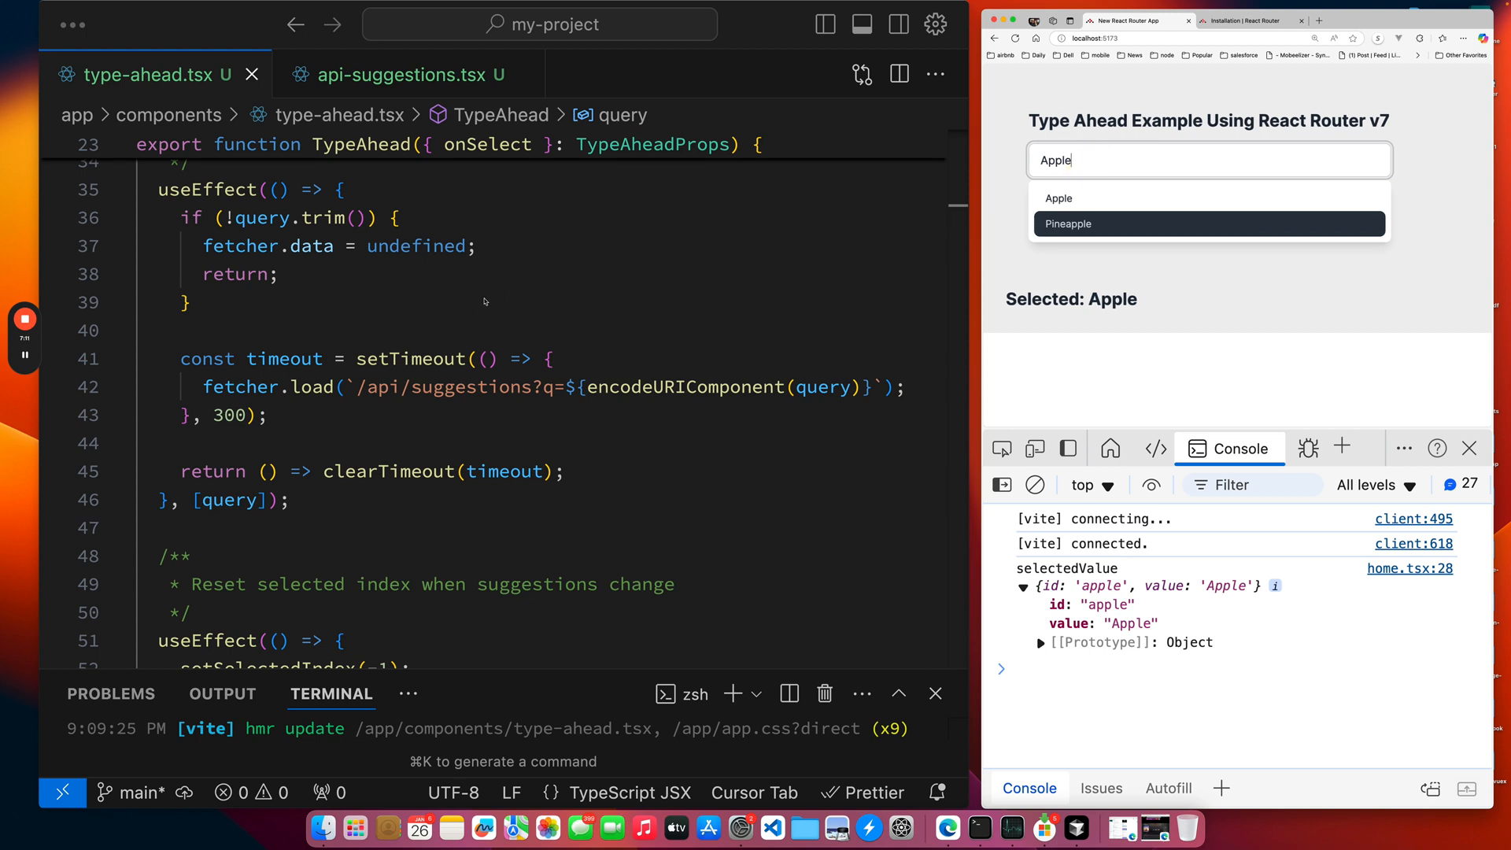
mouse_move(274, 235)
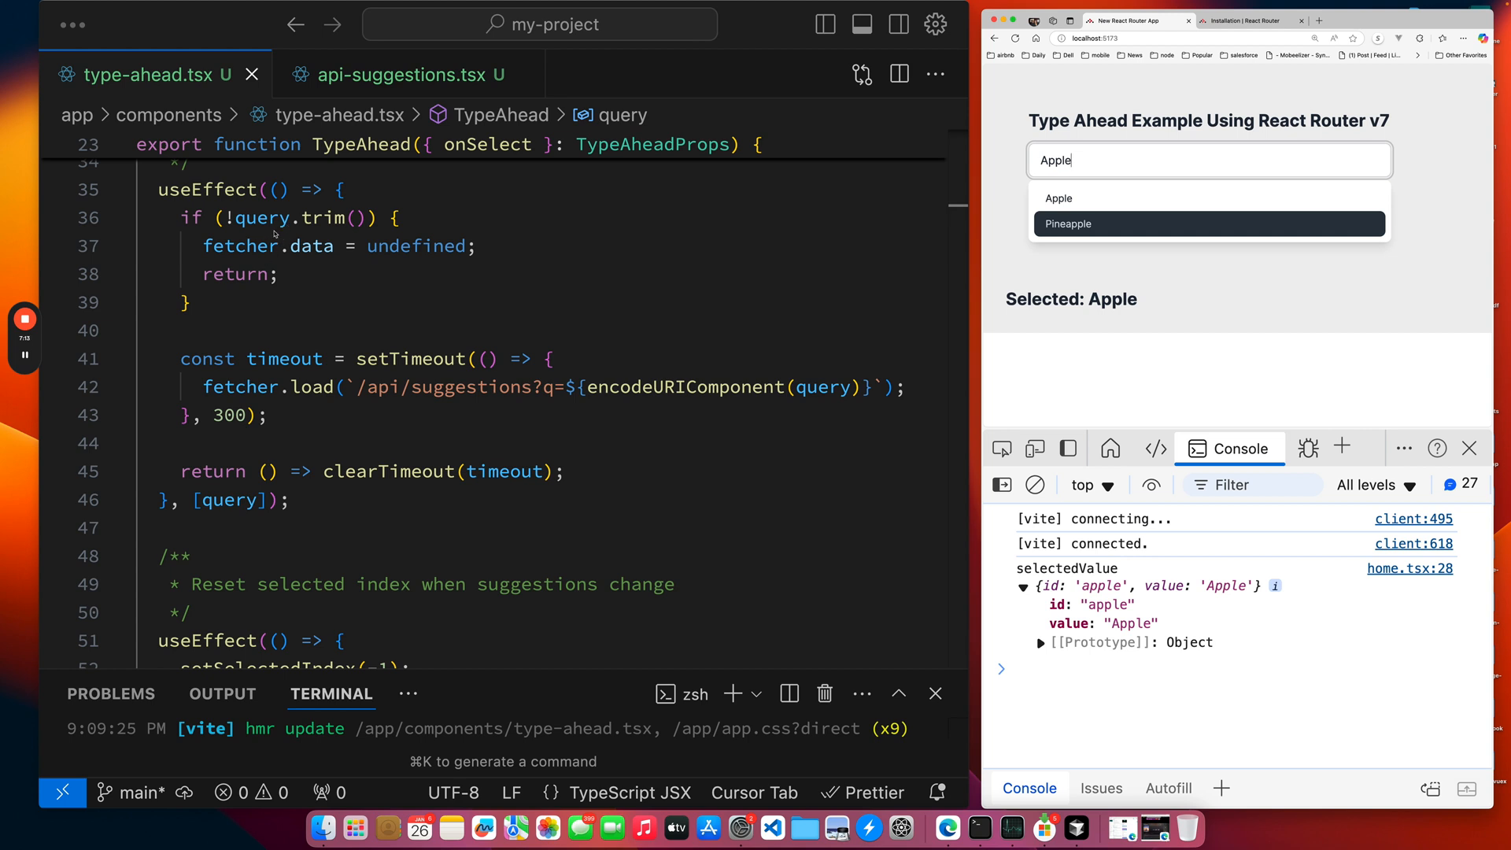
mouse_move(375, 272)
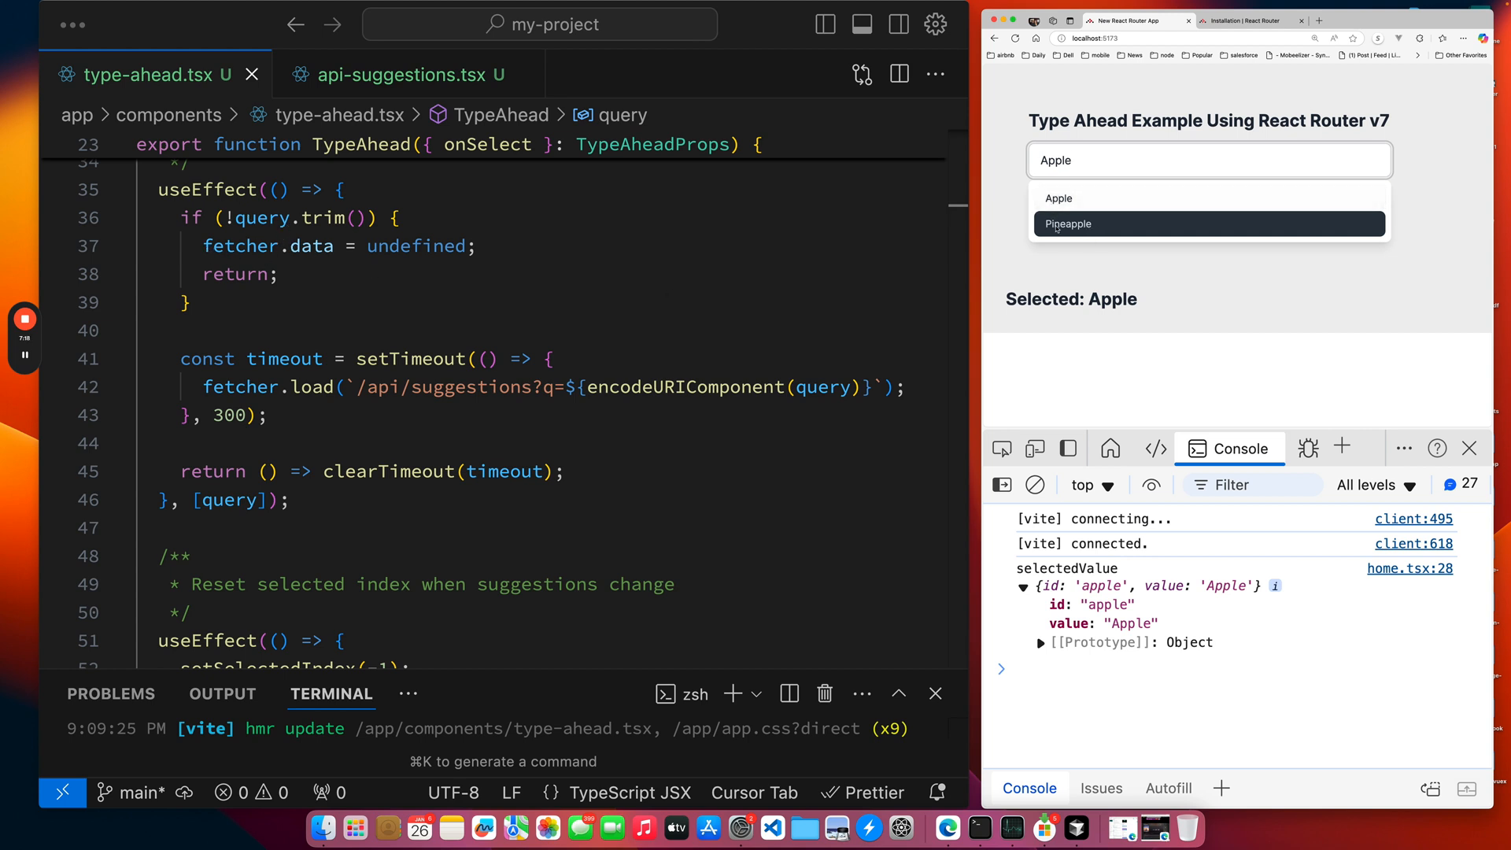
mouse_move(641, 290)
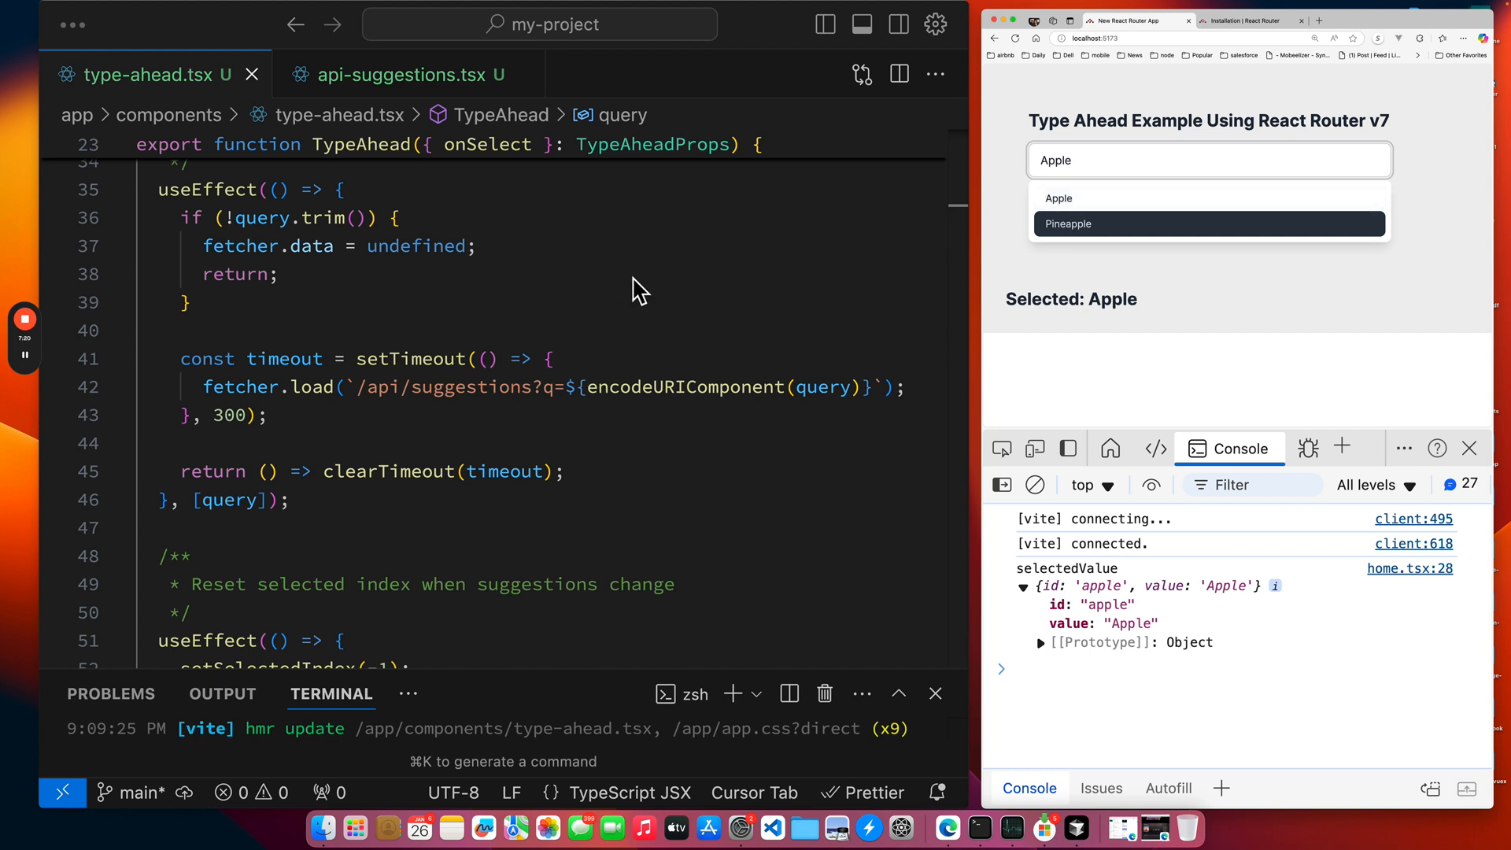
scroll("up", 3)
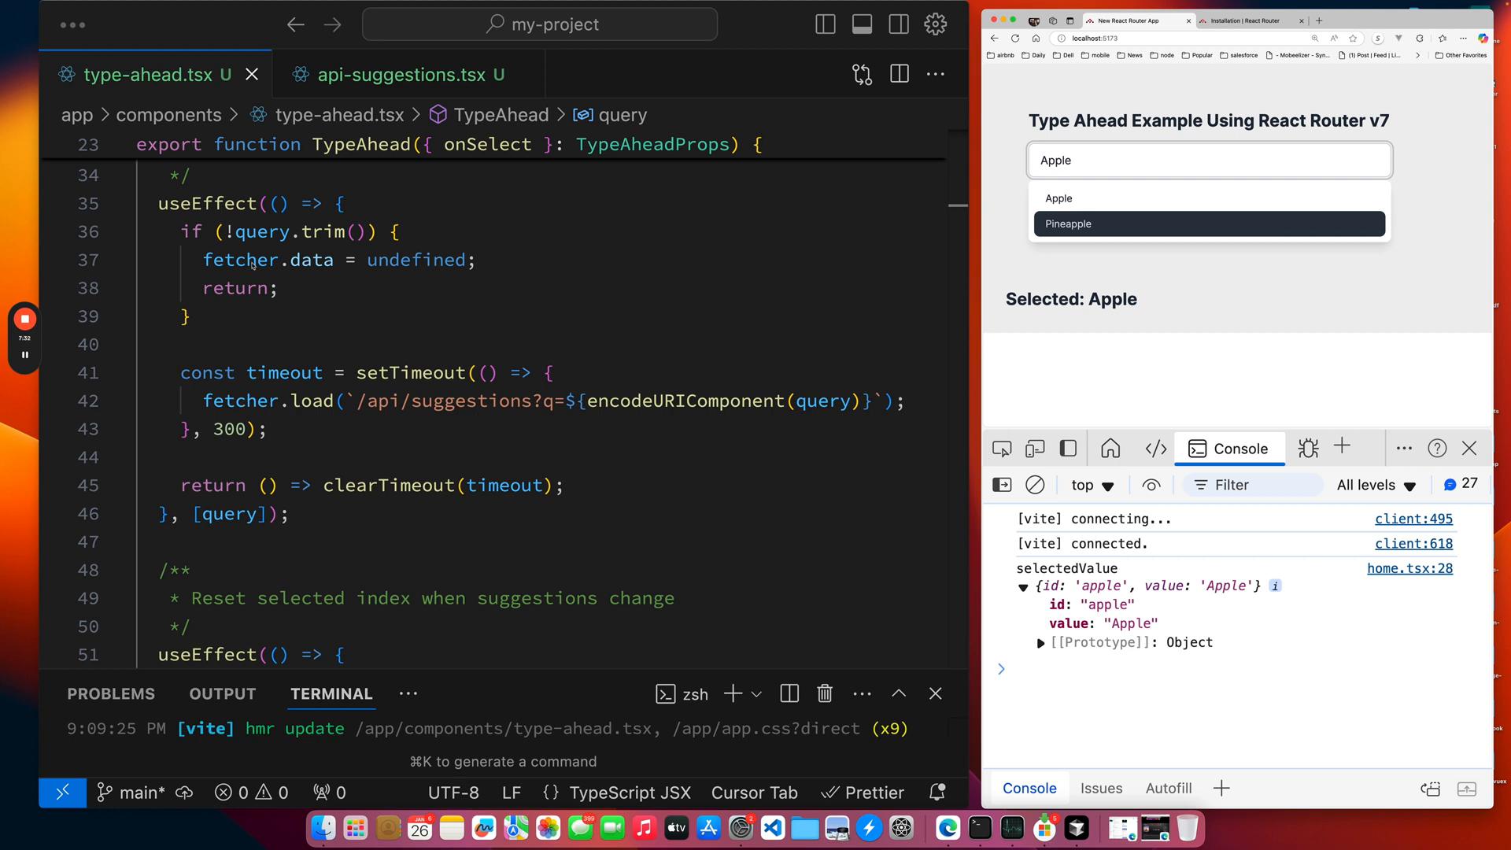
scroll("down", 3)
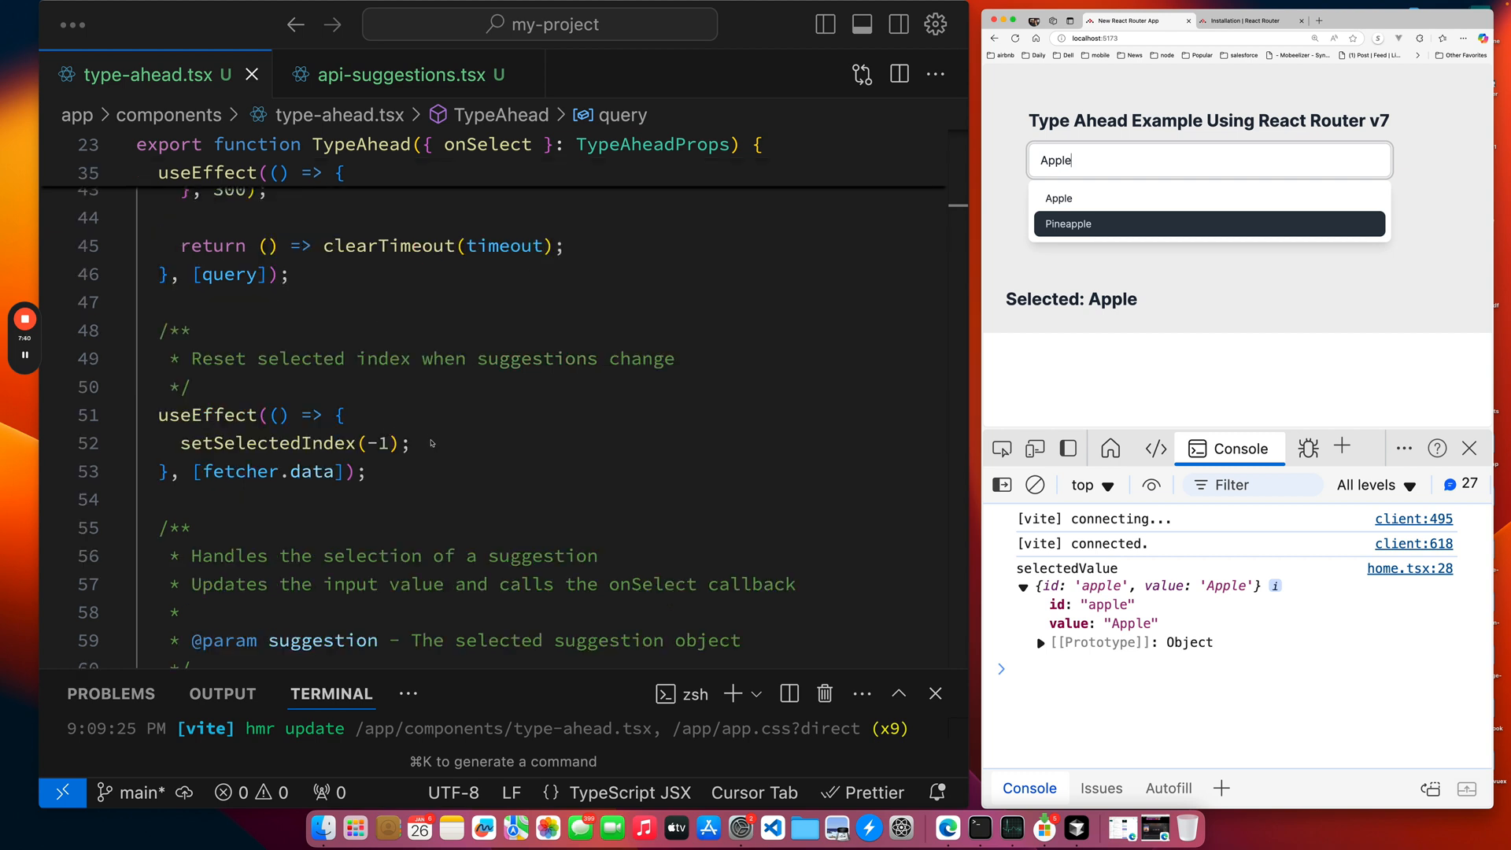
mouse_move(150, 482)
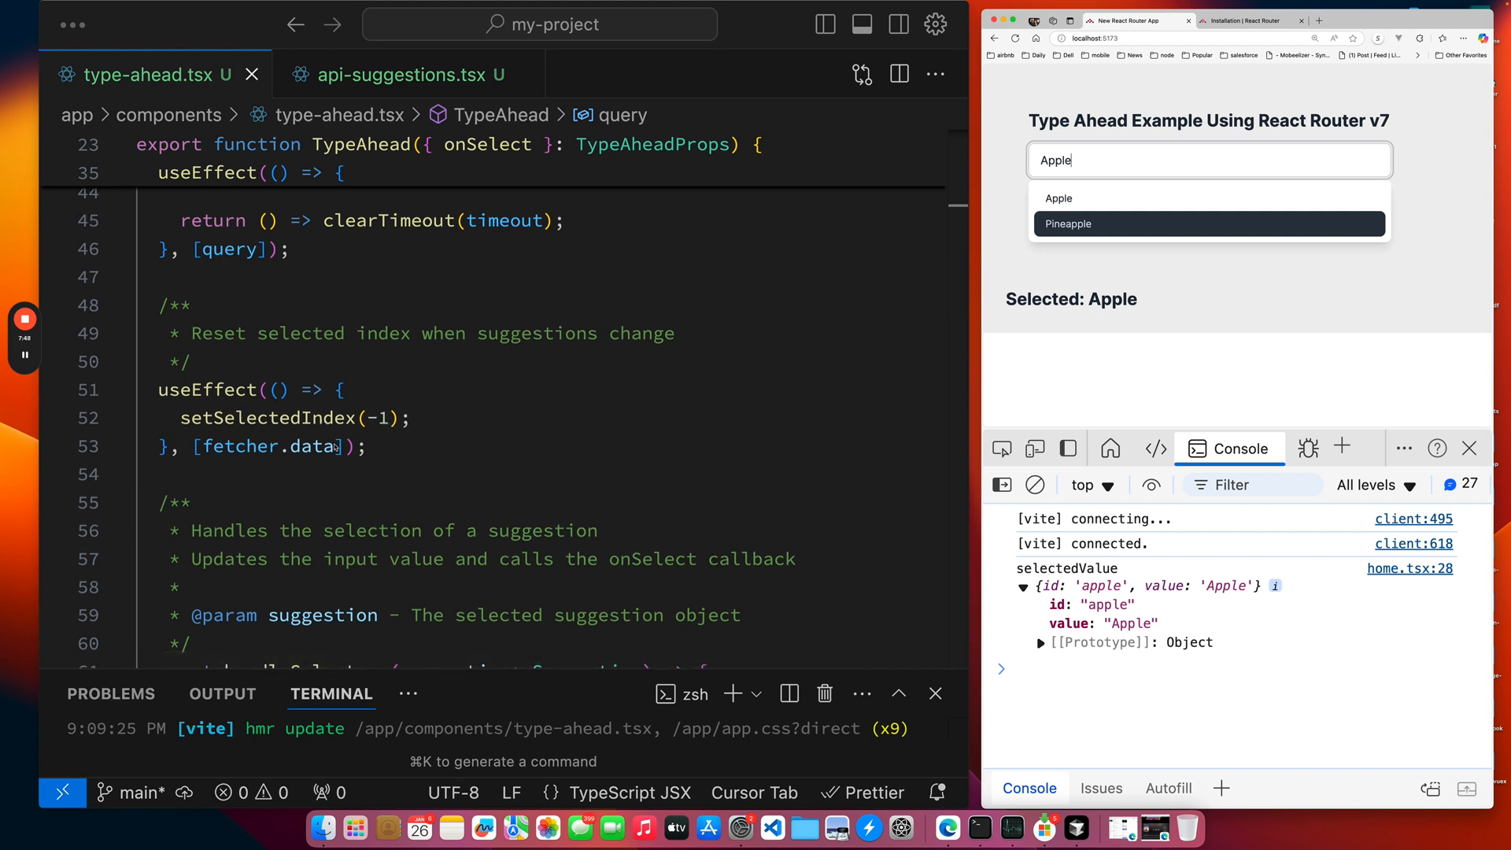
scroll("down", 3)
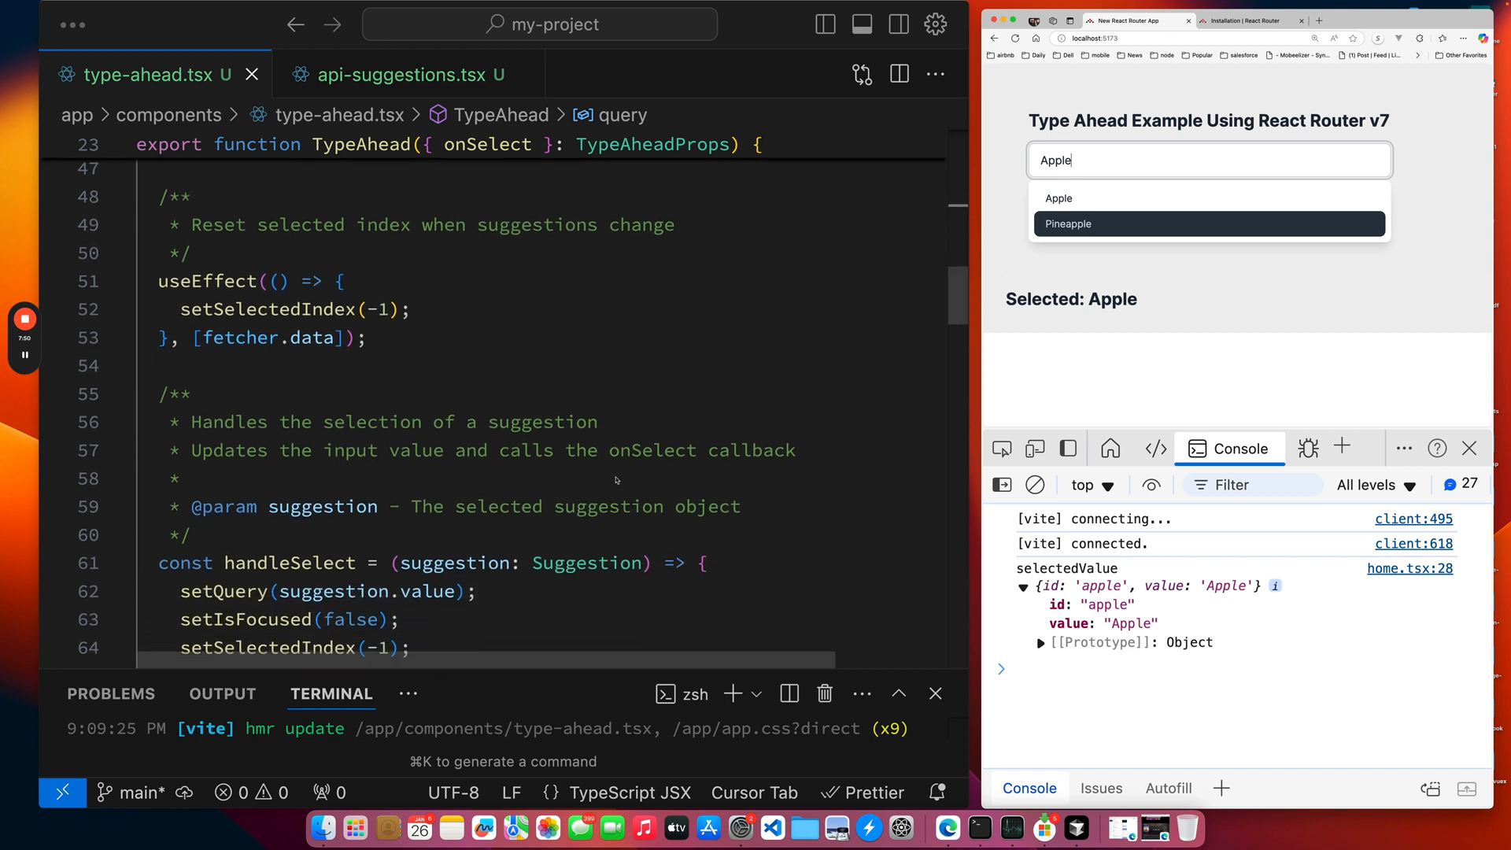
Scroll through handleSelect's query update and onSelect call down to the Enter, arrows and Escape keyboard handler.
scroll("down", 3)
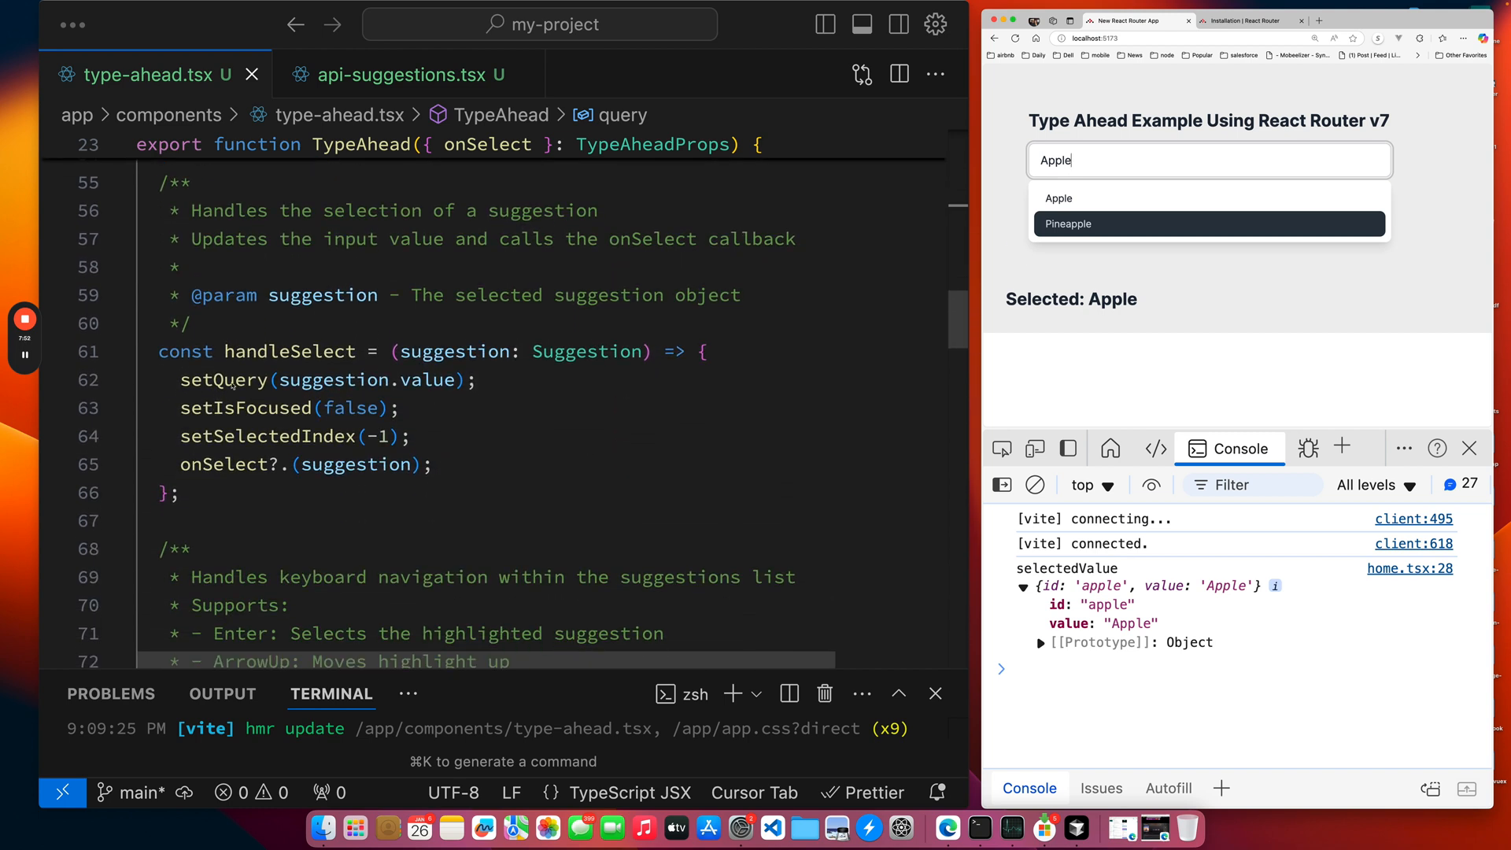
mouse_move(457, 444)
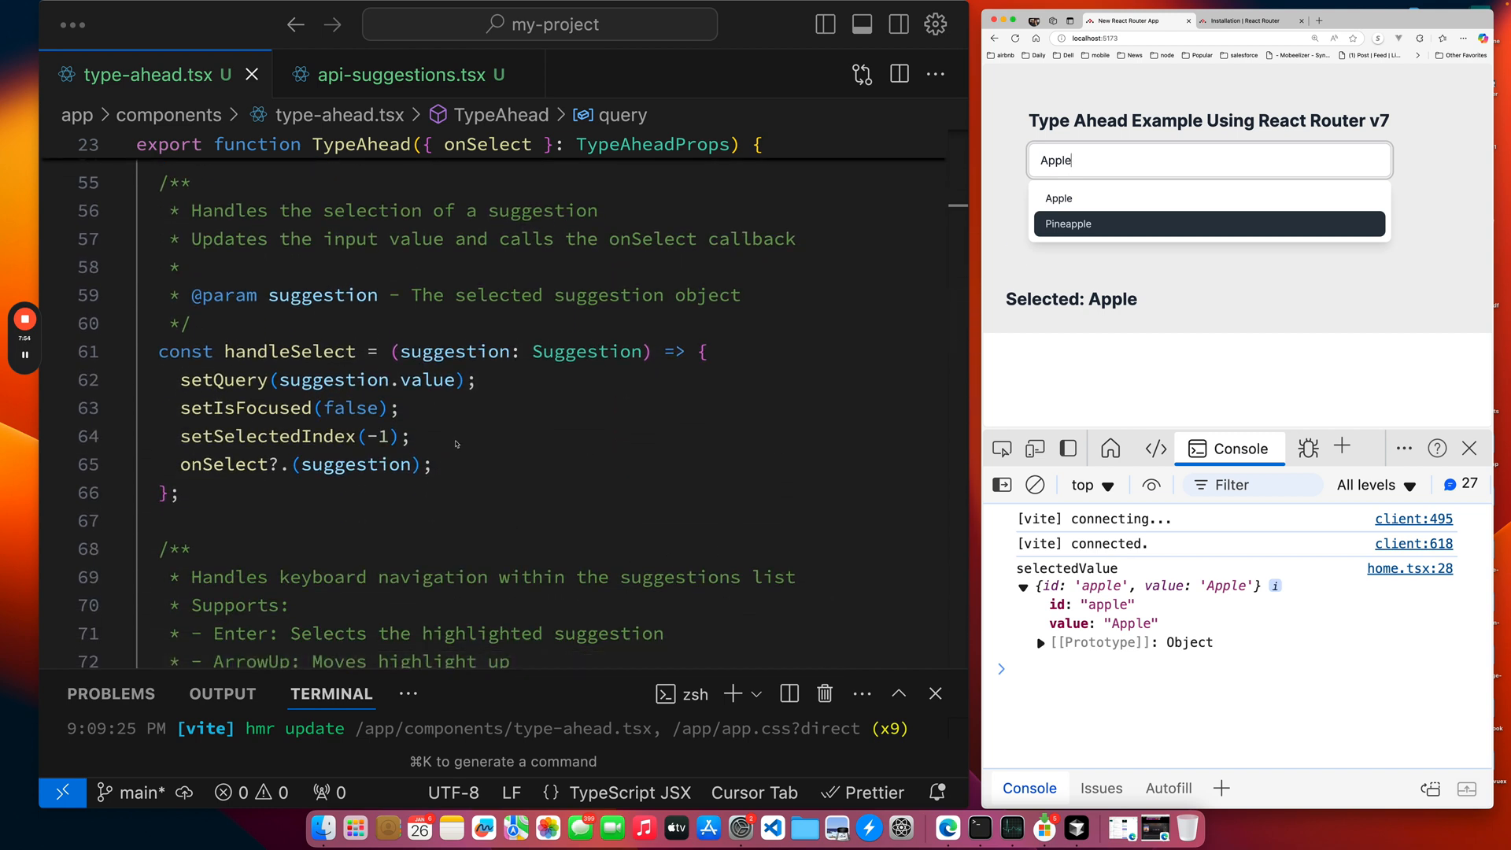
scroll("down", 3)
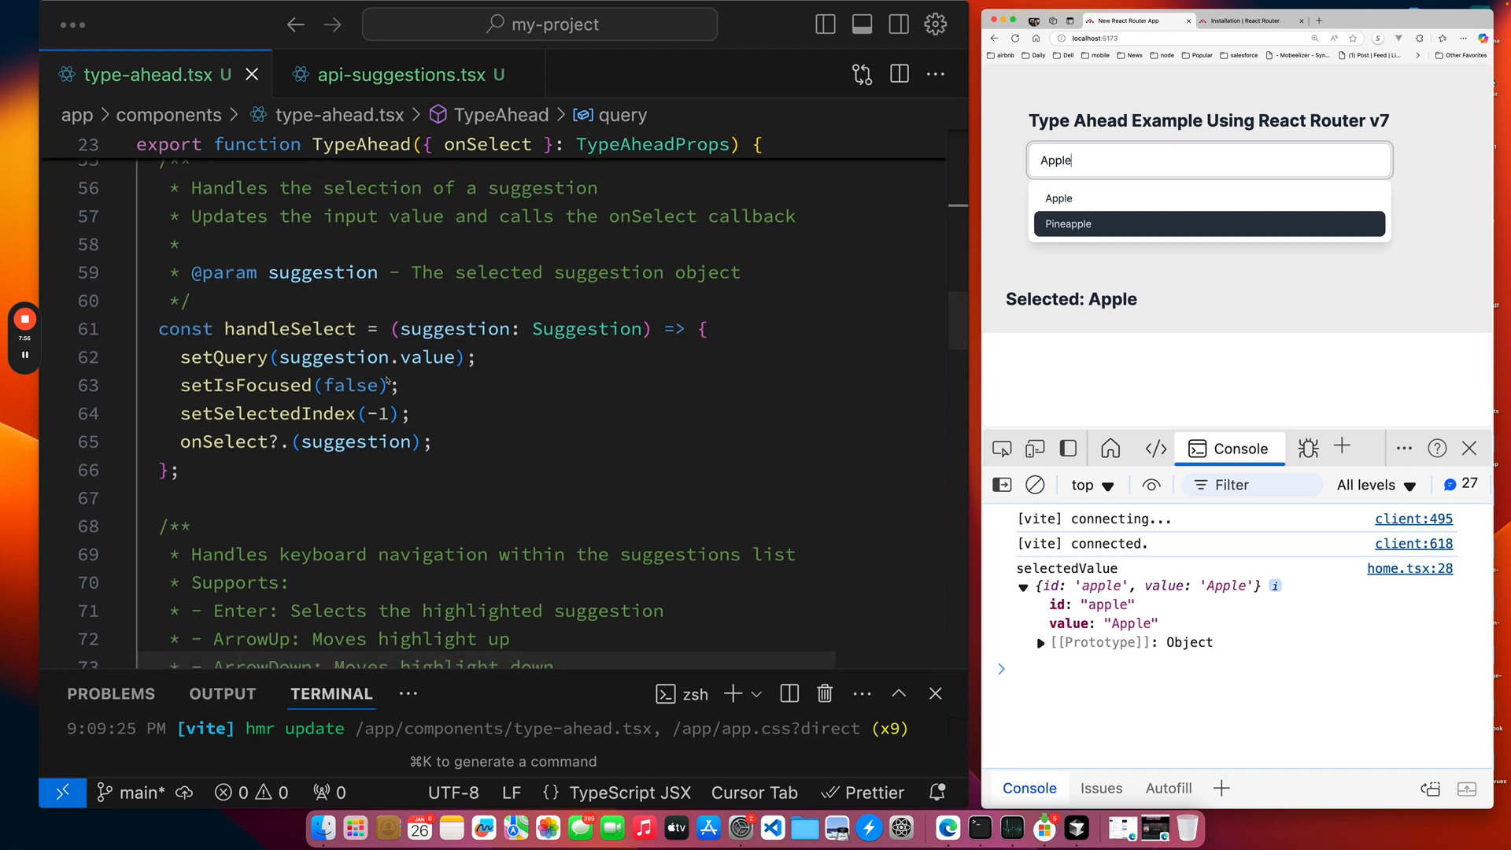
scroll("down", 3)
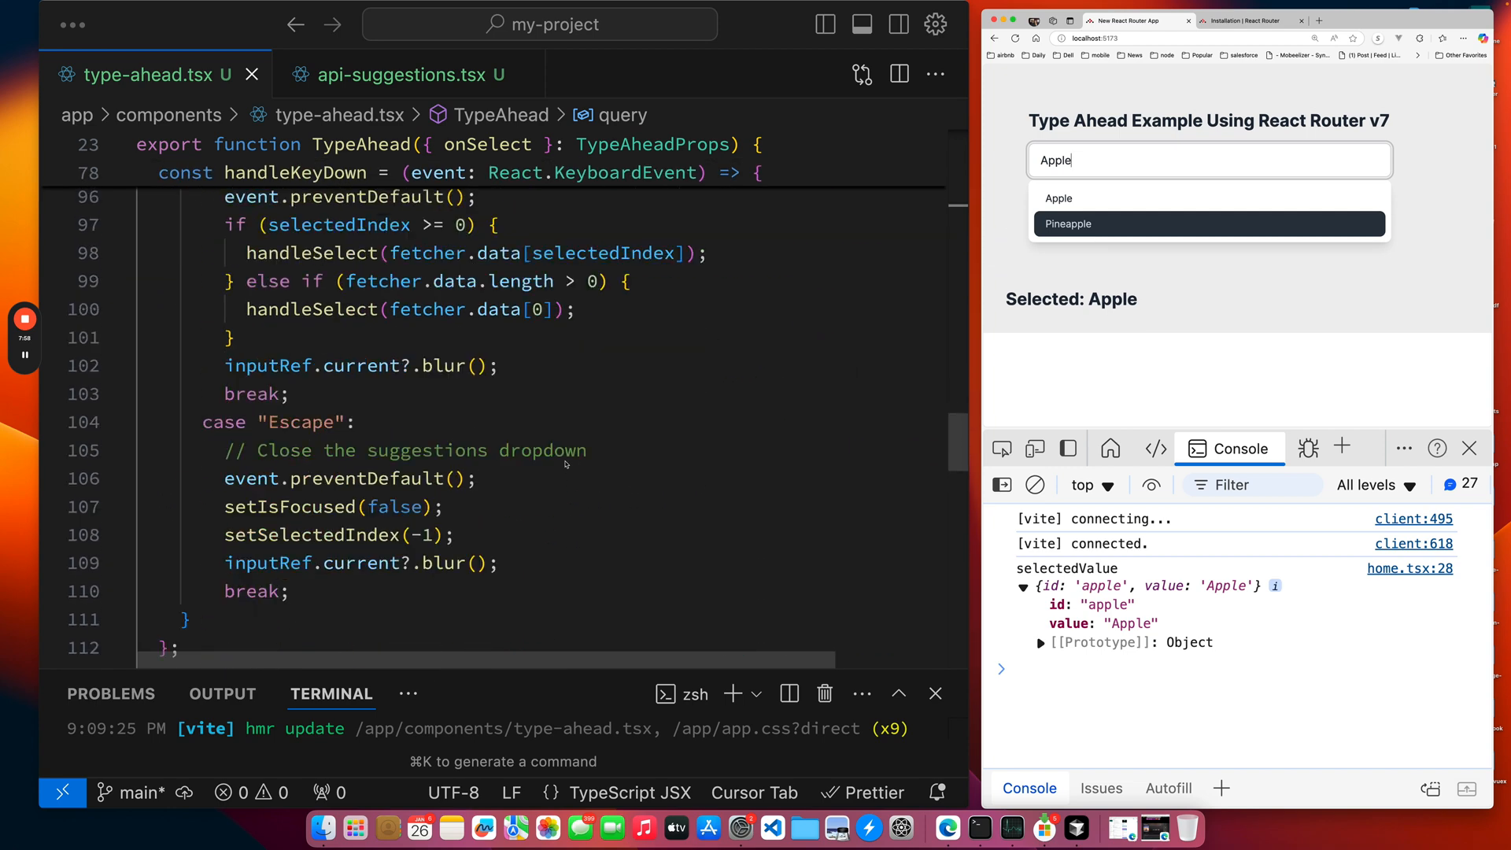
scroll("down", 3)
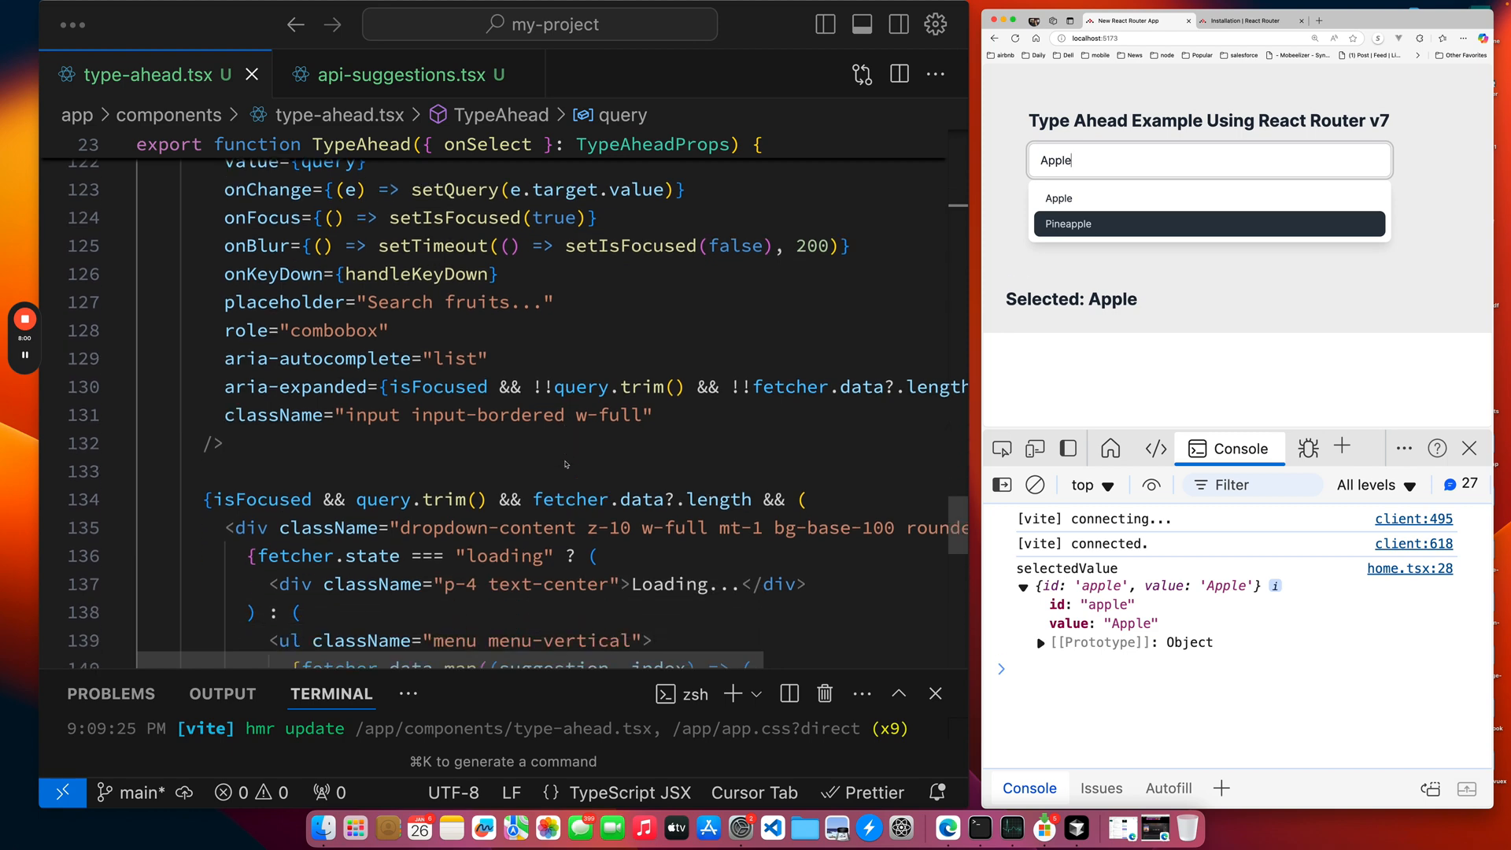
scroll("down", 3)
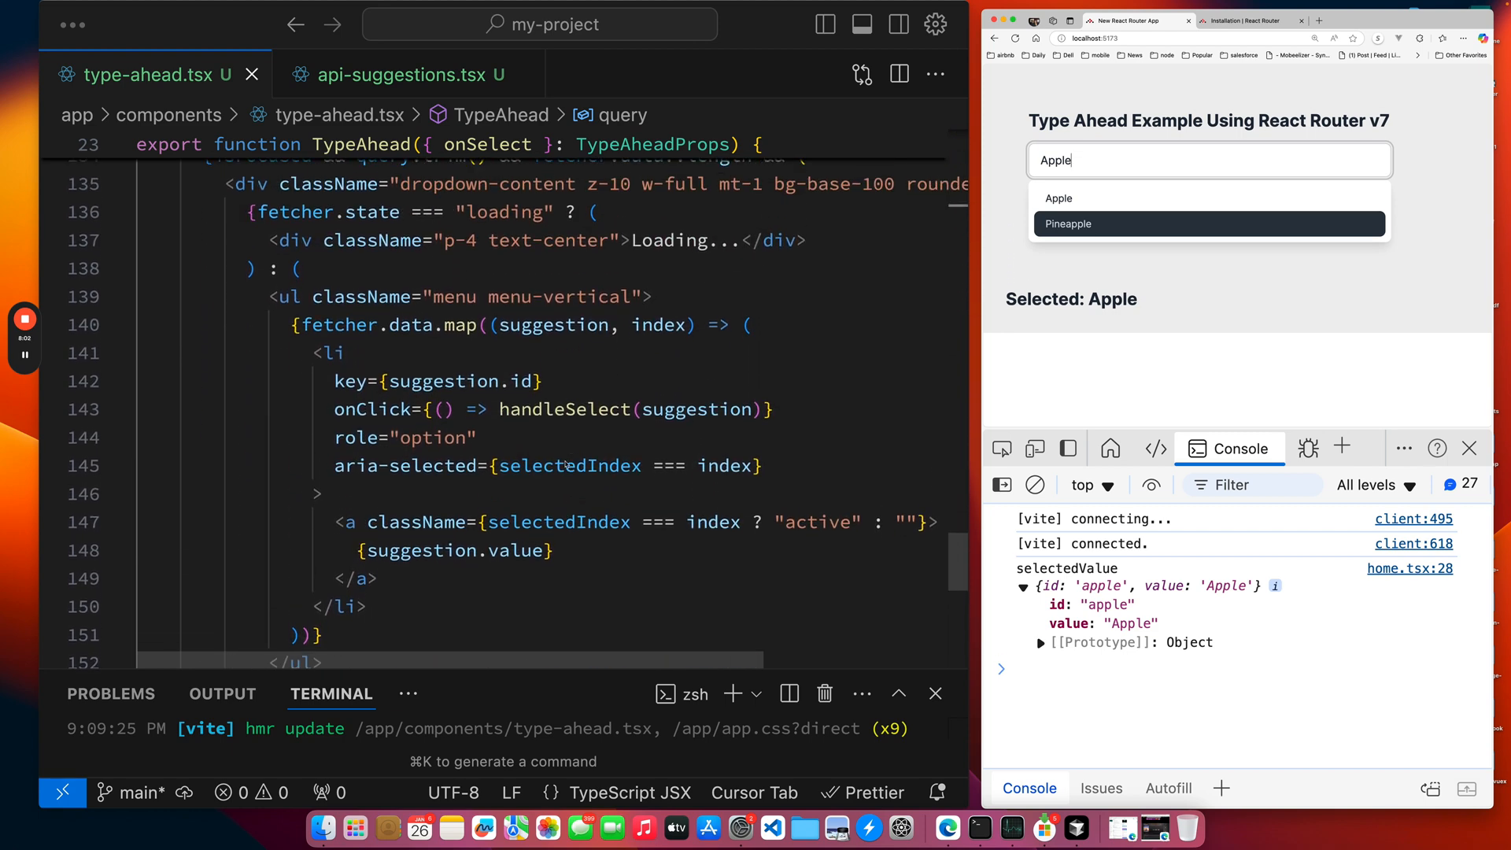
scroll("down", 3)
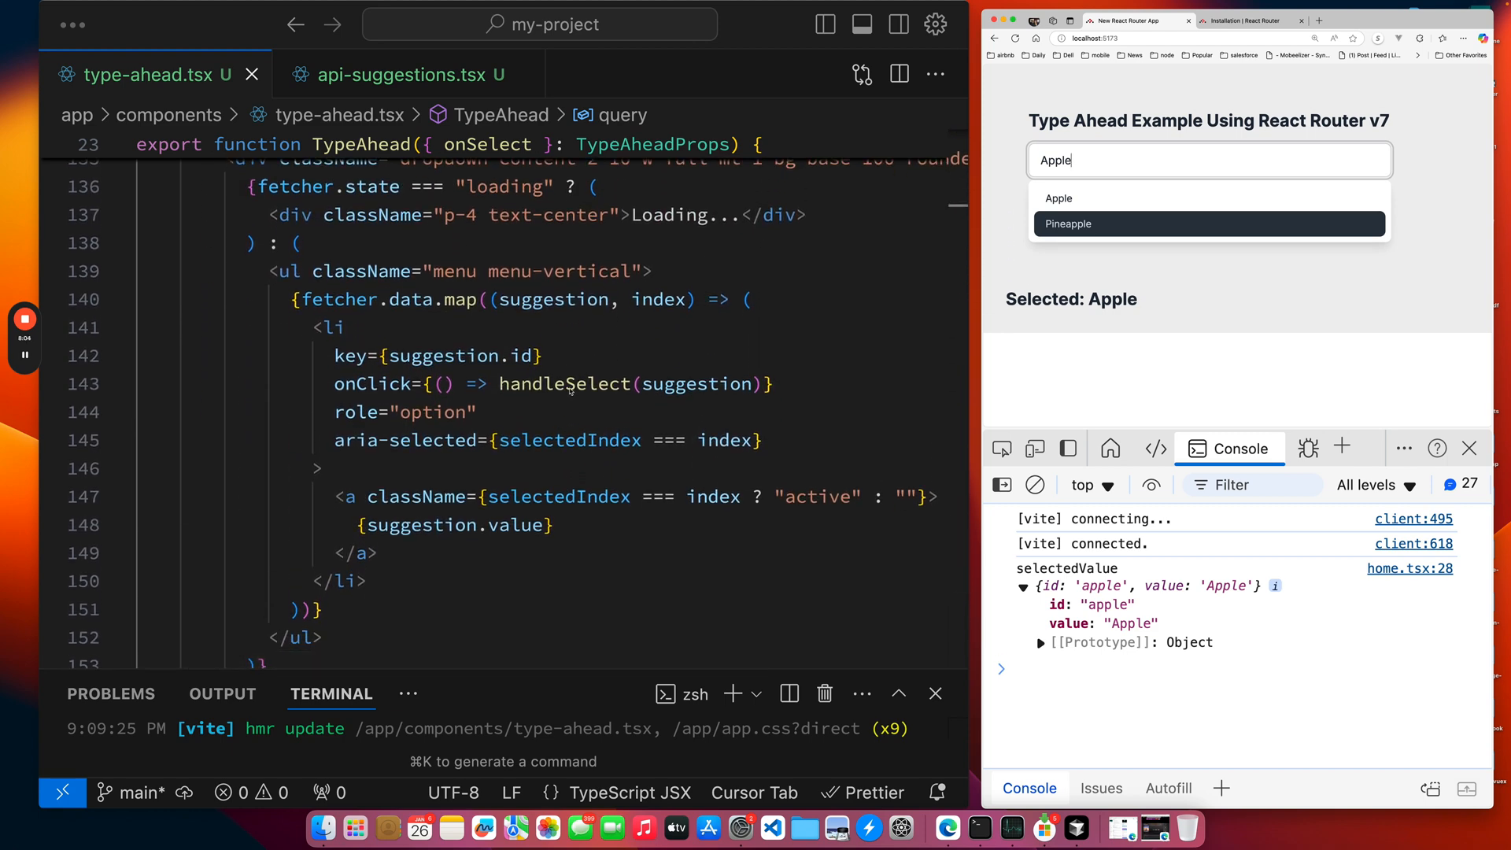
scroll("up", 3)
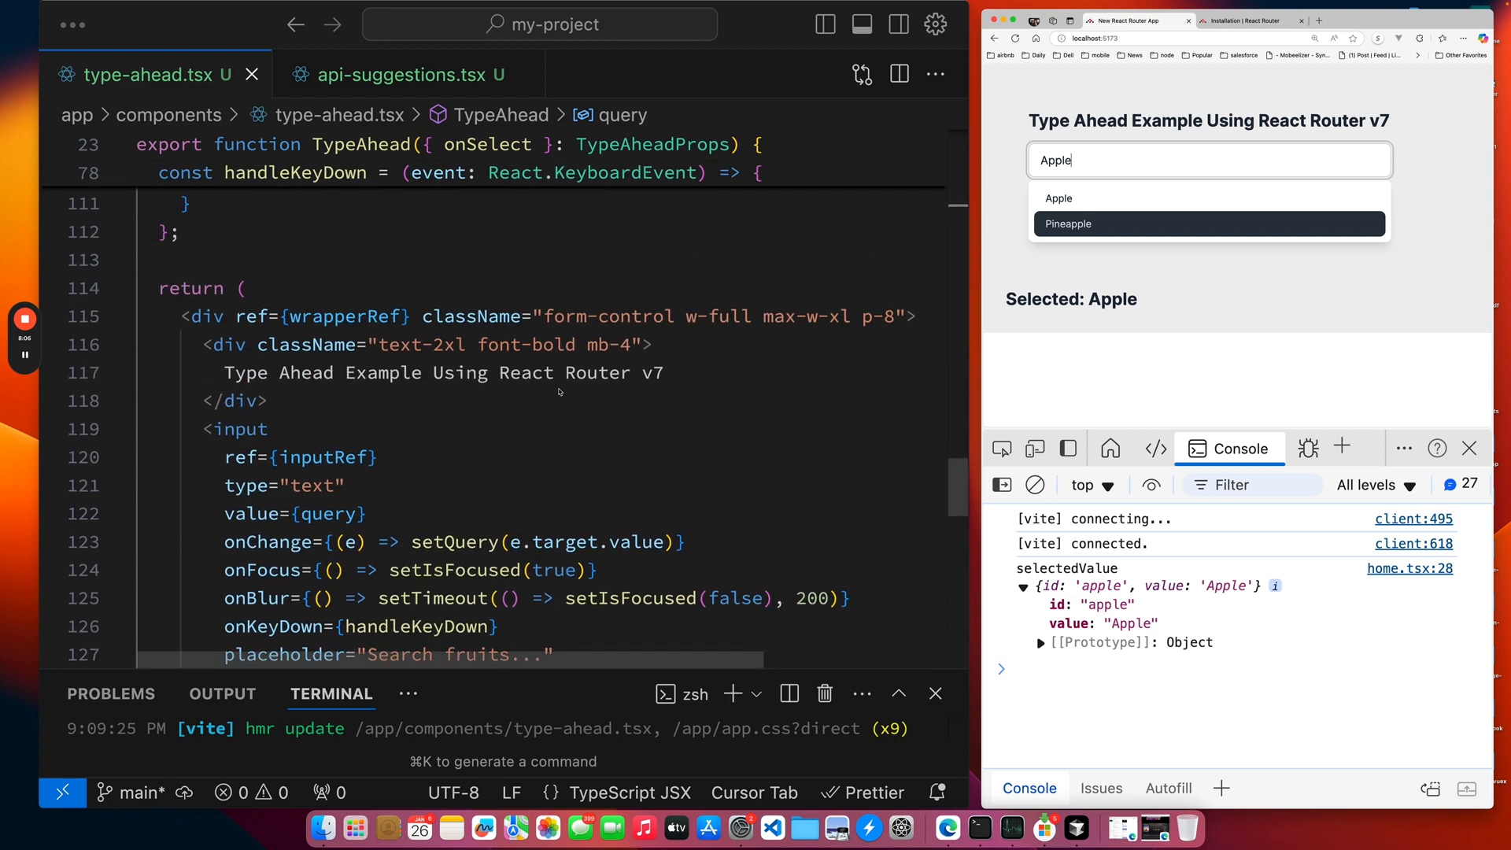
scroll("up", 3)
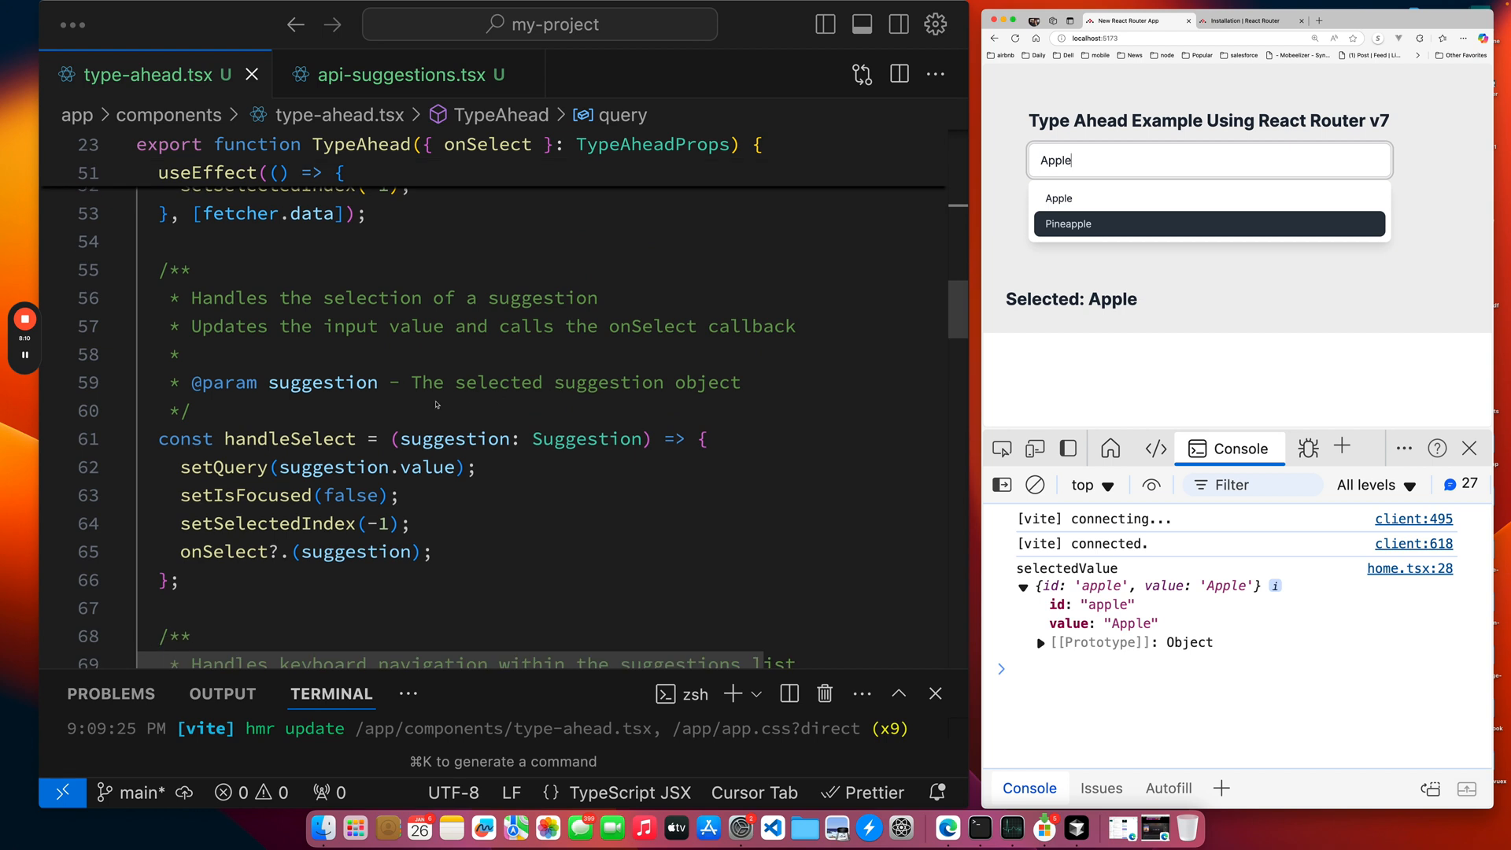
mouse_move(546, 405)
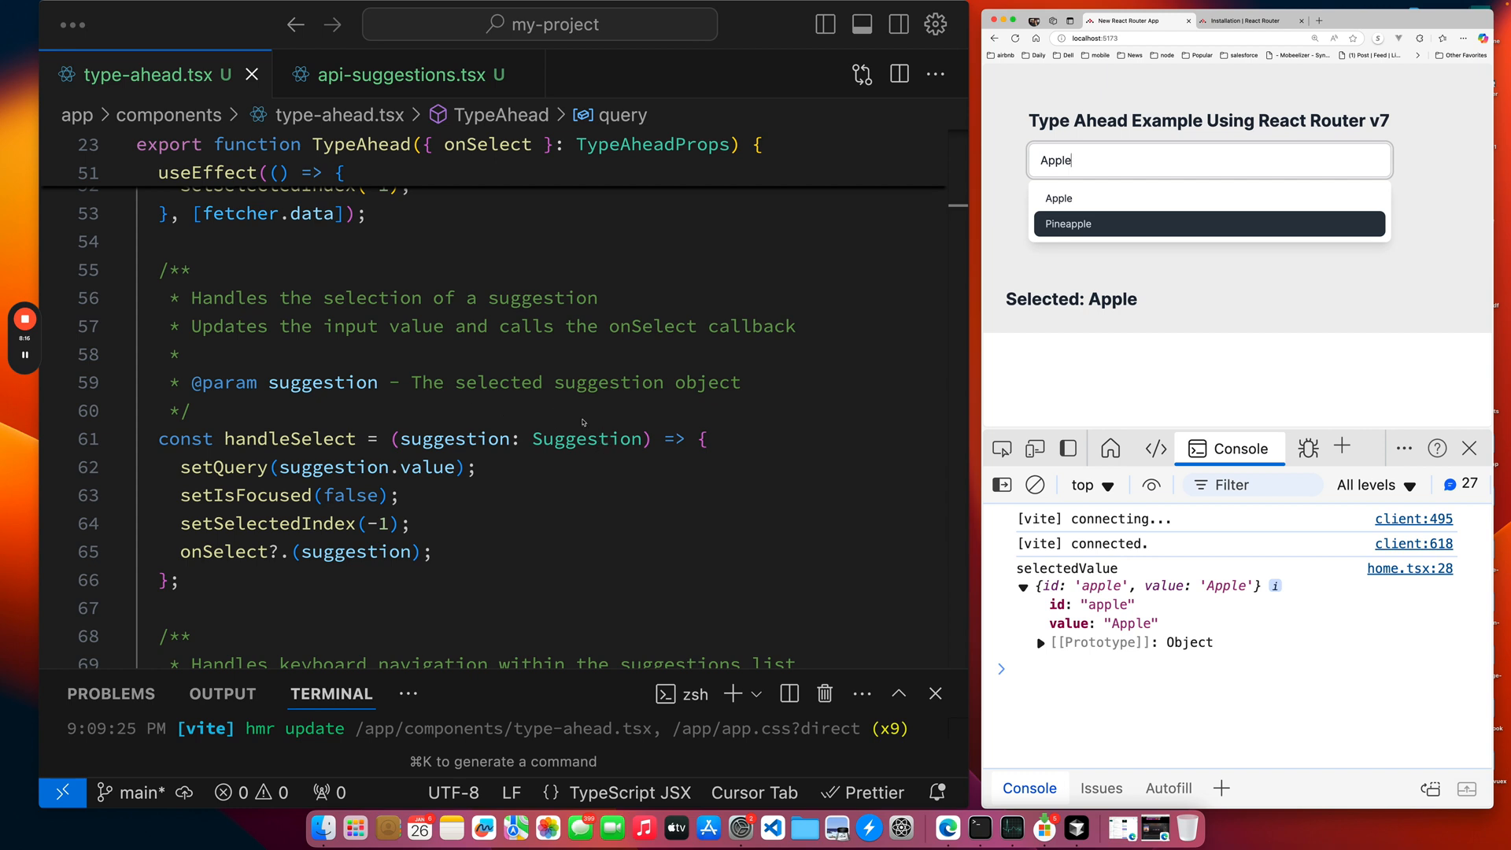
mouse_move(460, 475)
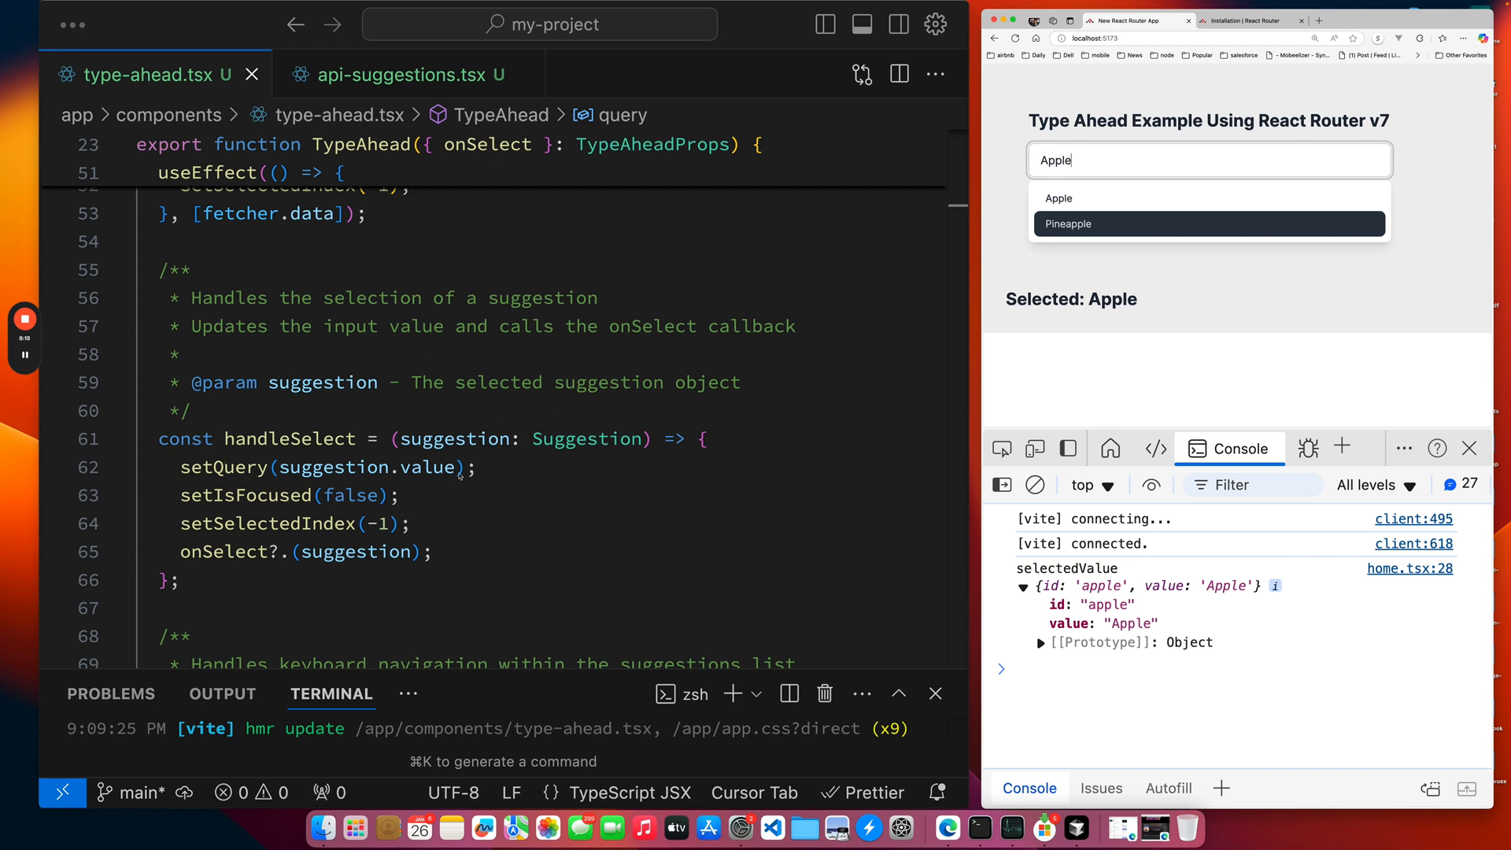
mouse_move(286, 397)
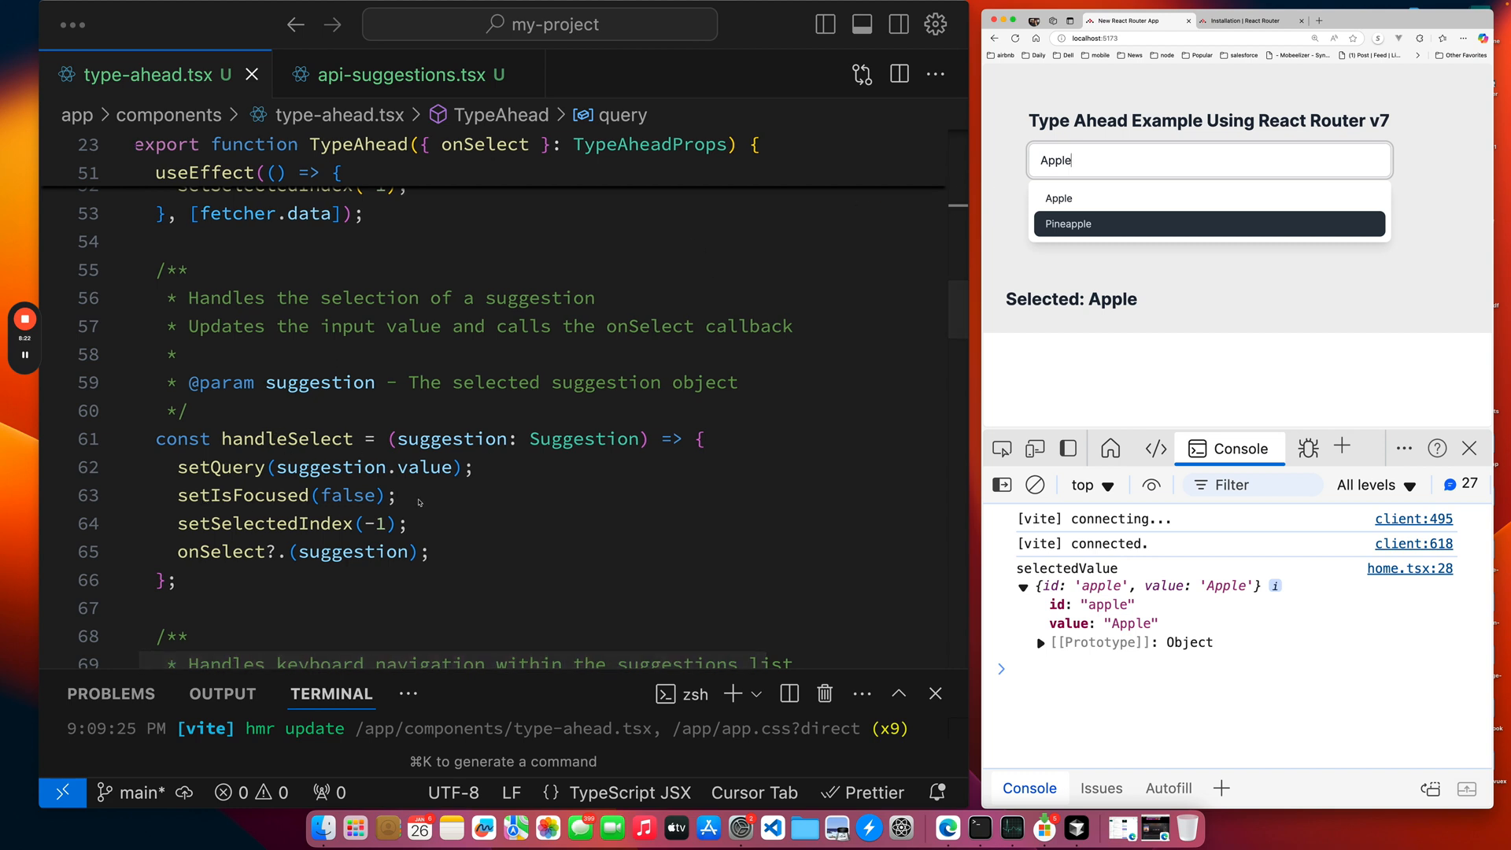
mouse_move(435, 526)
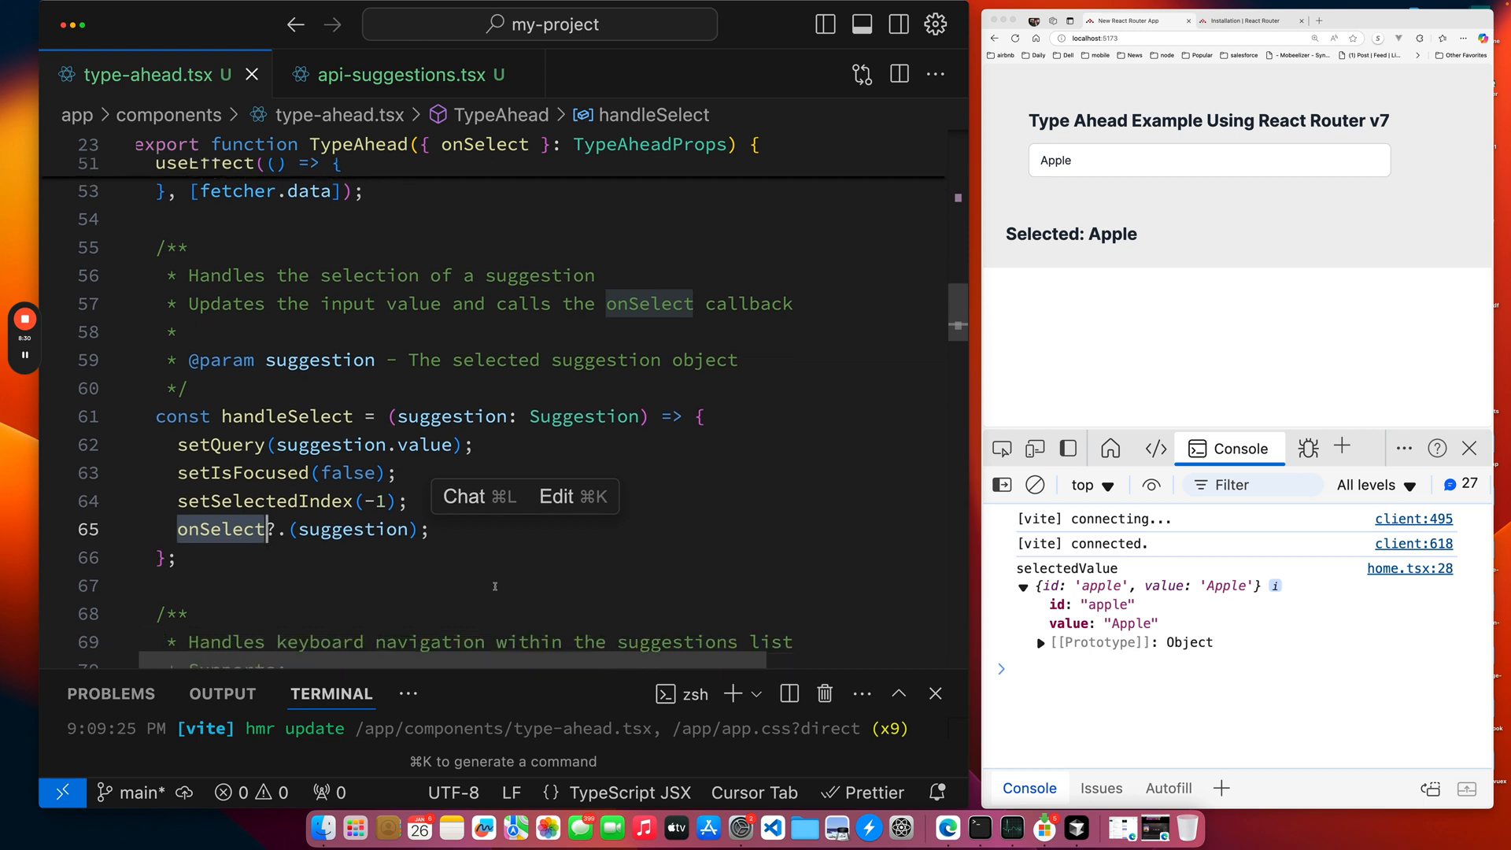
scroll("down", 3)
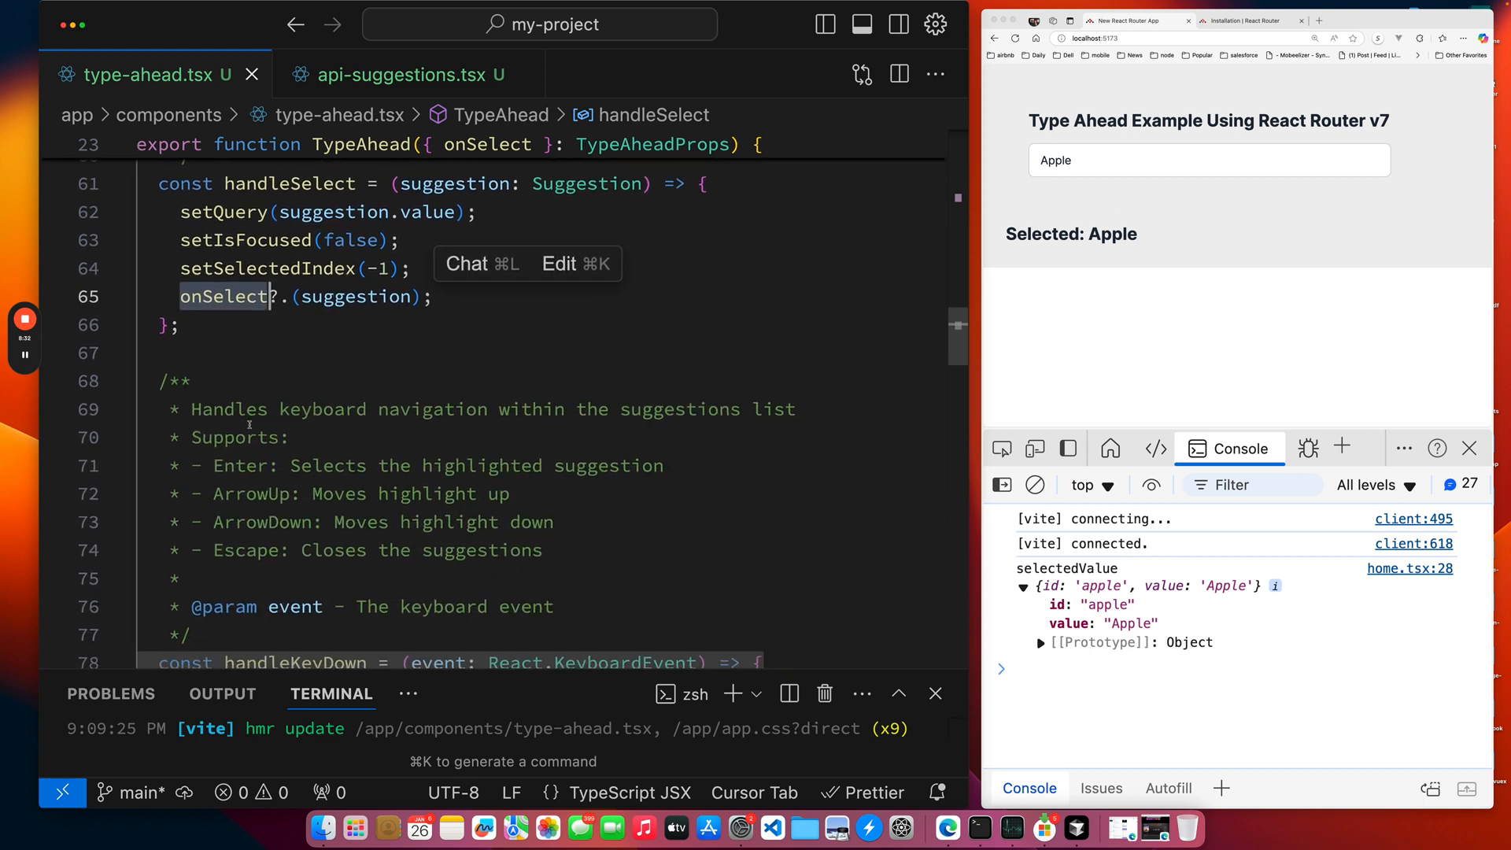
Select Pineapple from the demo's fruit suggestions so the page reports Selected: Pineapple.
scroll("down", 3)
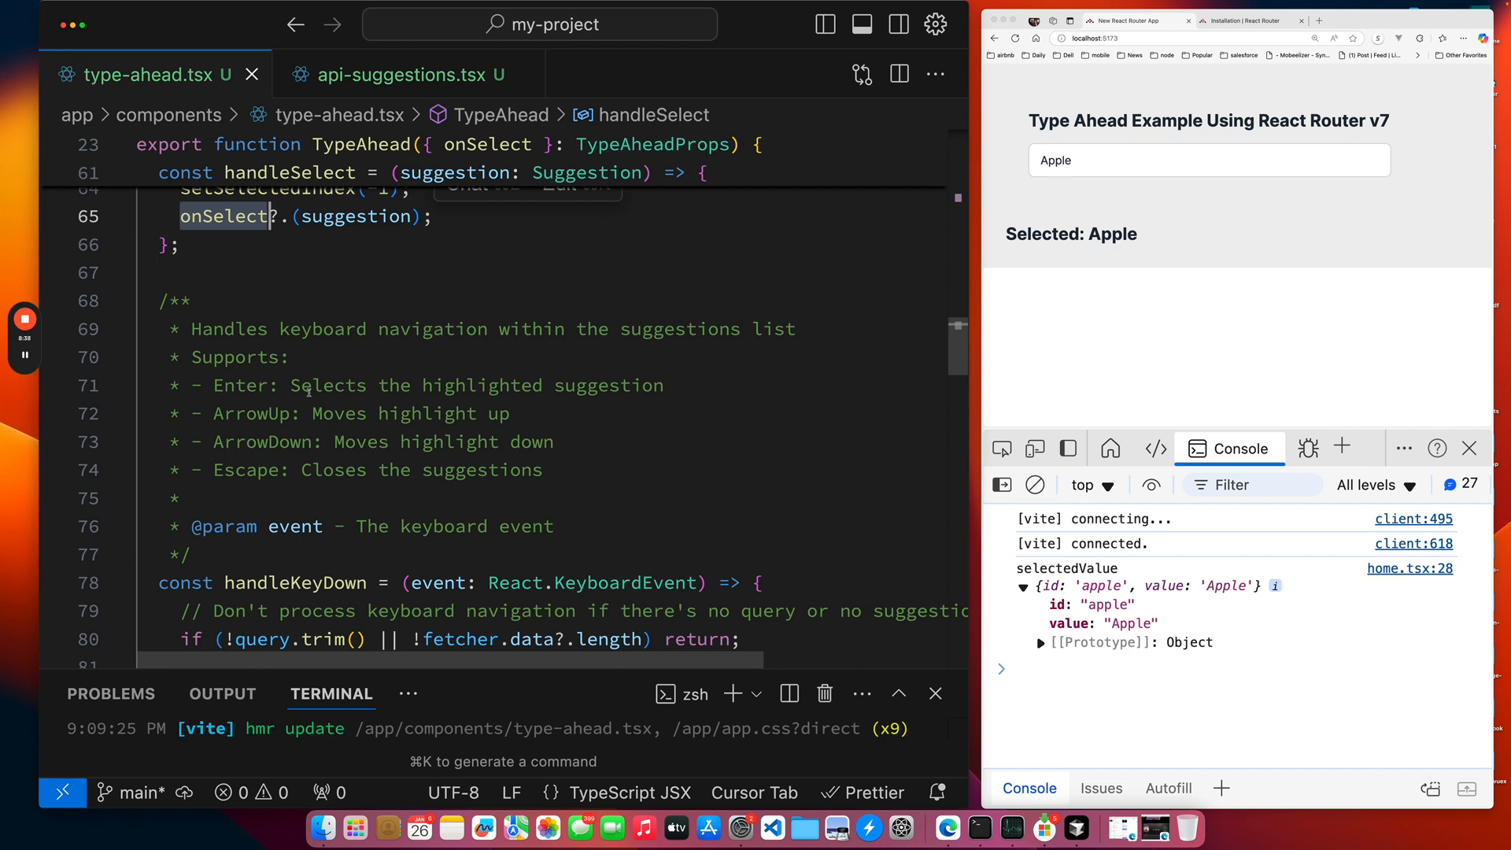
left_click(1207, 161)
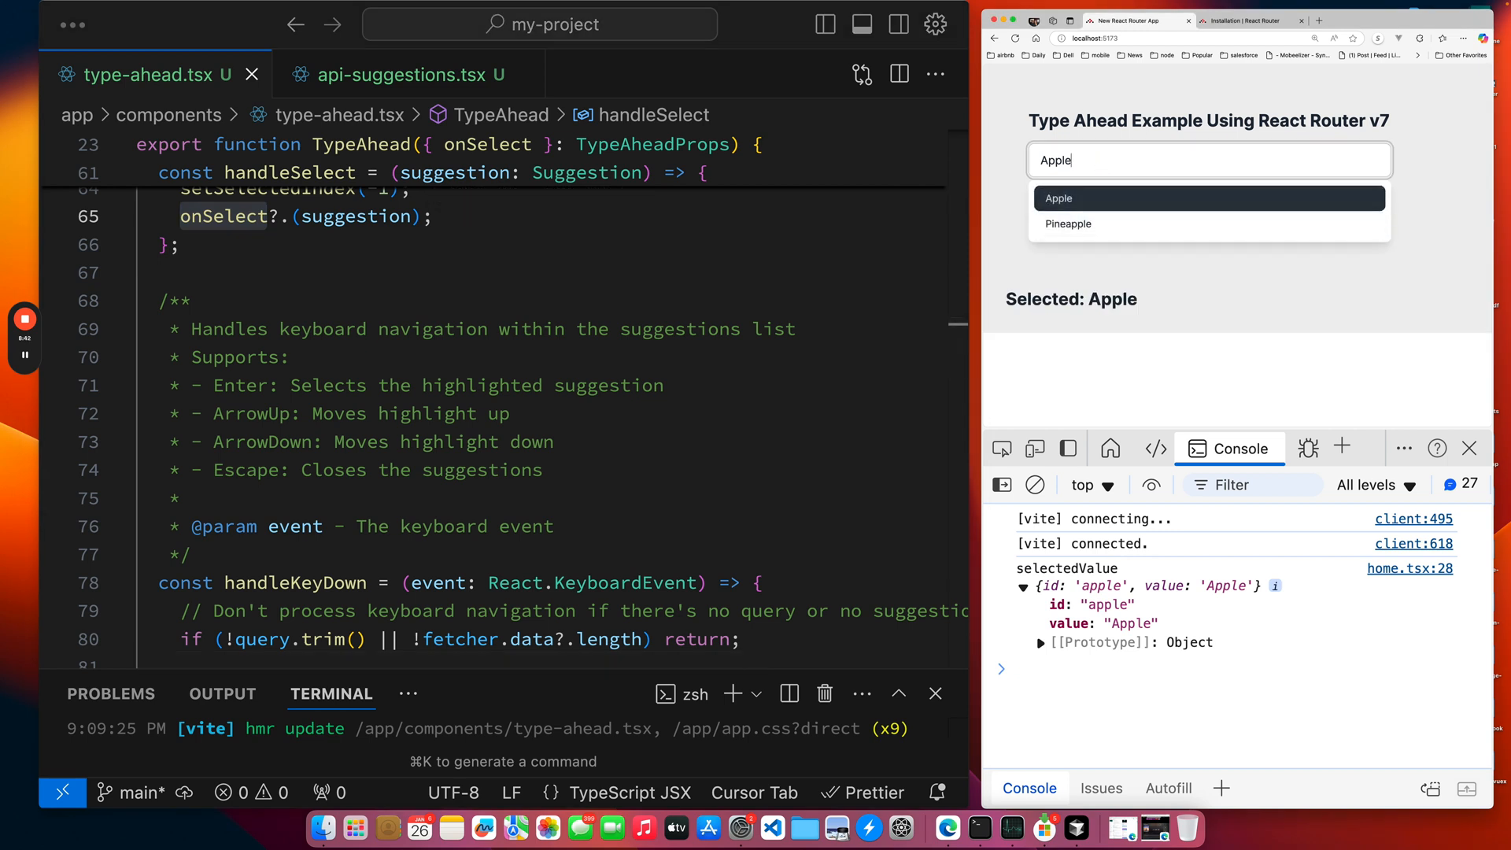
left_click(1067, 224)
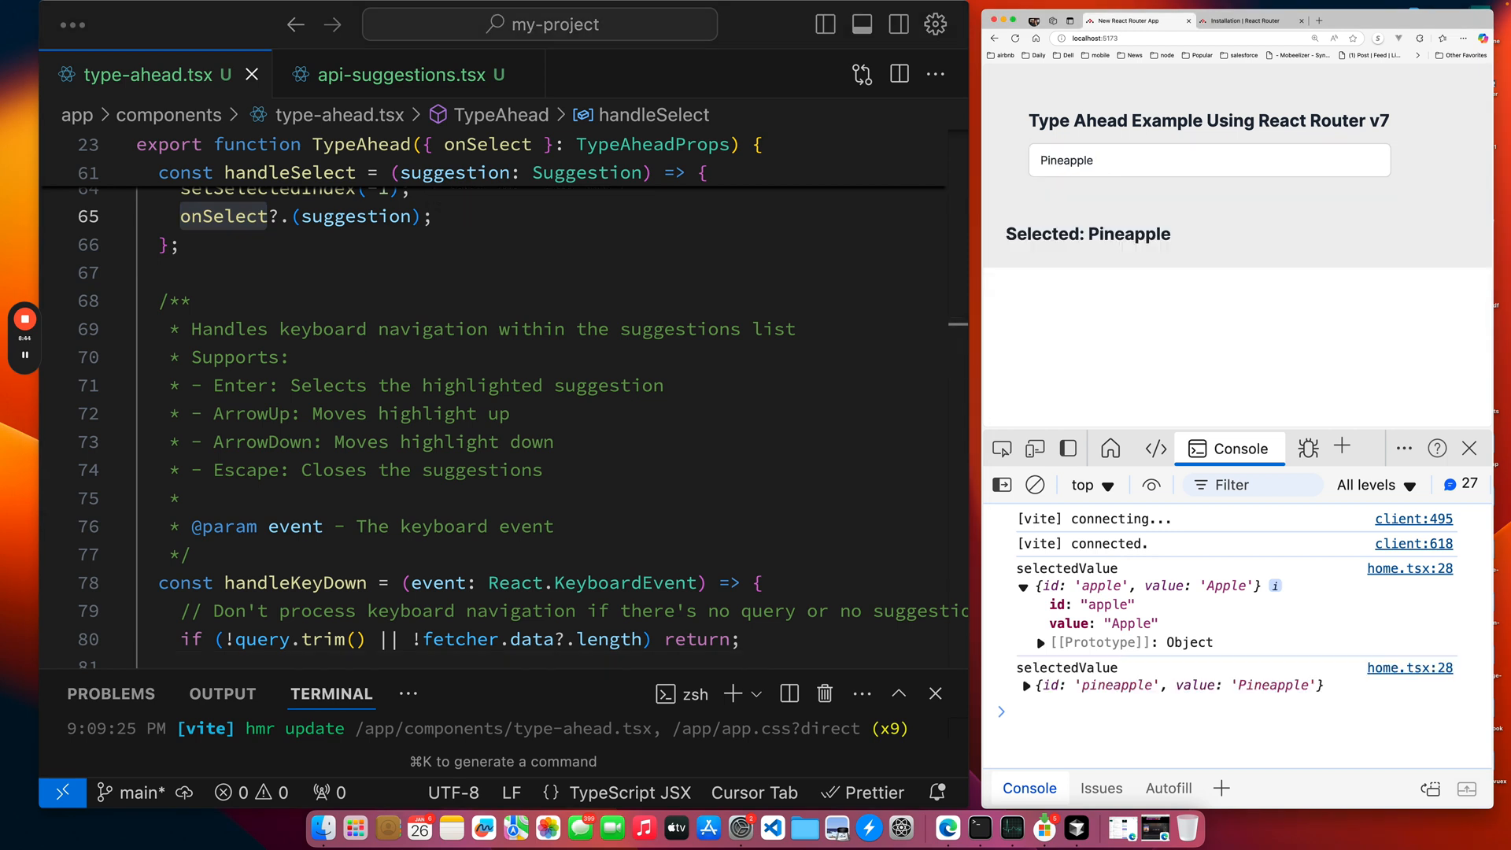
Search 'apple' again in the demo so Apple and Pineapple are suggested.
left_click(1207, 160)
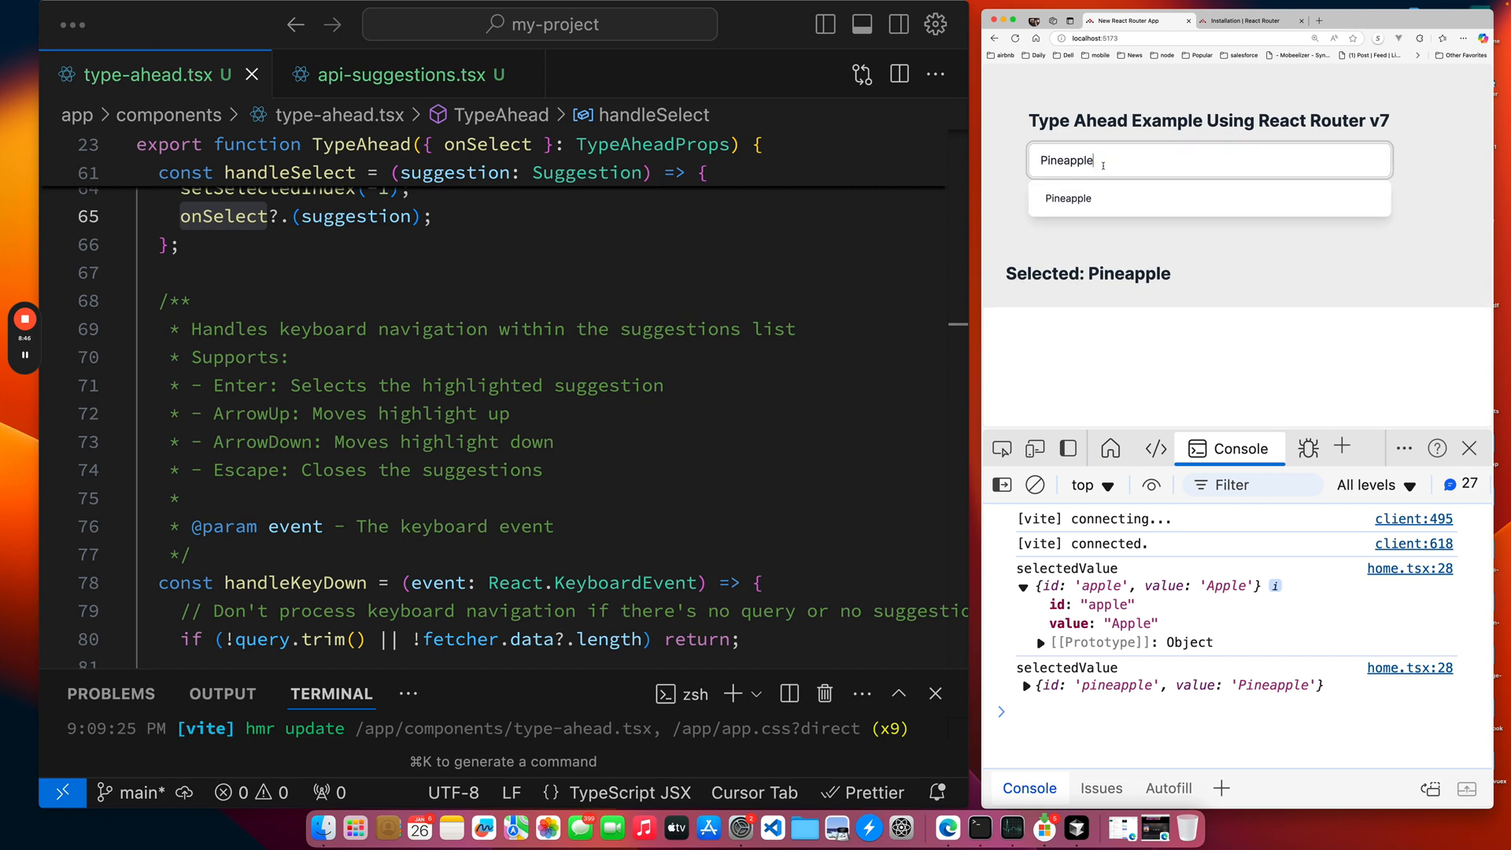
type("apple")
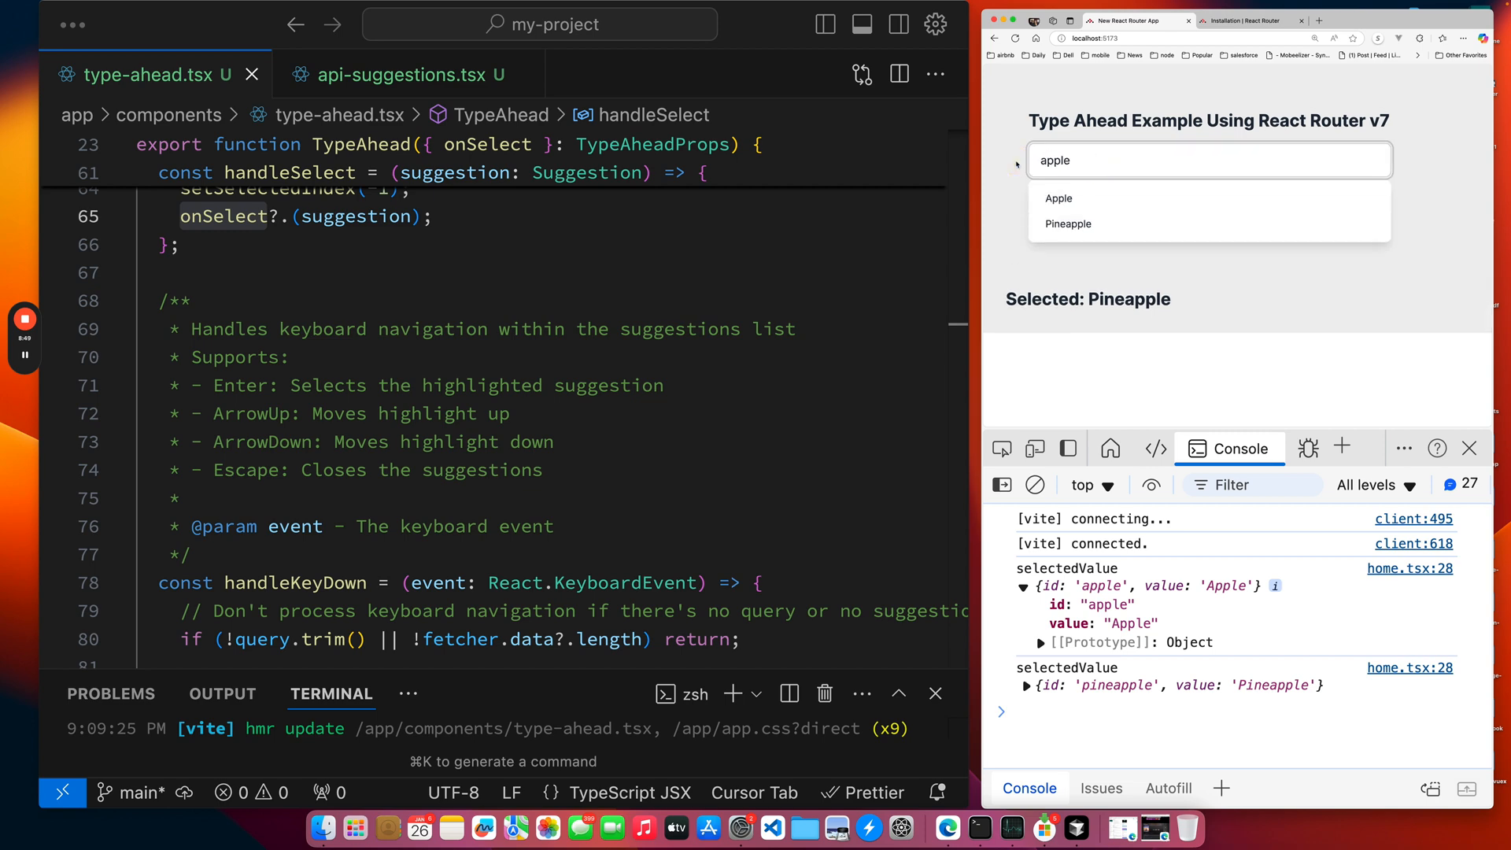
scroll("down", 3)
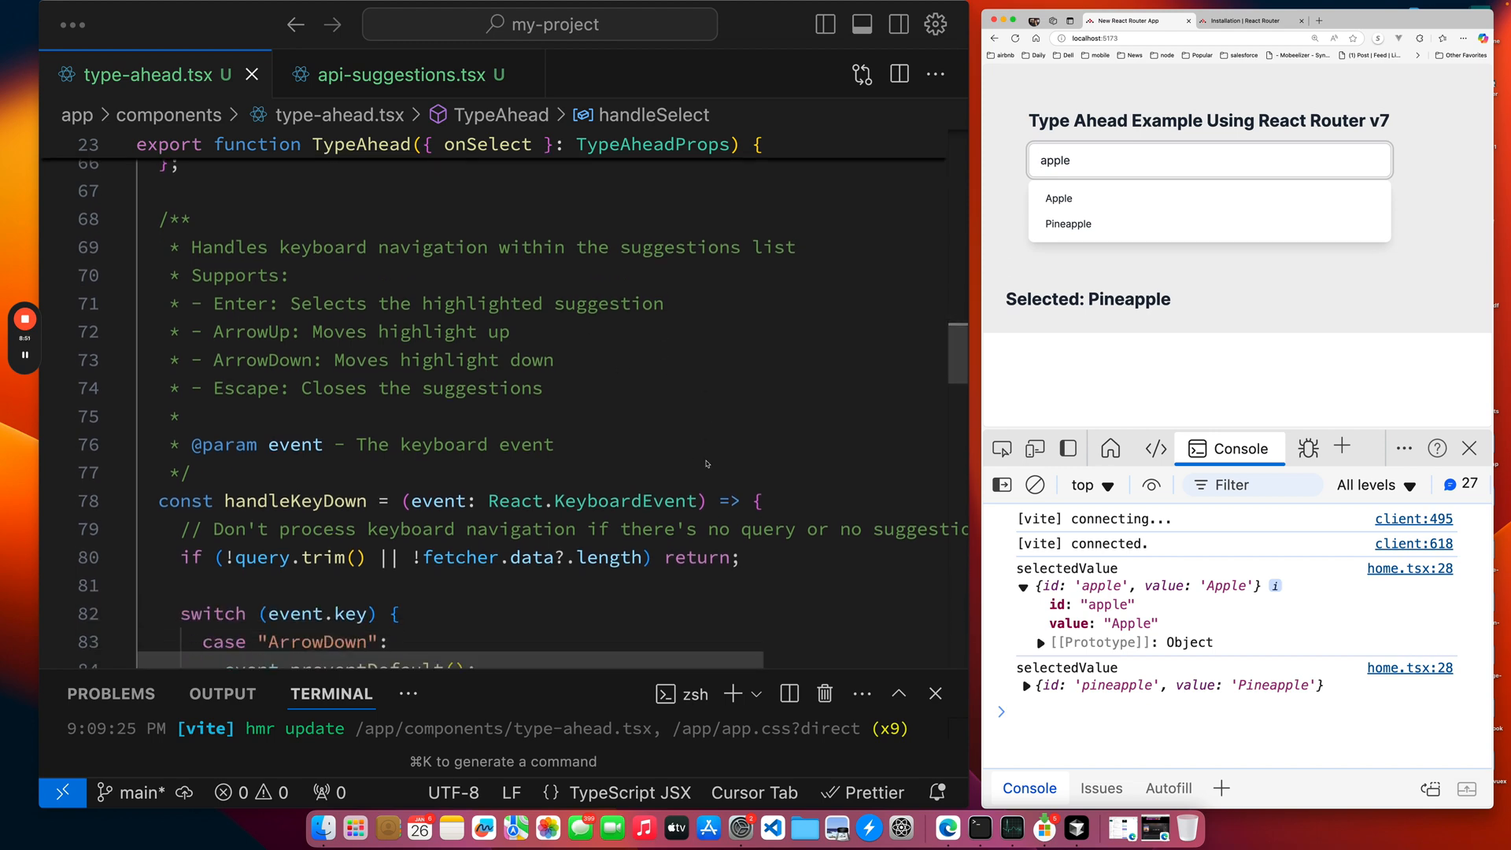
Review handleKeyDown's guard and arrow-key cases, then make Apple the selected fruit and reopen suggestions.
scroll("down", 3)
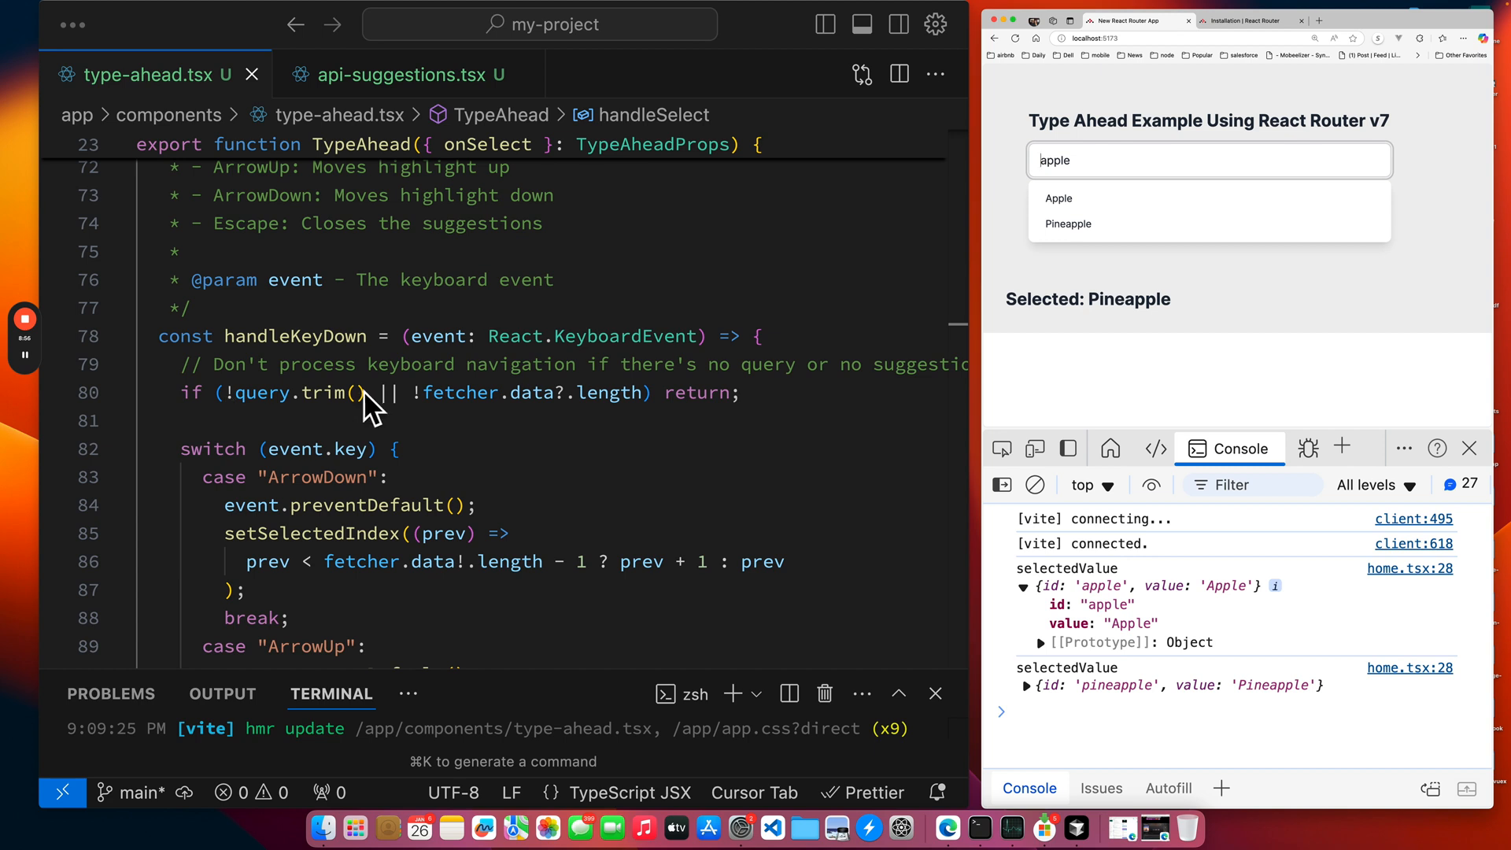
mouse_move(500, 404)
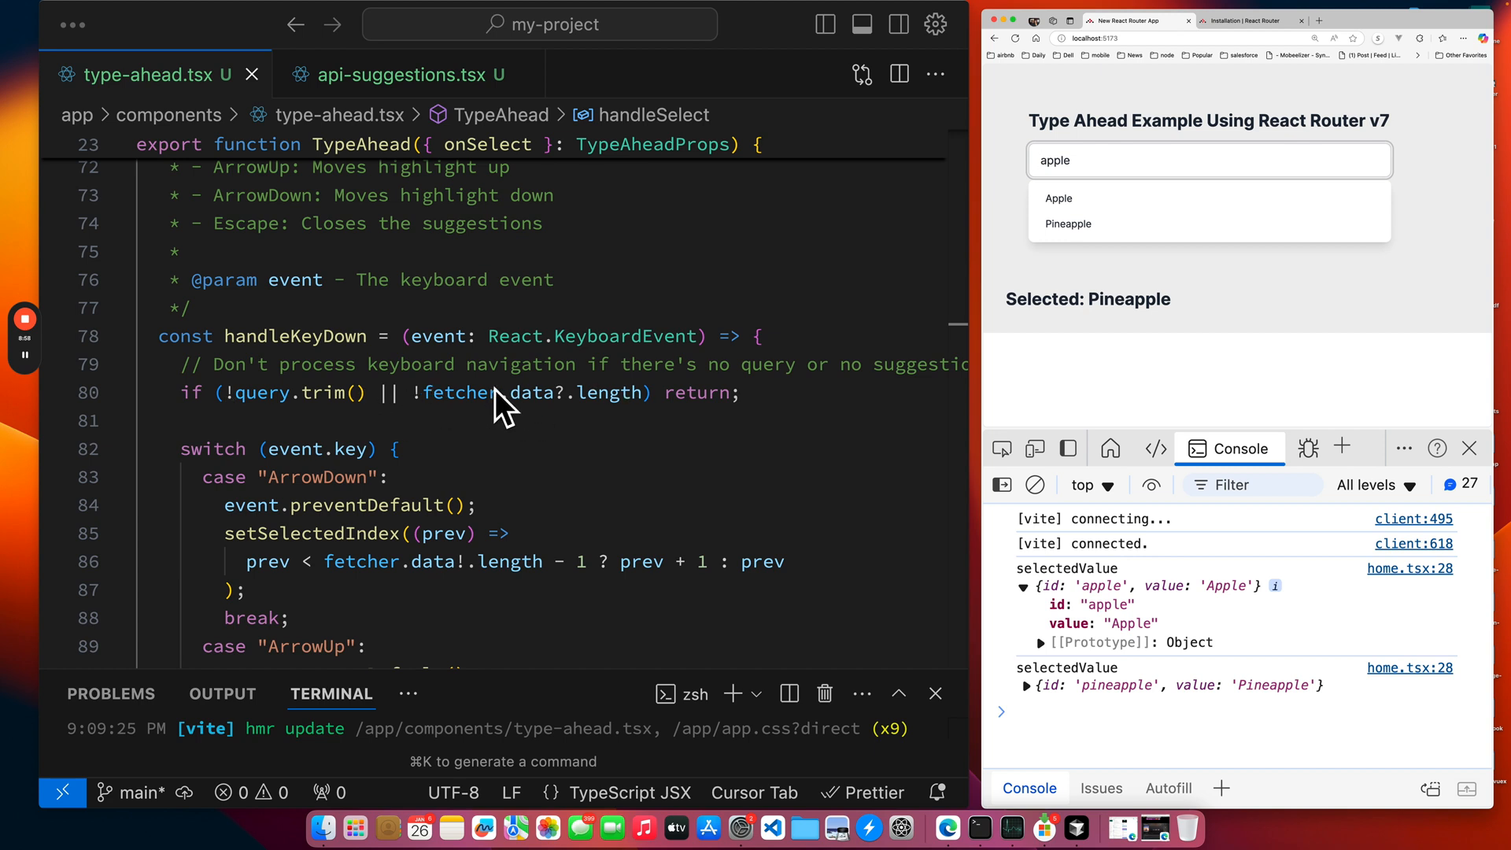
mouse_move(586, 395)
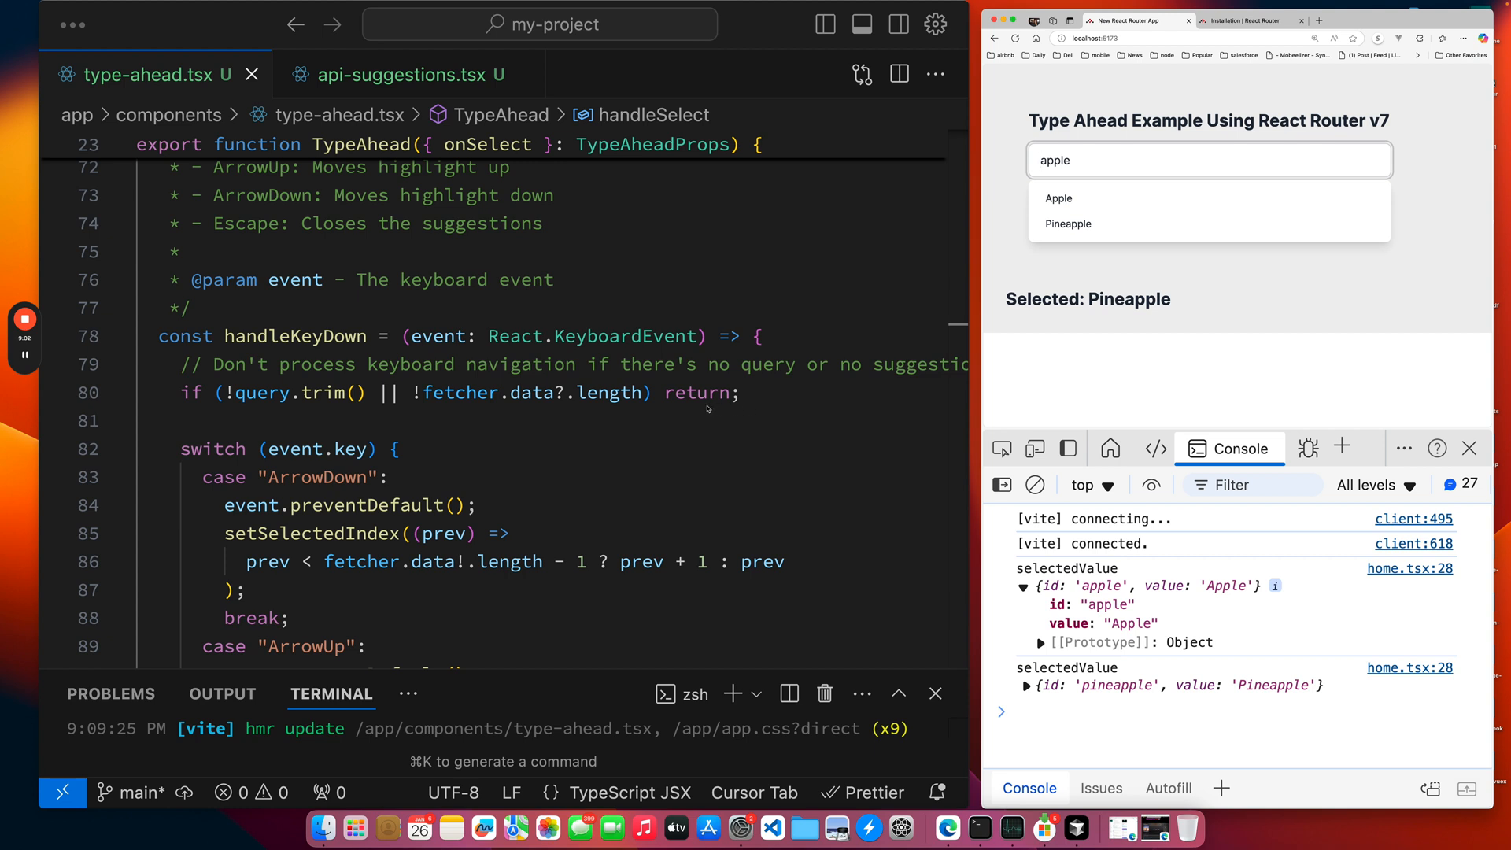
scroll("down", 3)
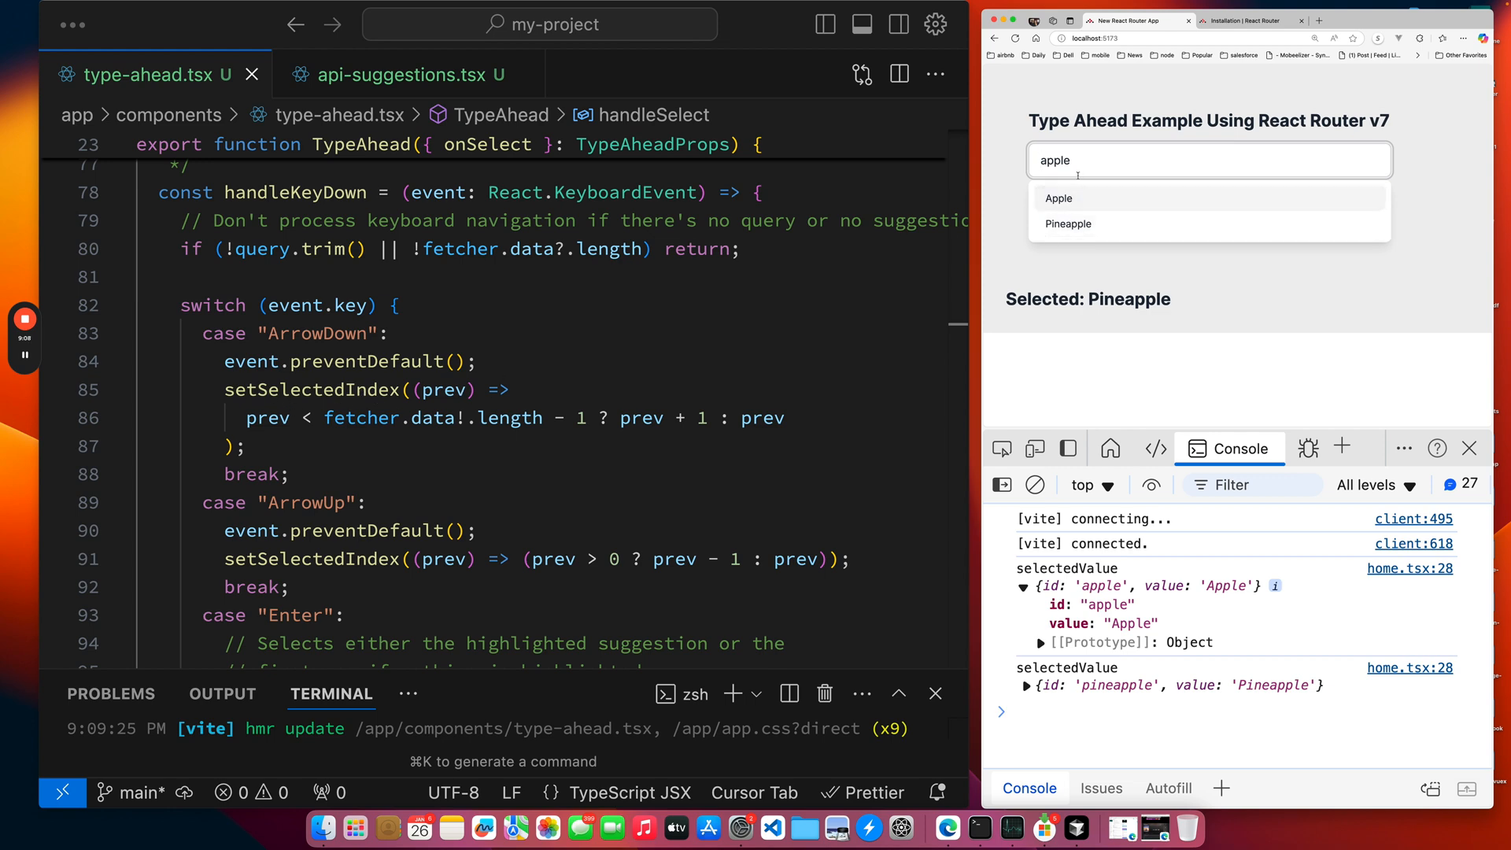
left_click(1058, 198)
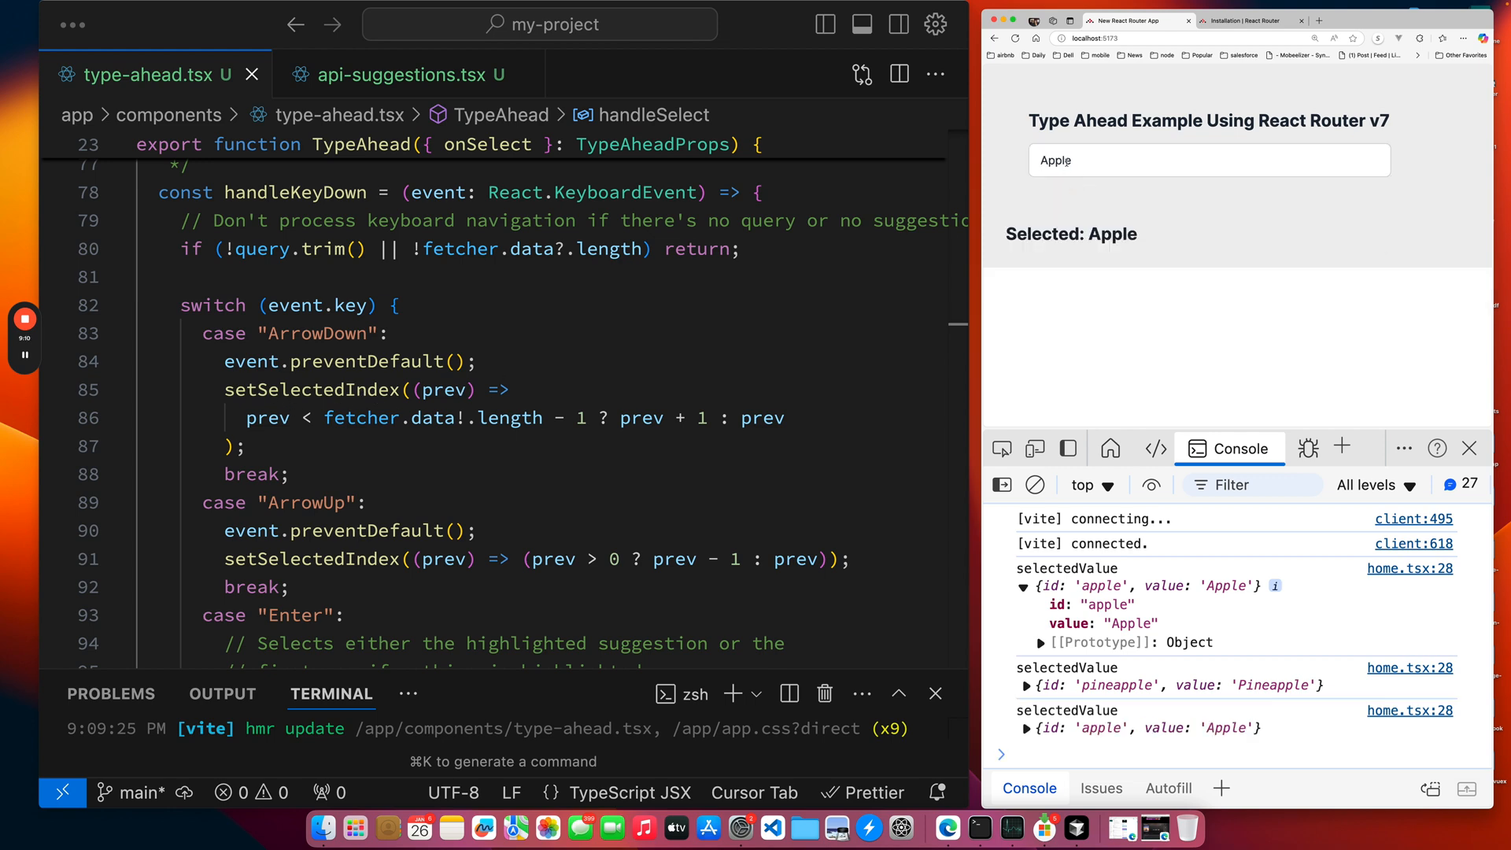
left_click(1207, 161)
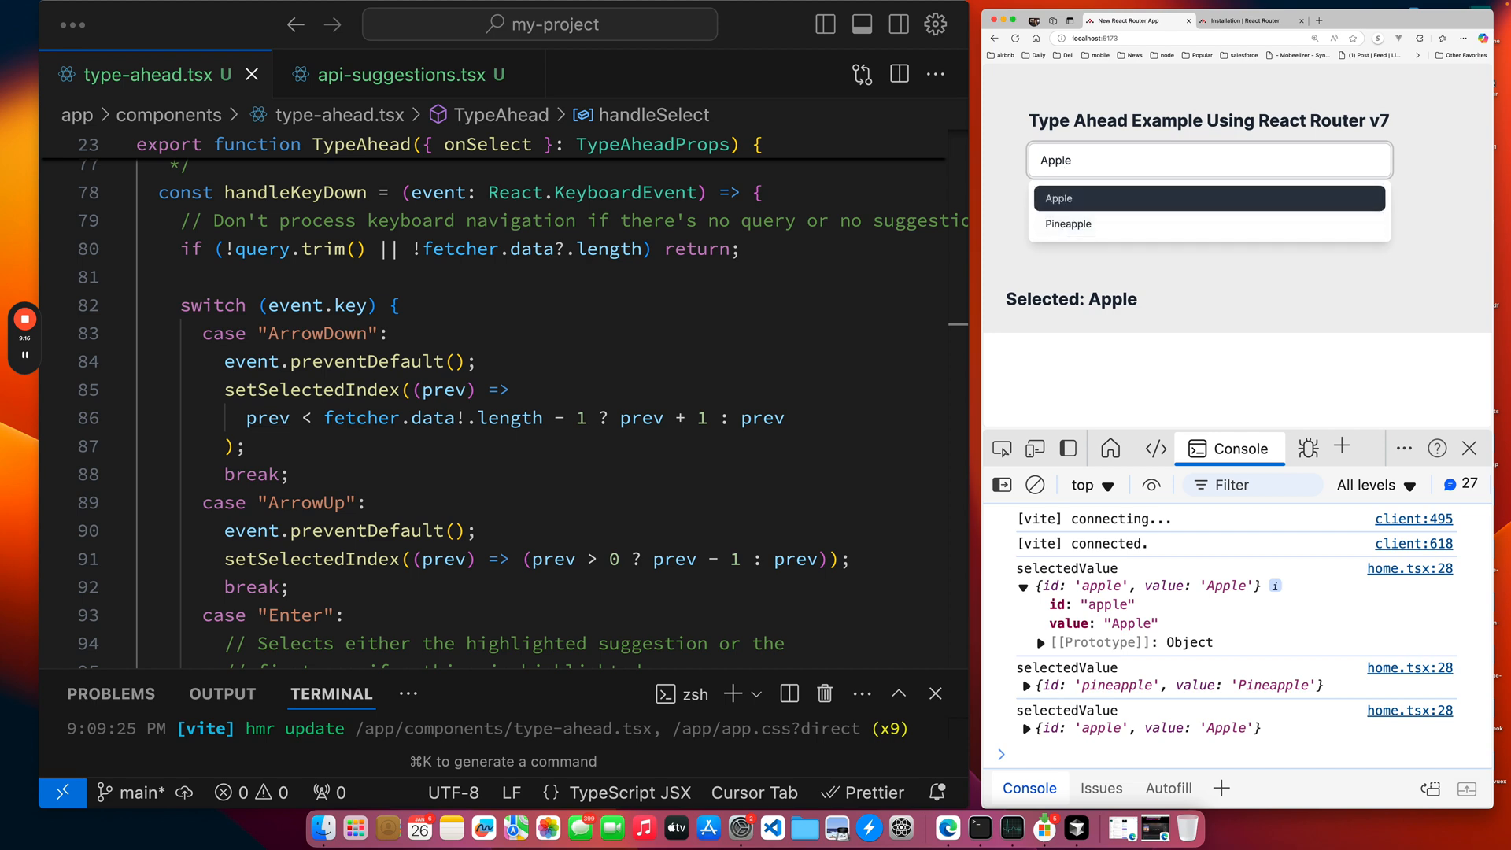
Scroll through the Enter and Escape key cases of handleKeyDown in type-ahead.tsx.
scroll("down", 3)
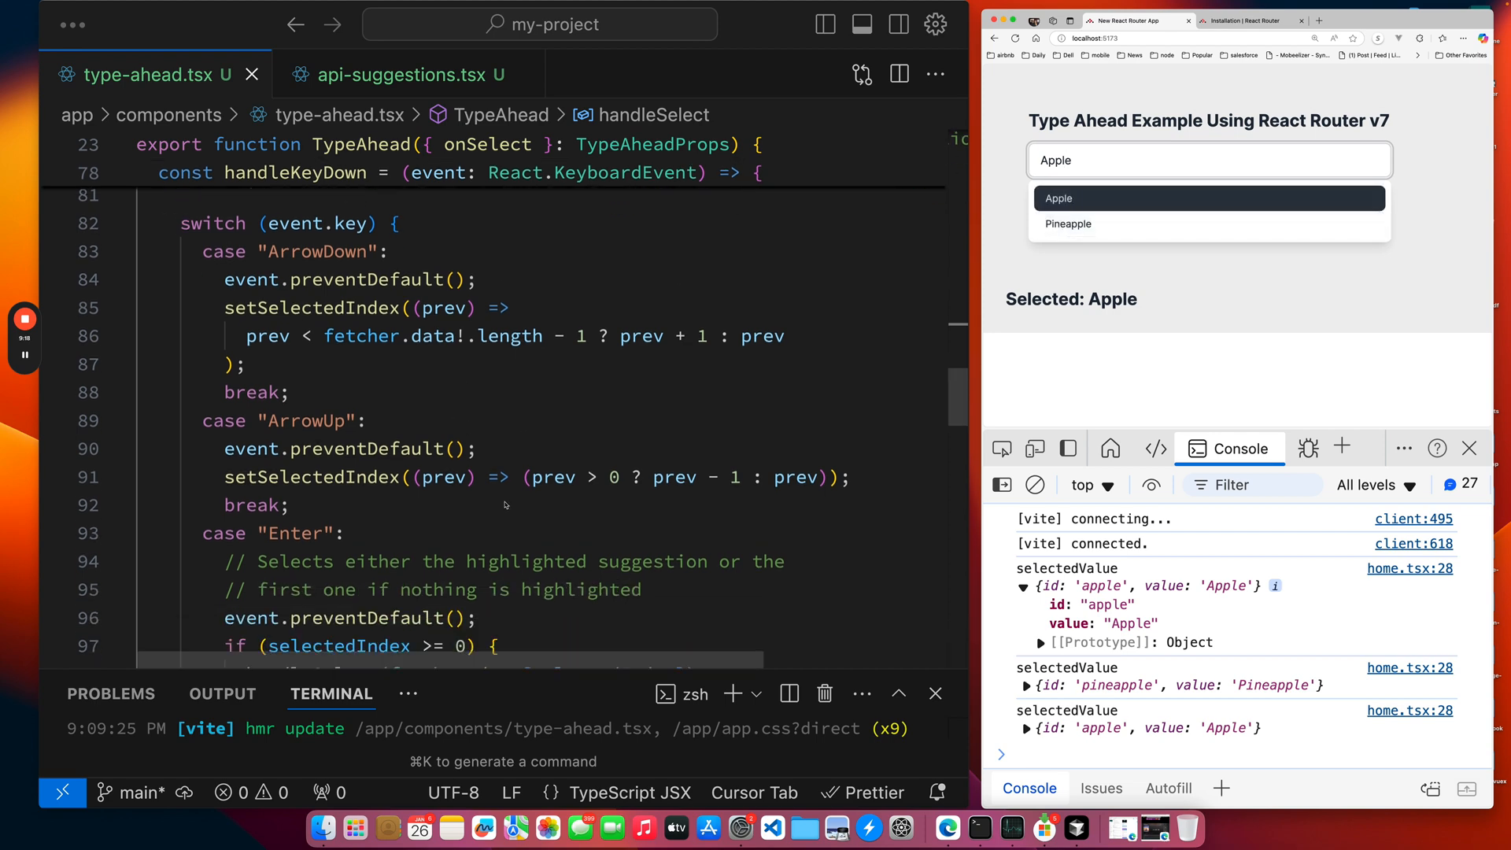
scroll("down", 3)
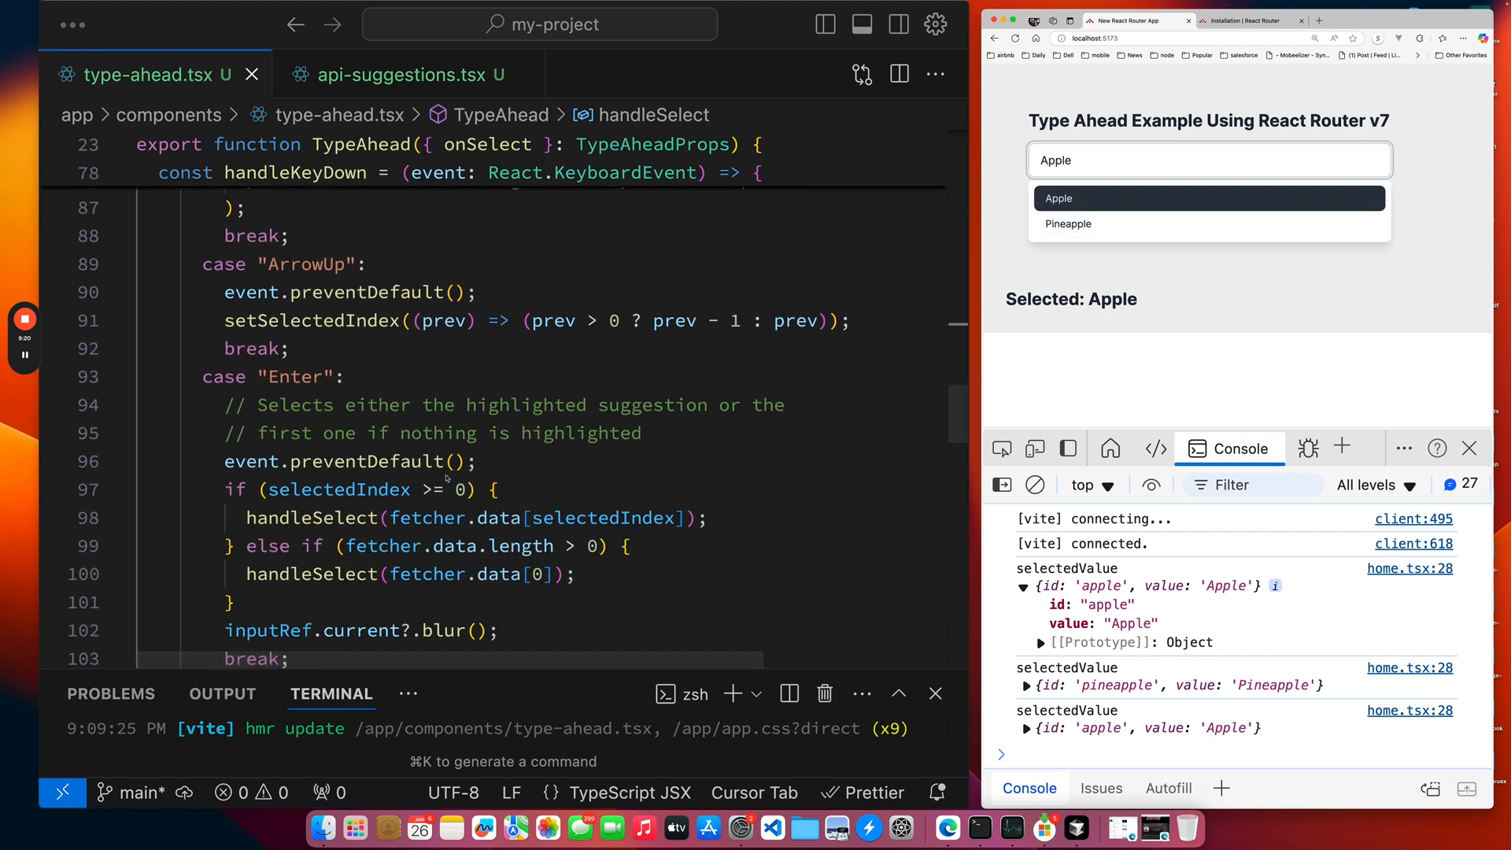
scroll("down", 3)
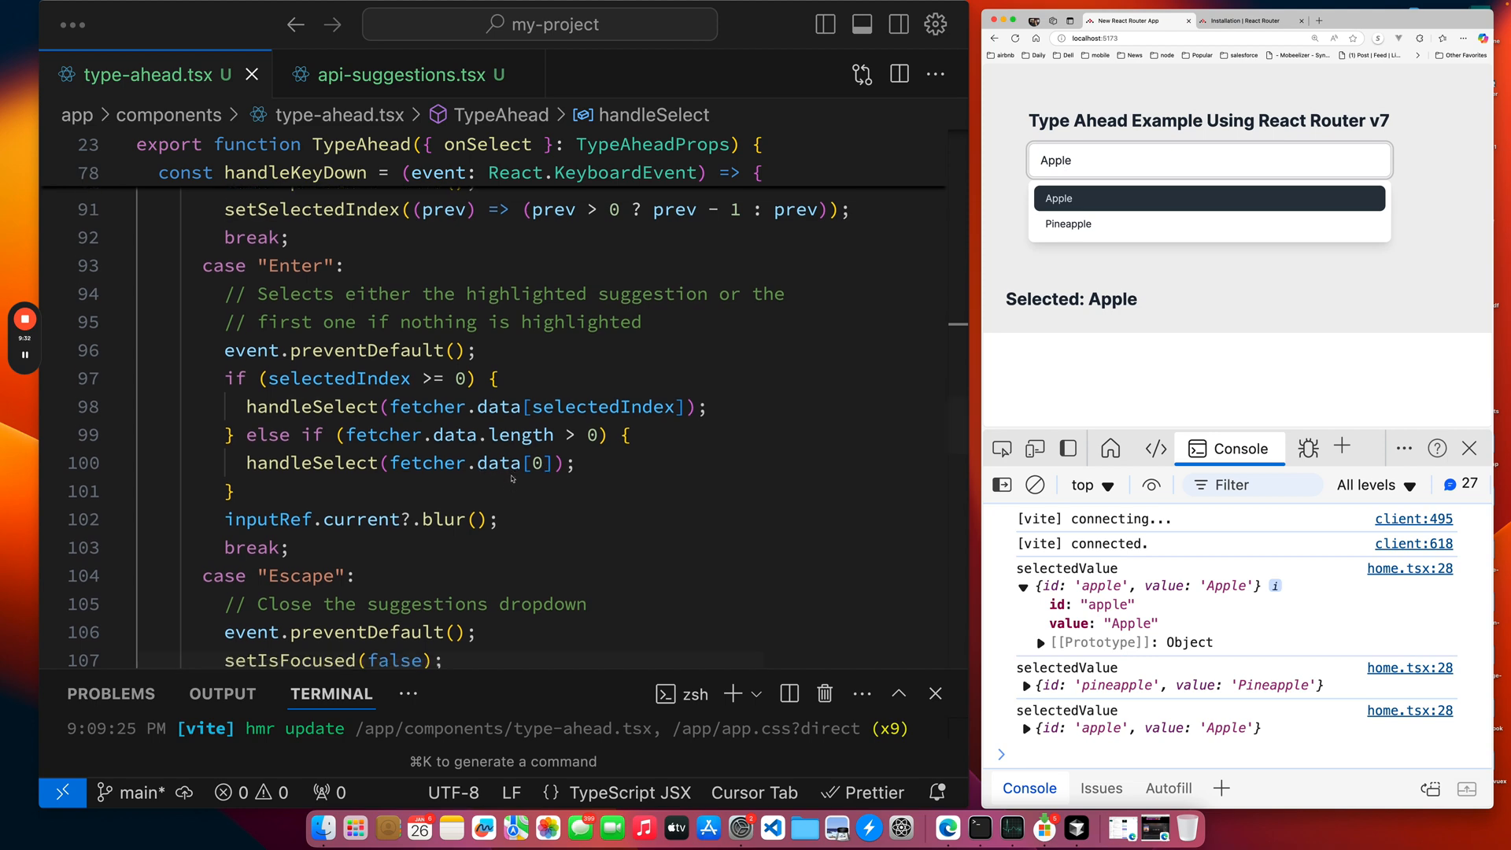
scroll("down", 3)
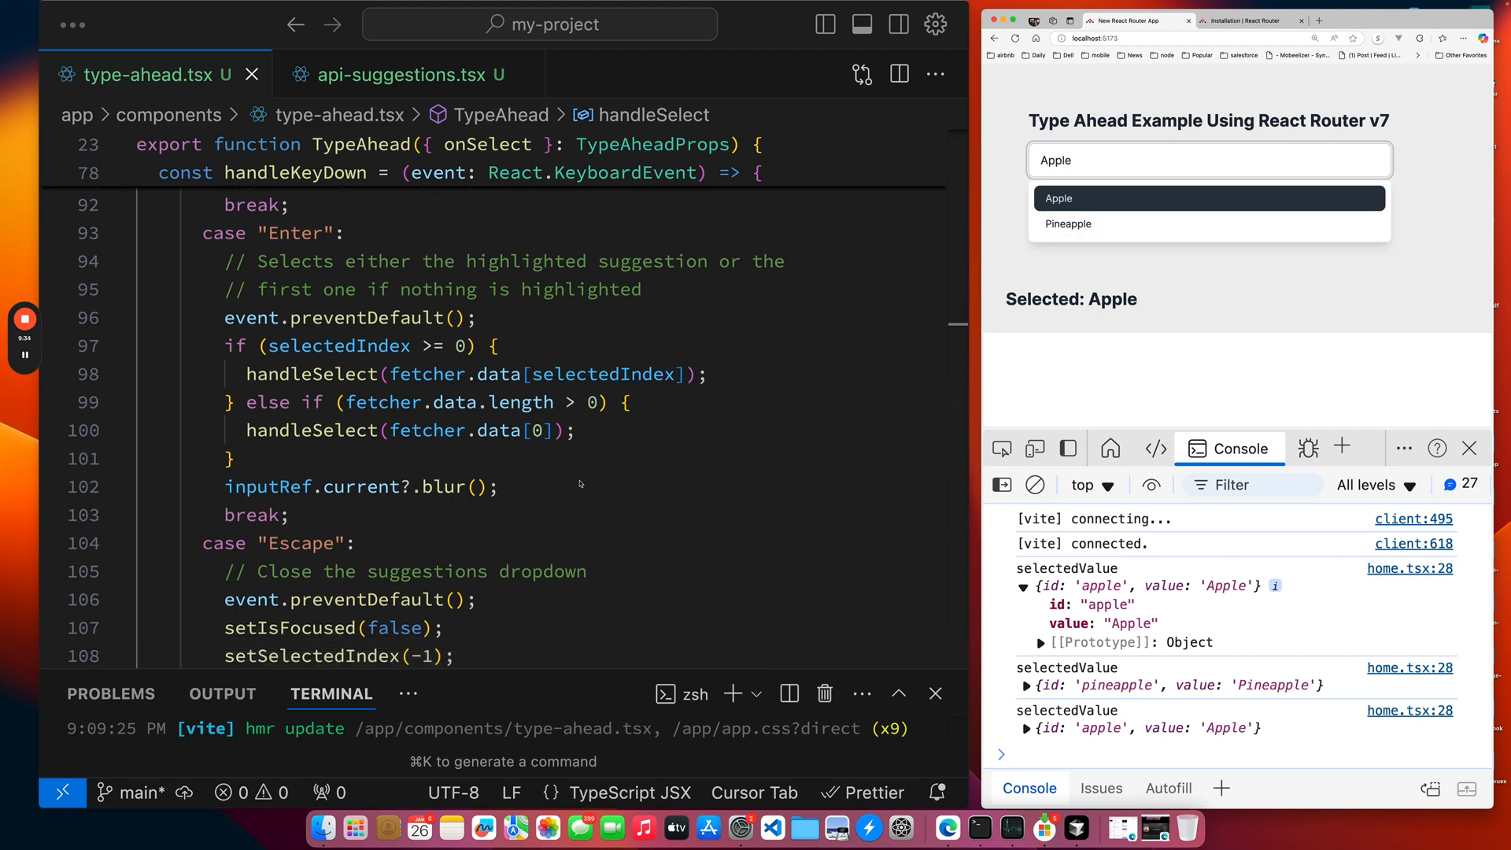
scroll("down", 3)
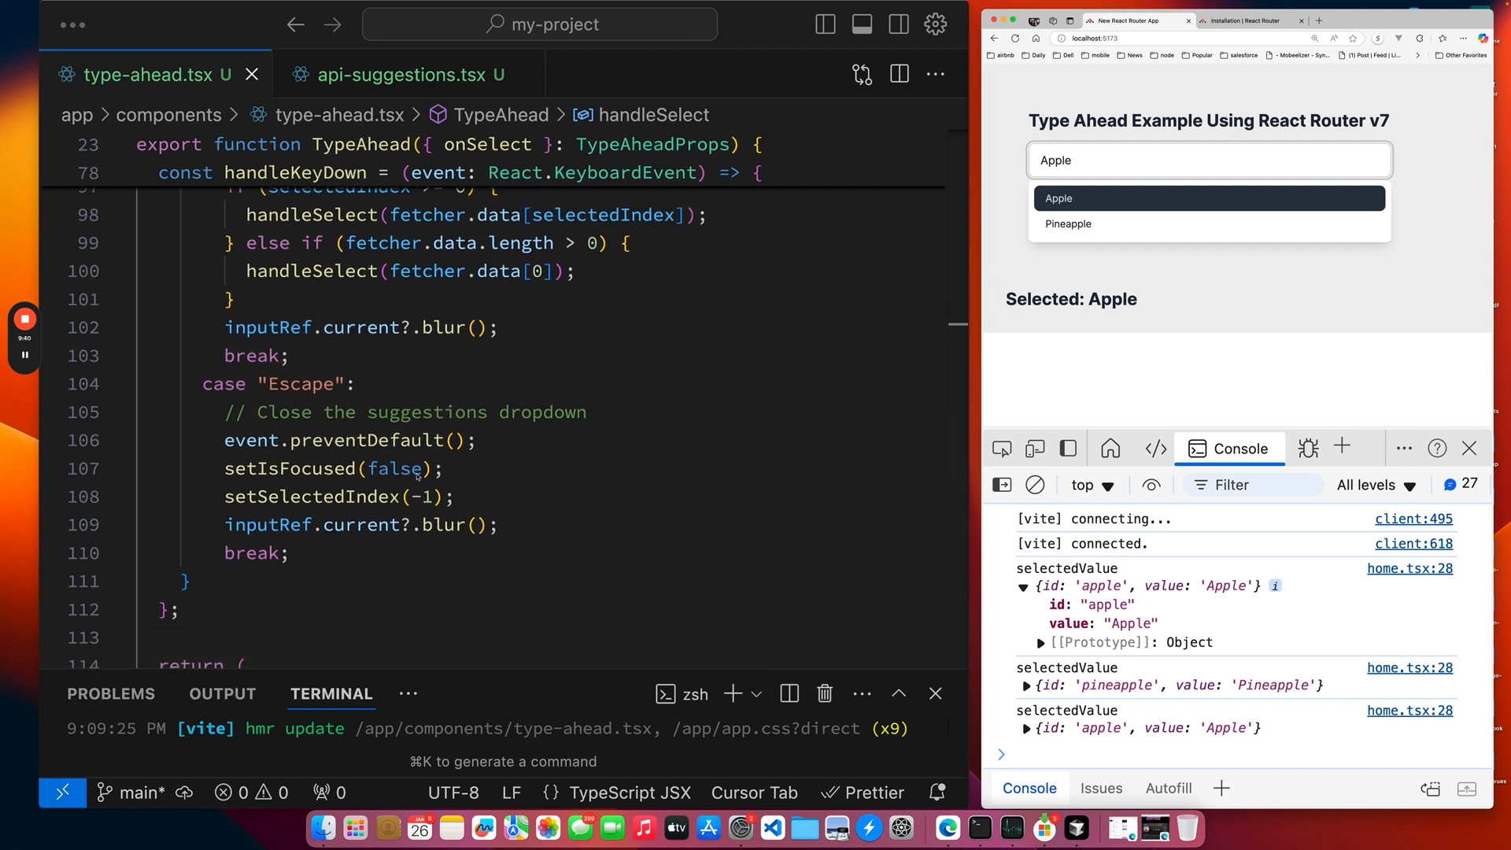
Scroll to the returned JSX: the search input's handlers, ARIA attributes and the dropdown mapping.
scroll("up", 3)
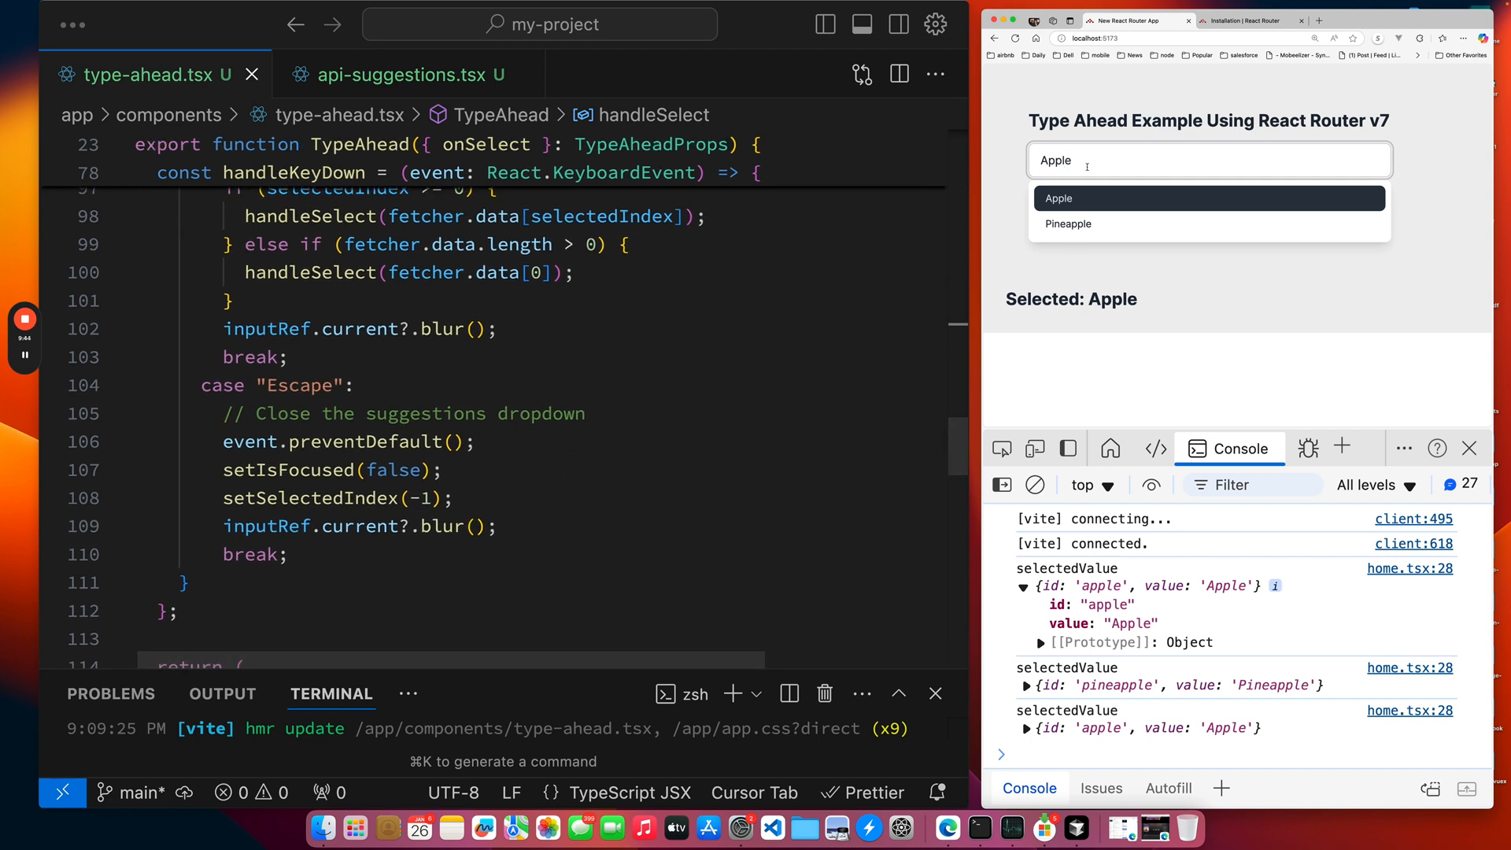
scroll("down", 3)
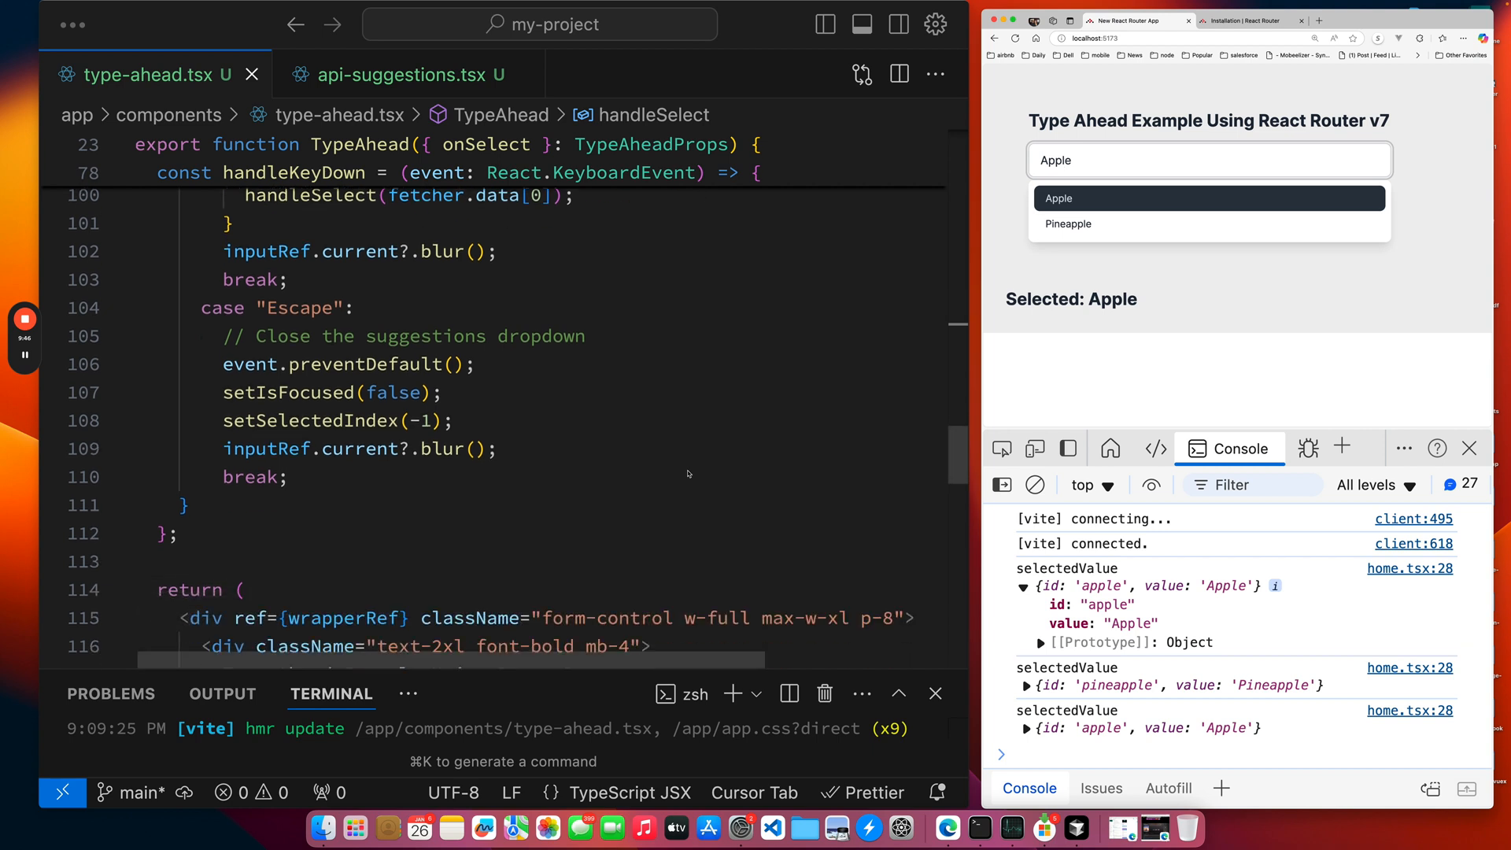
scroll("down", 3)
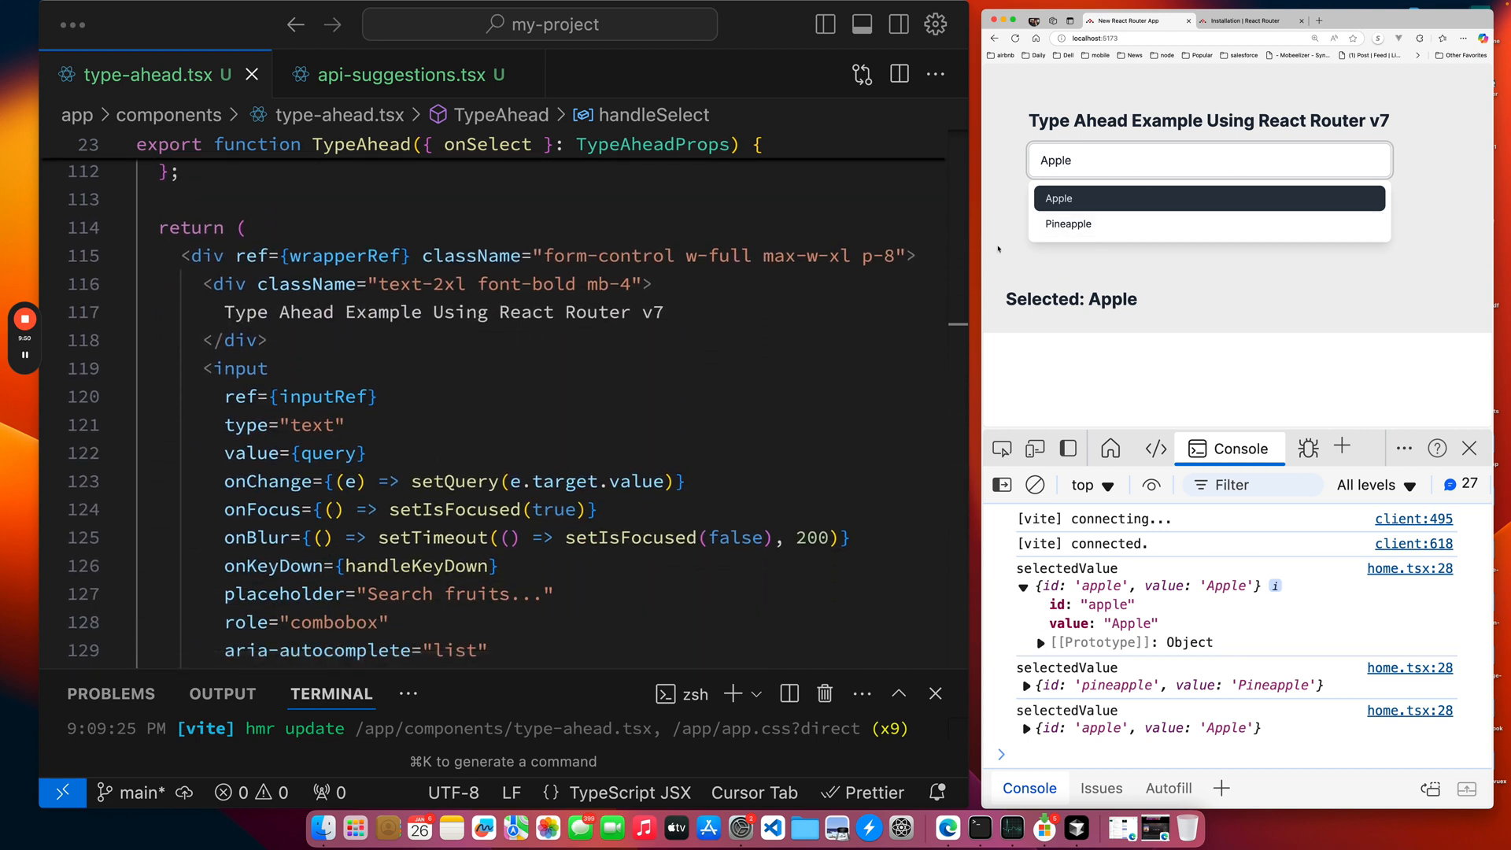
scroll("down", 3)
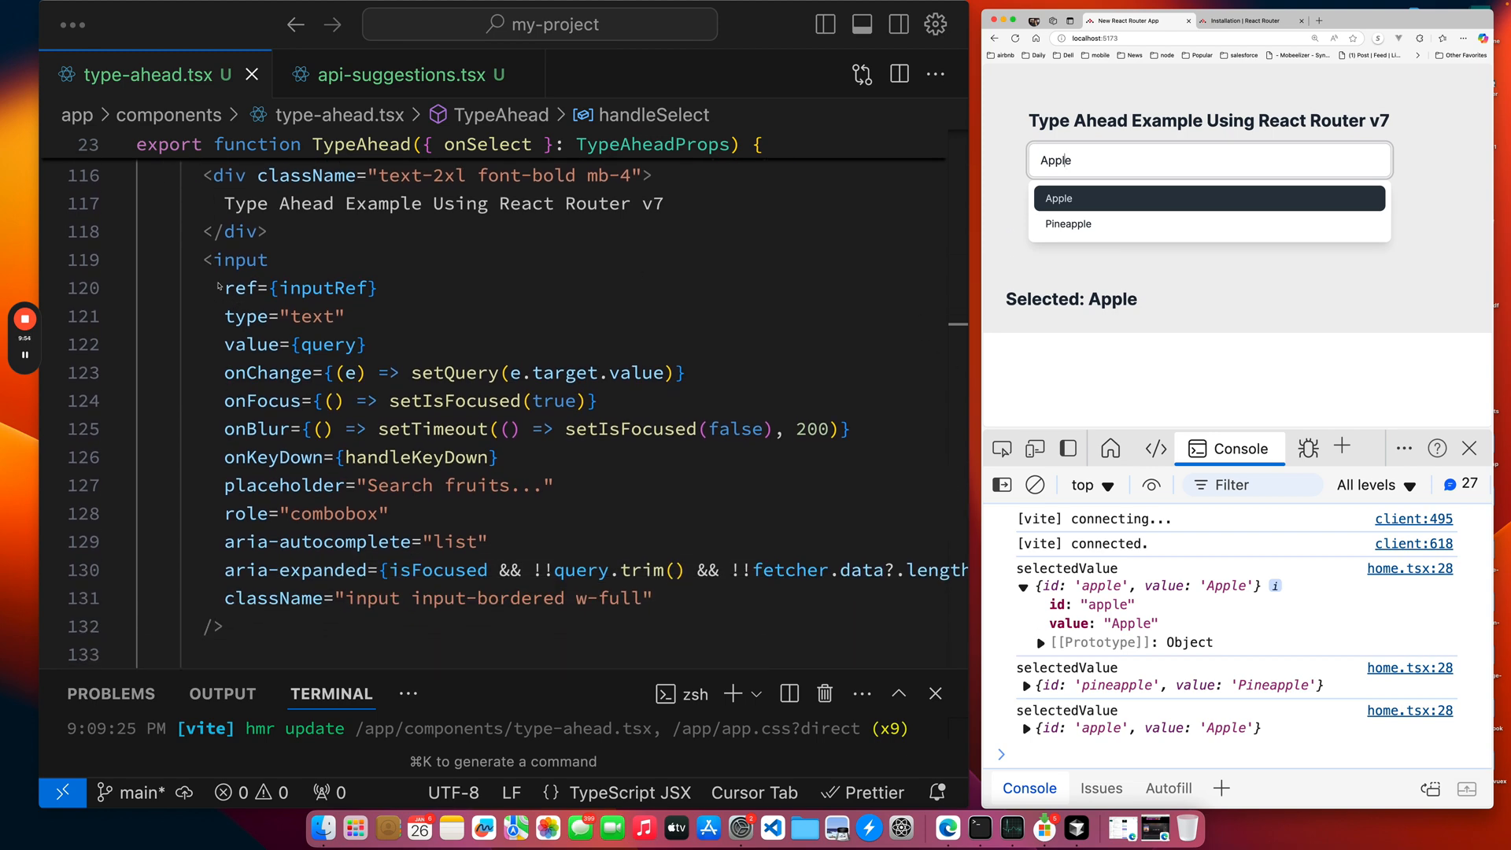
mouse_move(462, 380)
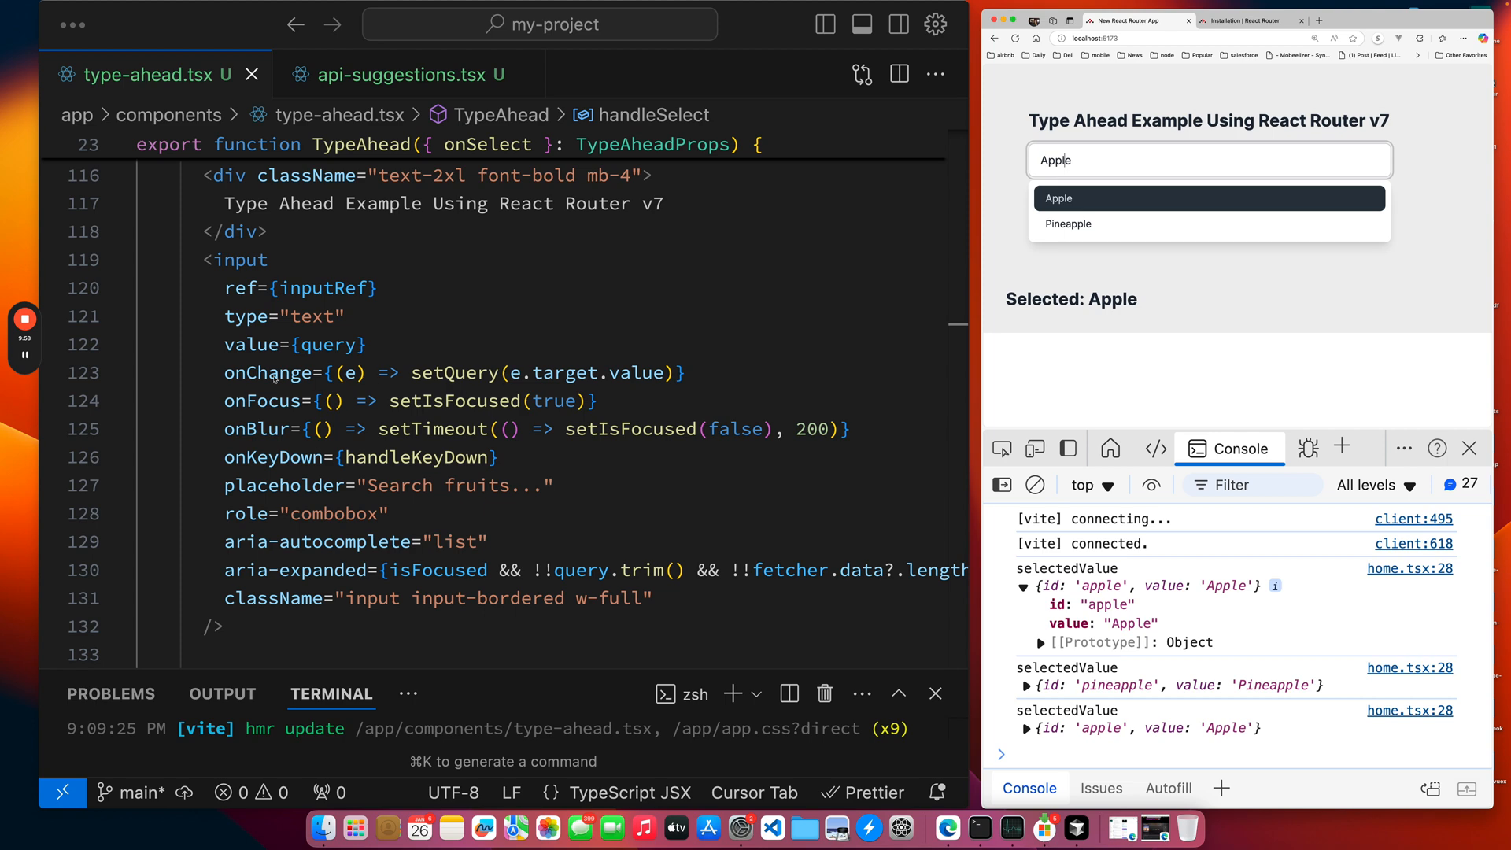
mouse_move(467, 380)
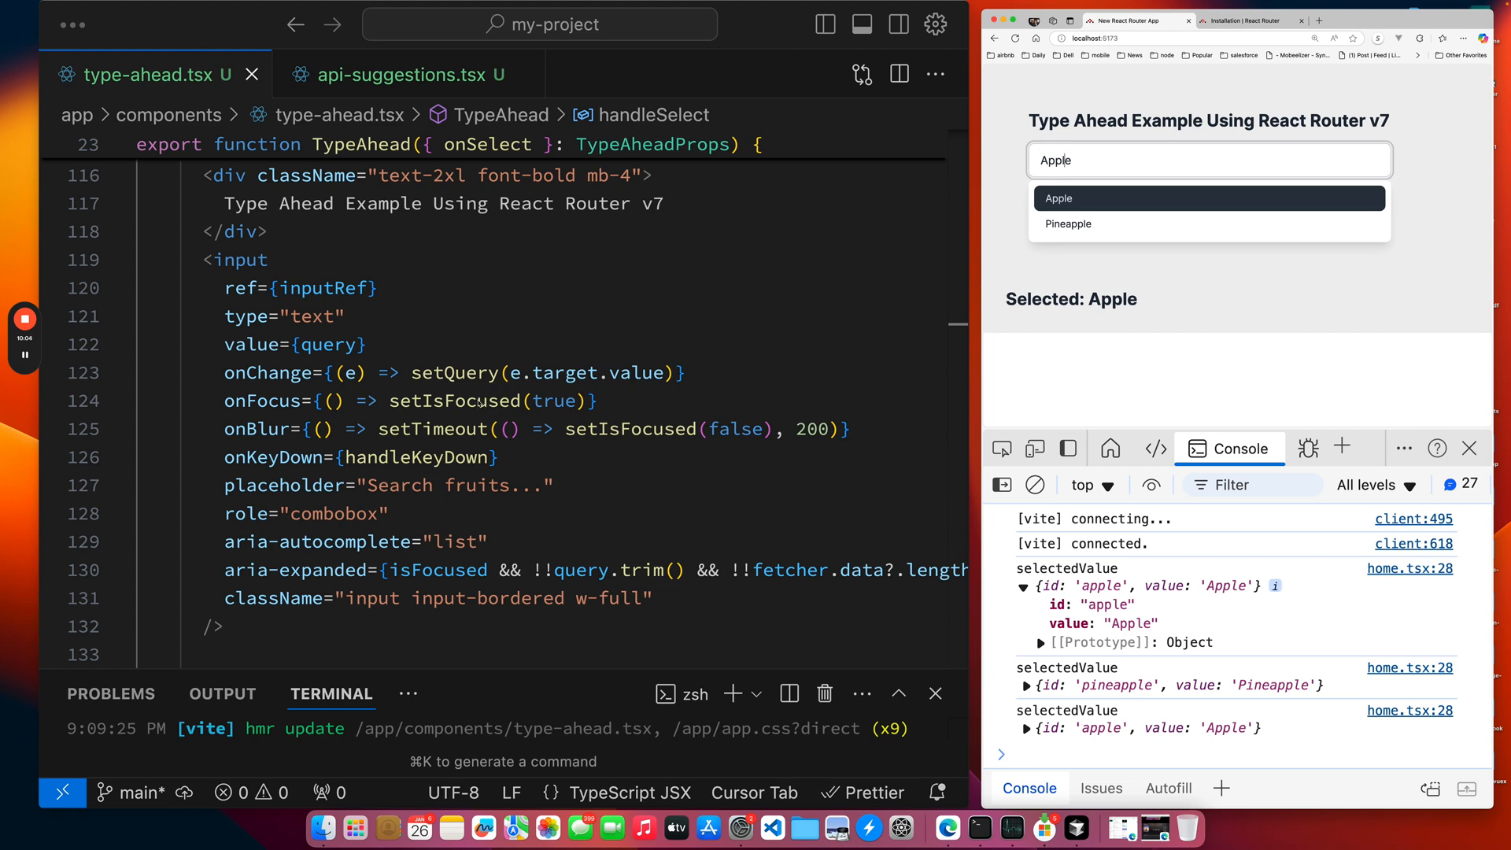
scroll("down", 3)
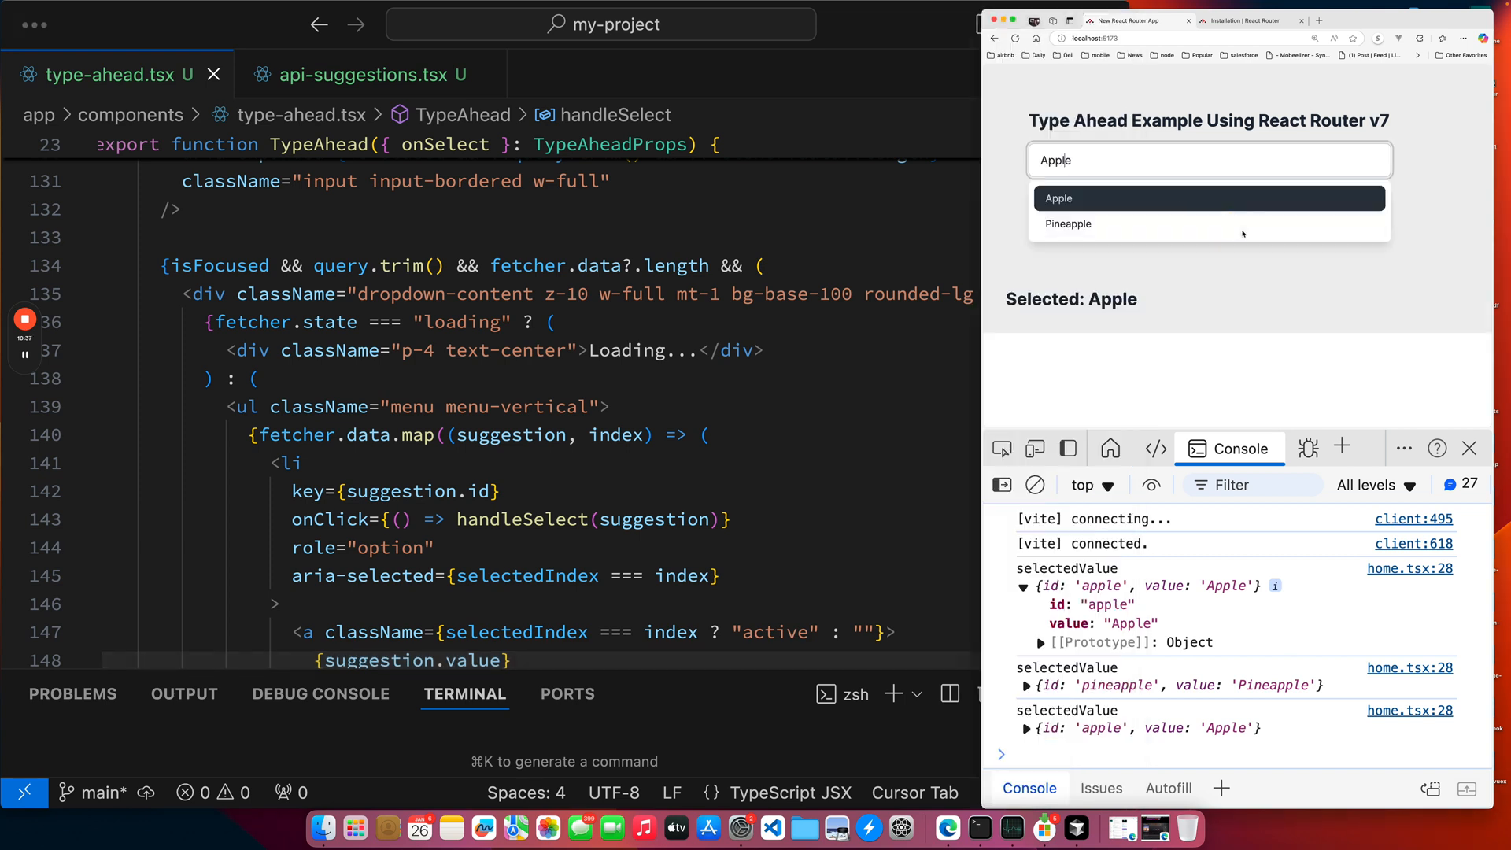
mouse_move(875, 397)
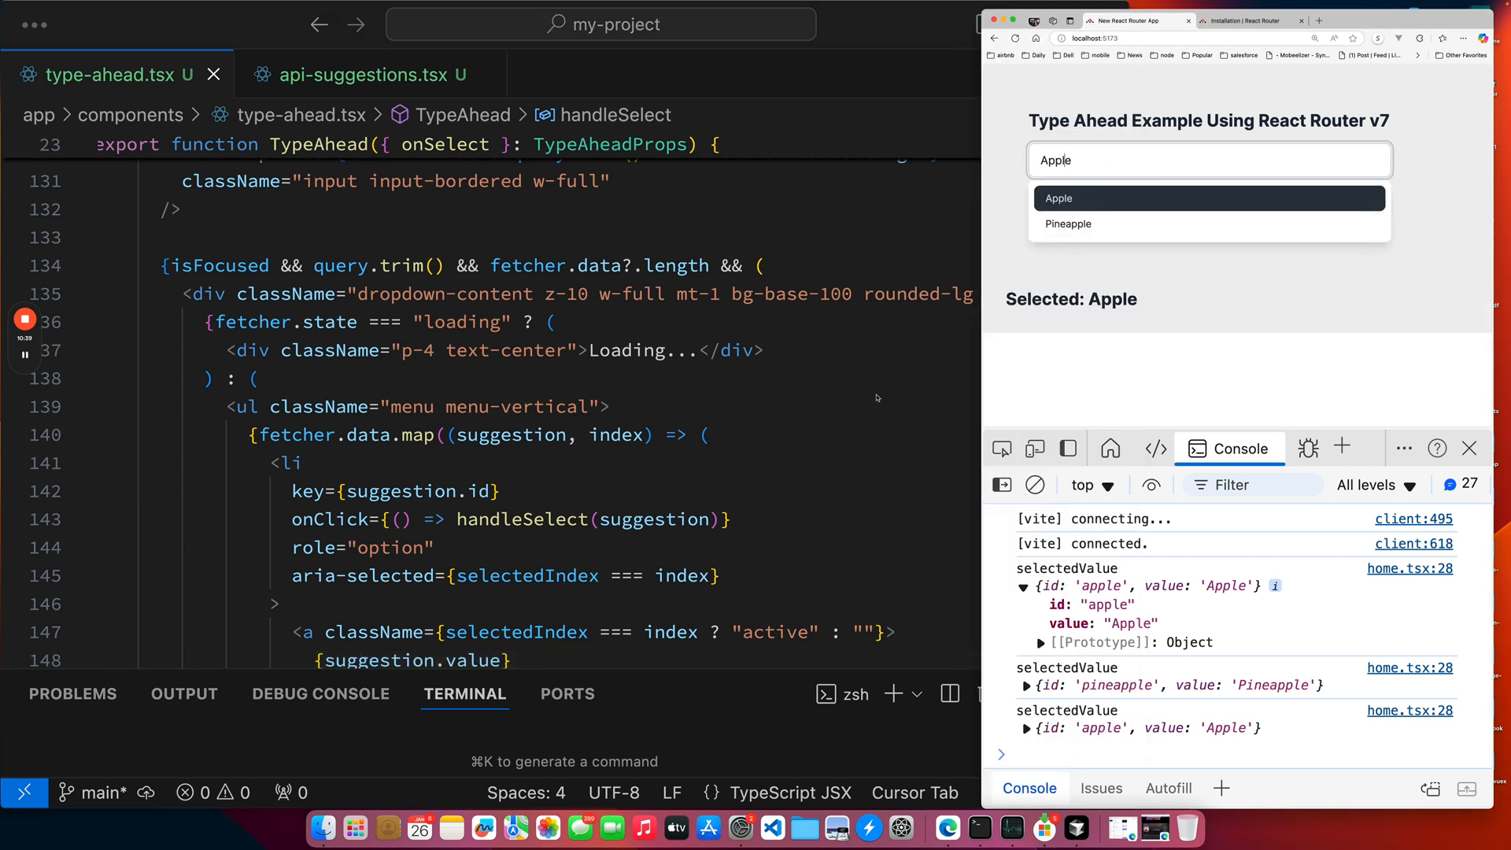
Enter the query 'ap' so Apple, Grapefruit, Papaya and Pineapple are suggested.
scroll("up", 3)
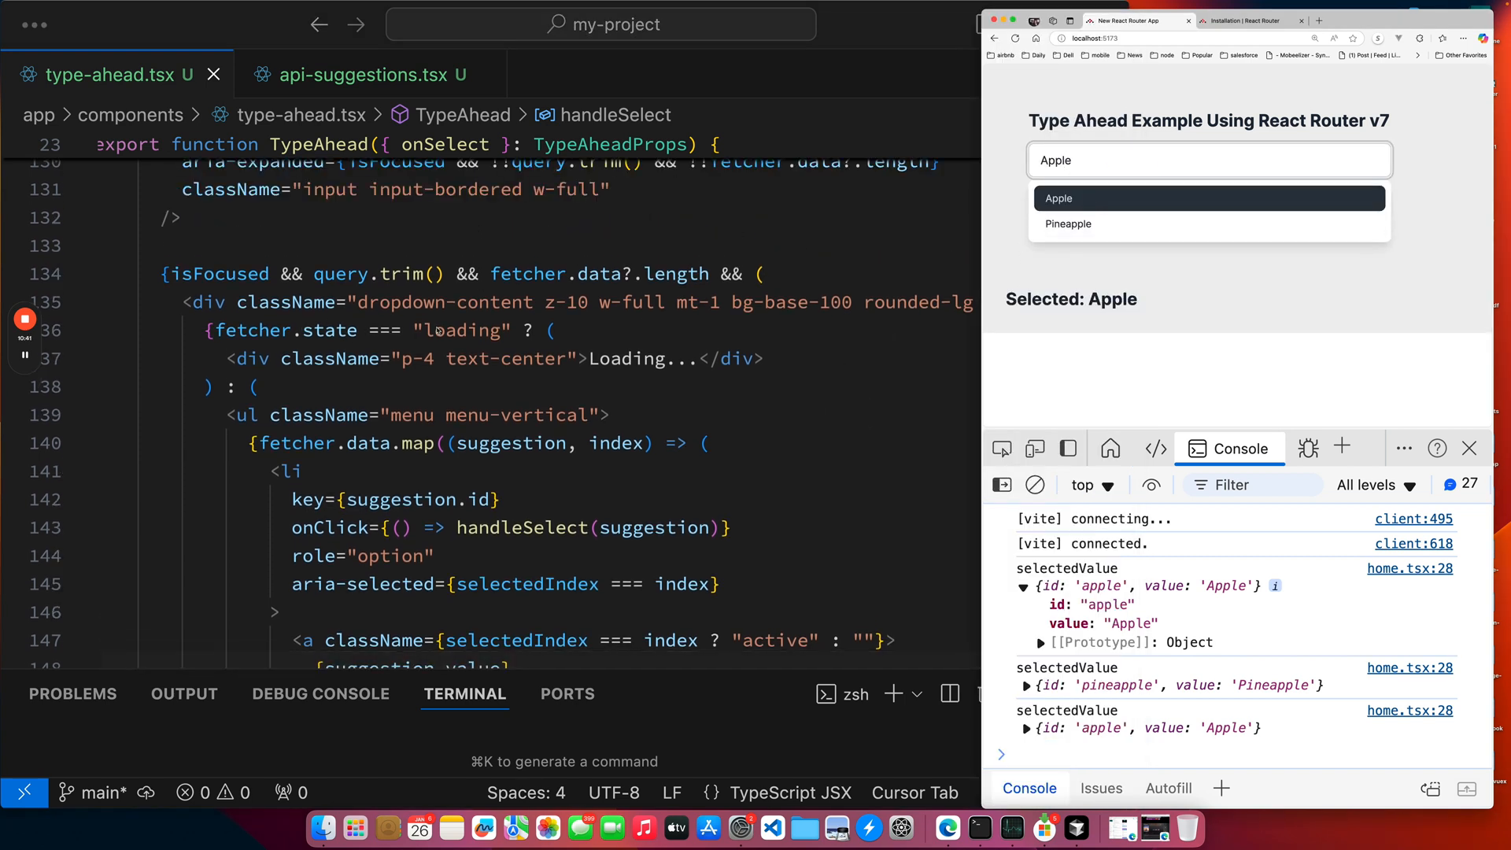
type("a")
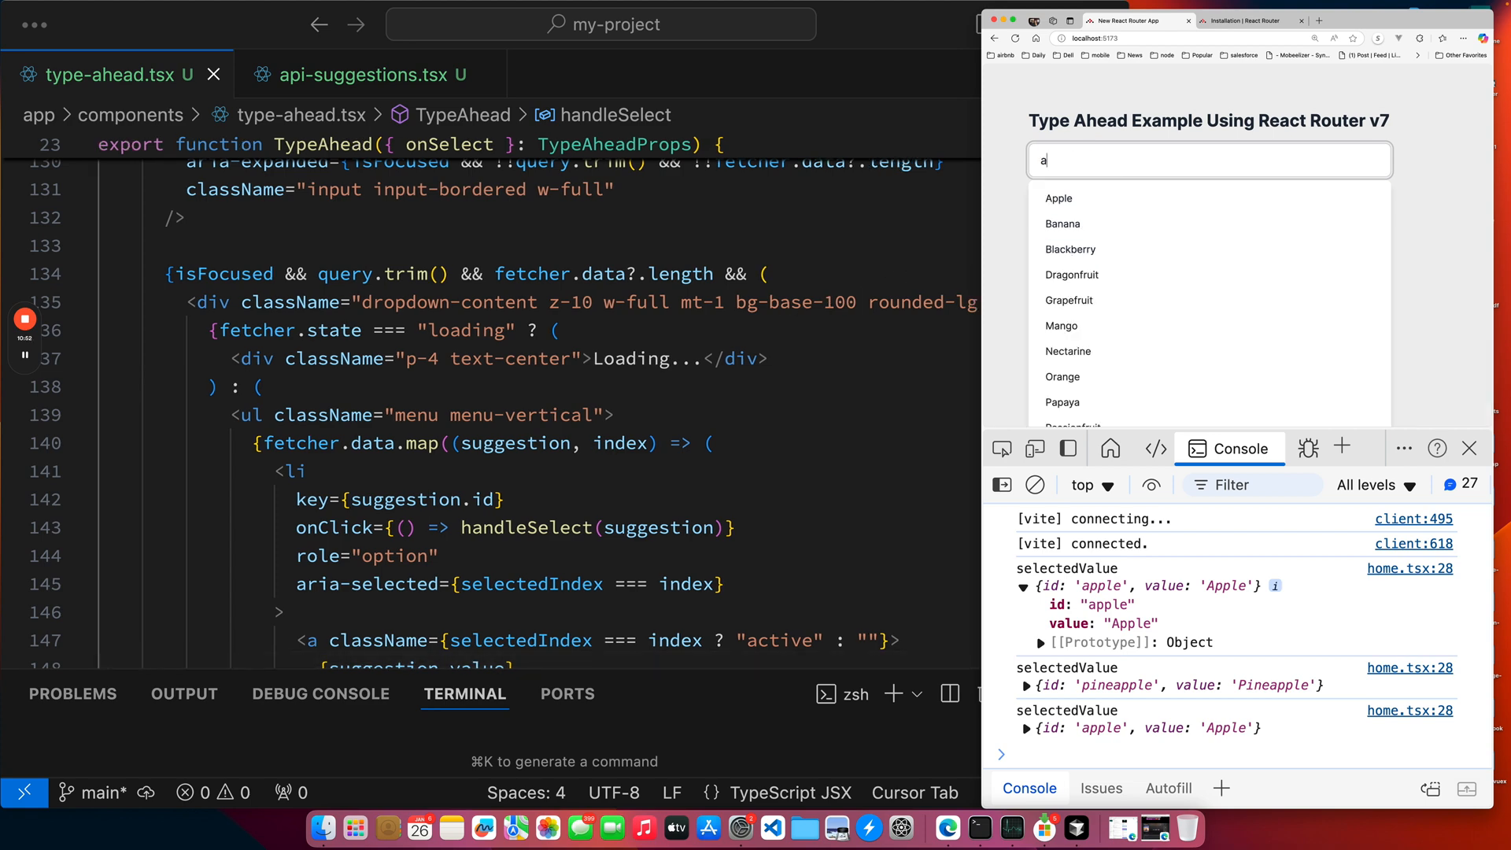
type("a")
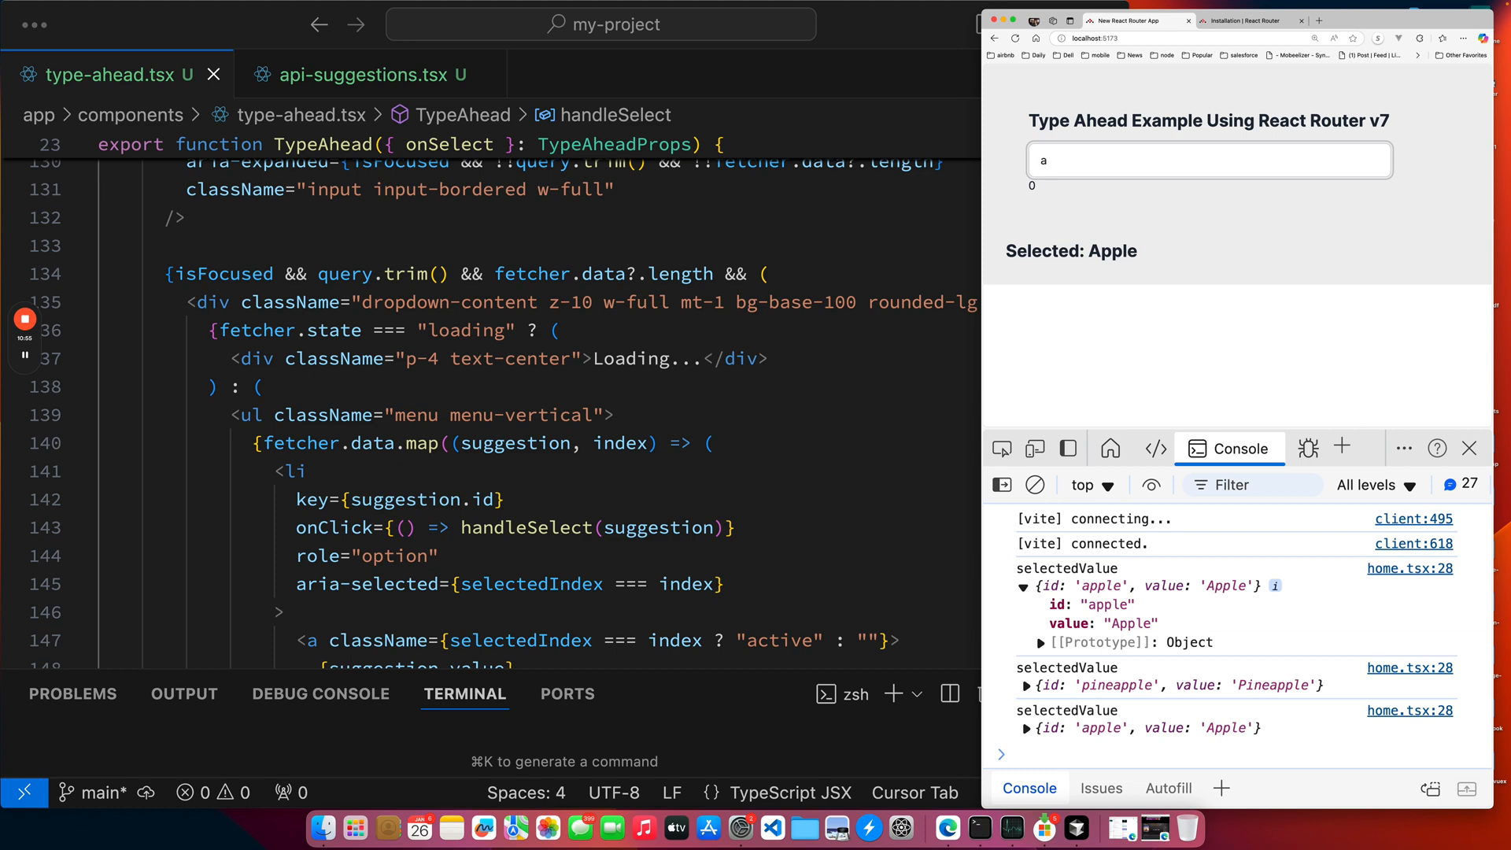
type("p")
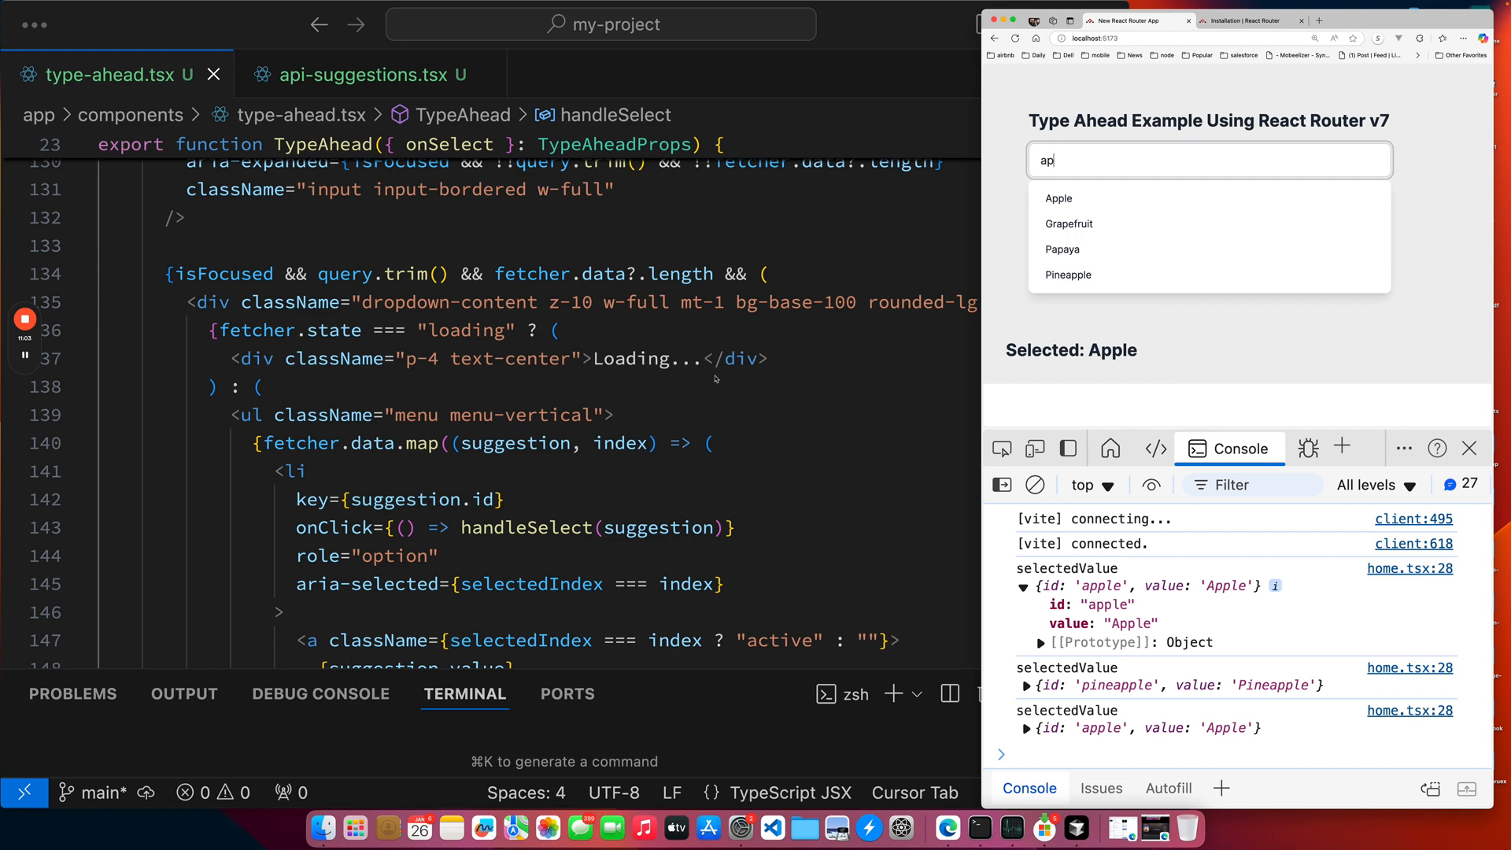
Pick Papaya from the suggestions while viewing the list items' click handler and ARIA attributes.
scroll("down", 3)
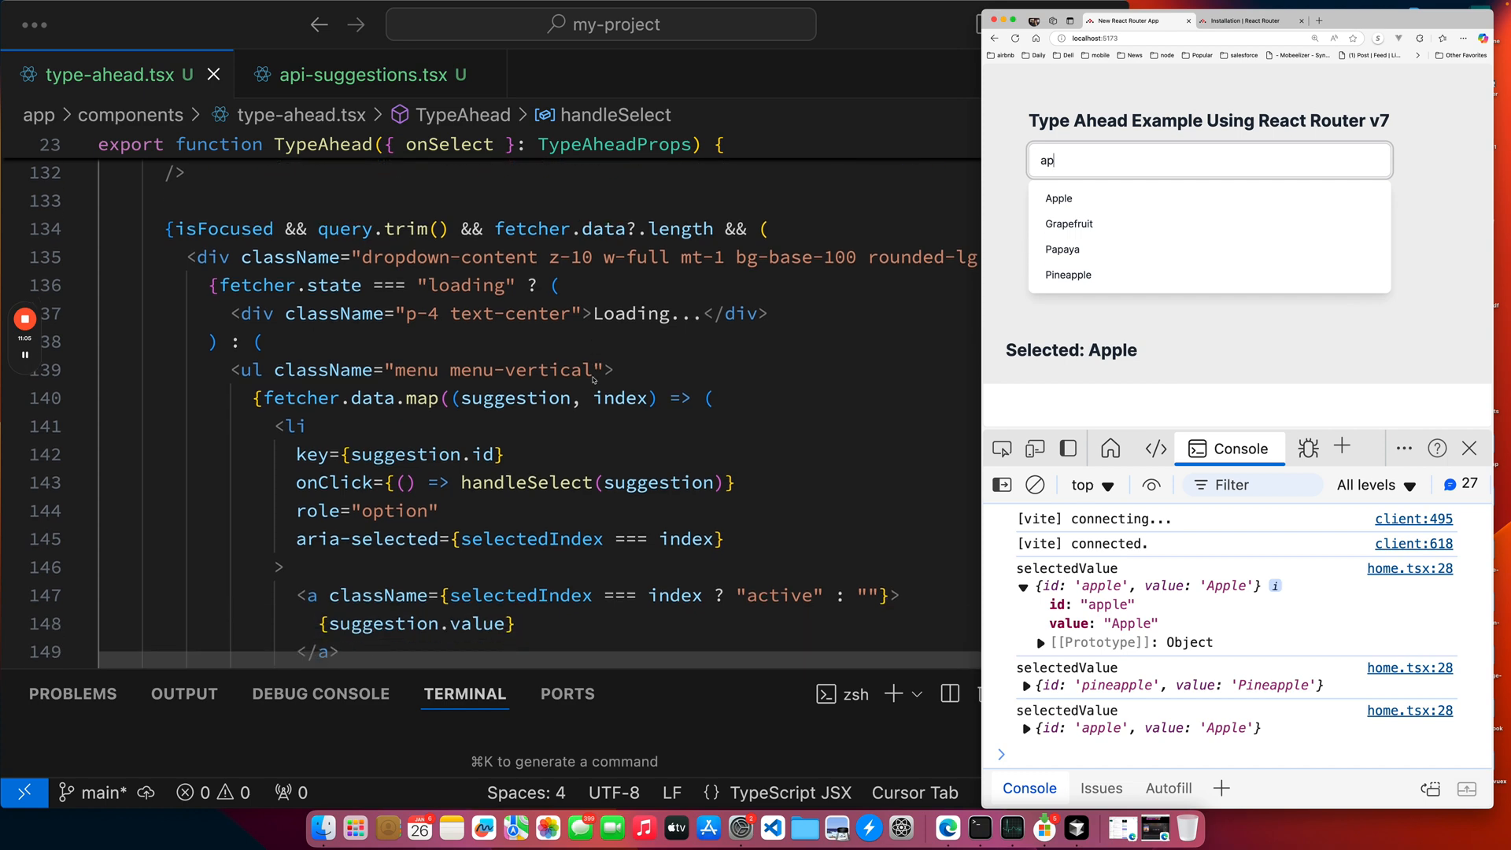
scroll("down", 3)
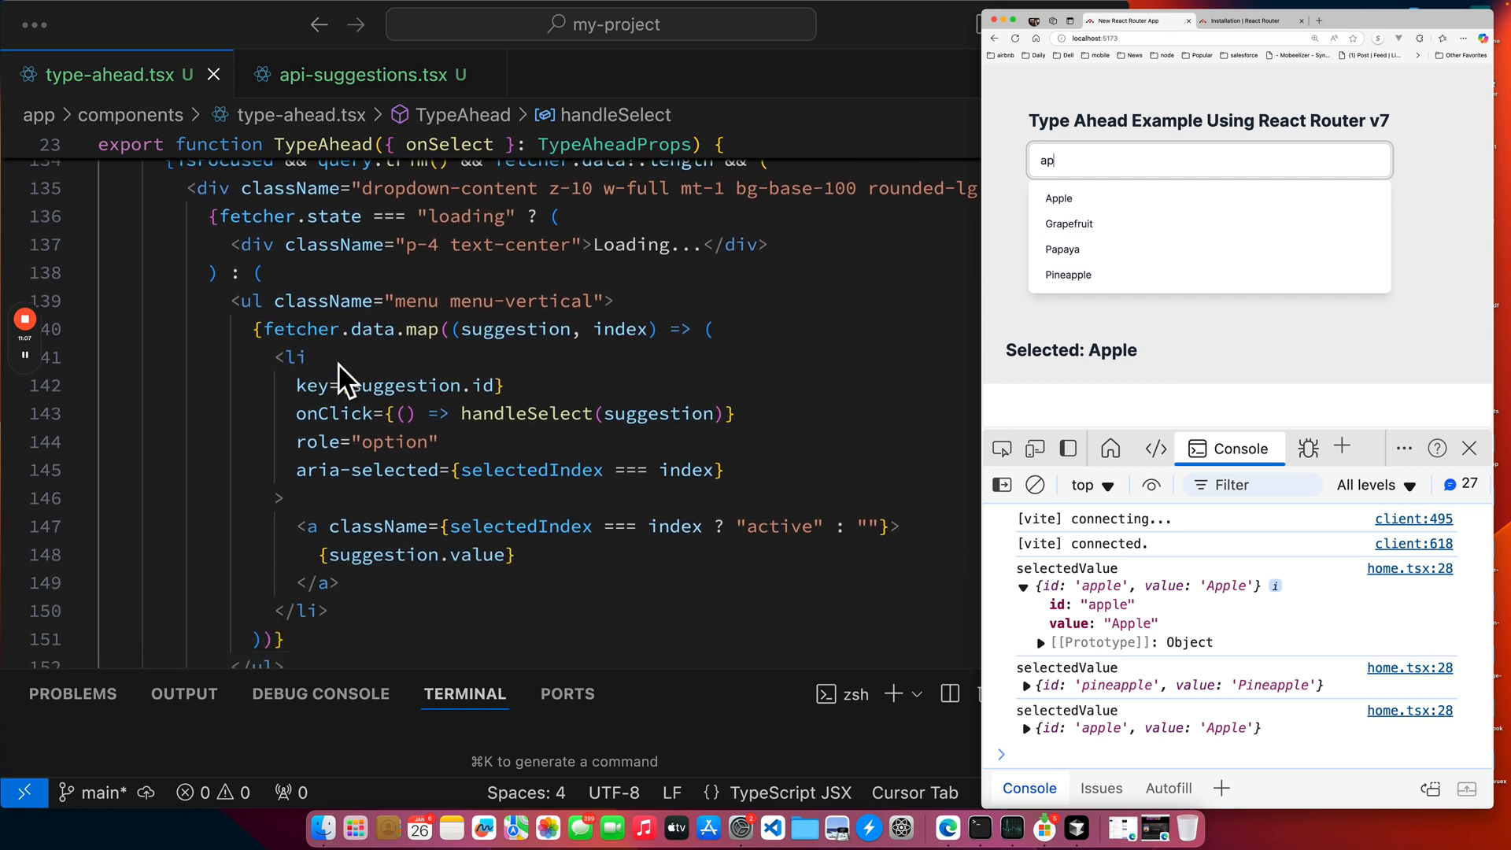
mouse_move(1067, 223)
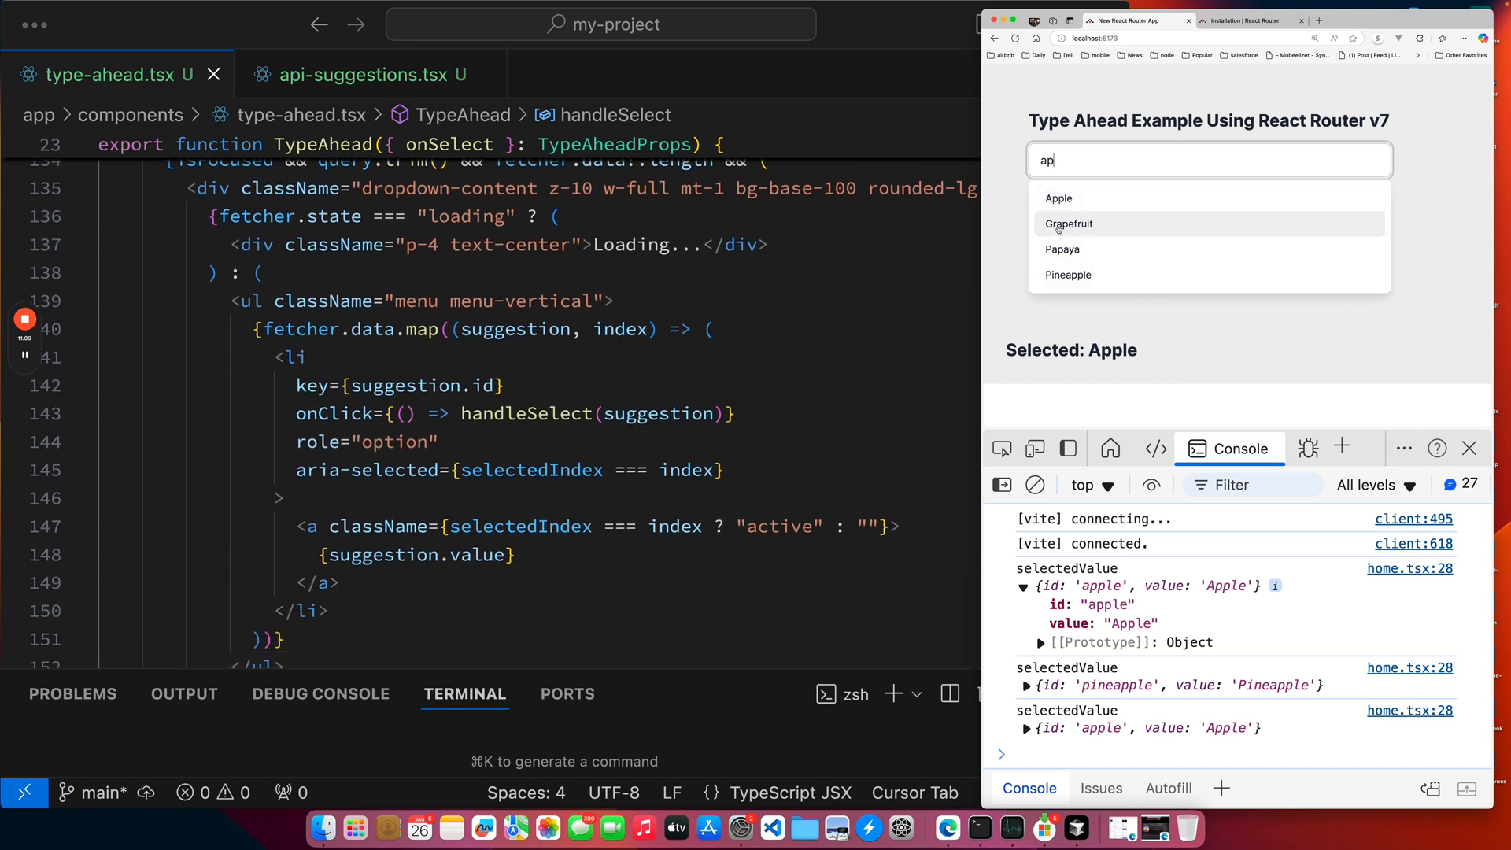
scroll("down", 3)
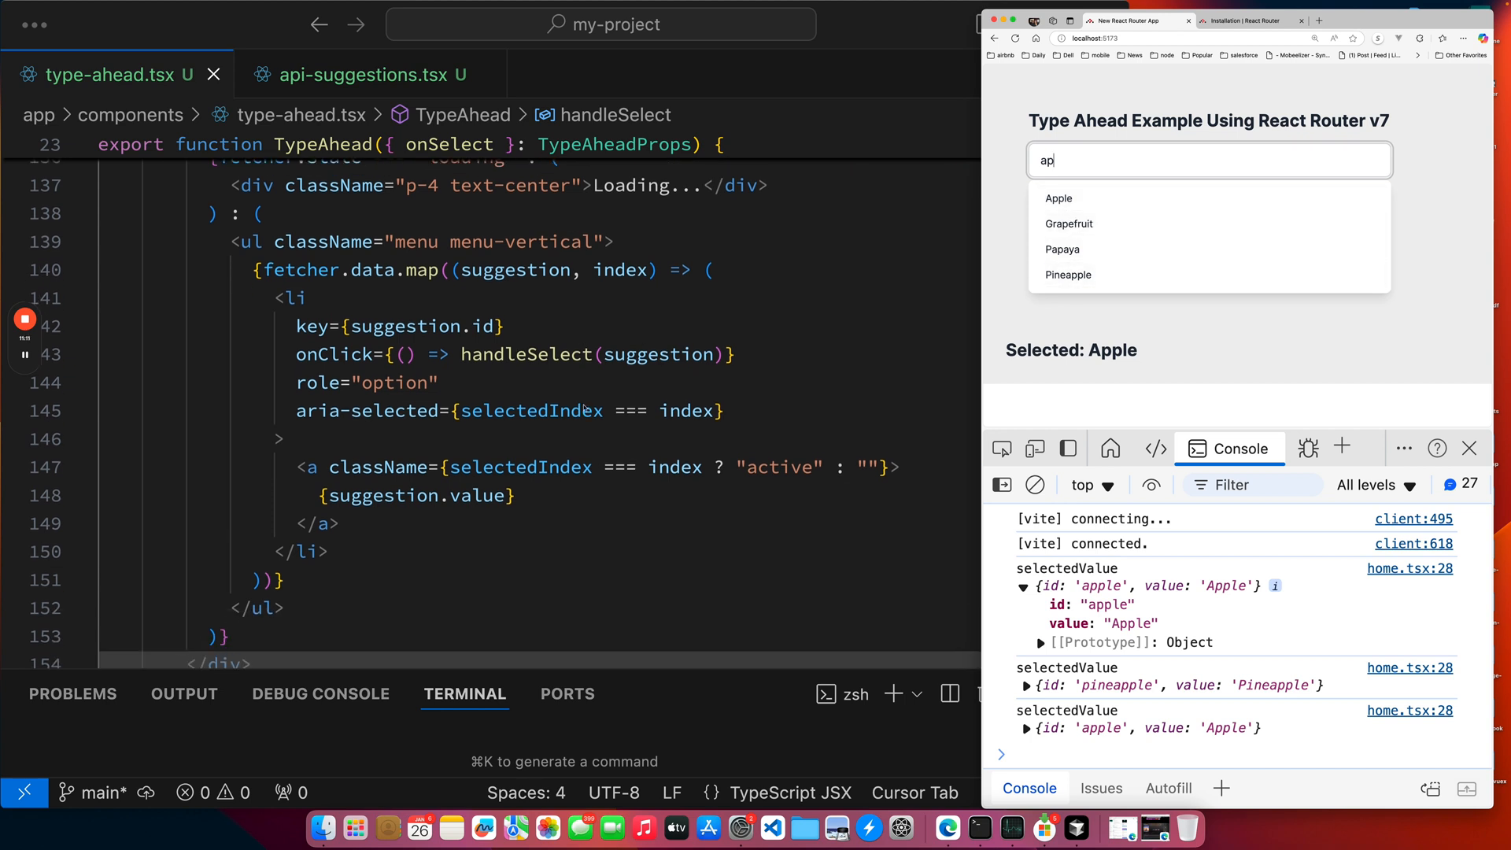
scroll("up", 3)
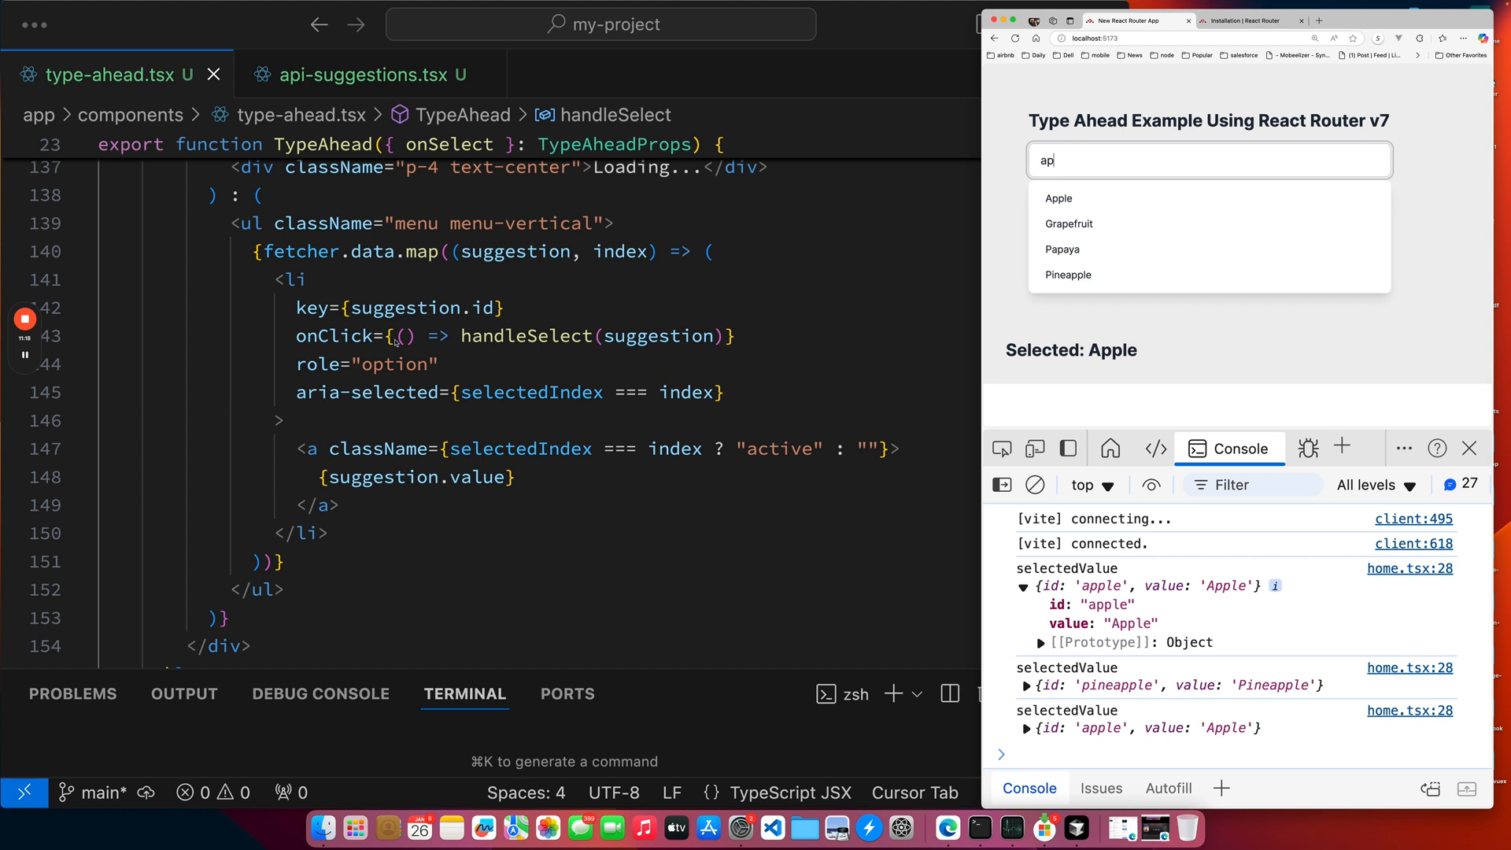
left_click(1063, 248)
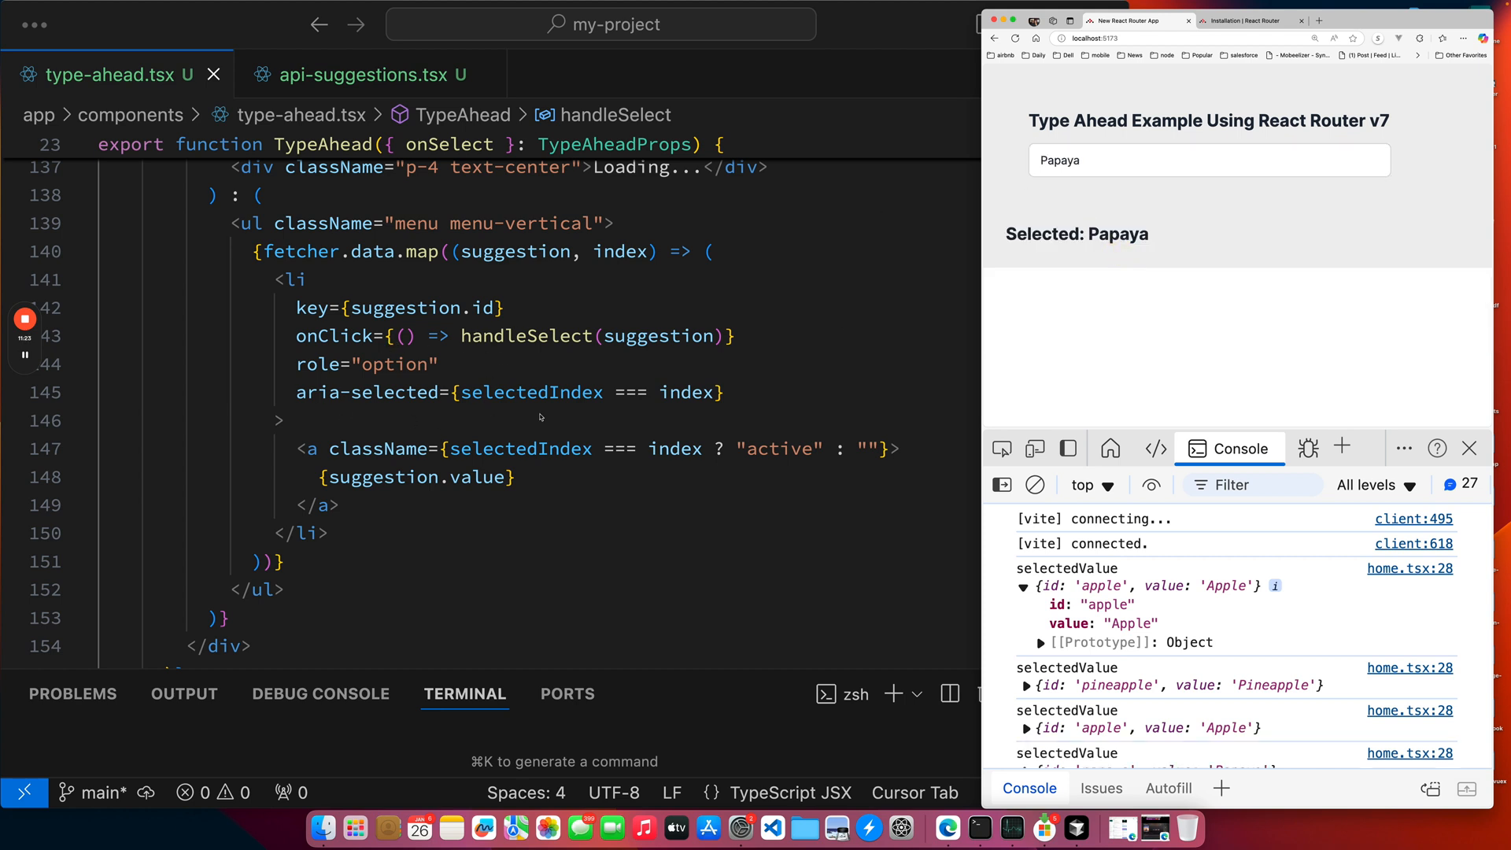
scroll("down", 3)
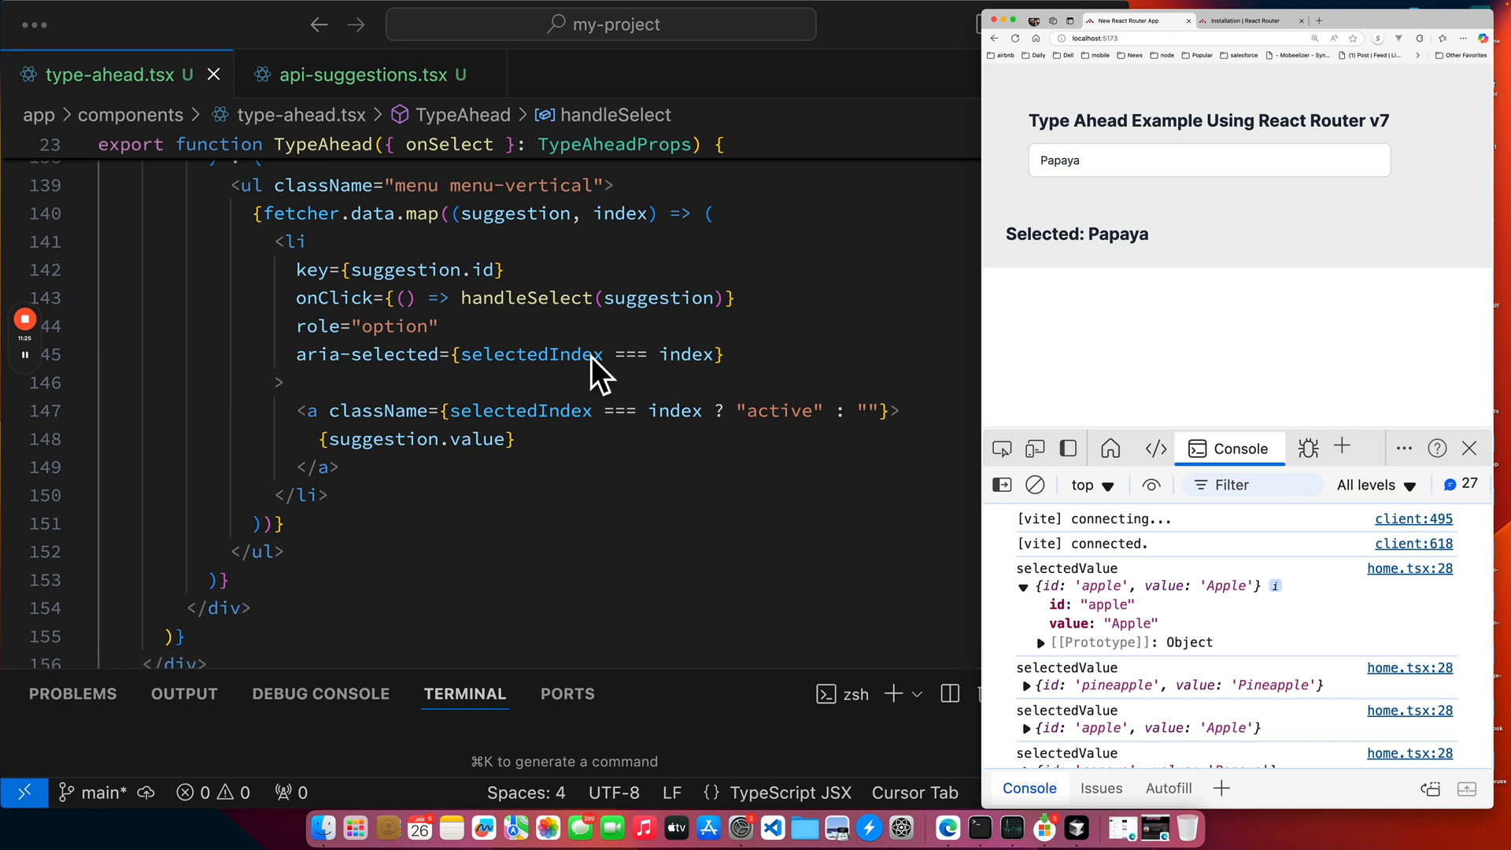
mouse_move(342, 381)
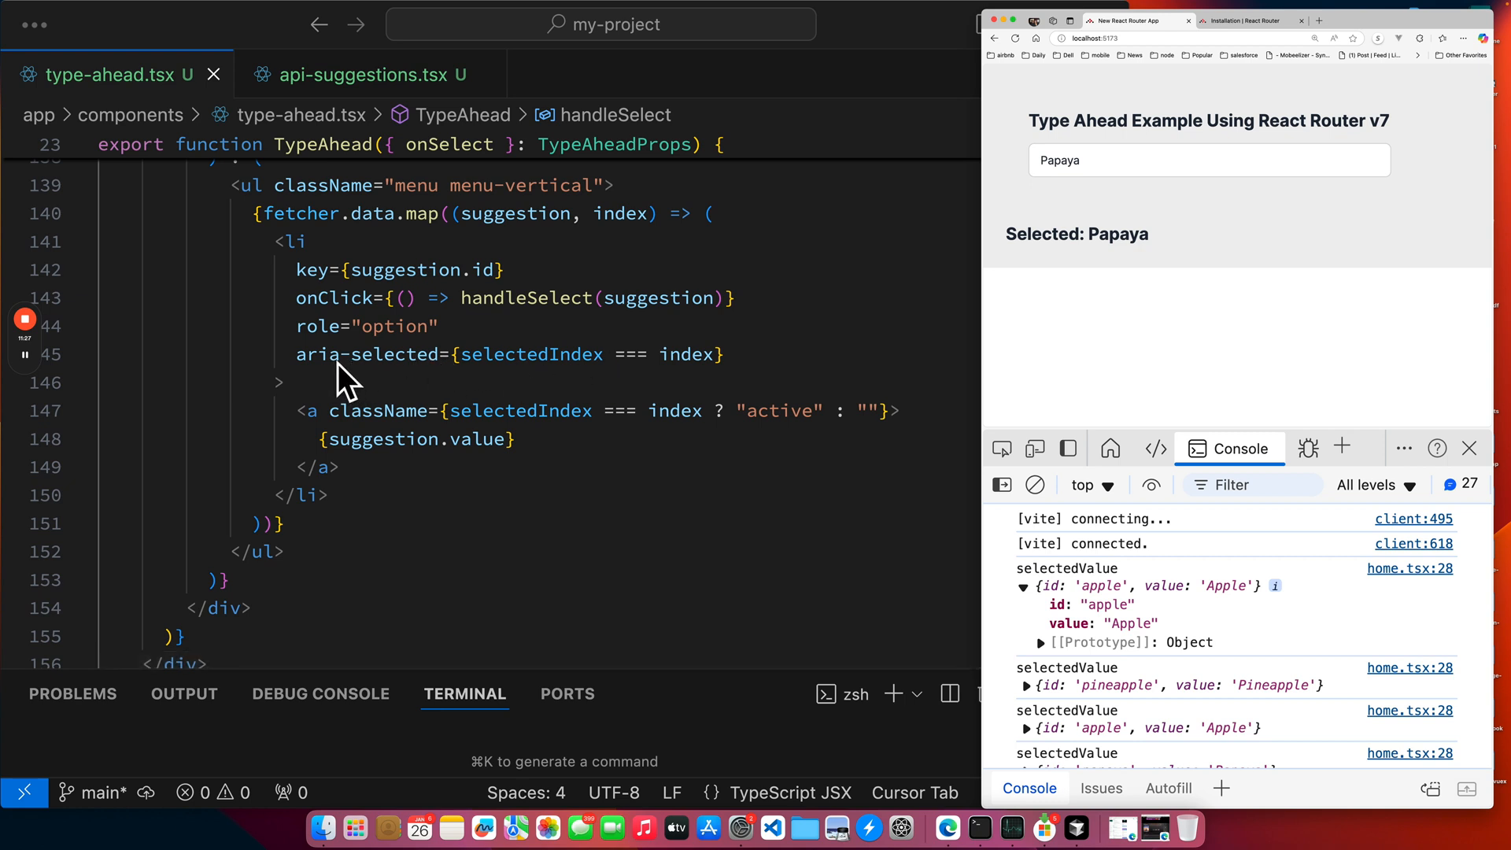
mouse_move(754, 364)
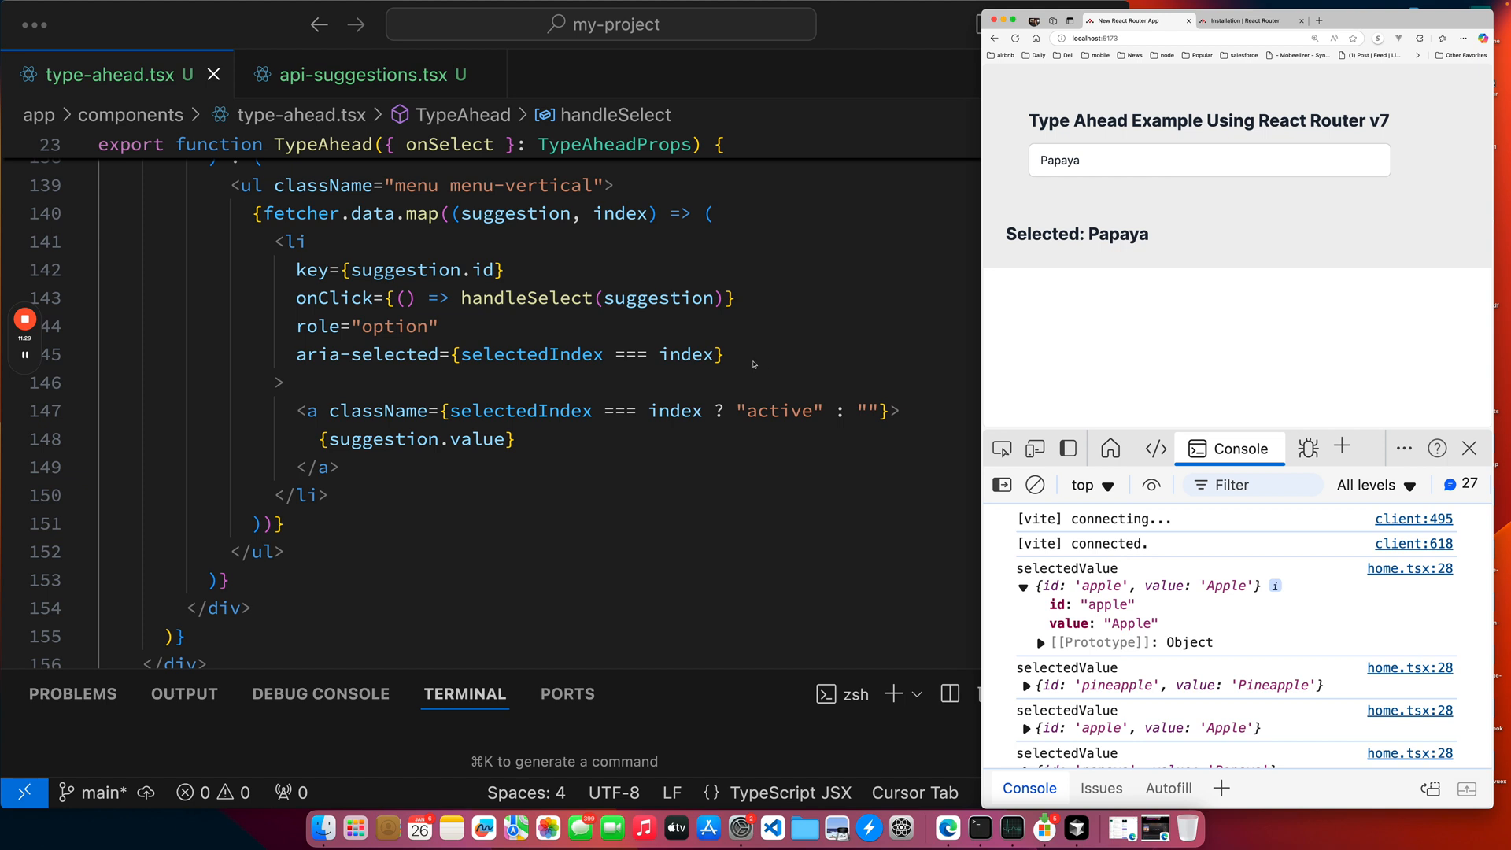
scroll("down", 3)
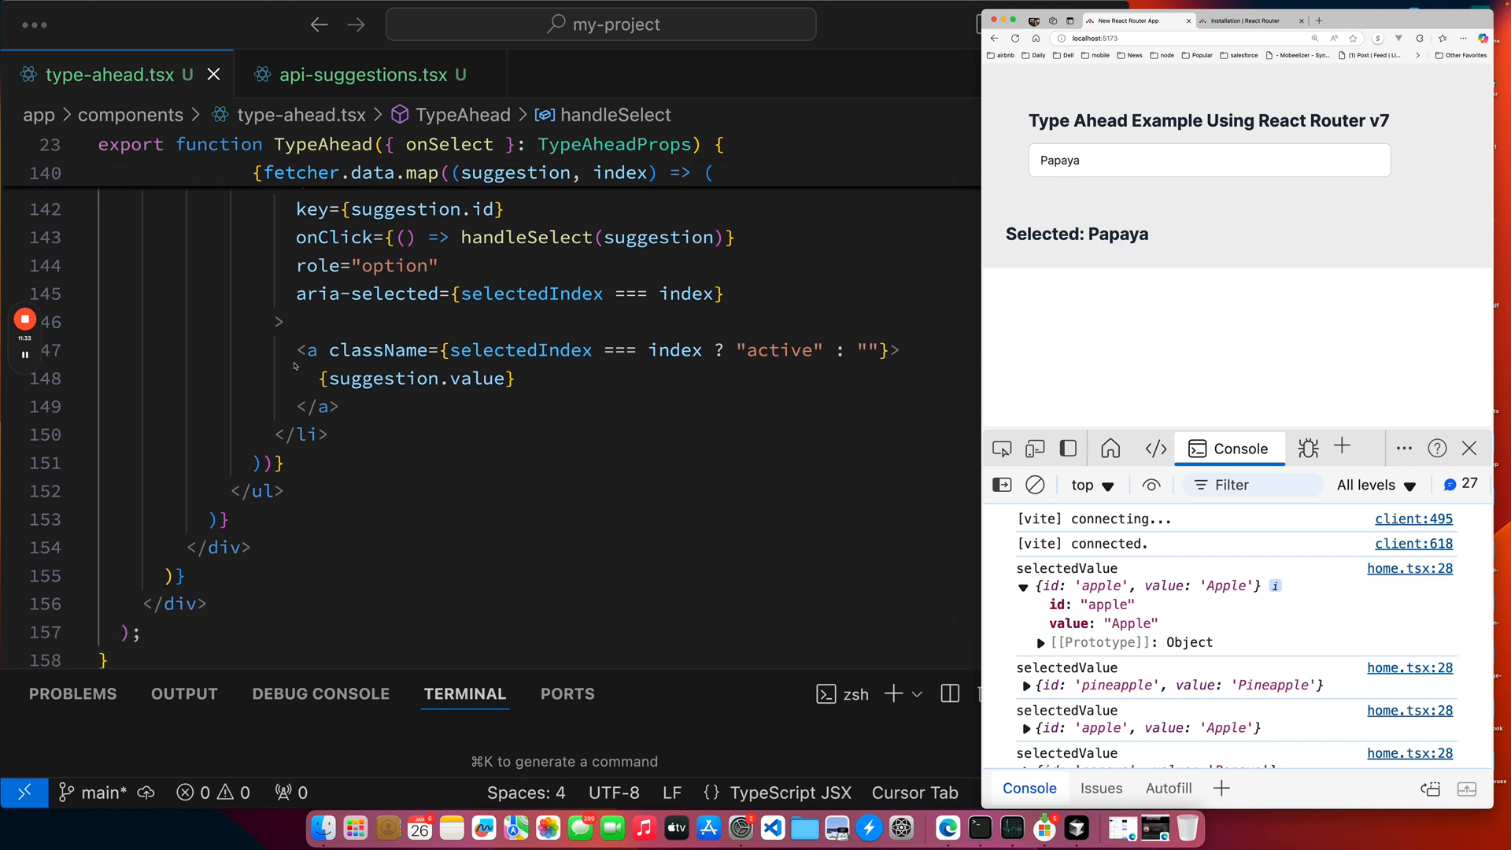
mouse_move(760, 371)
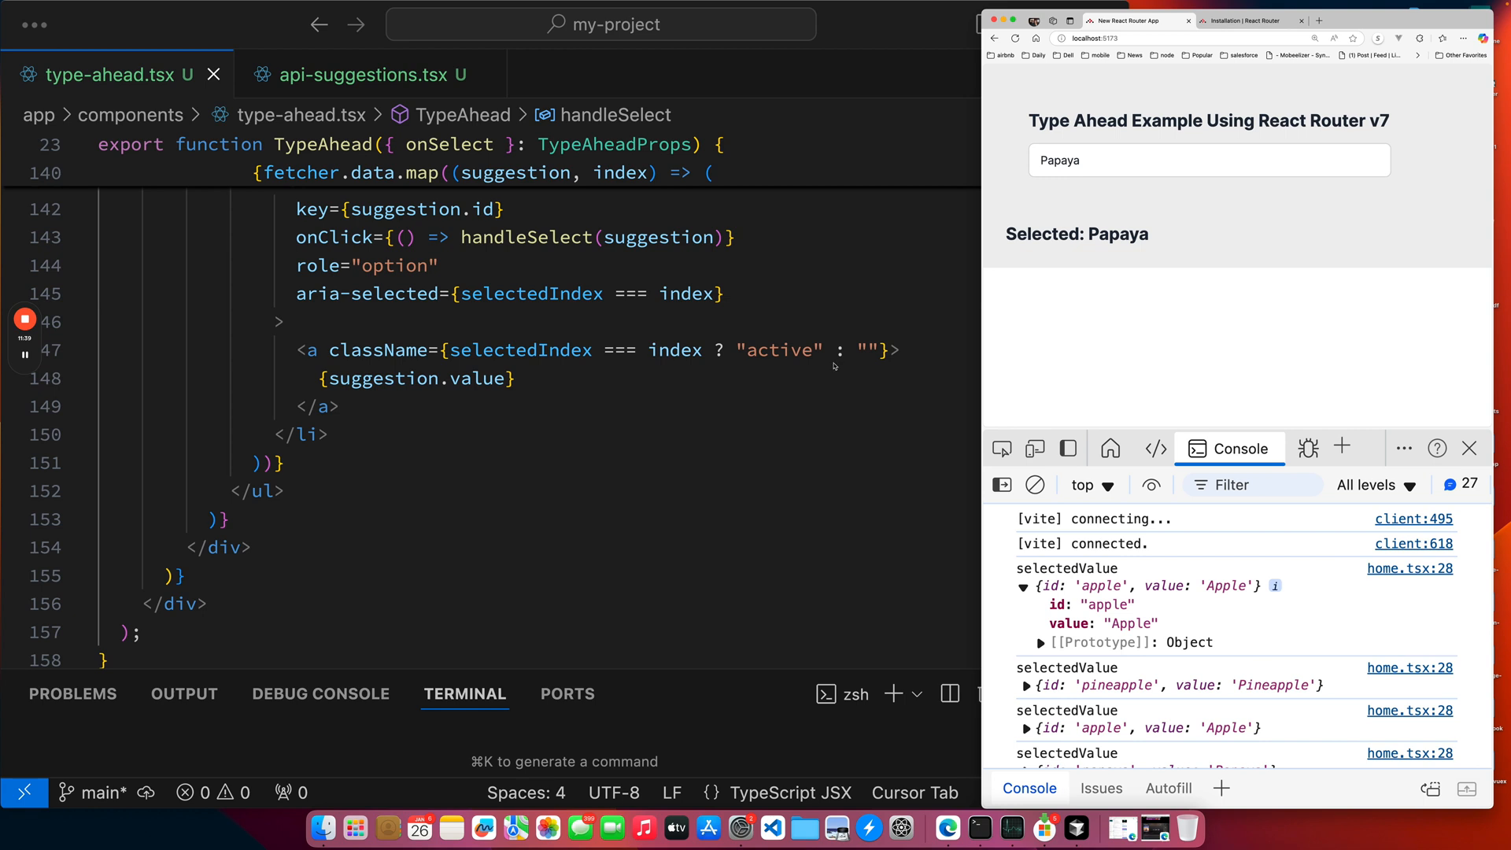
scroll("up", 3)
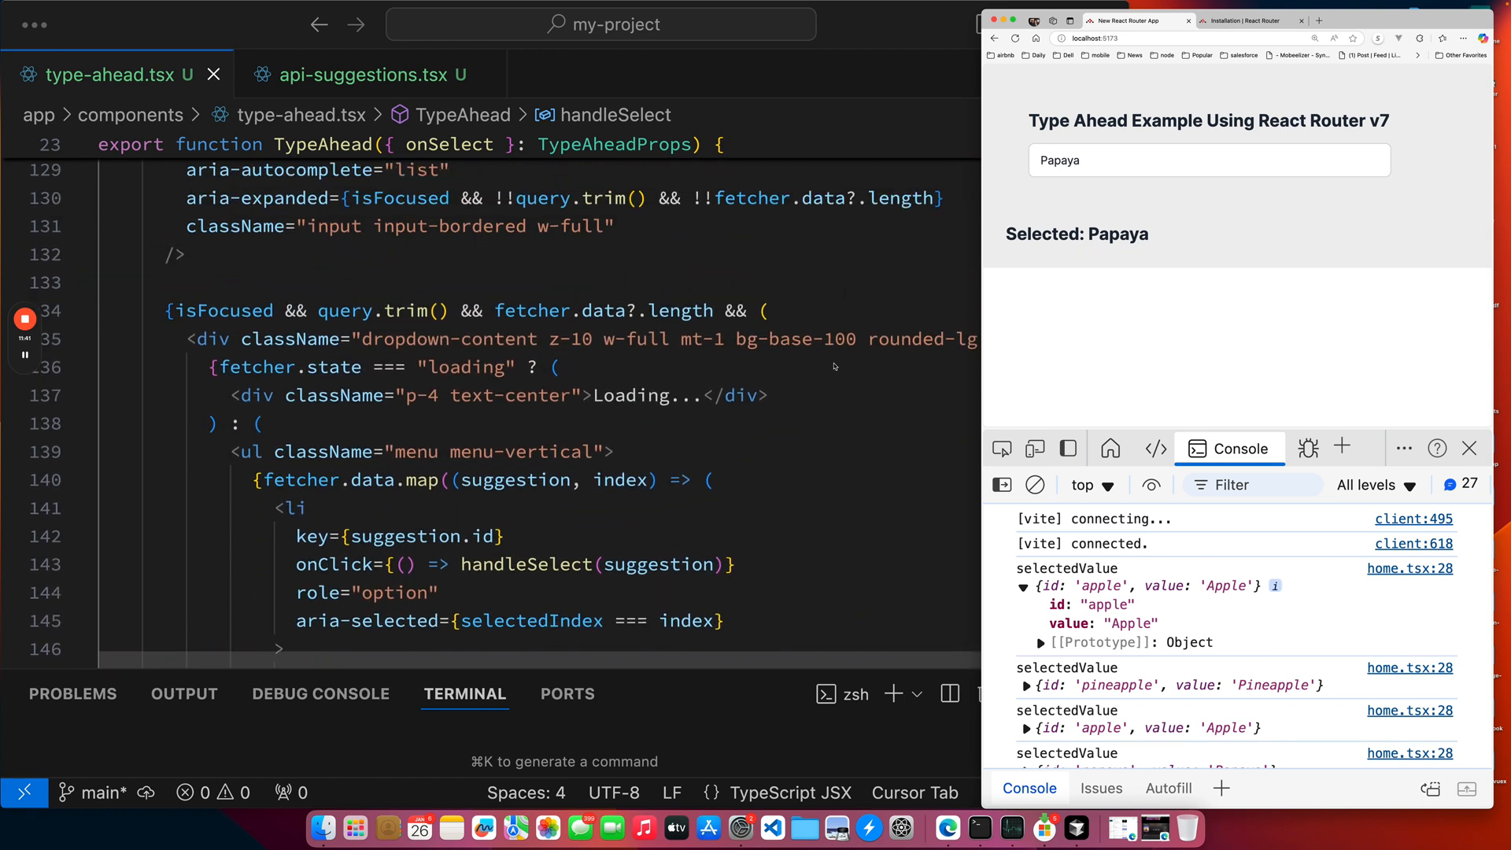
scroll("down", 3)
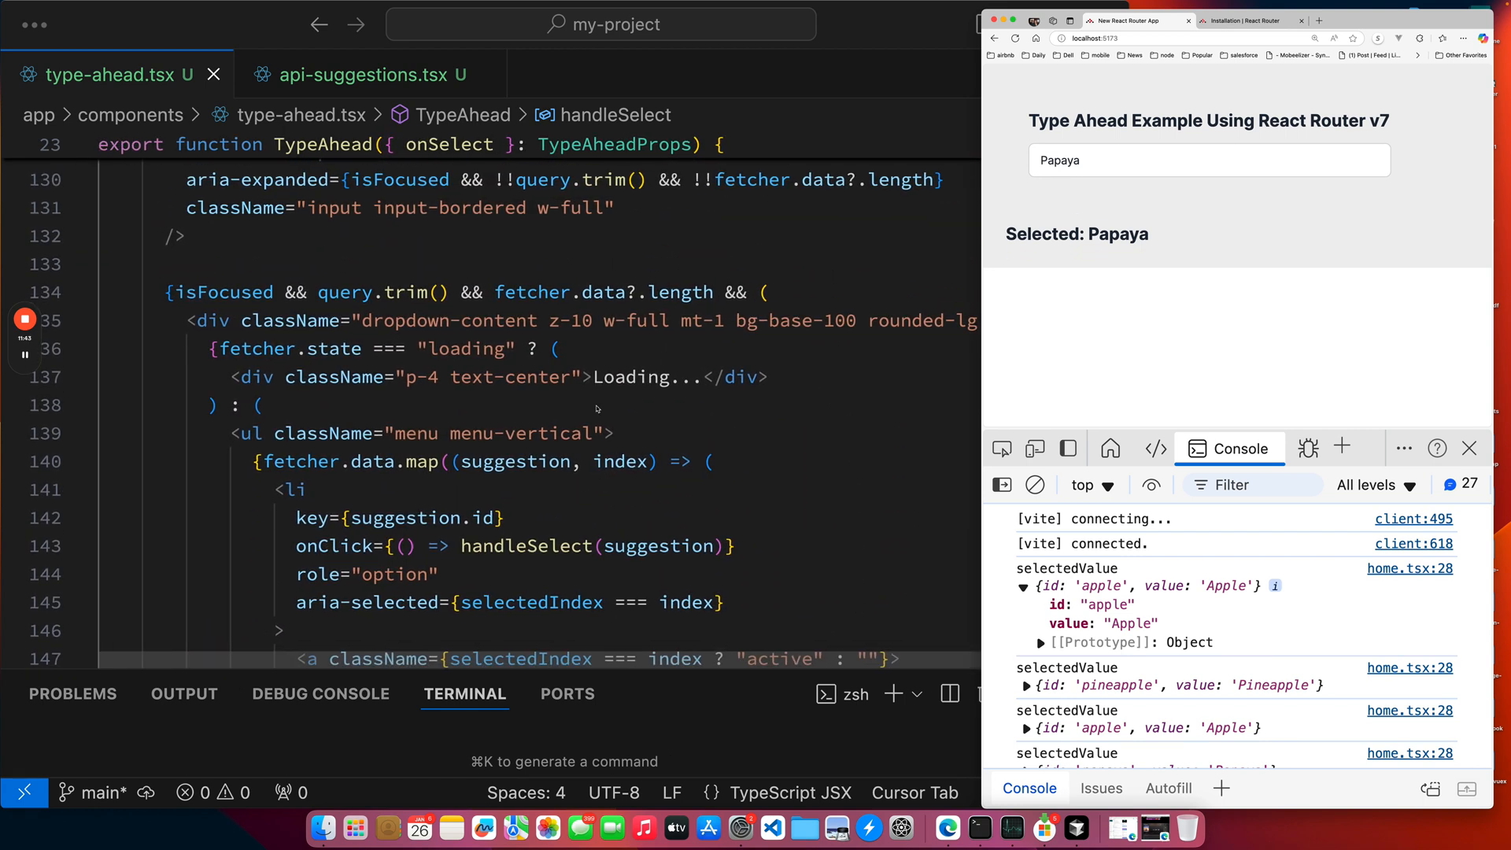
left_click(343, 74)
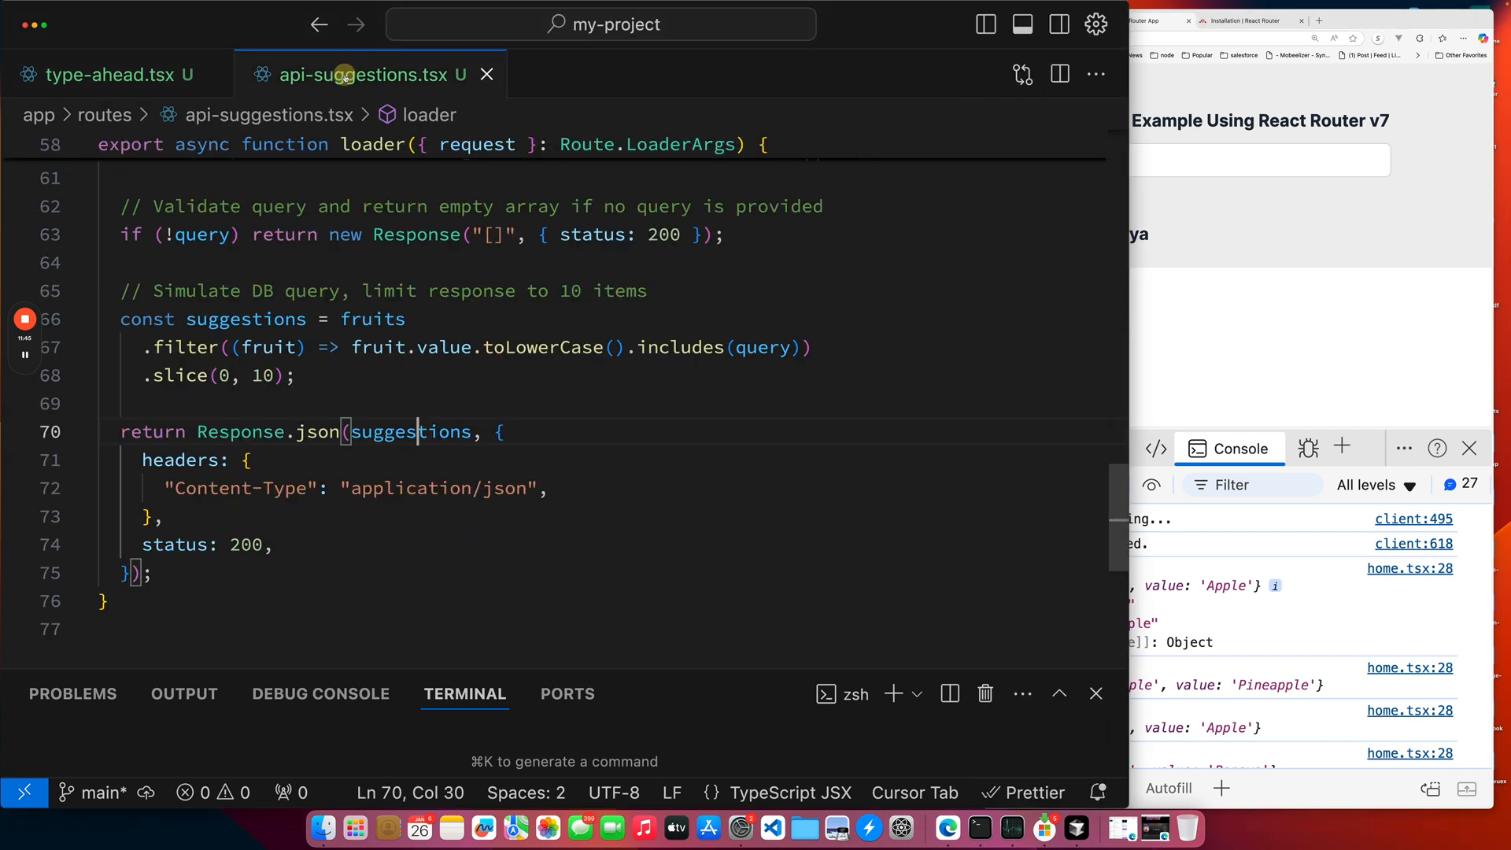
left_click(105, 74)
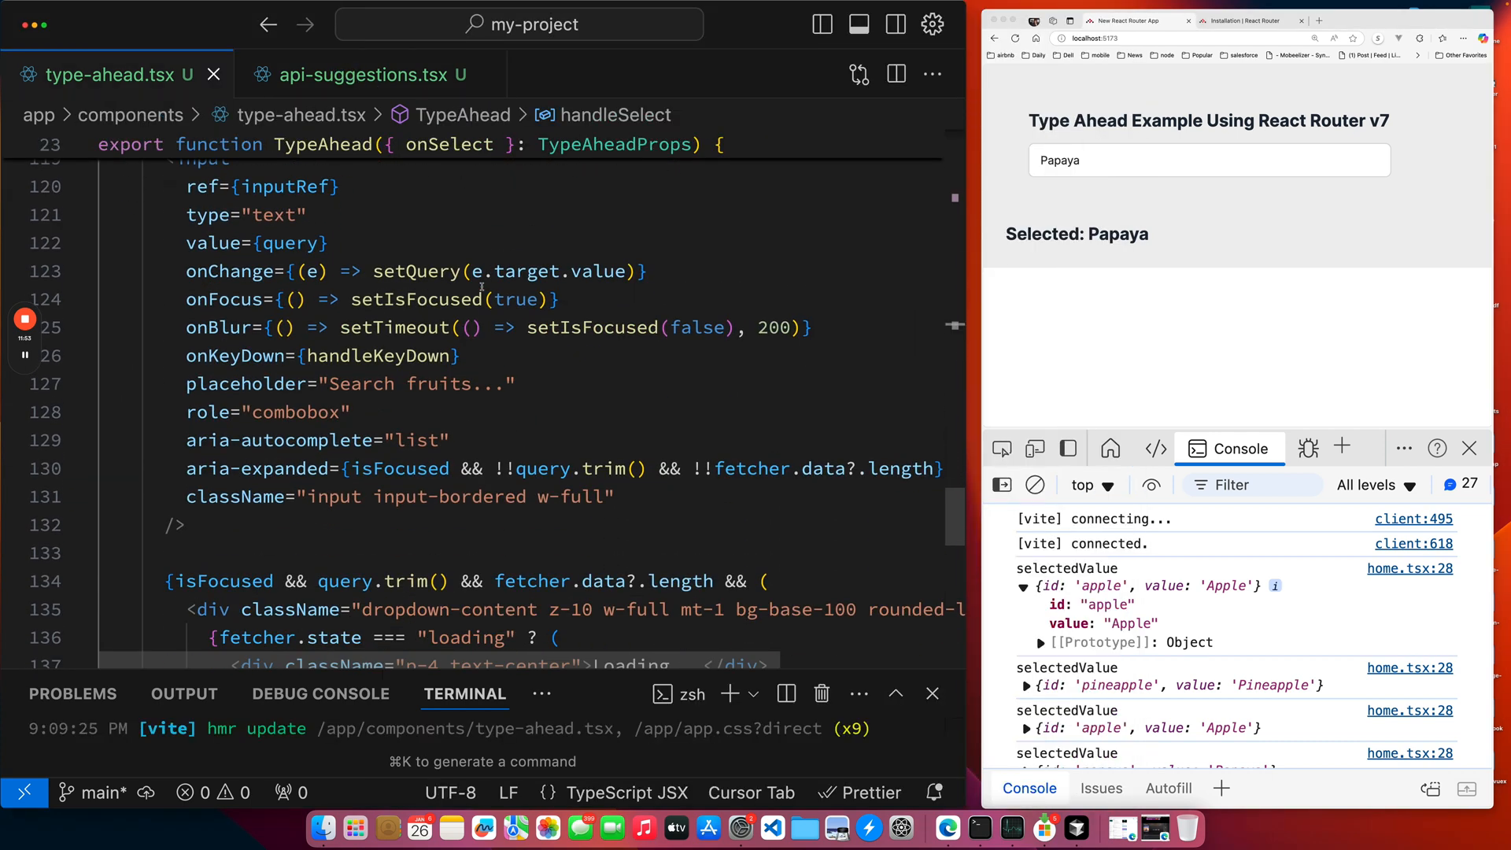
scroll("down", 3)
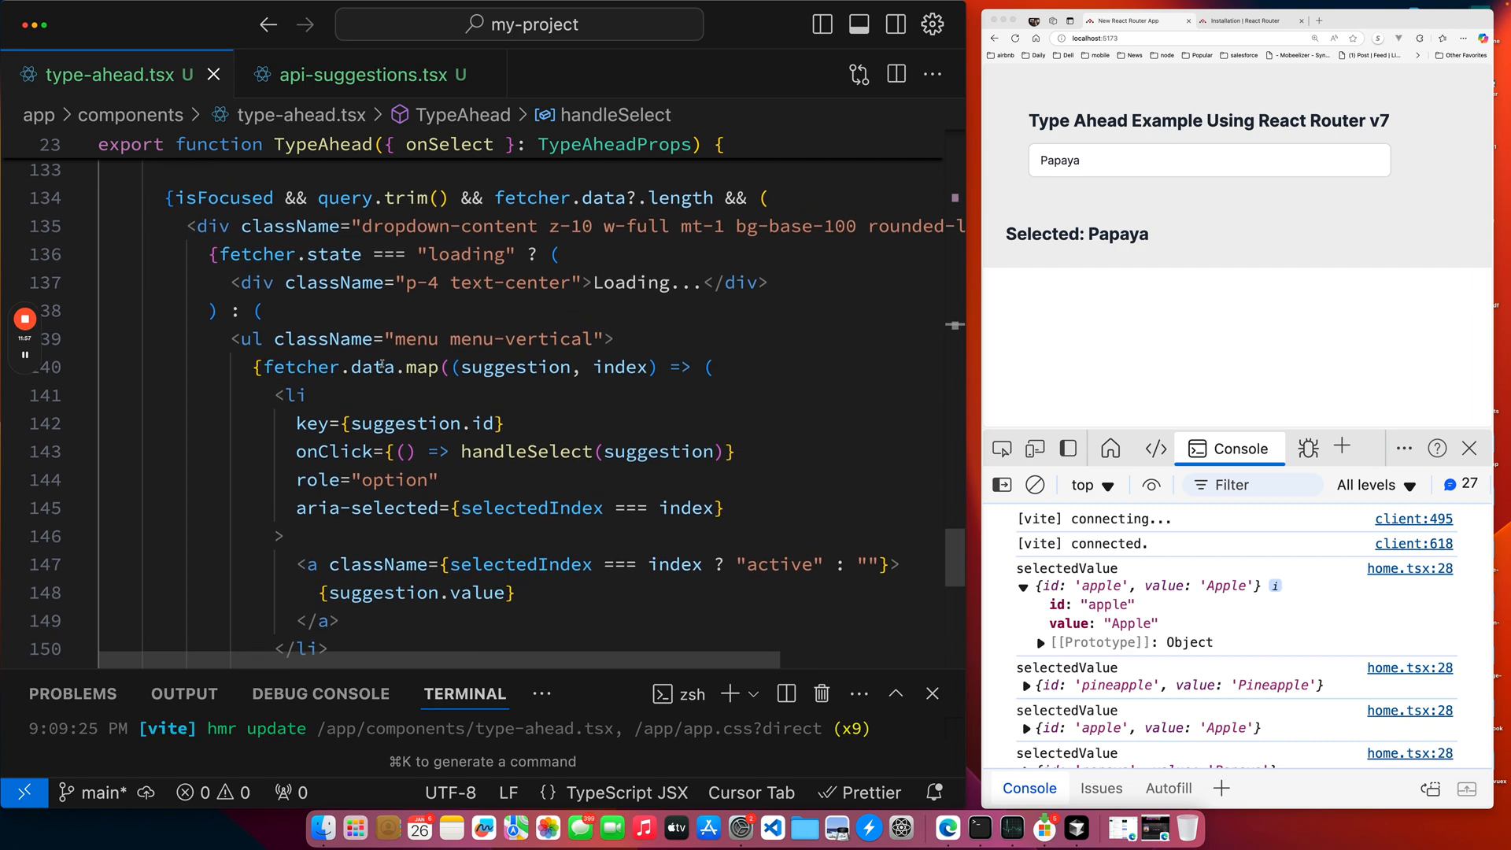
mouse_move(831, 361)
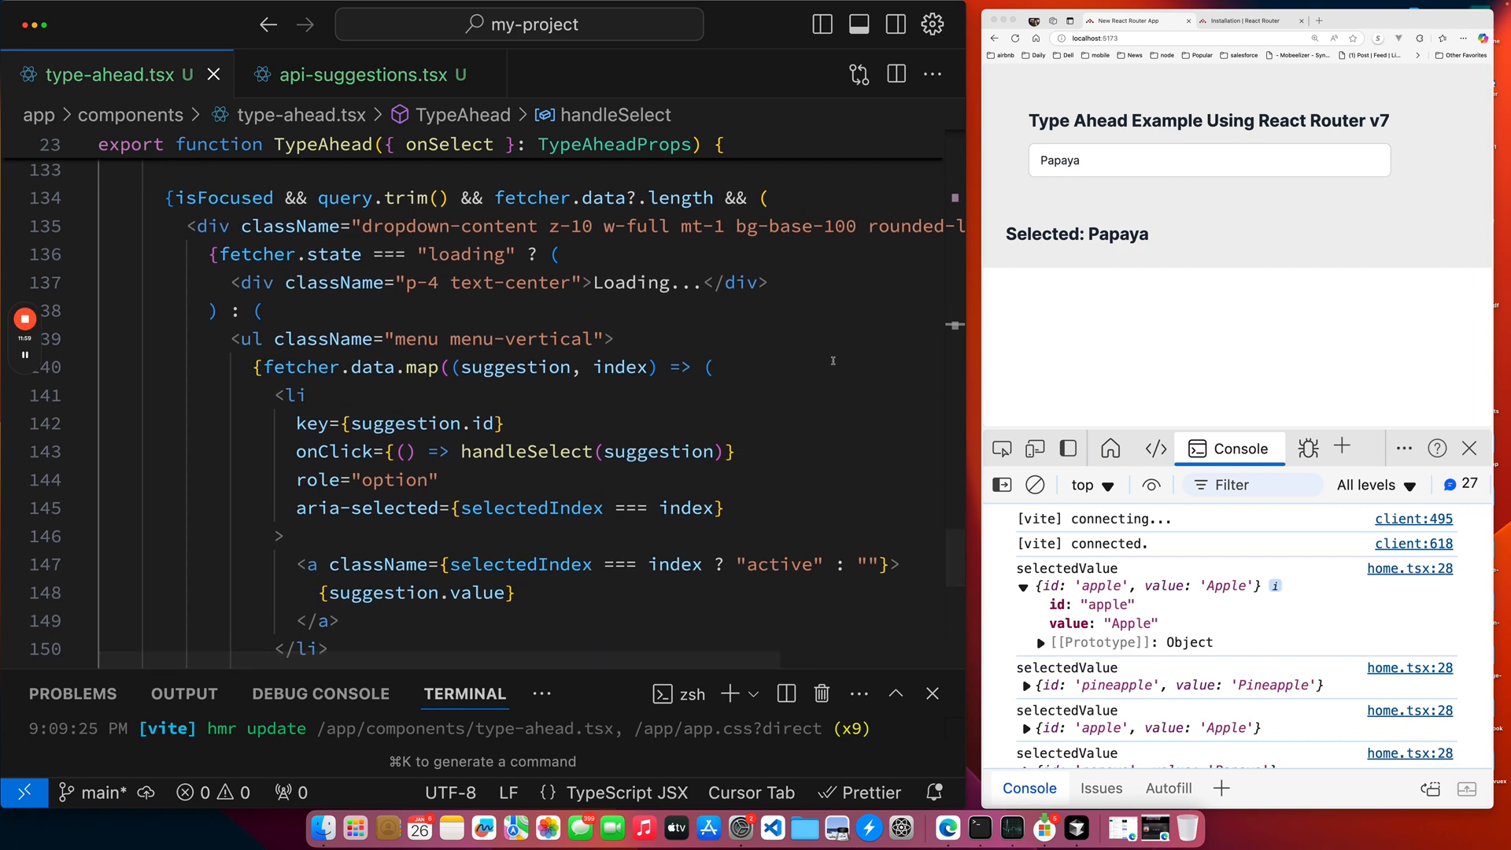
scroll("up", 3)
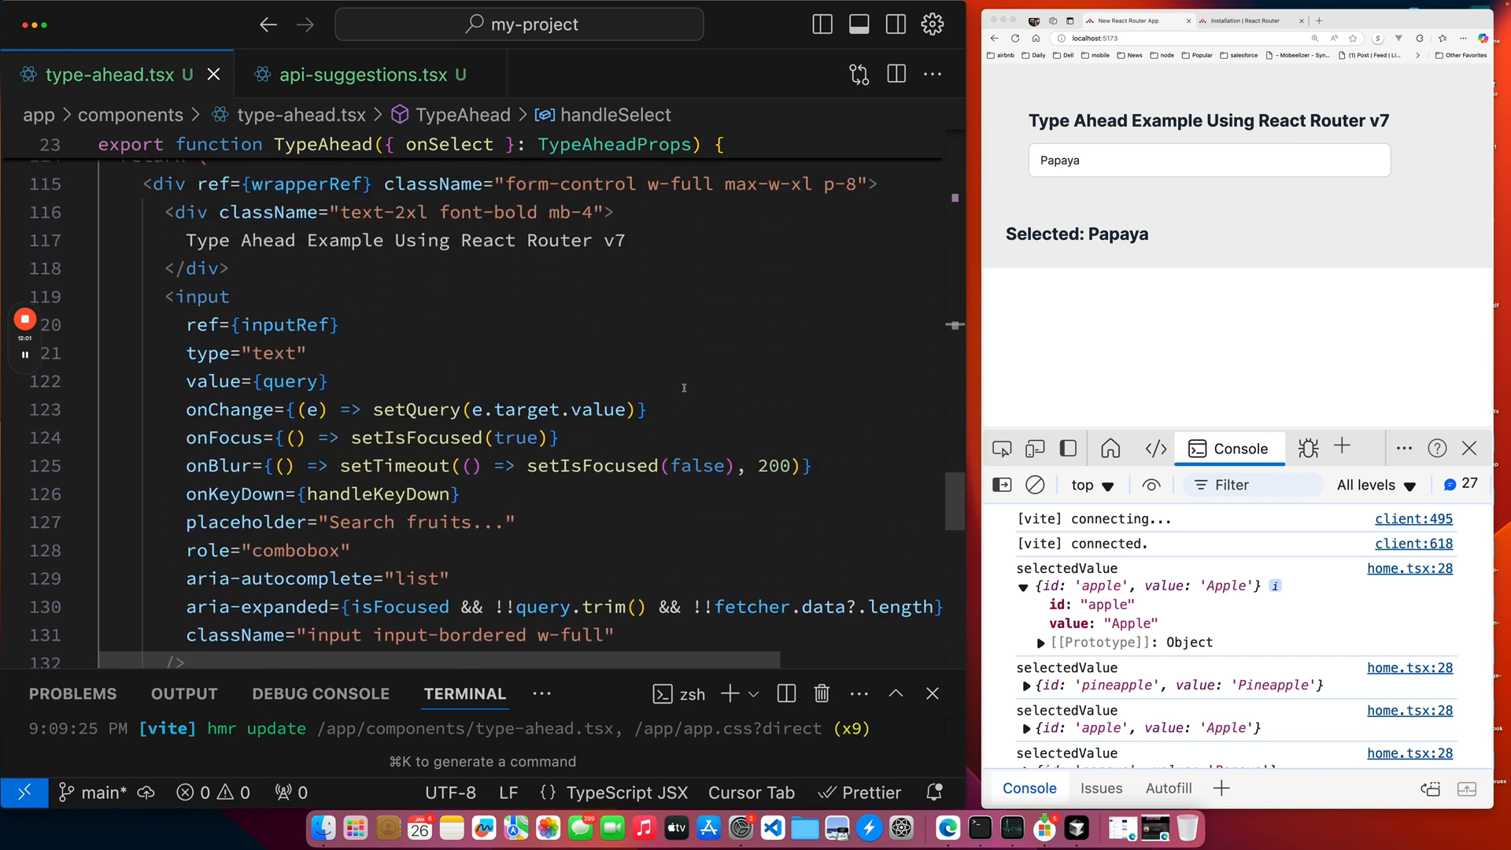
scroll("up", 3)
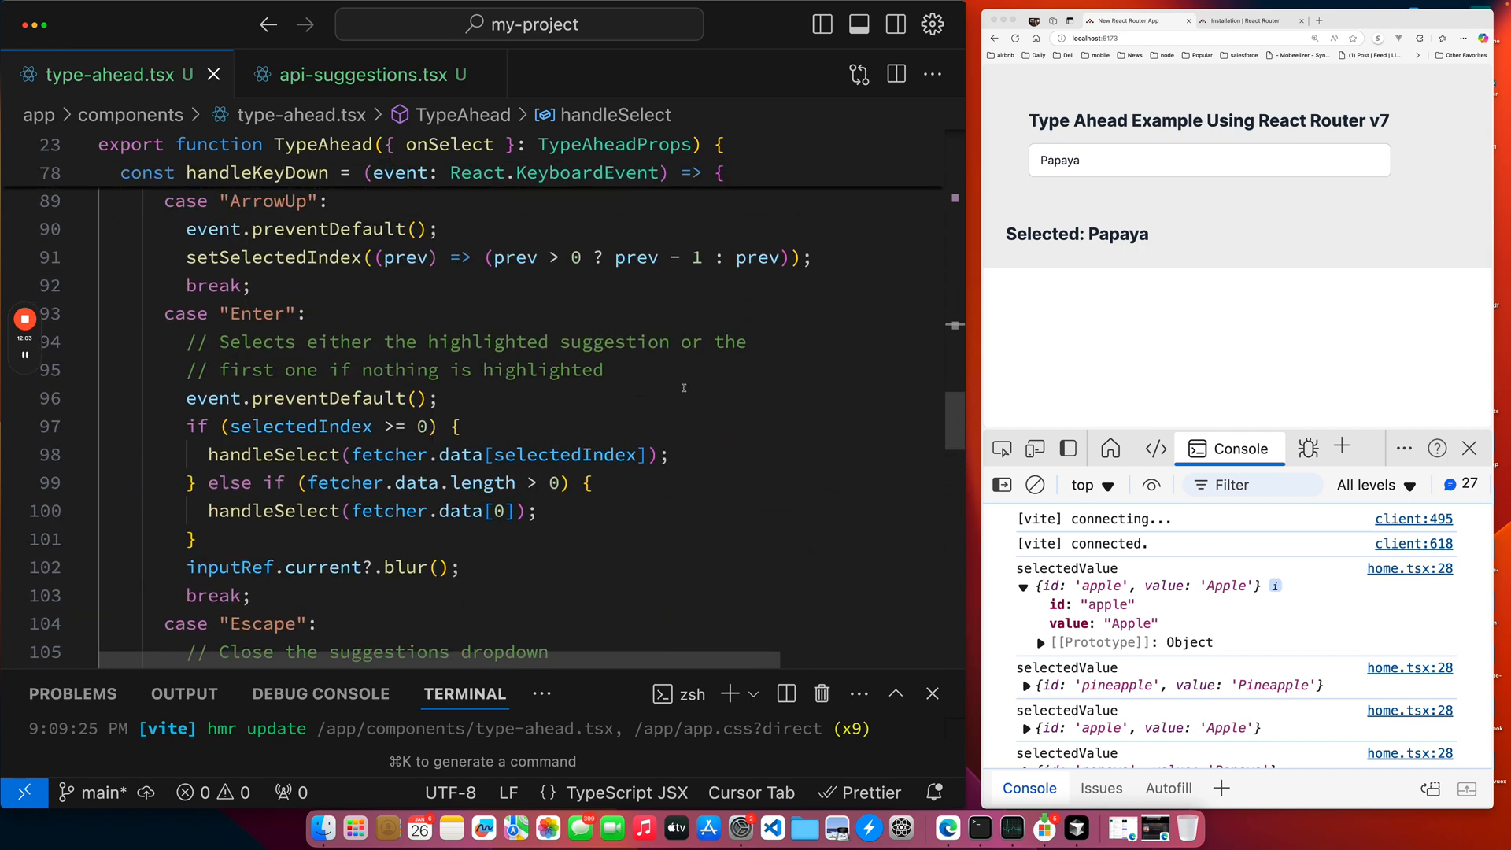
scroll("up", 3)
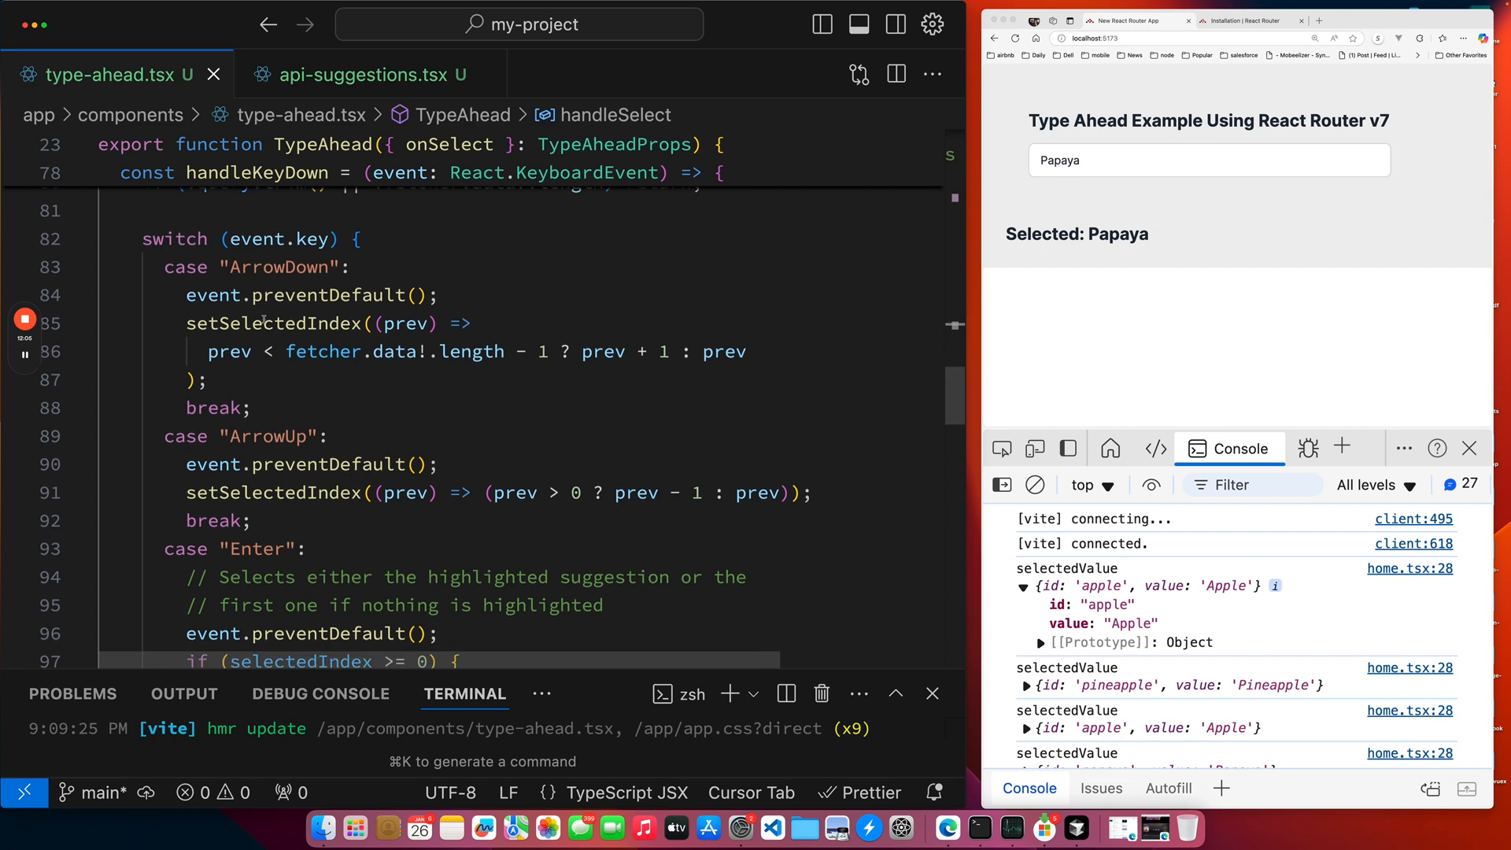
scroll("down", 3)
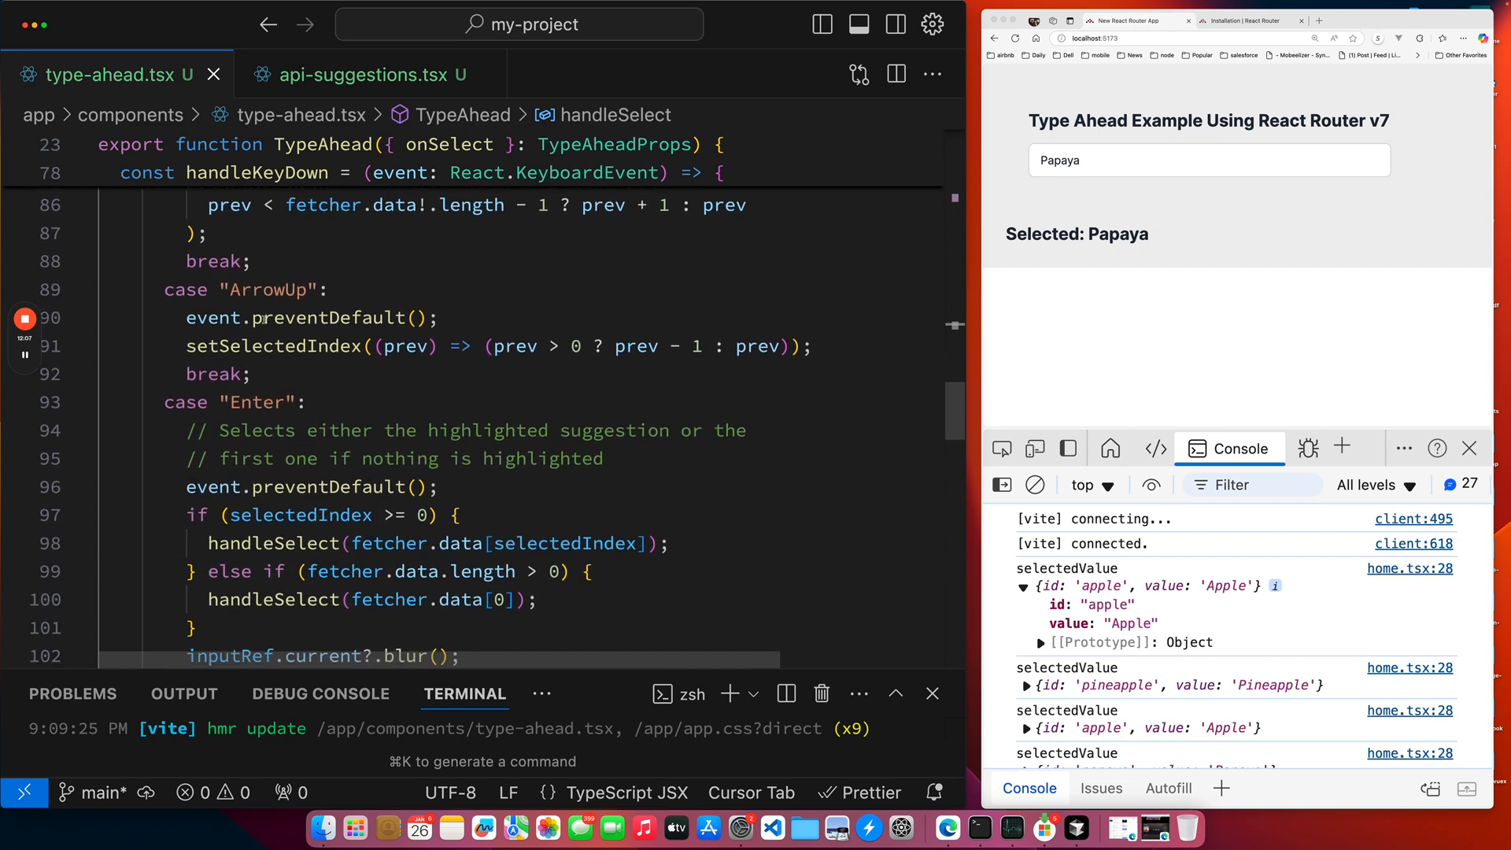
scroll("down", 3)
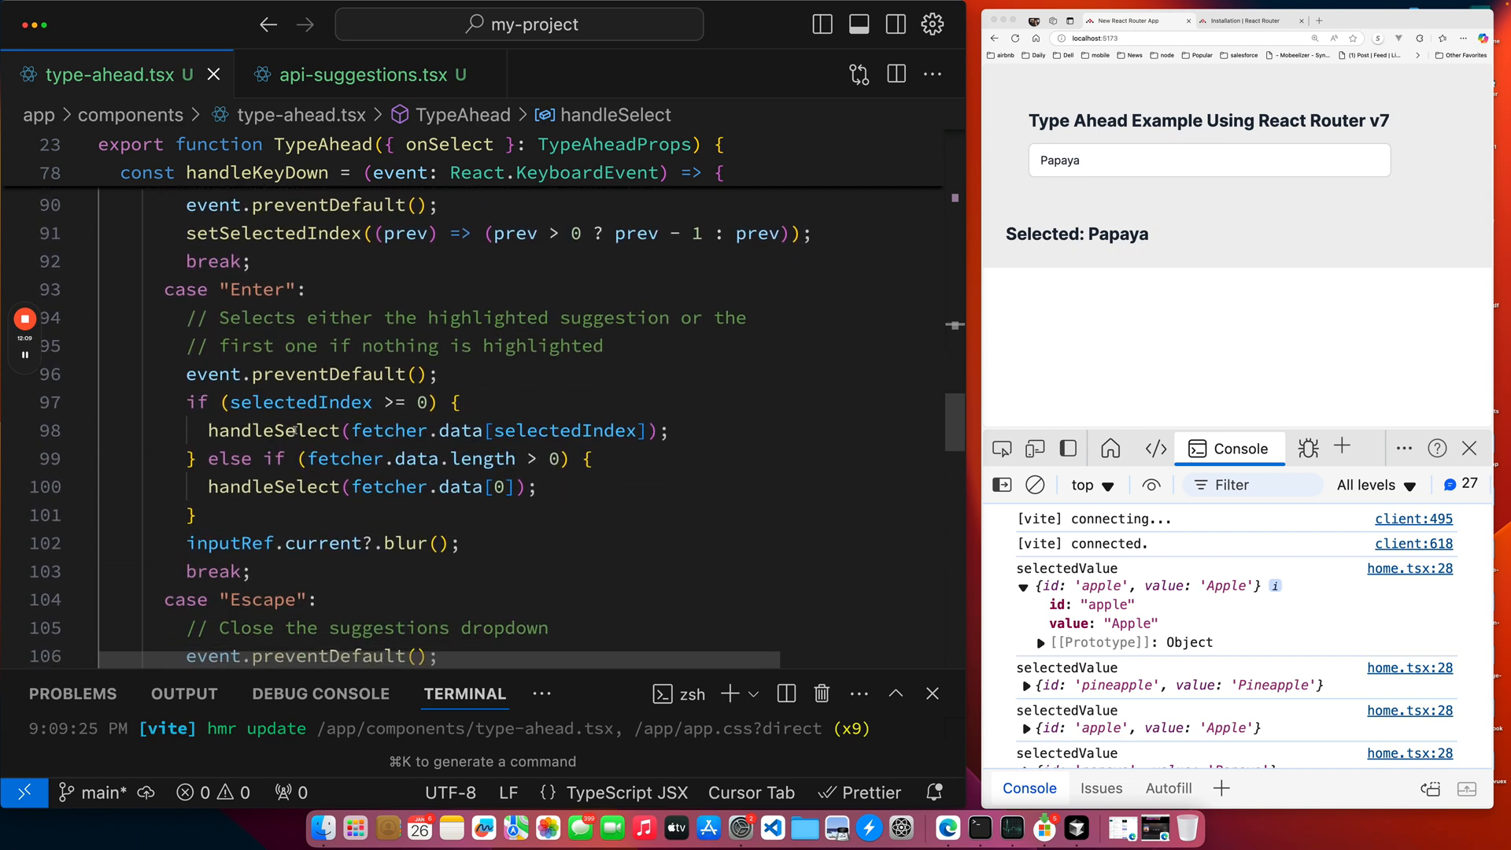
scroll("down", 3)
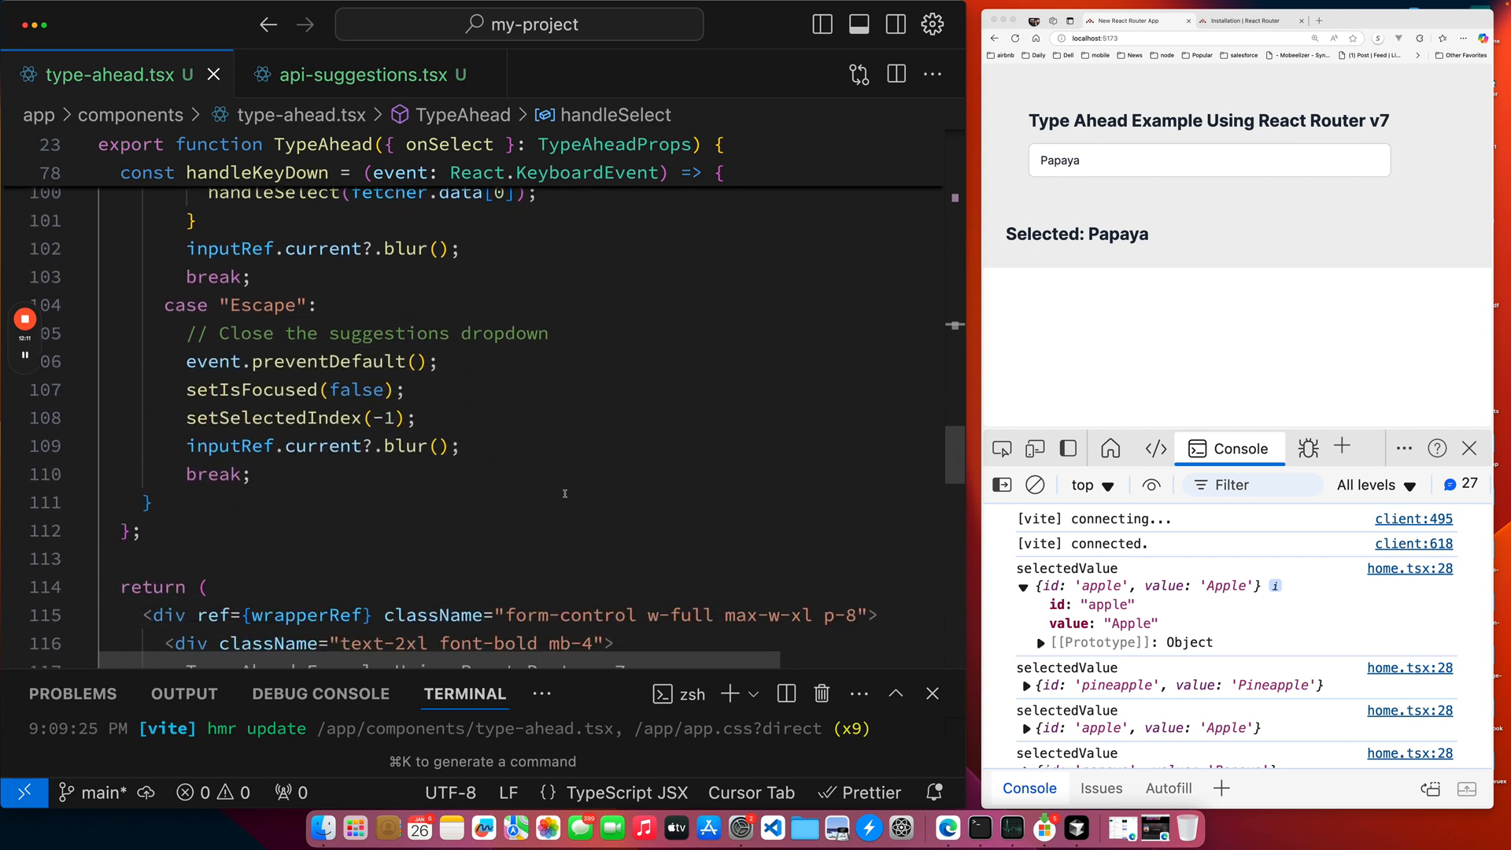
scroll("down", 3)
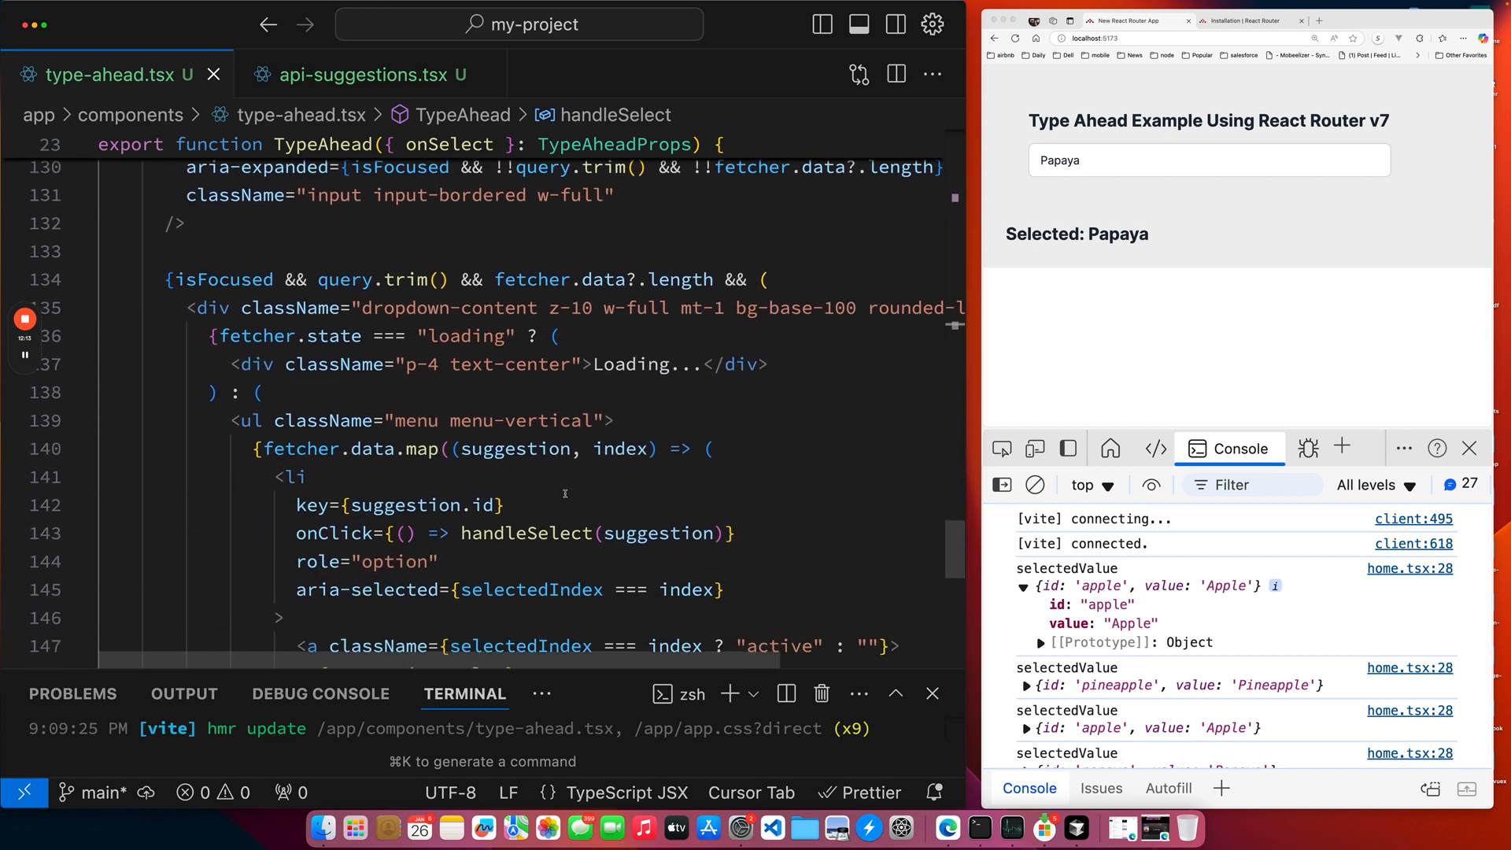
scroll("down", 3)
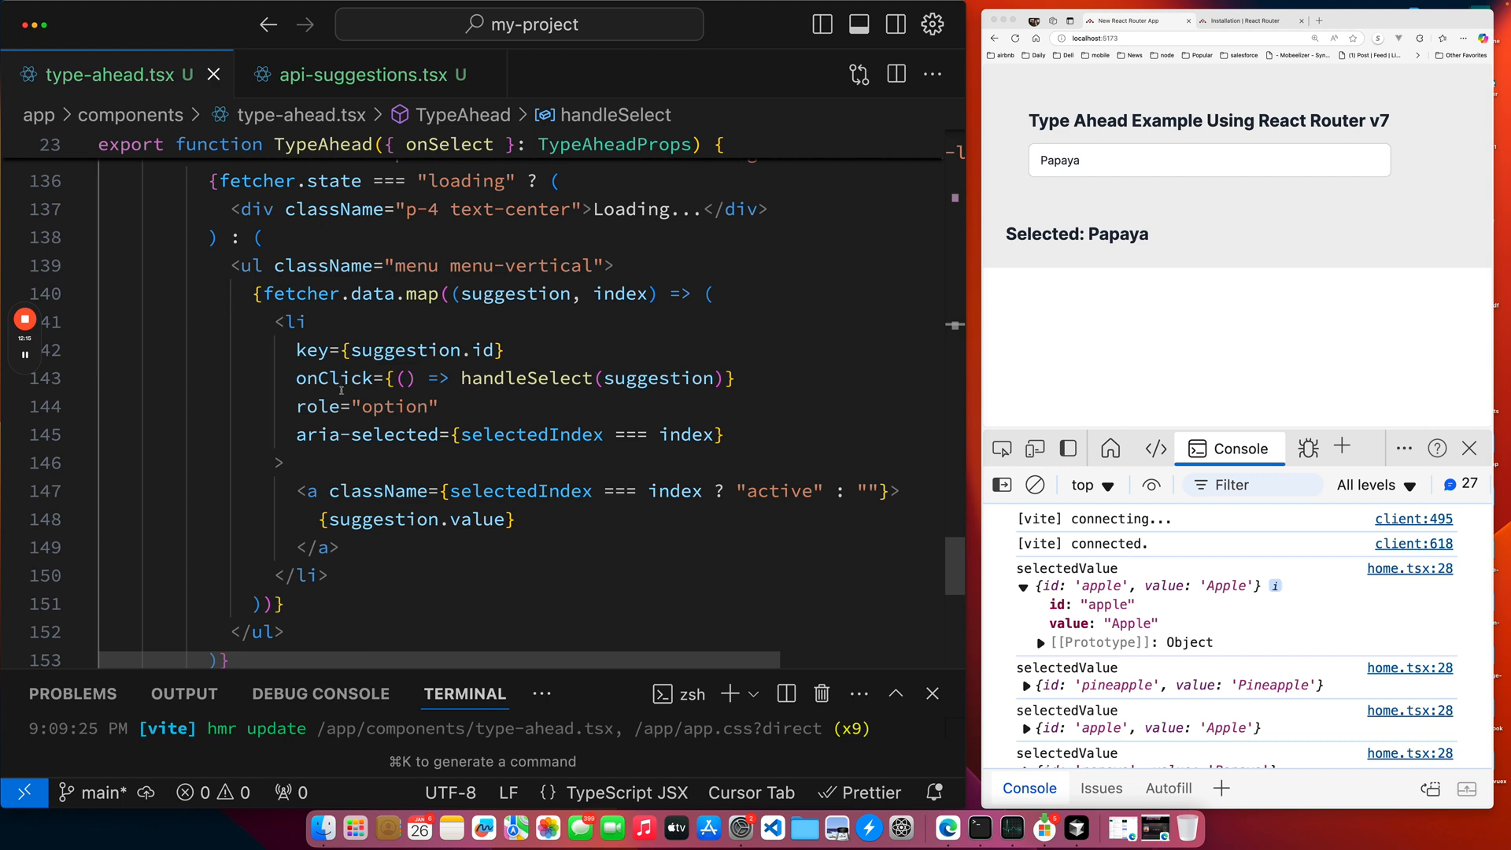